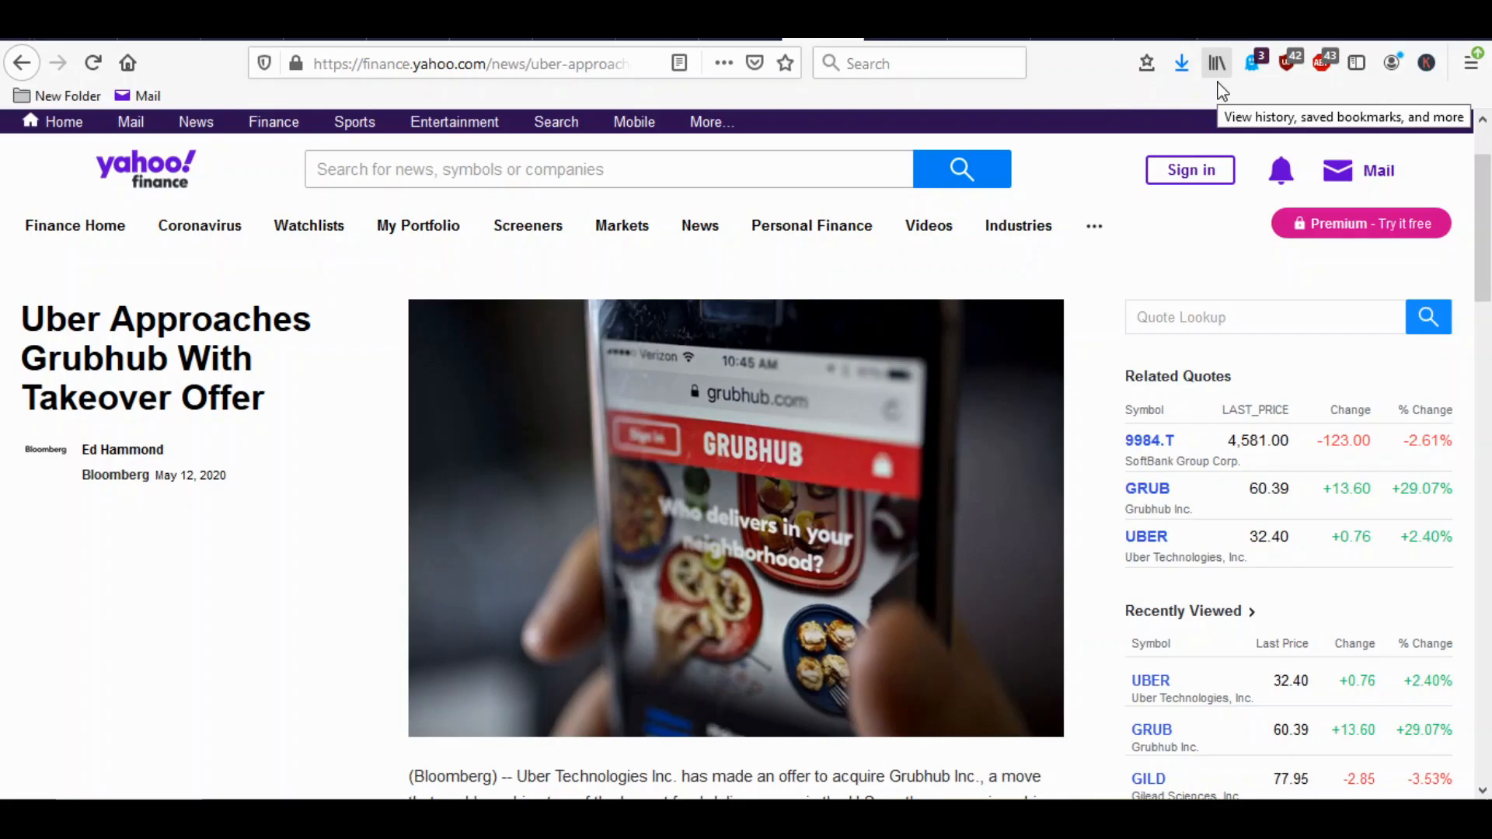
Go to Grubhub's GRUB quote page from the article's Related Quotes.
left_click(1147, 488)
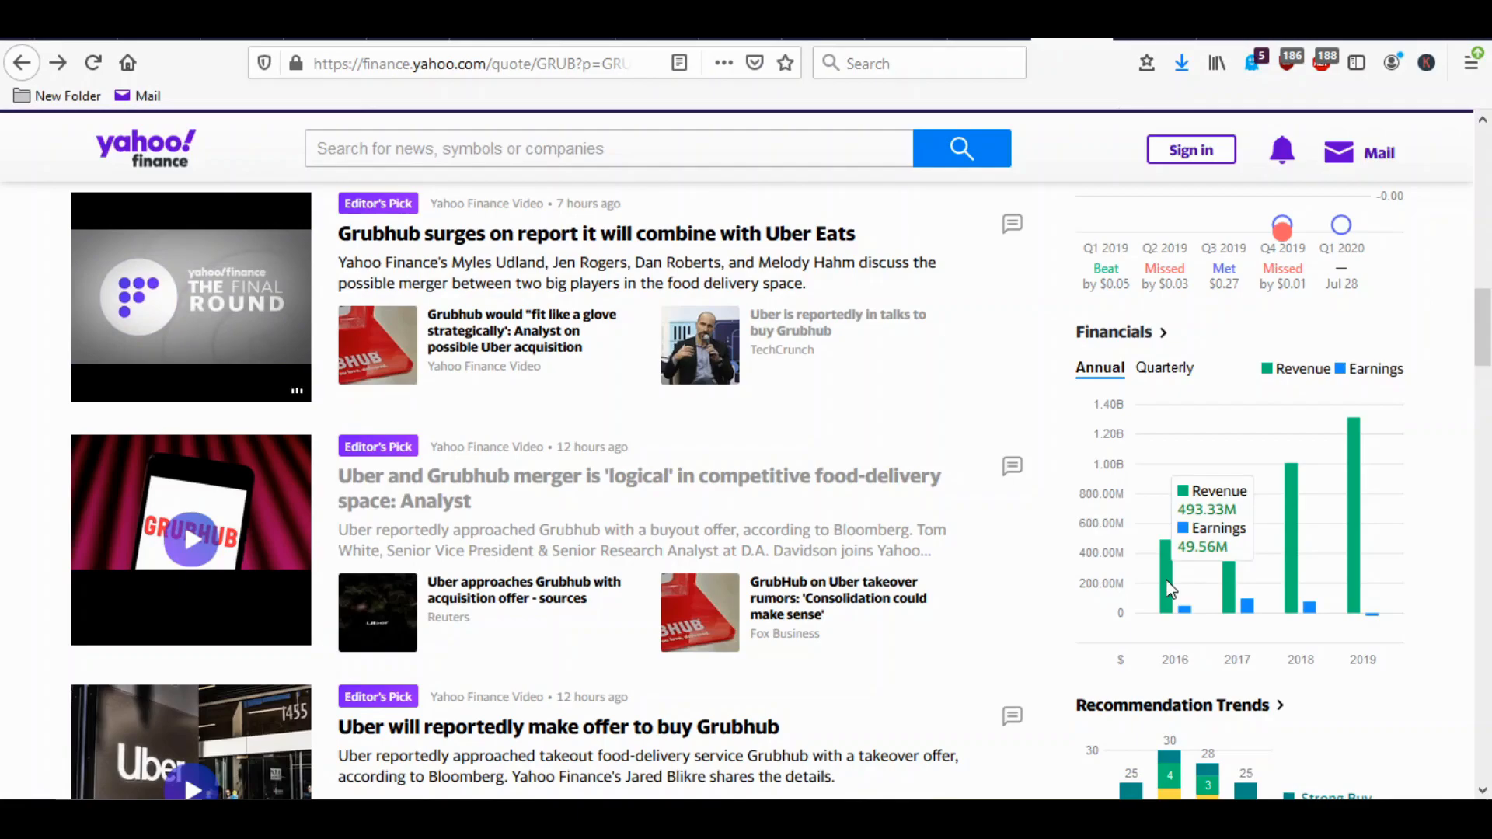
mouse_move(1234, 587)
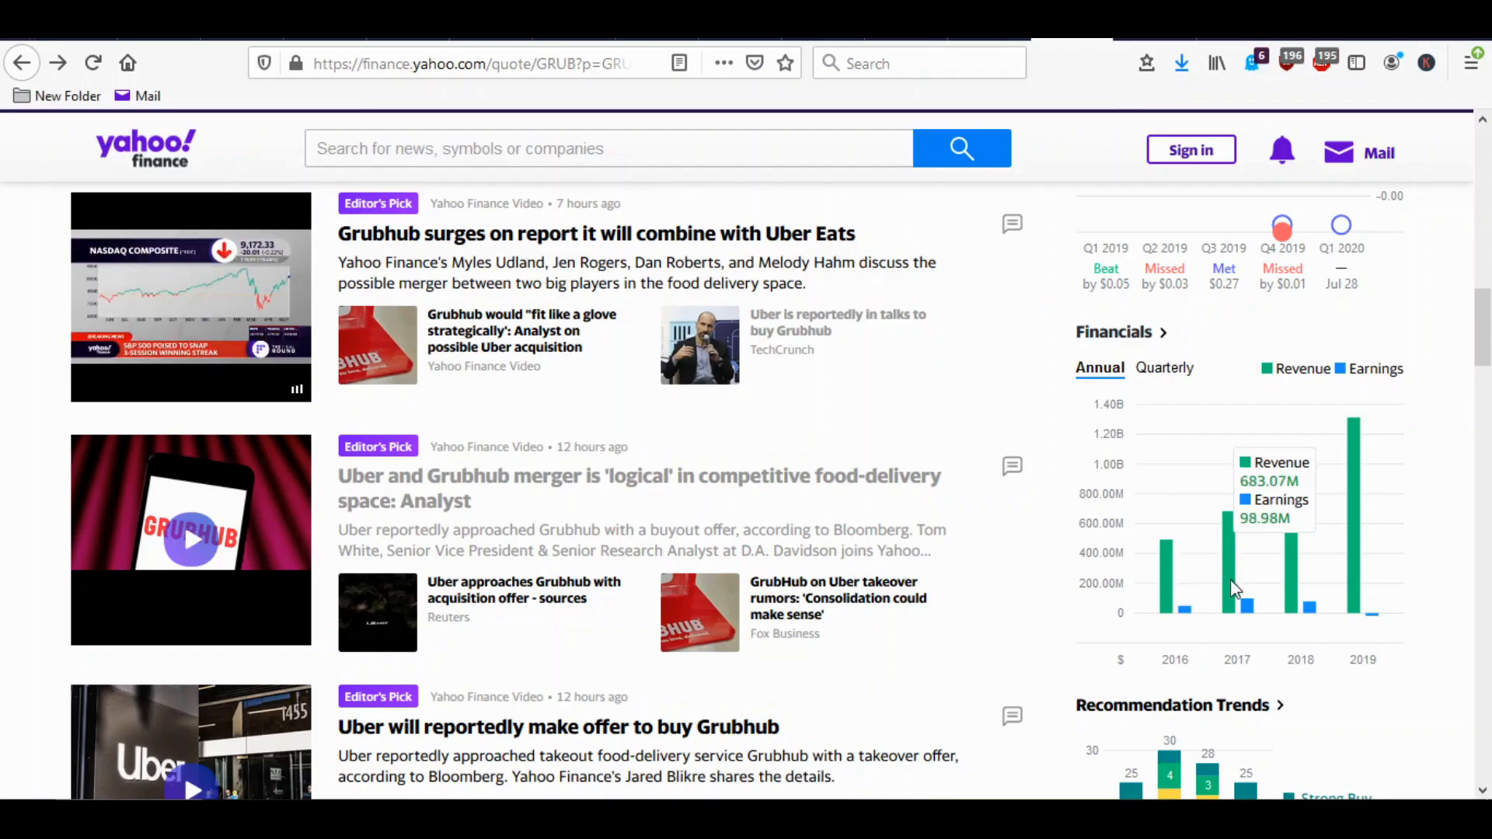
mouse_move(1304, 570)
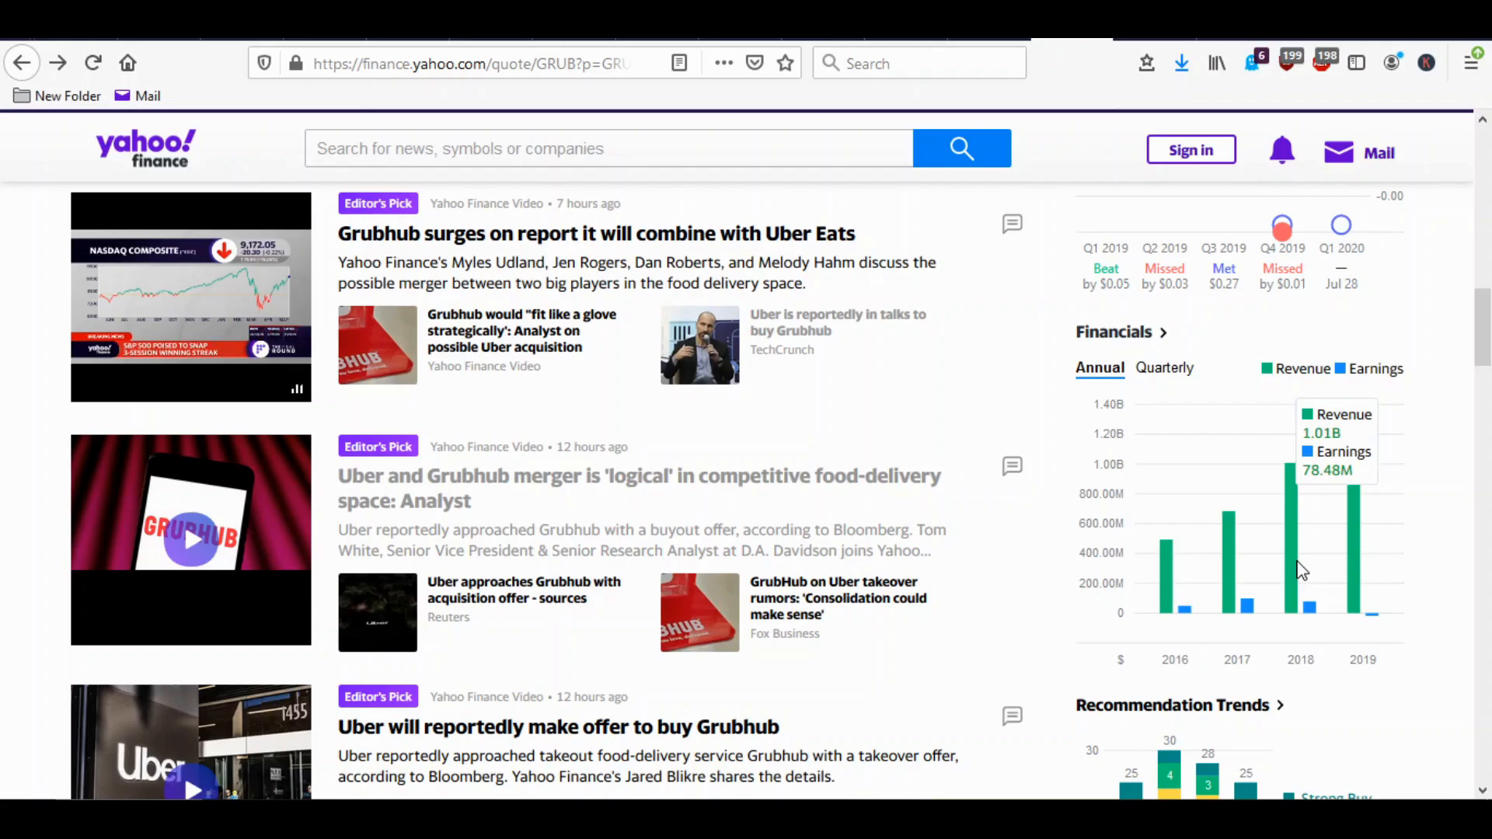
mouse_move(1361, 556)
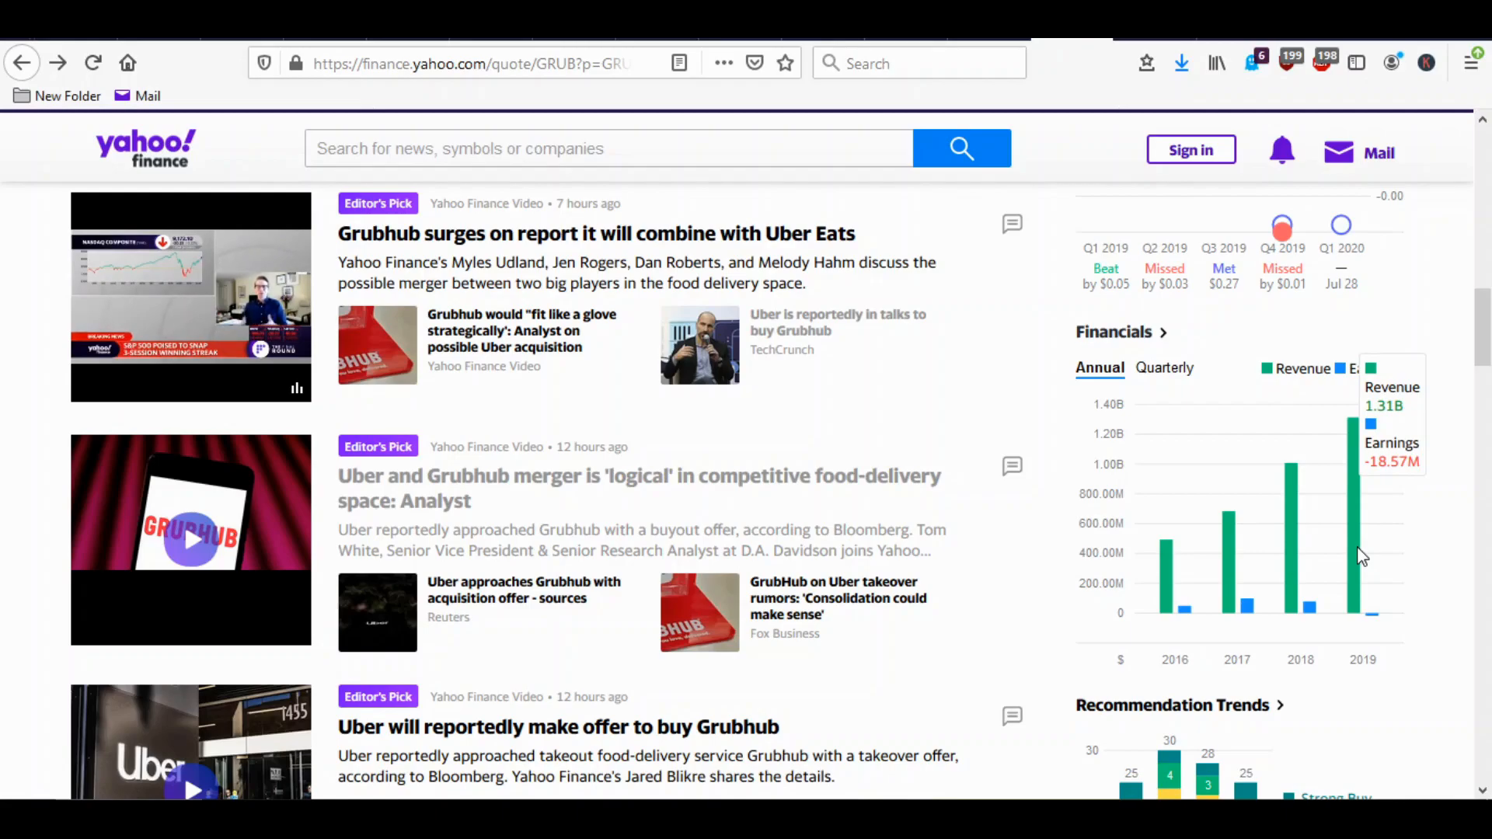
mouse_move(1250, 486)
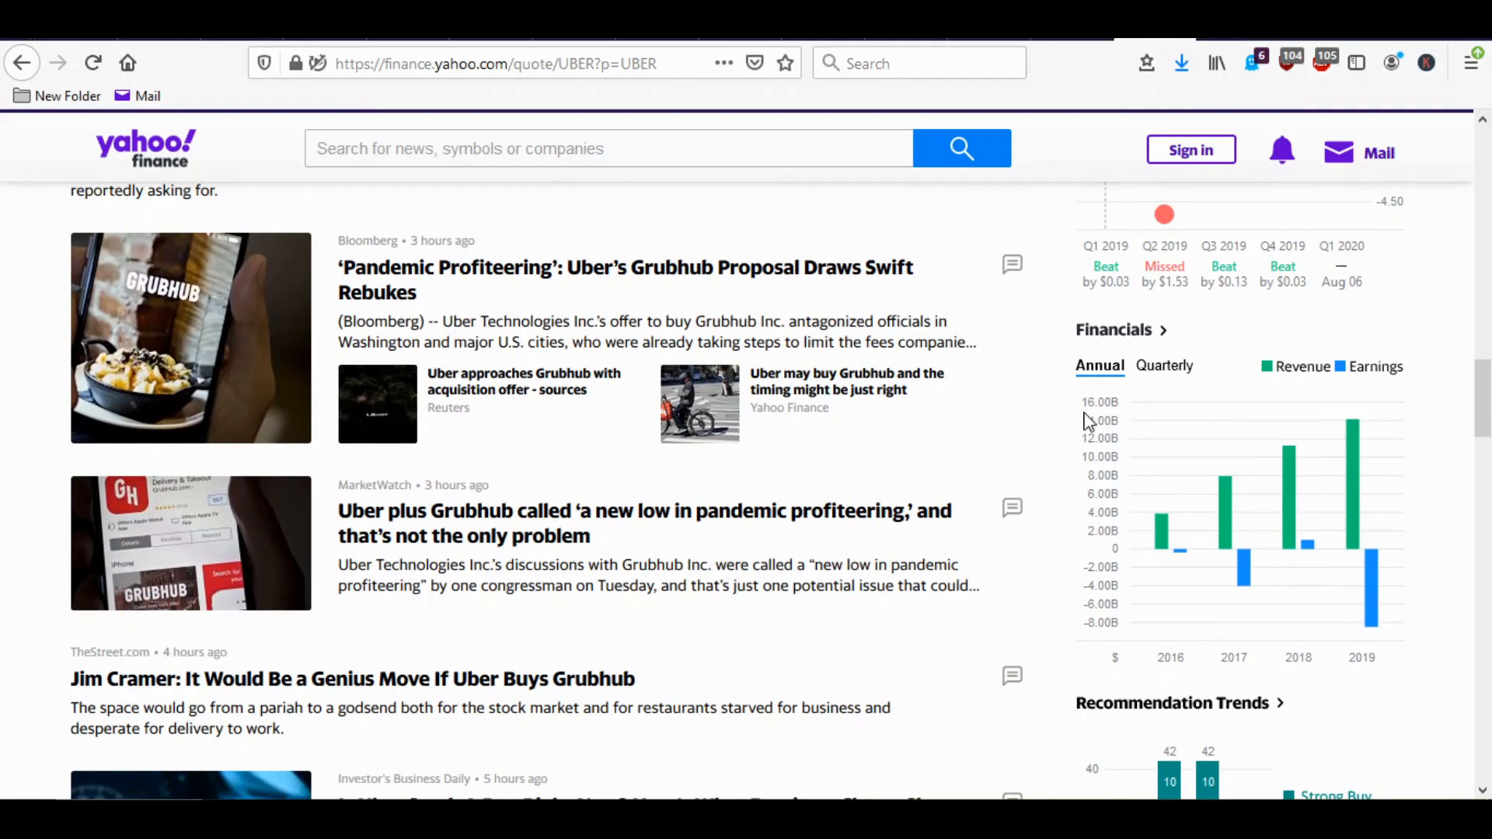
mouse_move(1161, 533)
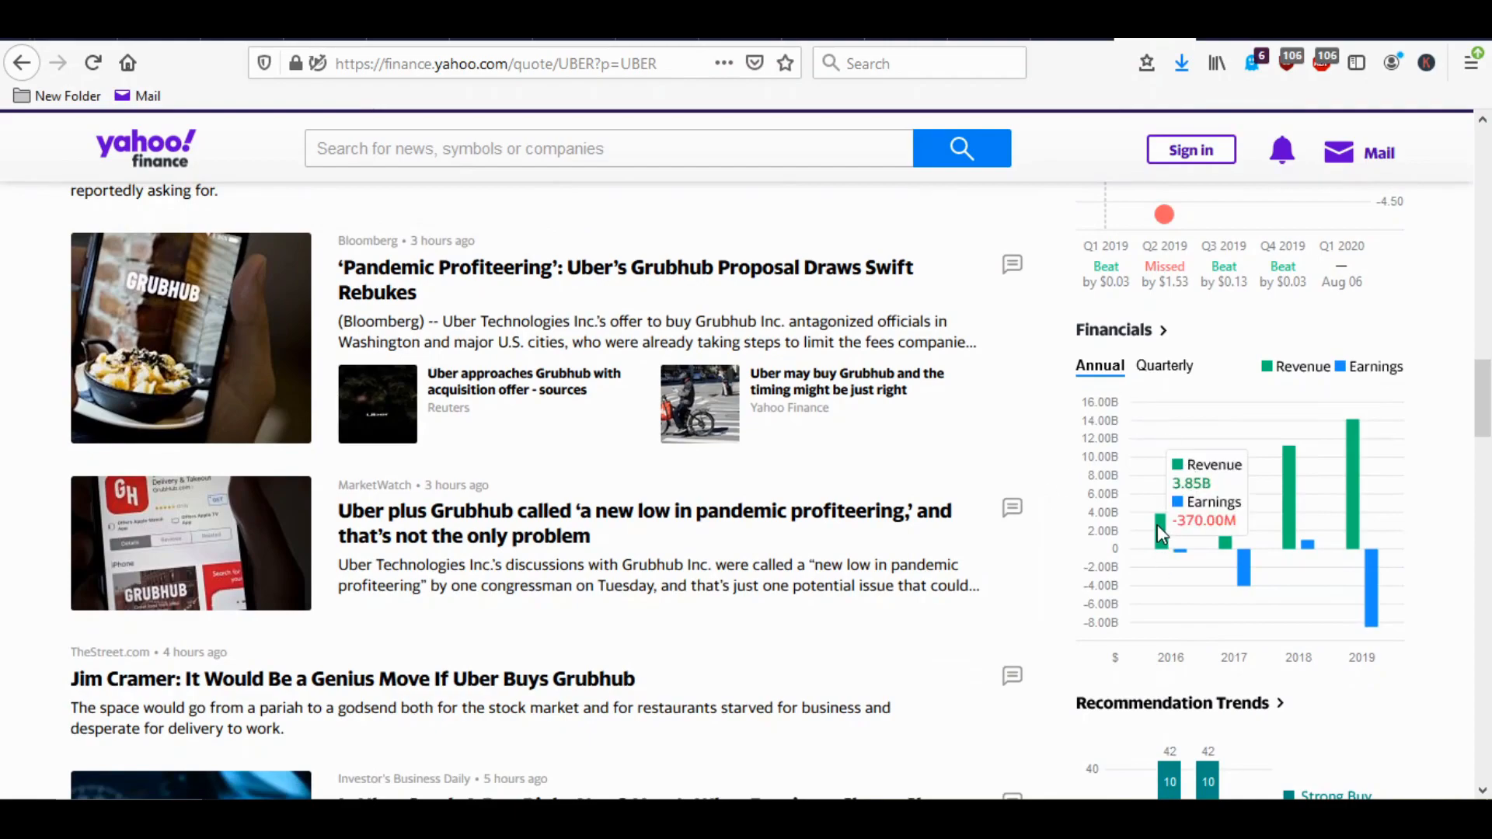
mouse_move(1232, 547)
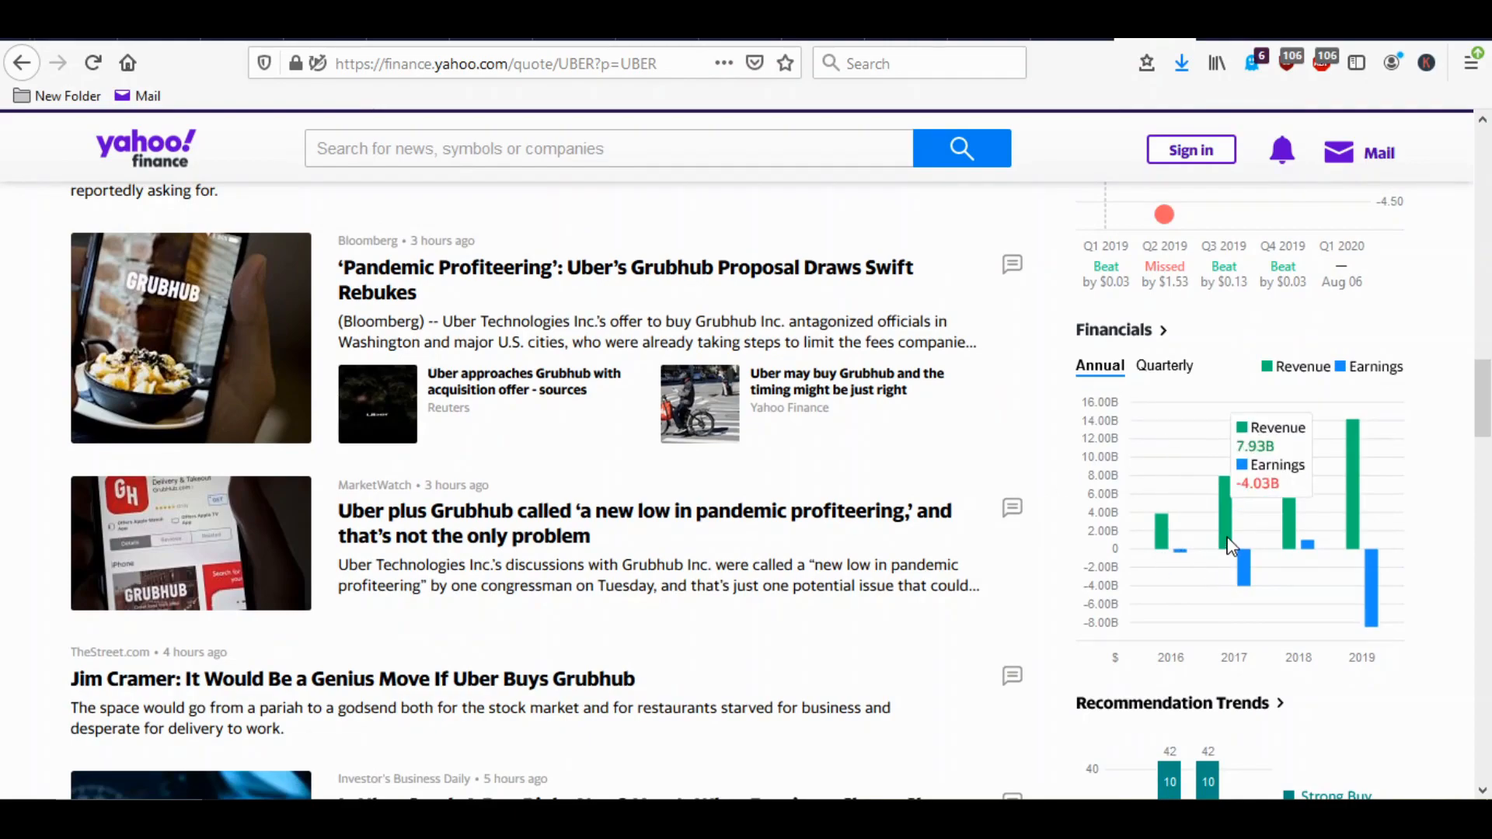
mouse_move(1277, 541)
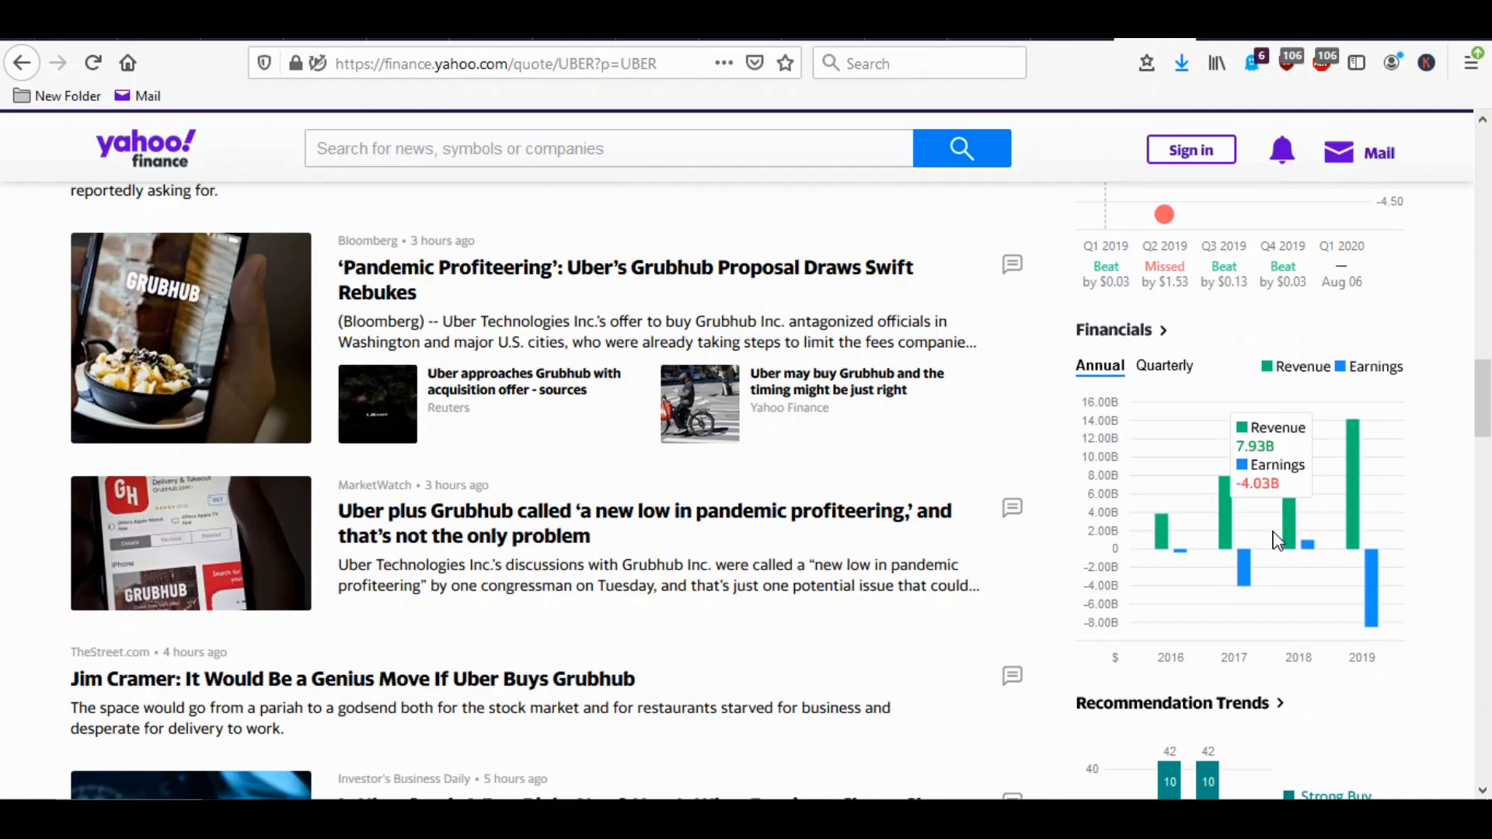
mouse_move(1291, 532)
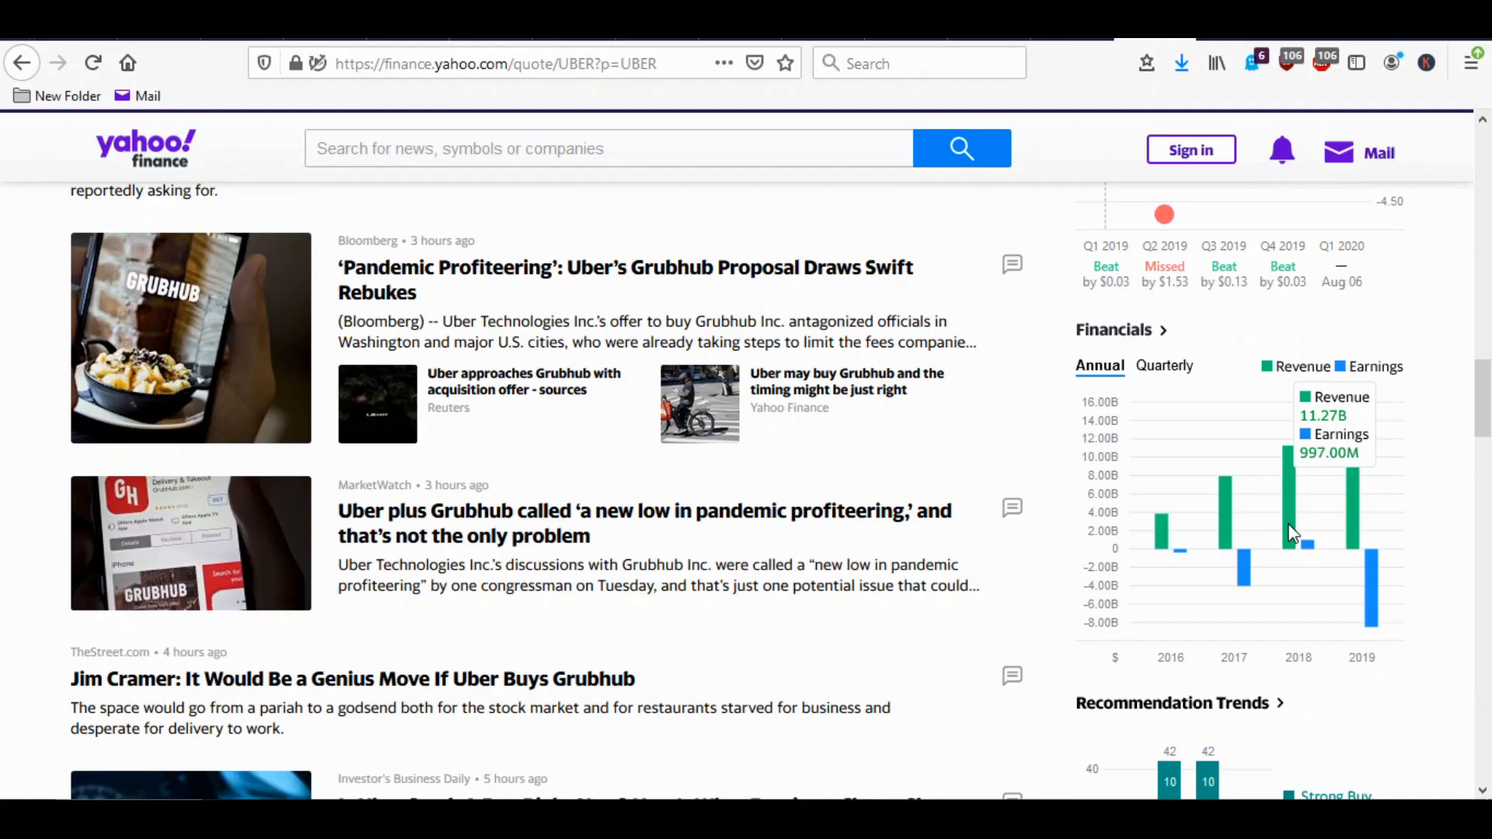
mouse_move(1301, 527)
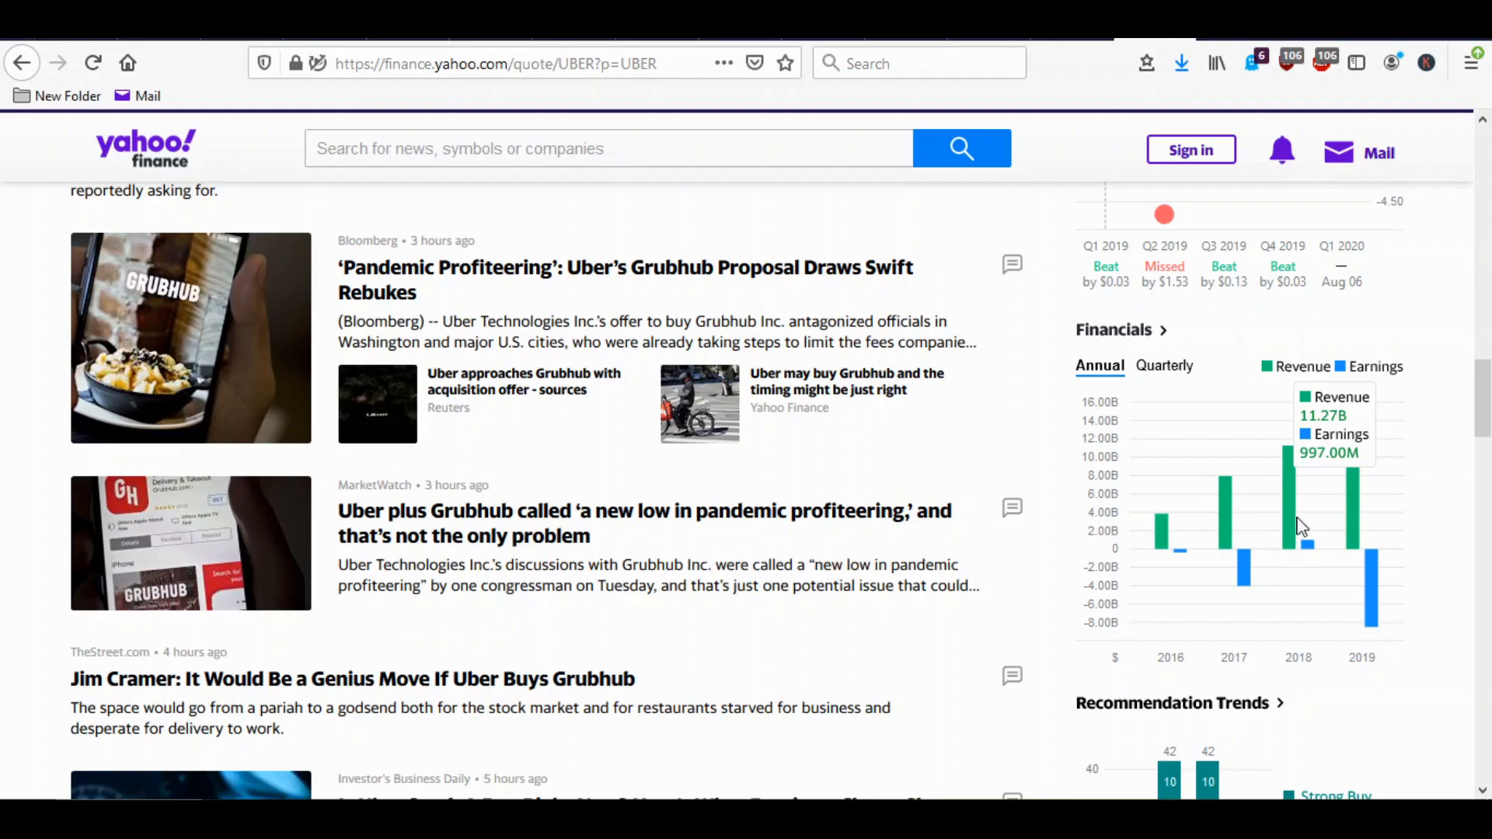
mouse_move(1368, 505)
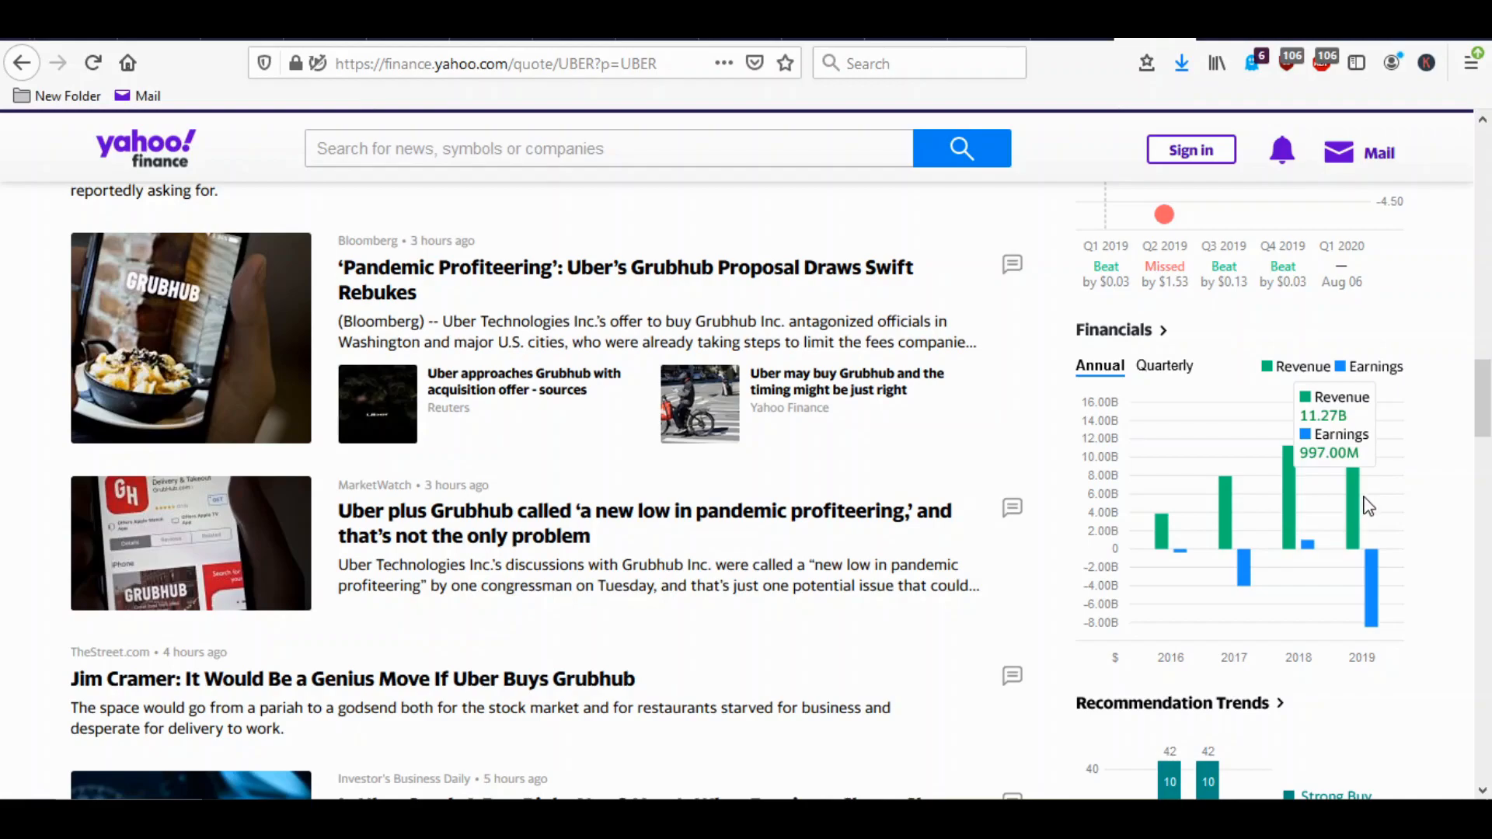
mouse_move(1355, 498)
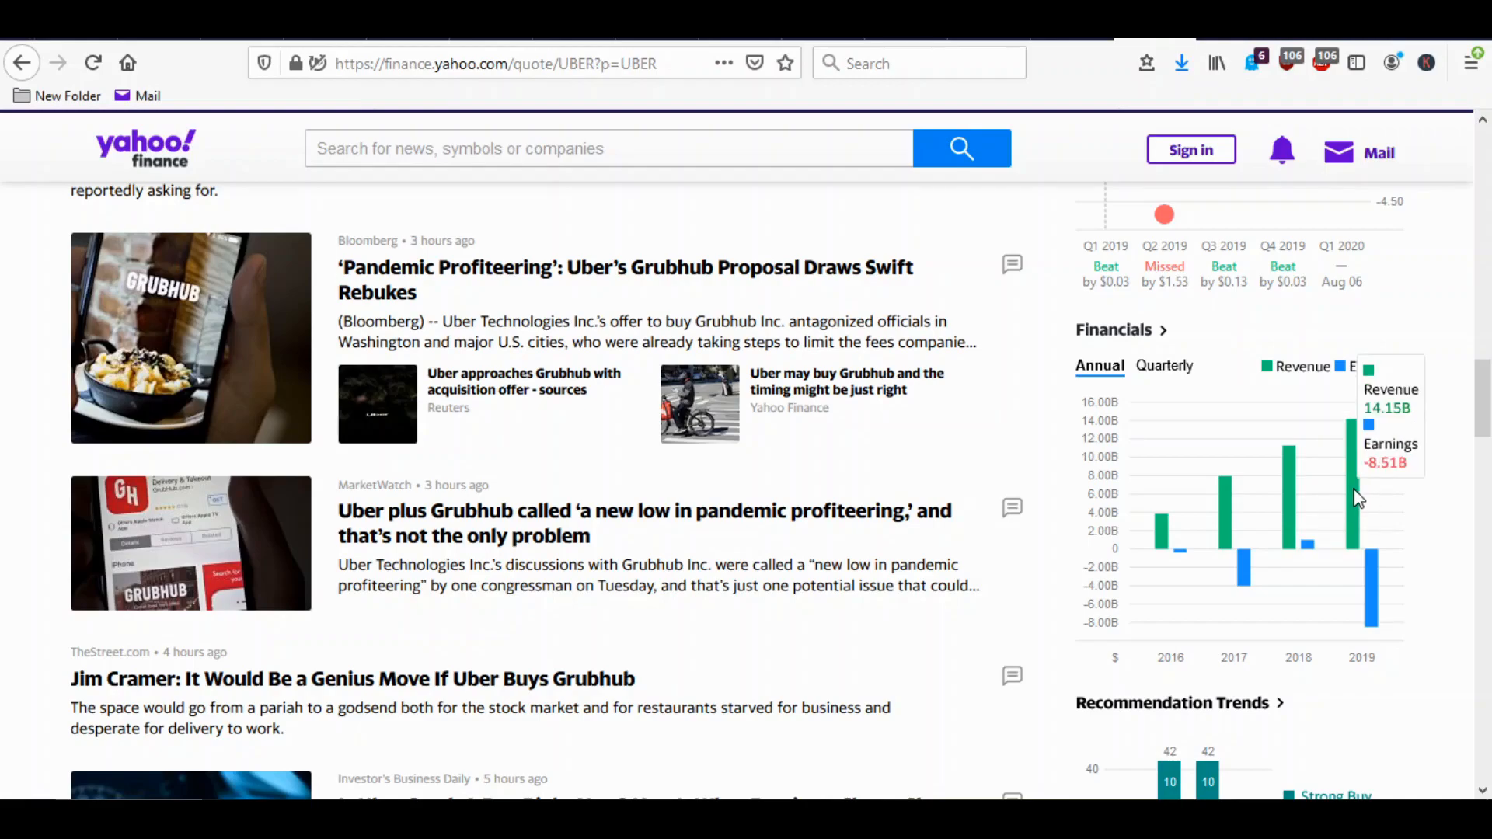
mouse_move(1010, 426)
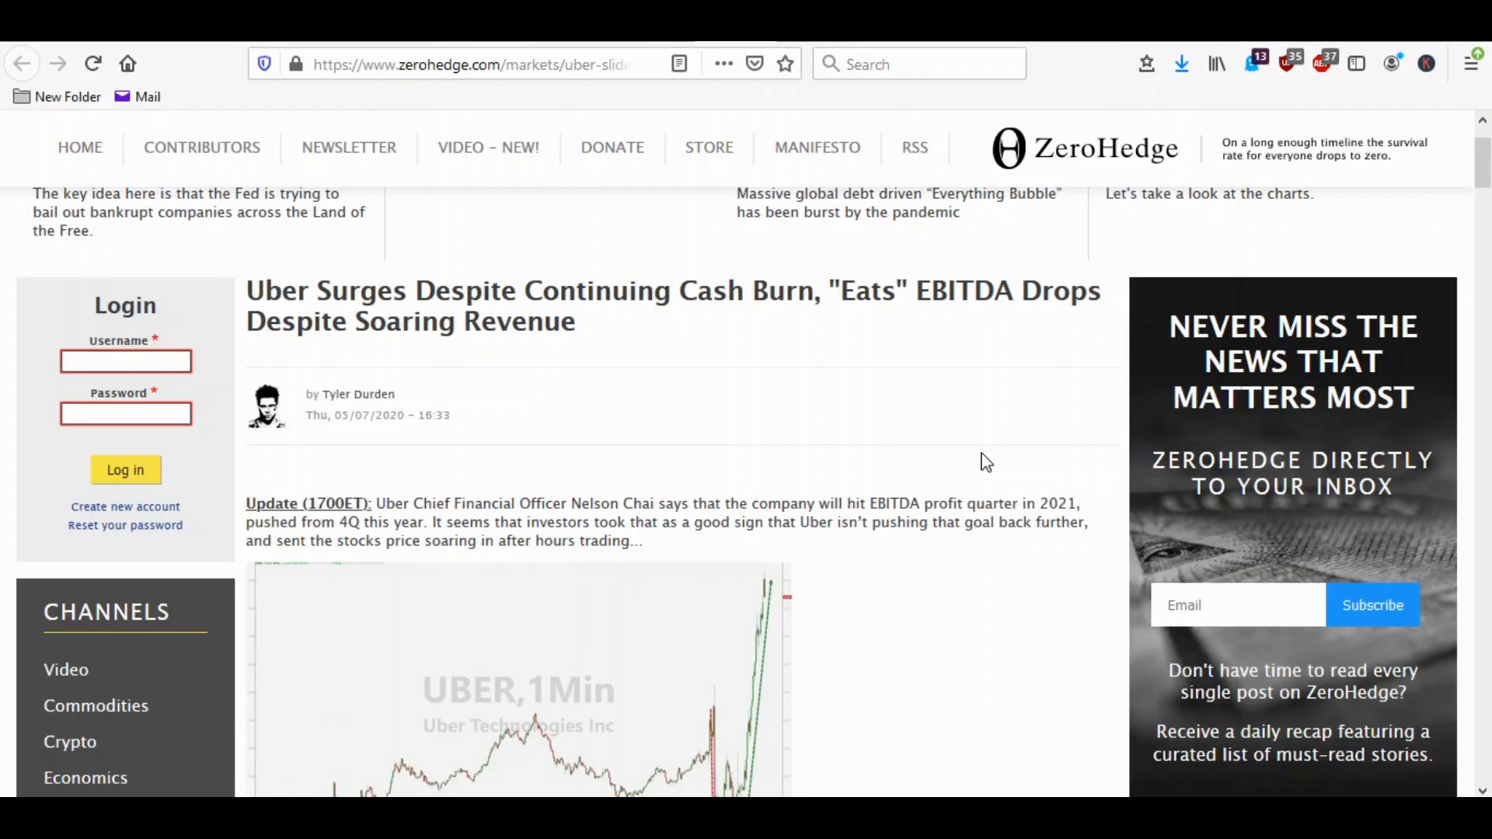
Read Uber's Q1 results bullets and highlight the $2.94 billion quarterly loss.
scroll("down", 3)
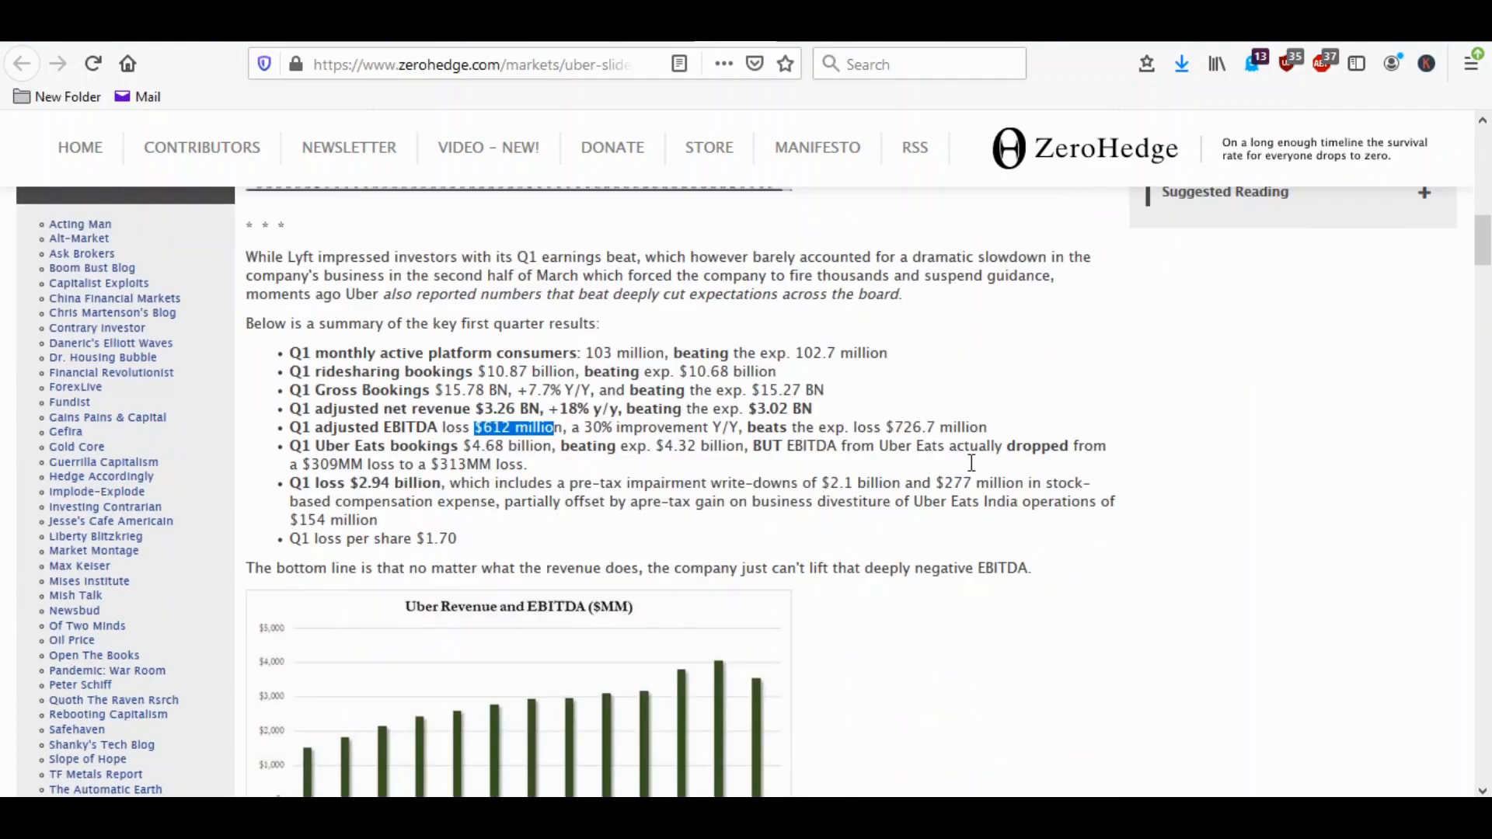
scroll("down", 3)
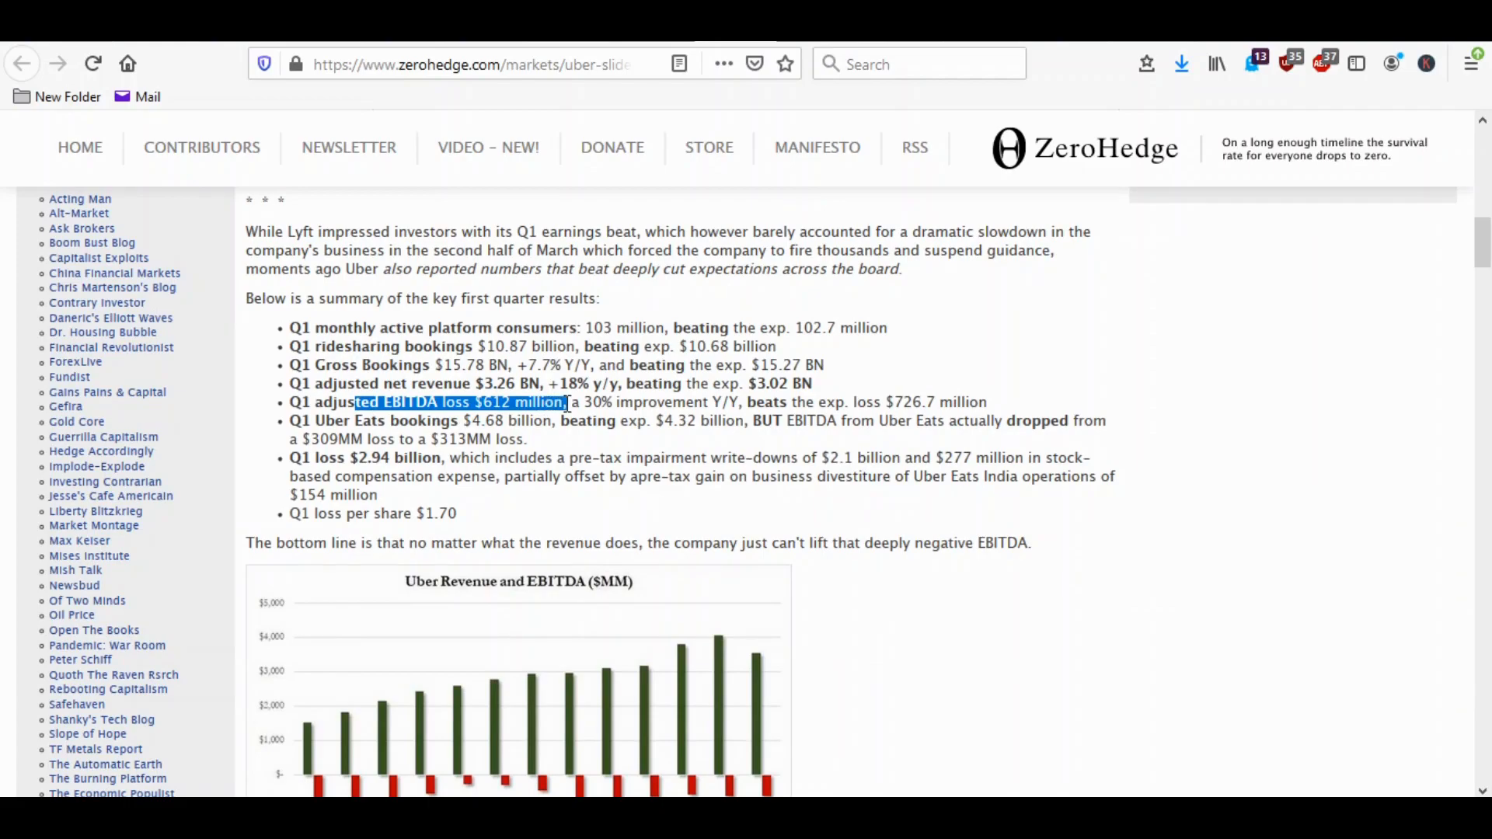
mouse_move(319, 457)
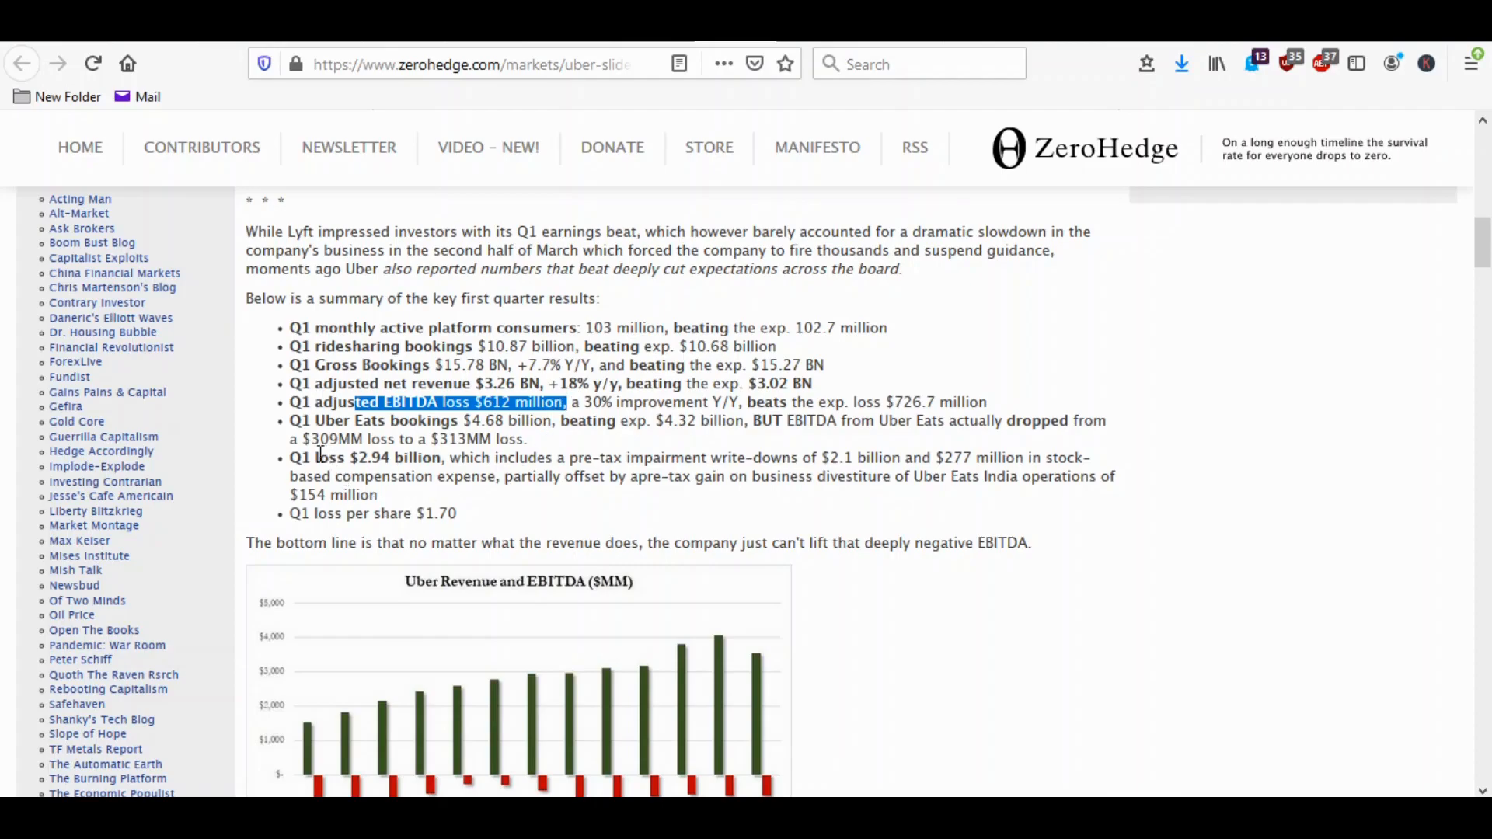
double_click(377, 457)
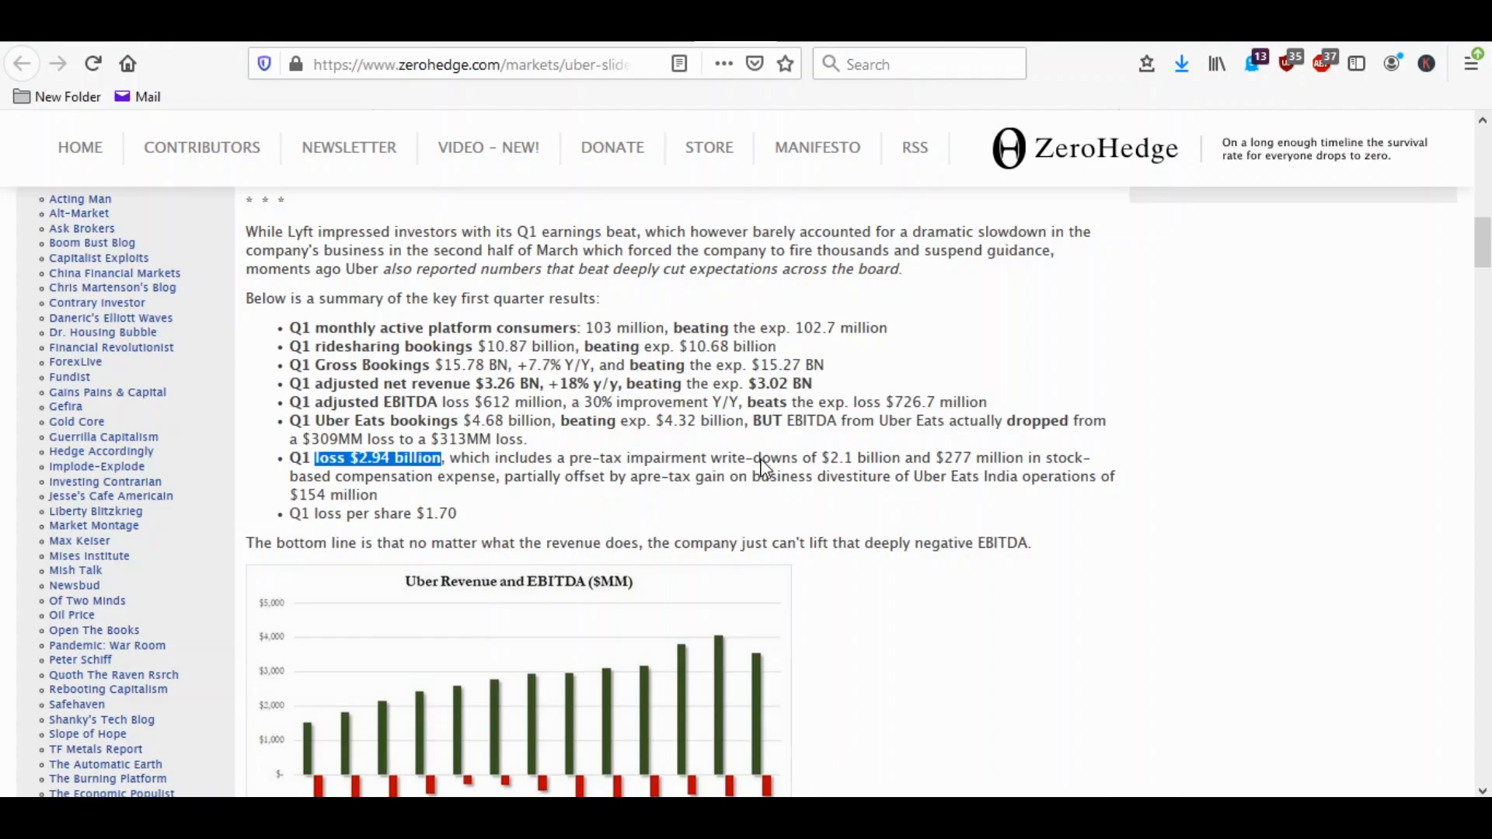
mouse_move(806, 460)
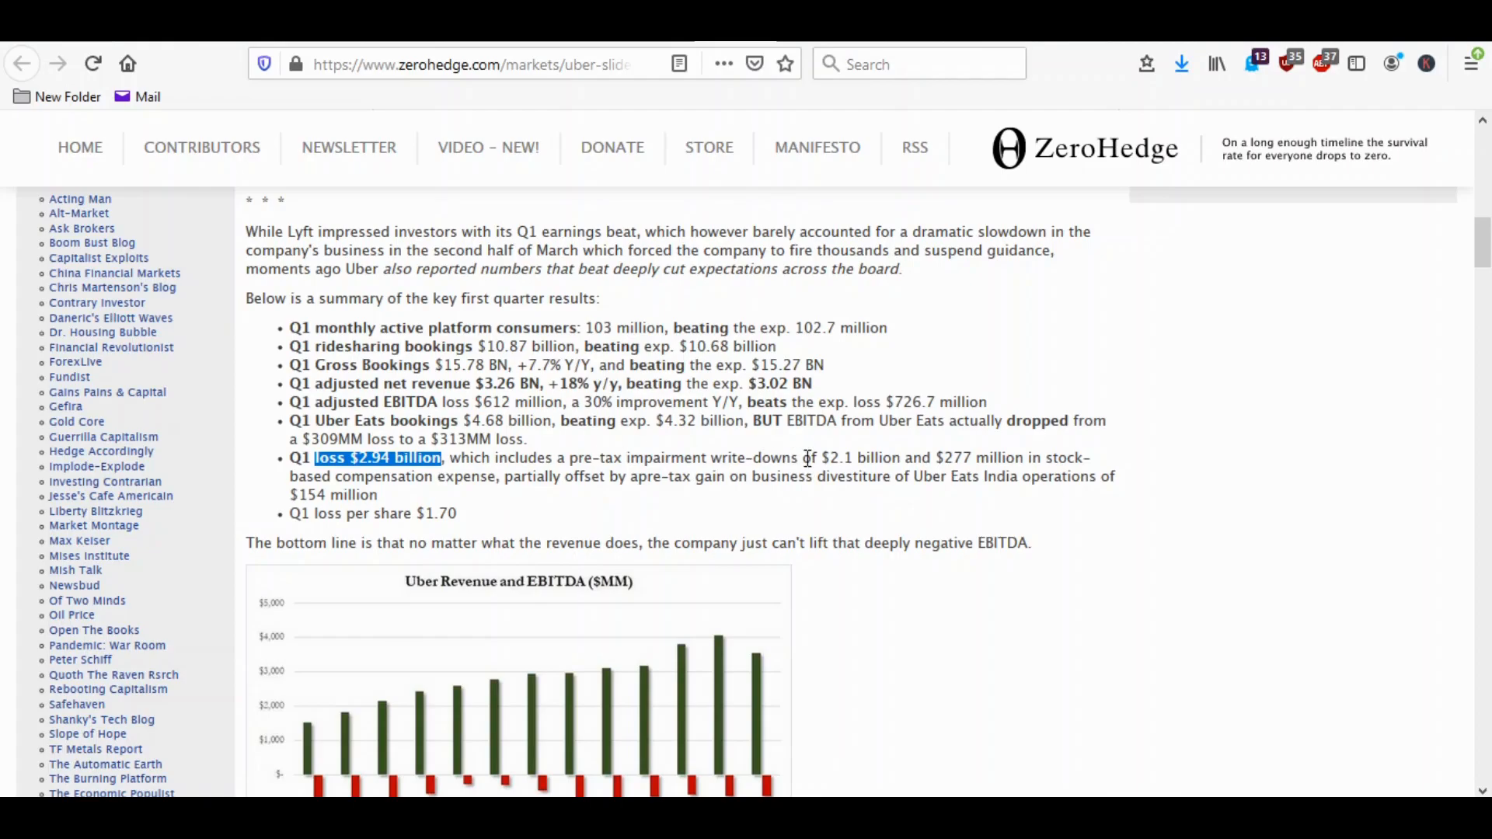
mouse_move(791, 400)
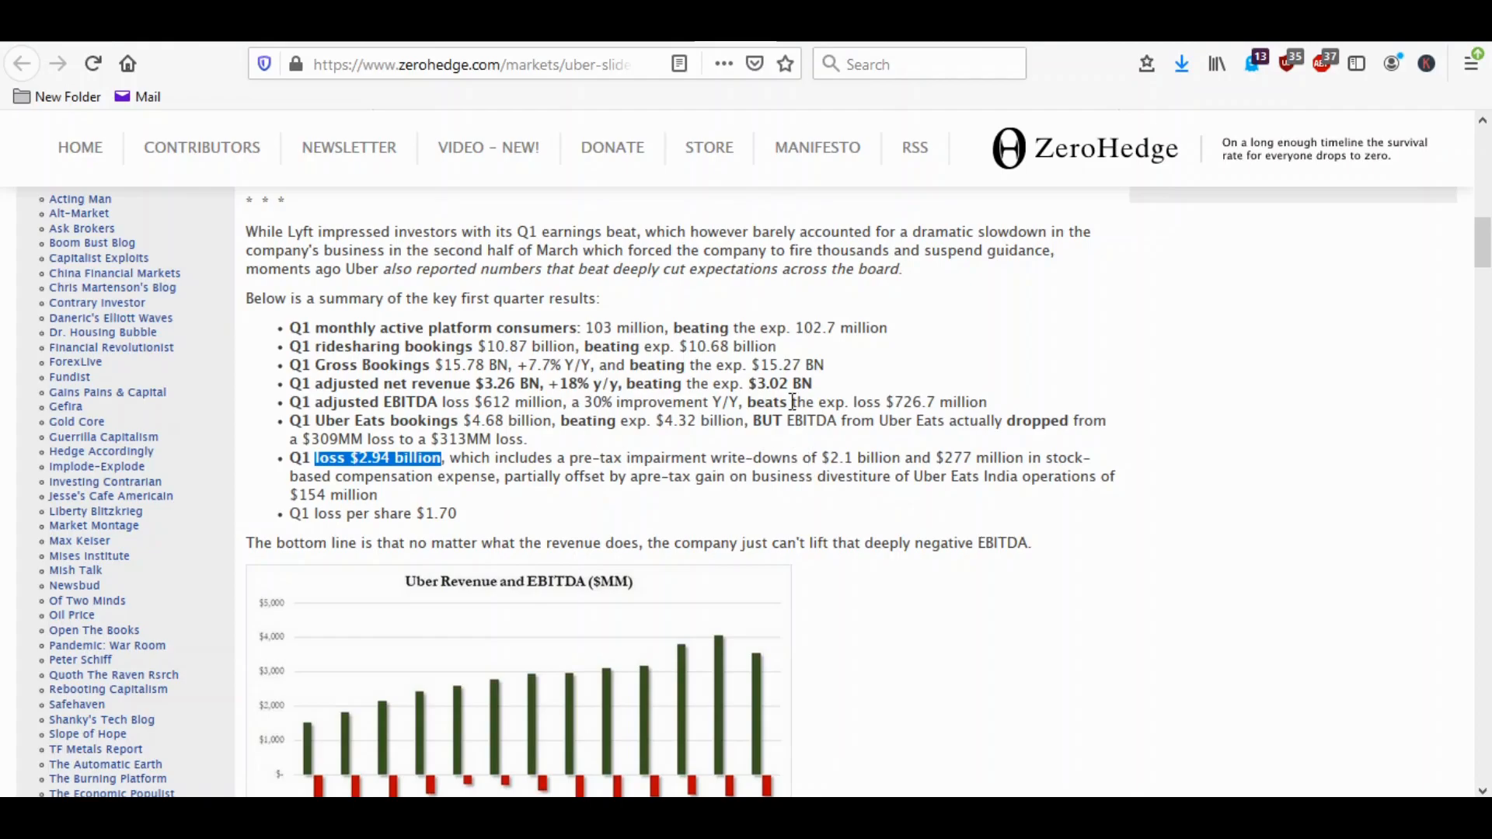
Move down to the Uber Revenue versus EBITDA chart and review it.
scroll("down", 3)
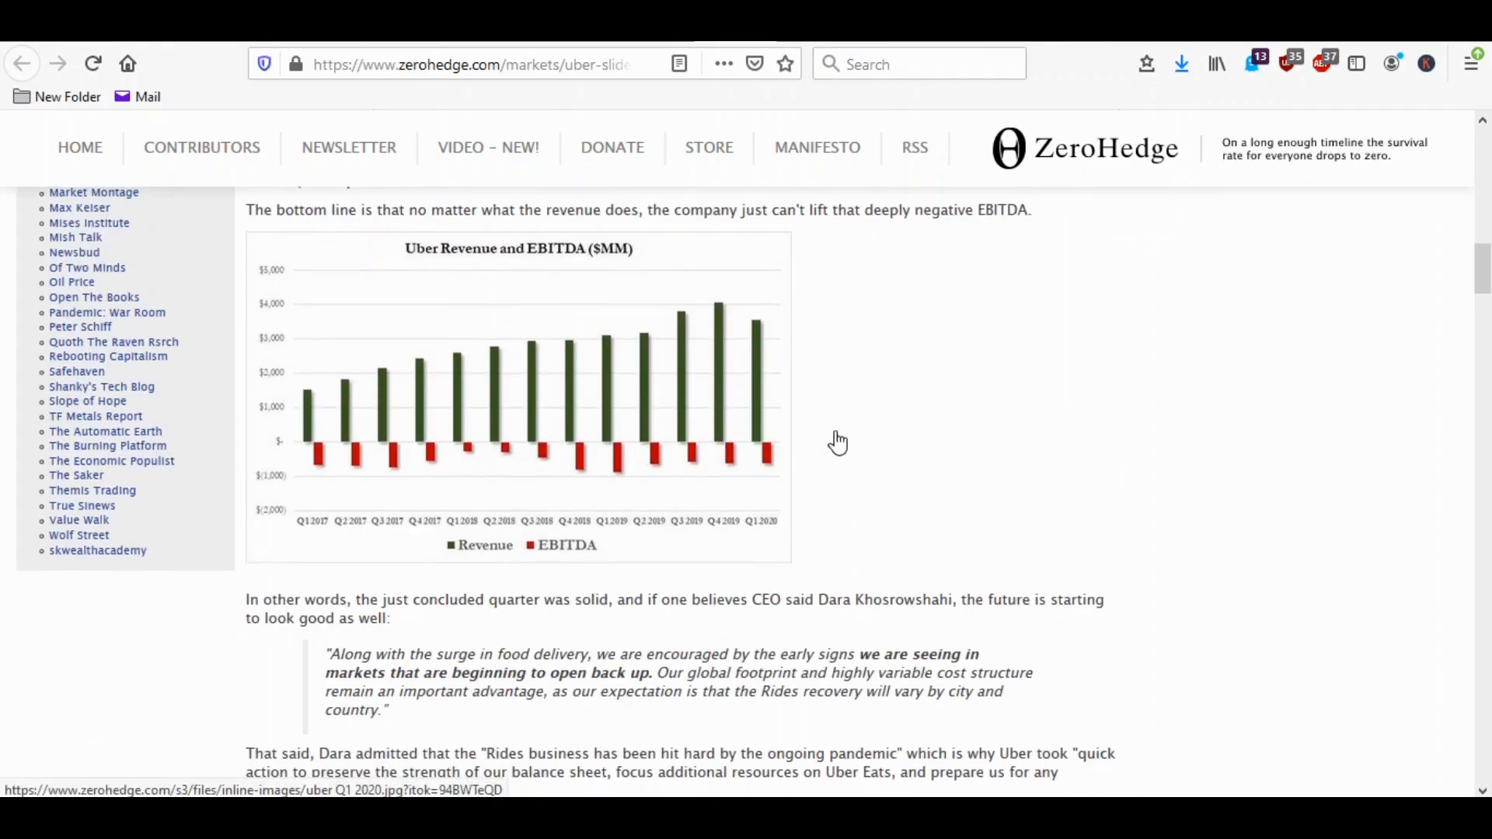
scroll("up", 3)
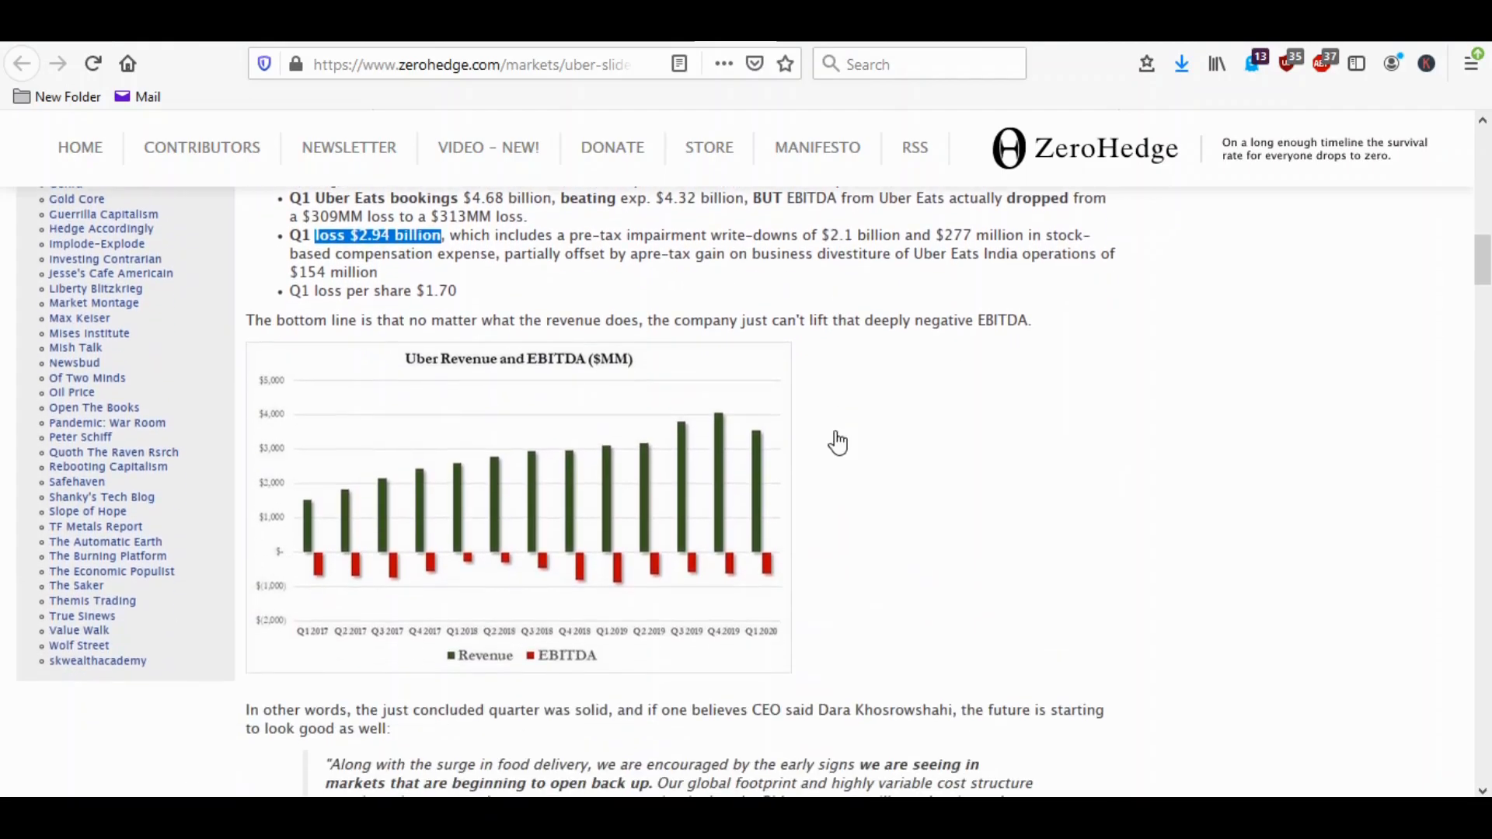
scroll("down", 3)
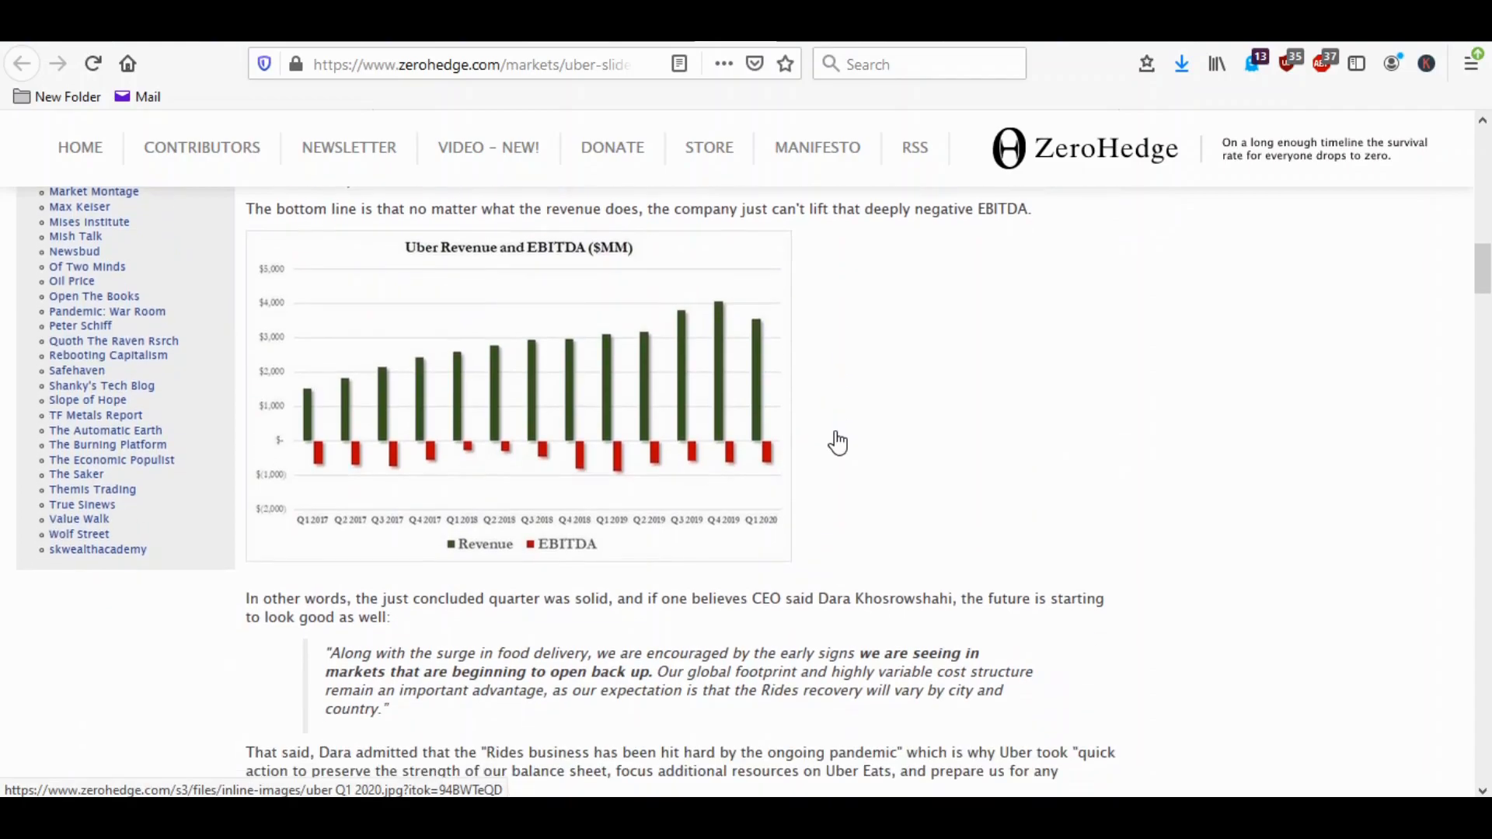
scroll("down", 3)
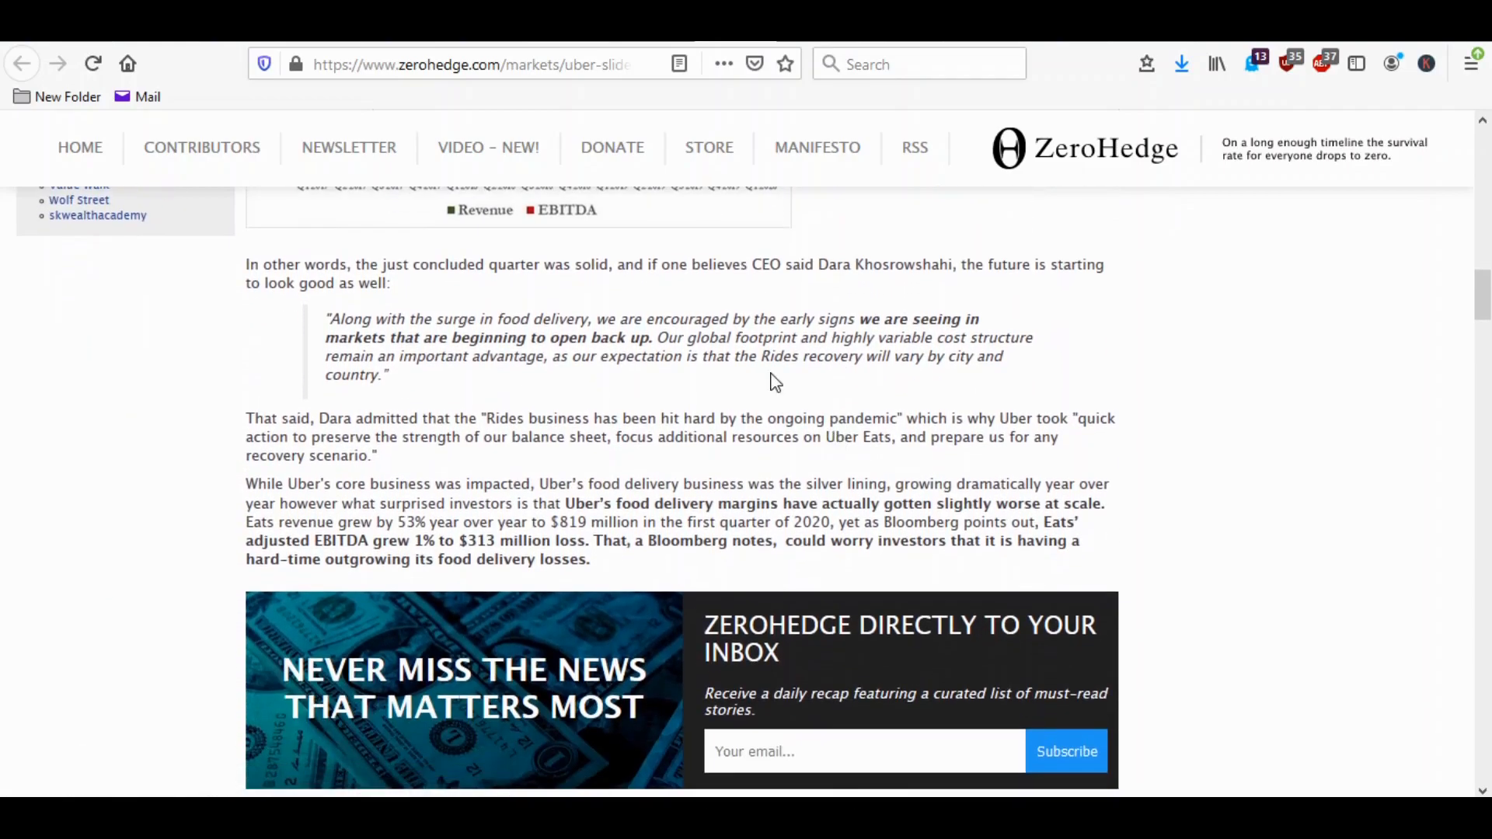
mouse_move(740, 404)
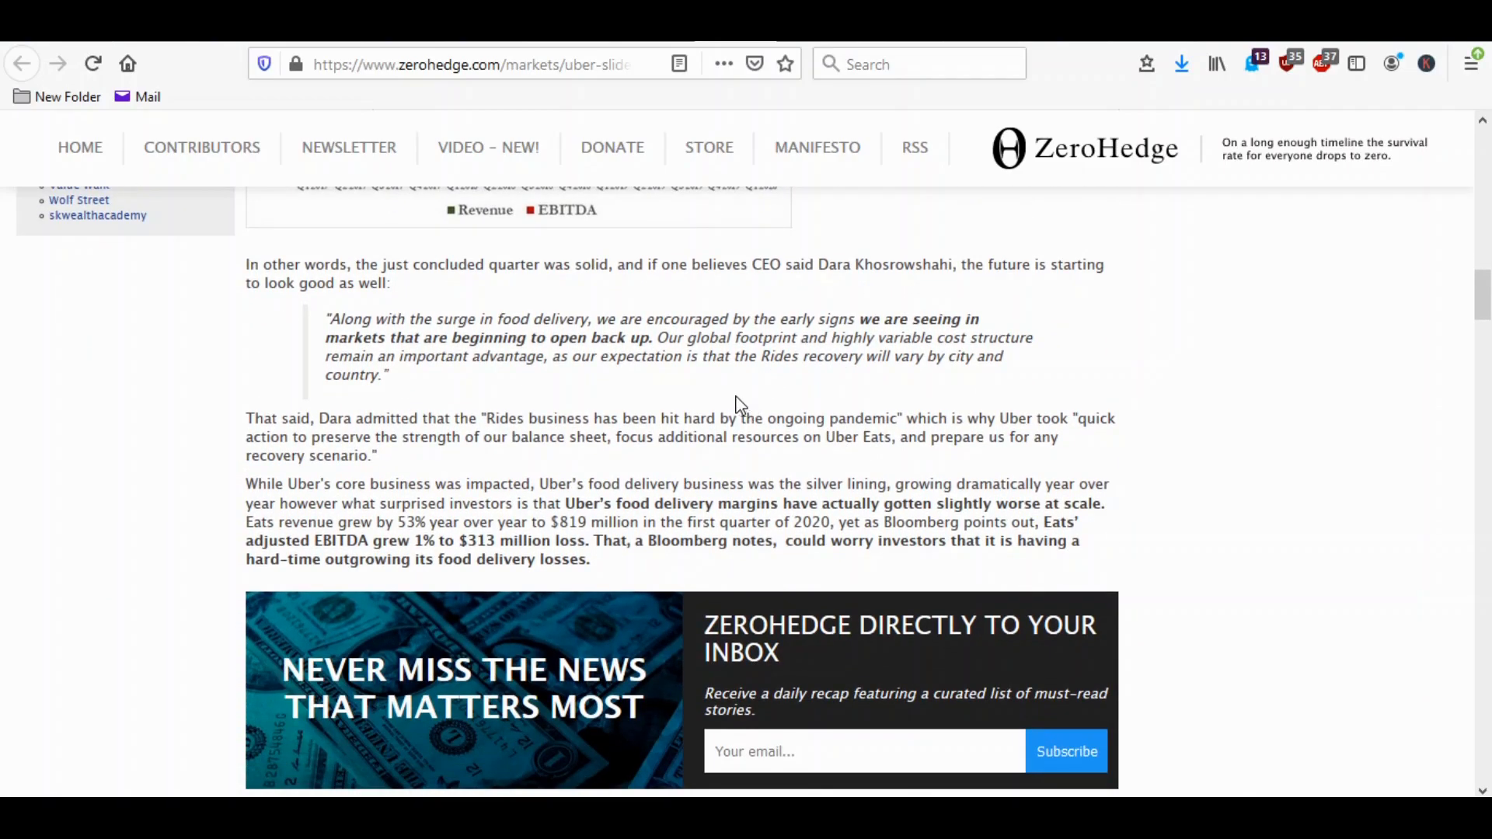
mouse_move(618, 418)
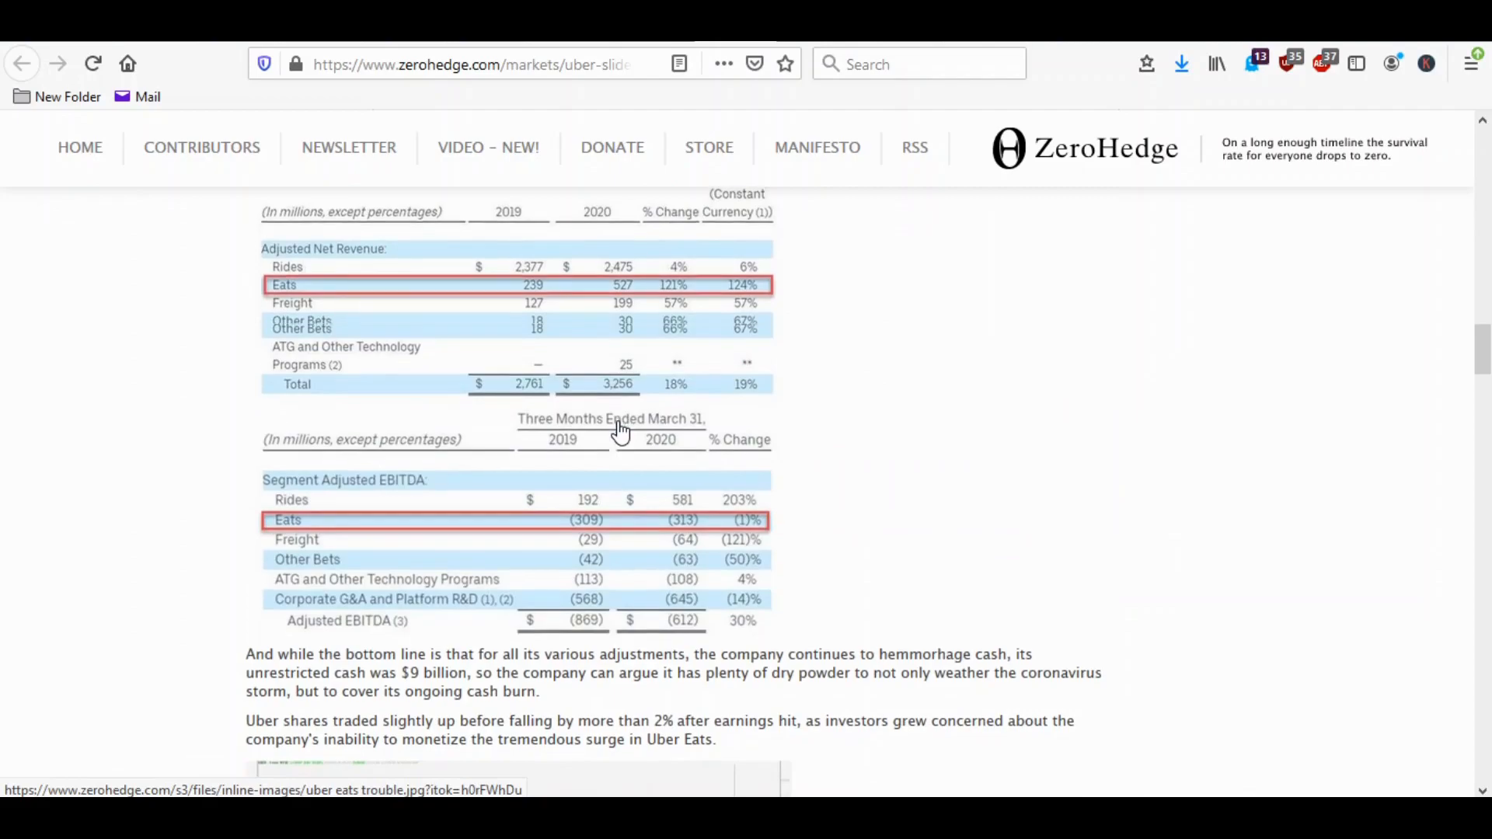
Review the Uber Eats revenue and EBITDA segment tables in the earnings article.
scroll("up", 3)
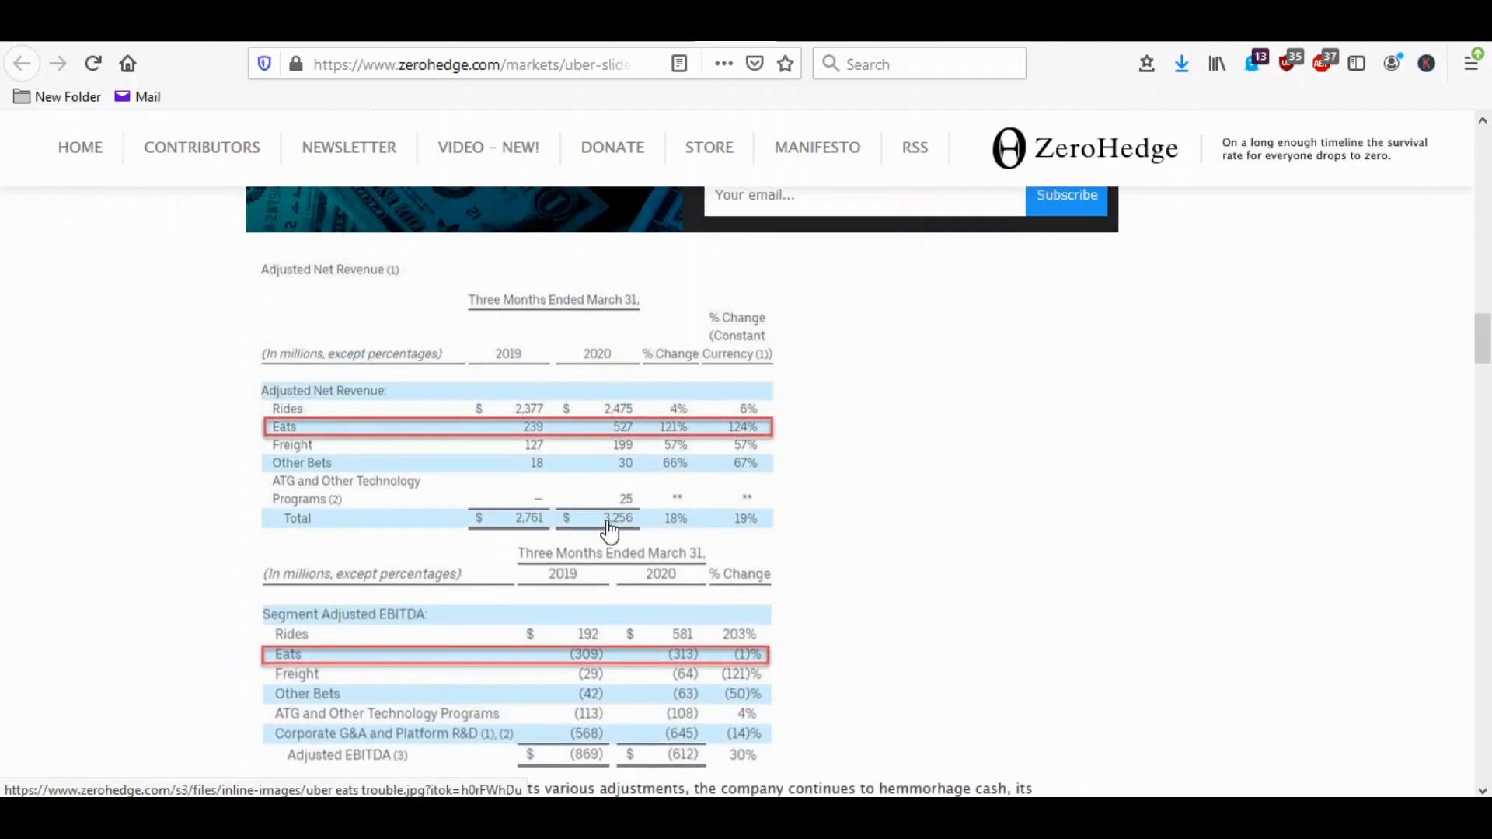
mouse_move(536, 447)
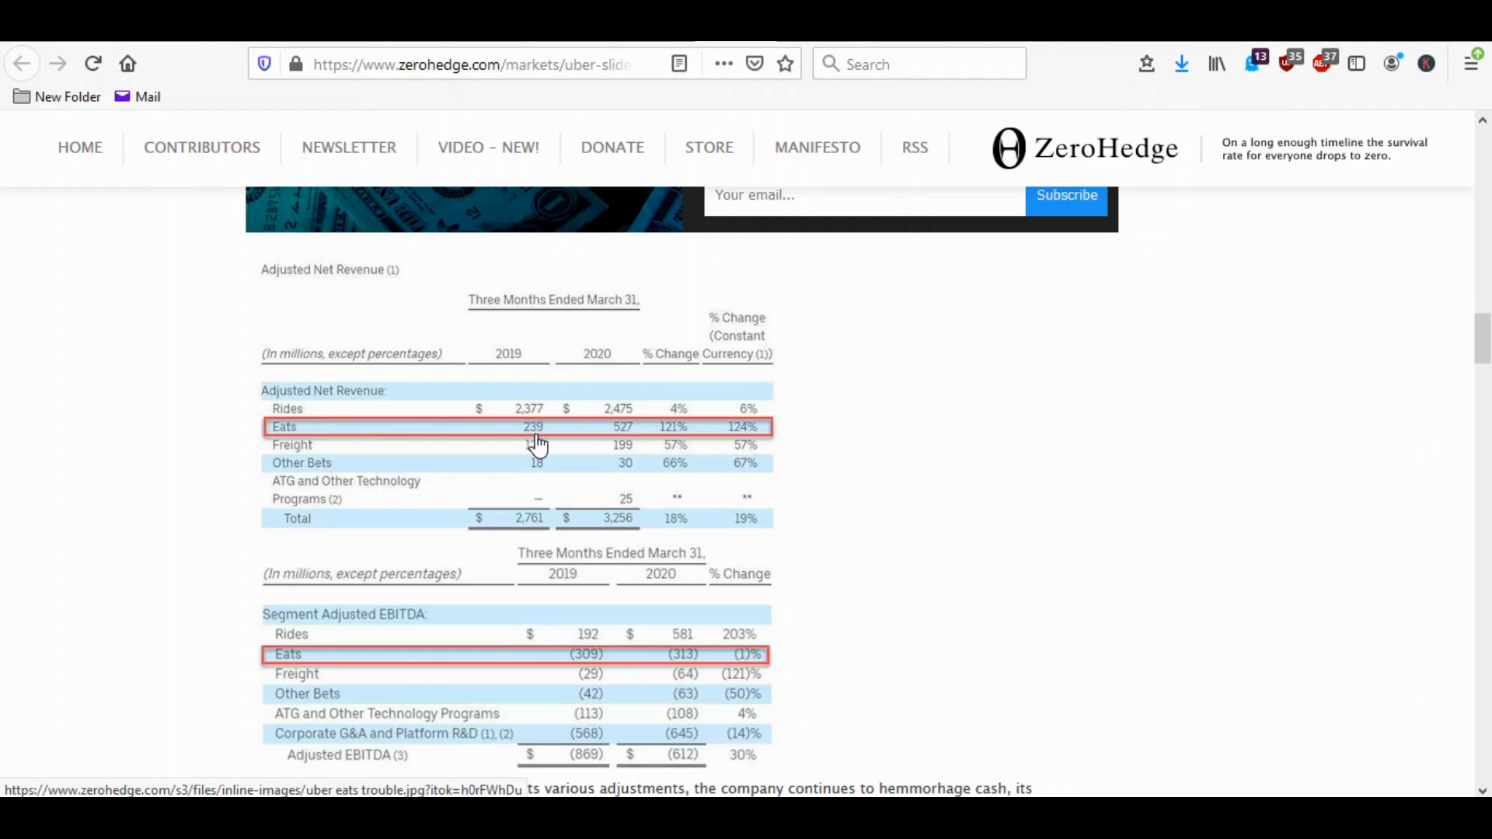
mouse_move(633, 435)
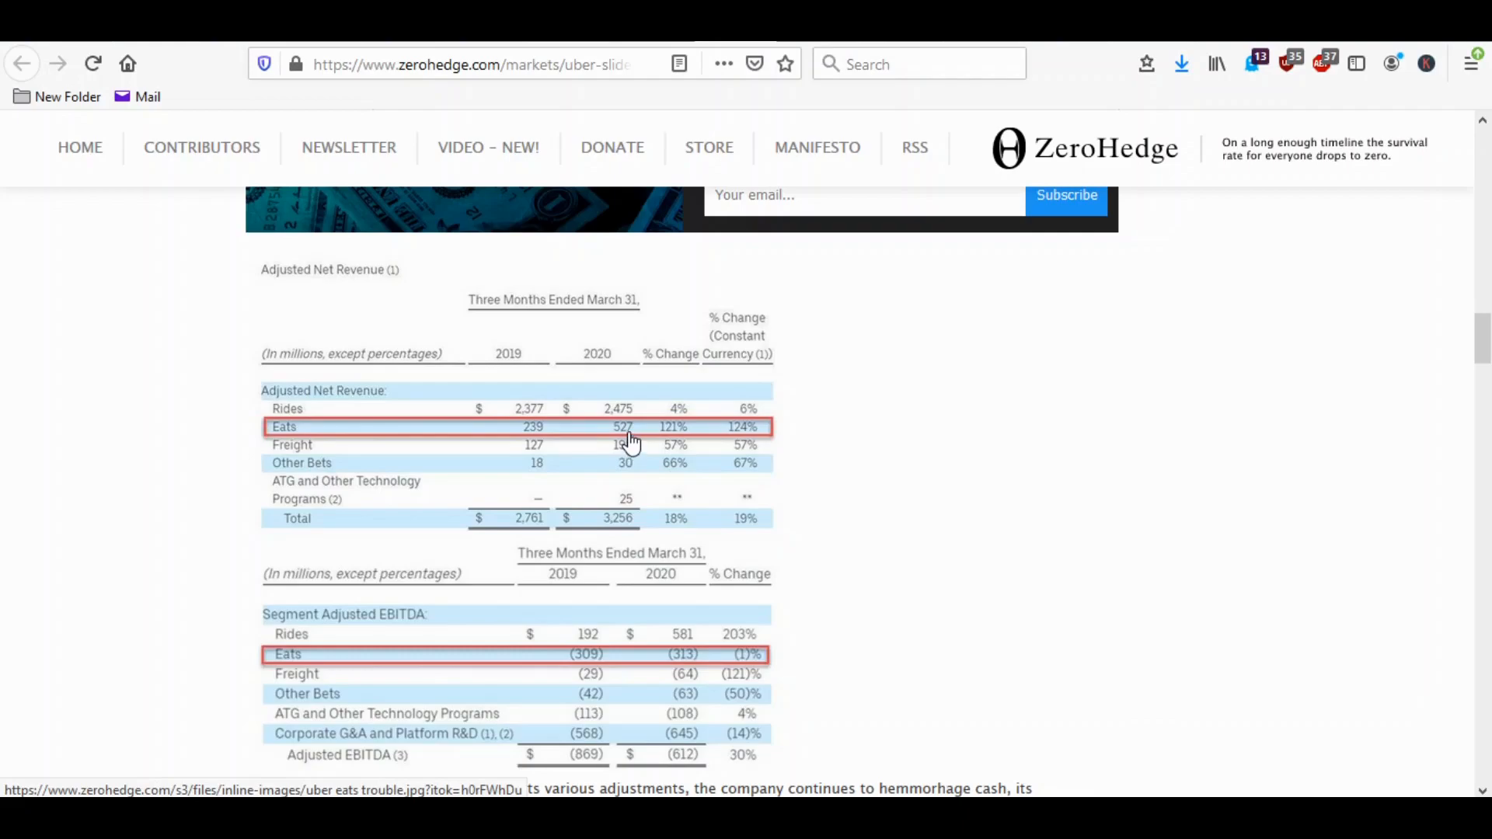
mouse_move(682, 443)
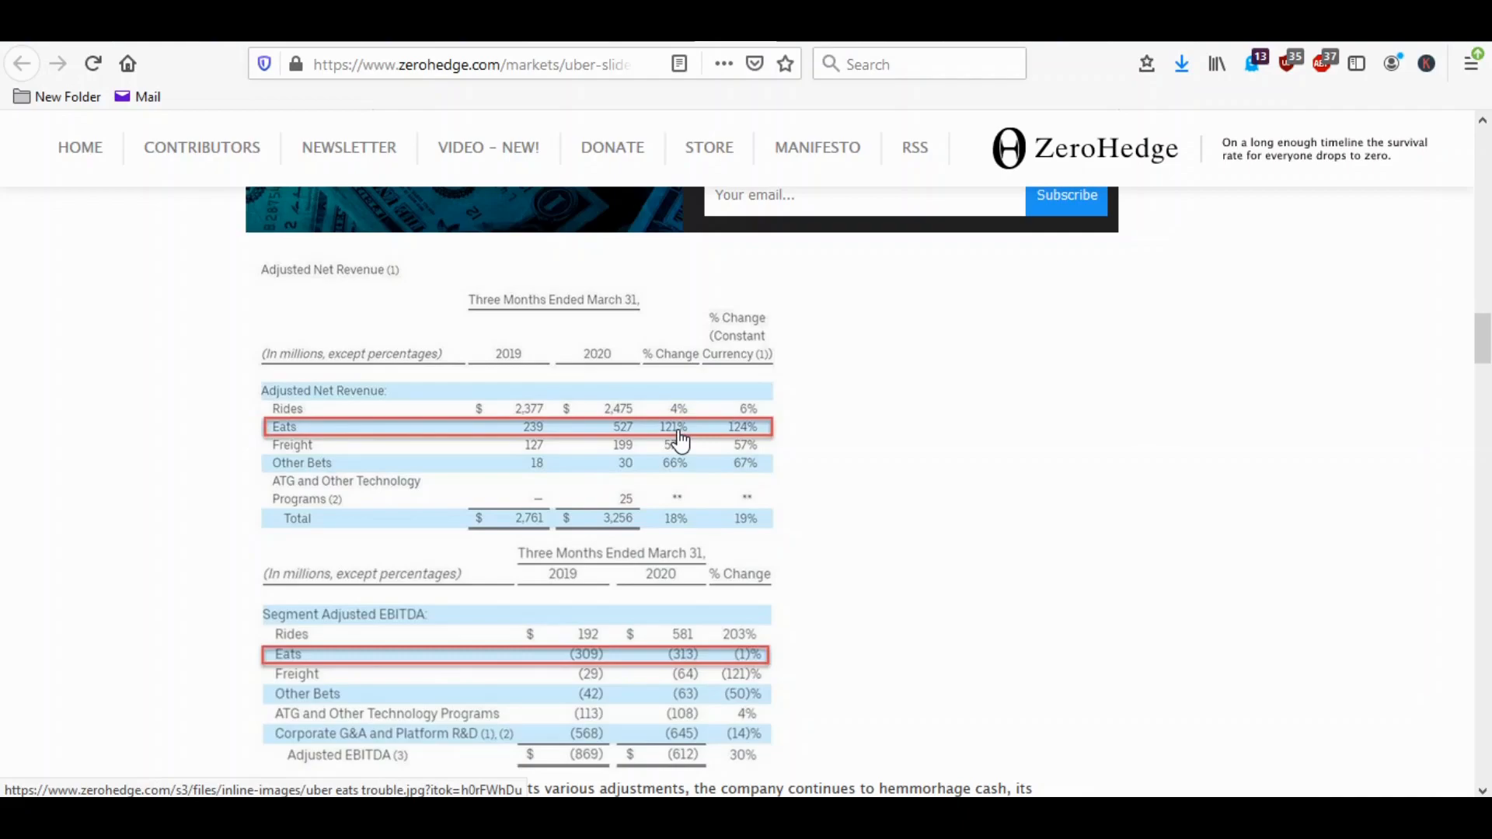
scroll("down", 3)
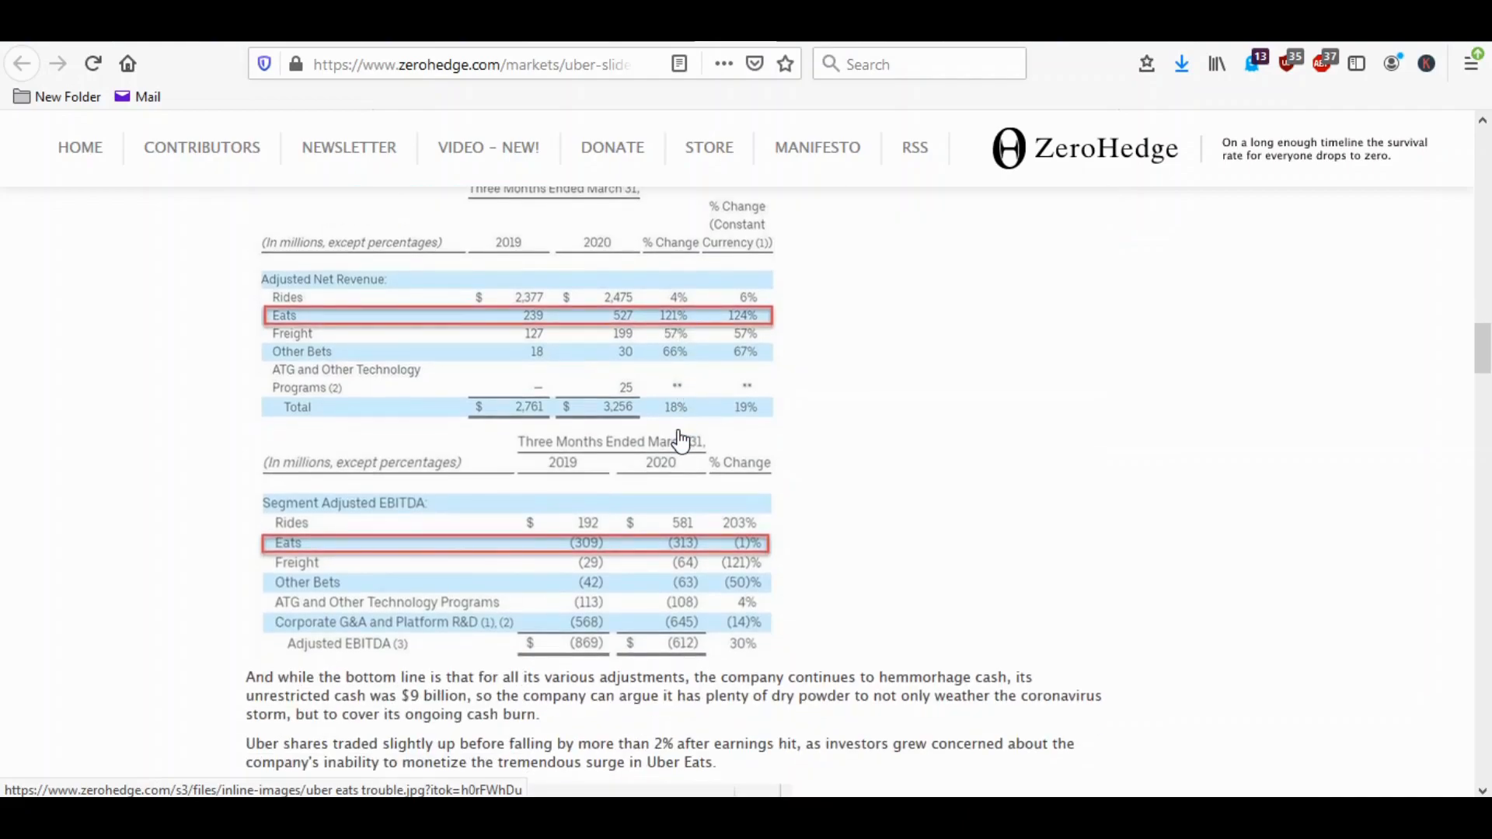
mouse_move(606, 326)
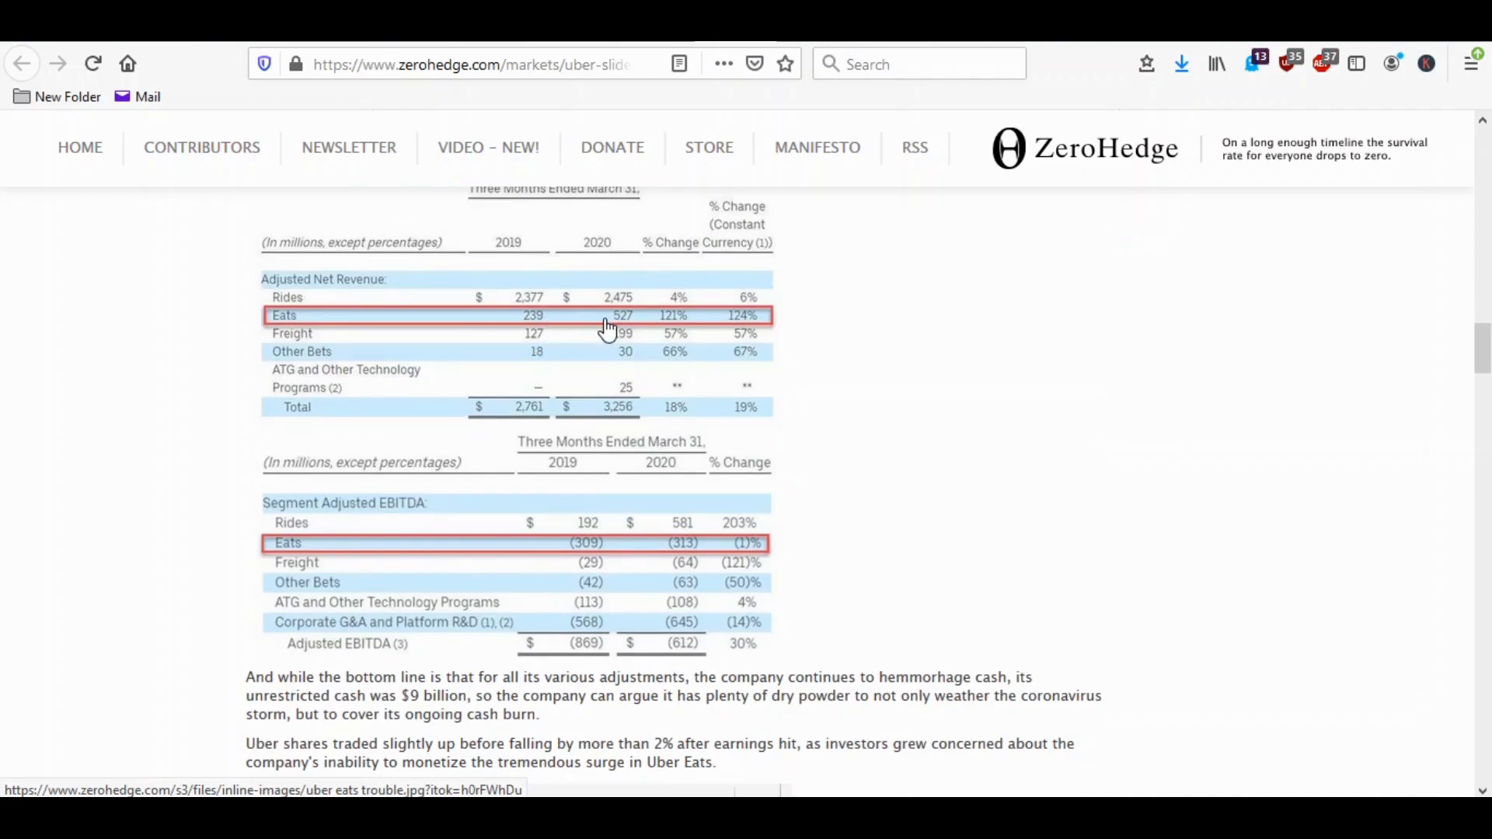
mouse_move(637, 559)
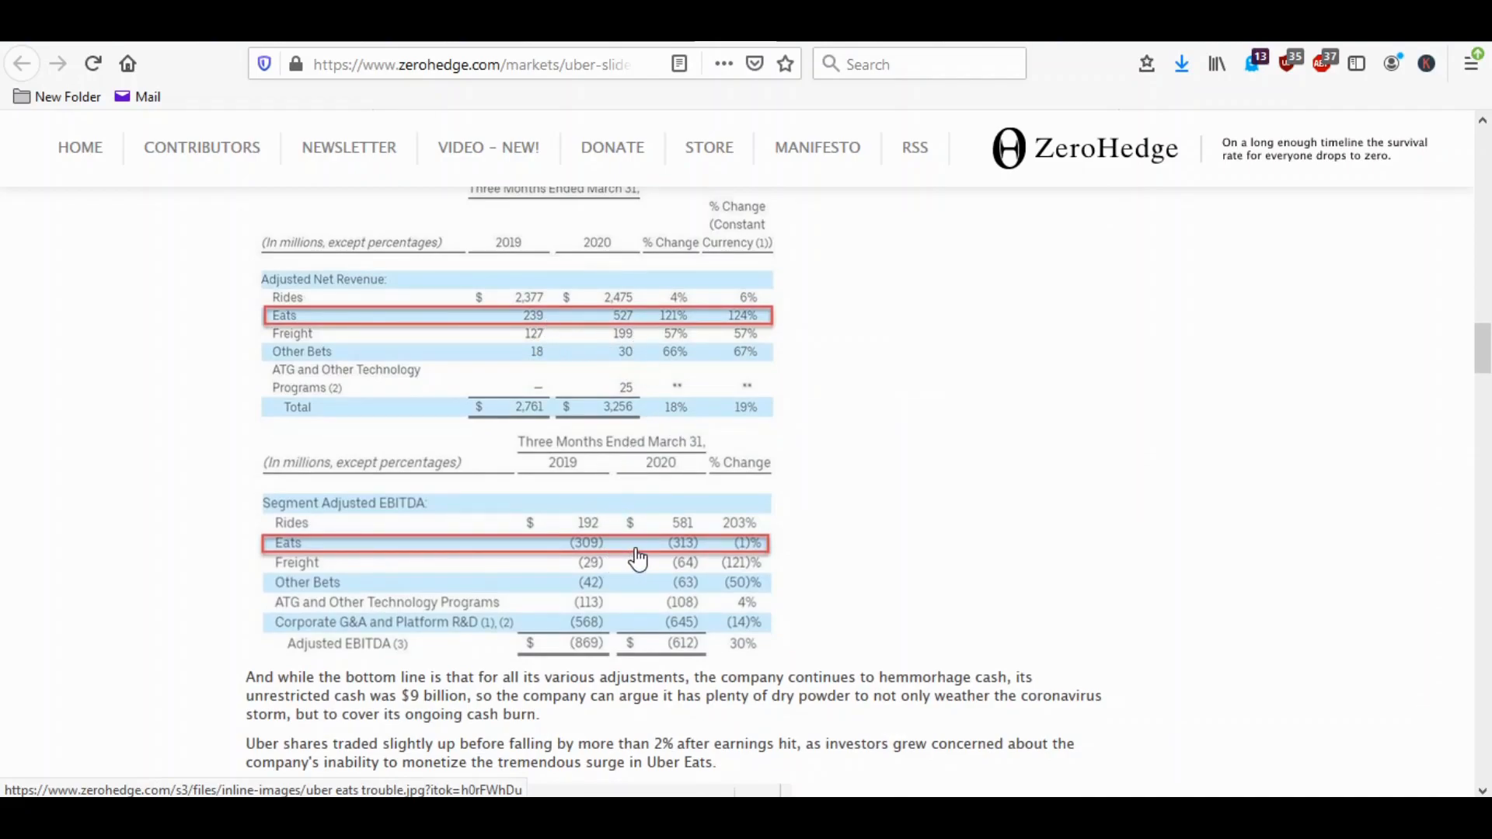
mouse_move(687, 553)
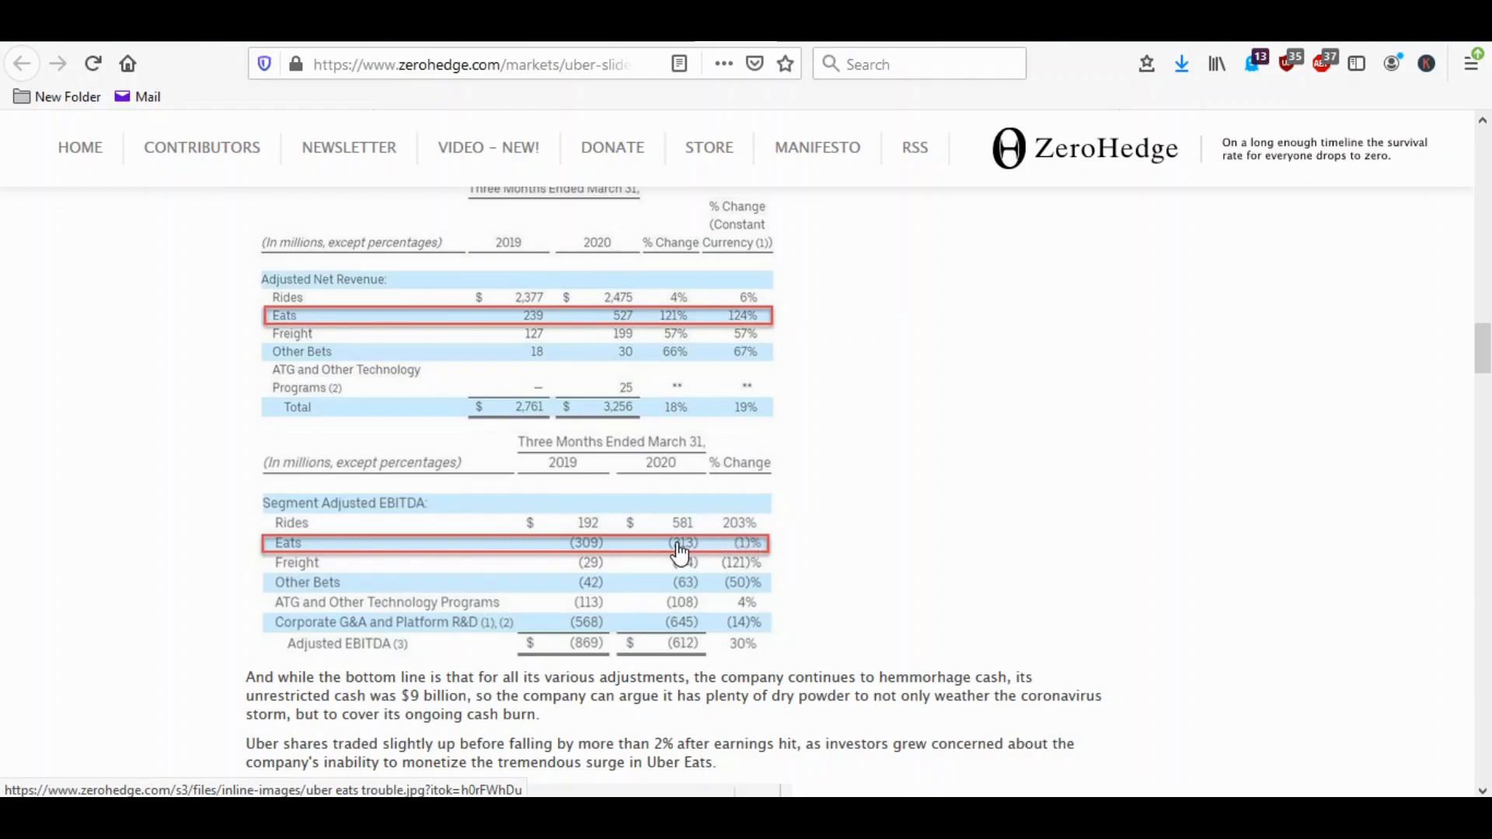
mouse_move(592, 556)
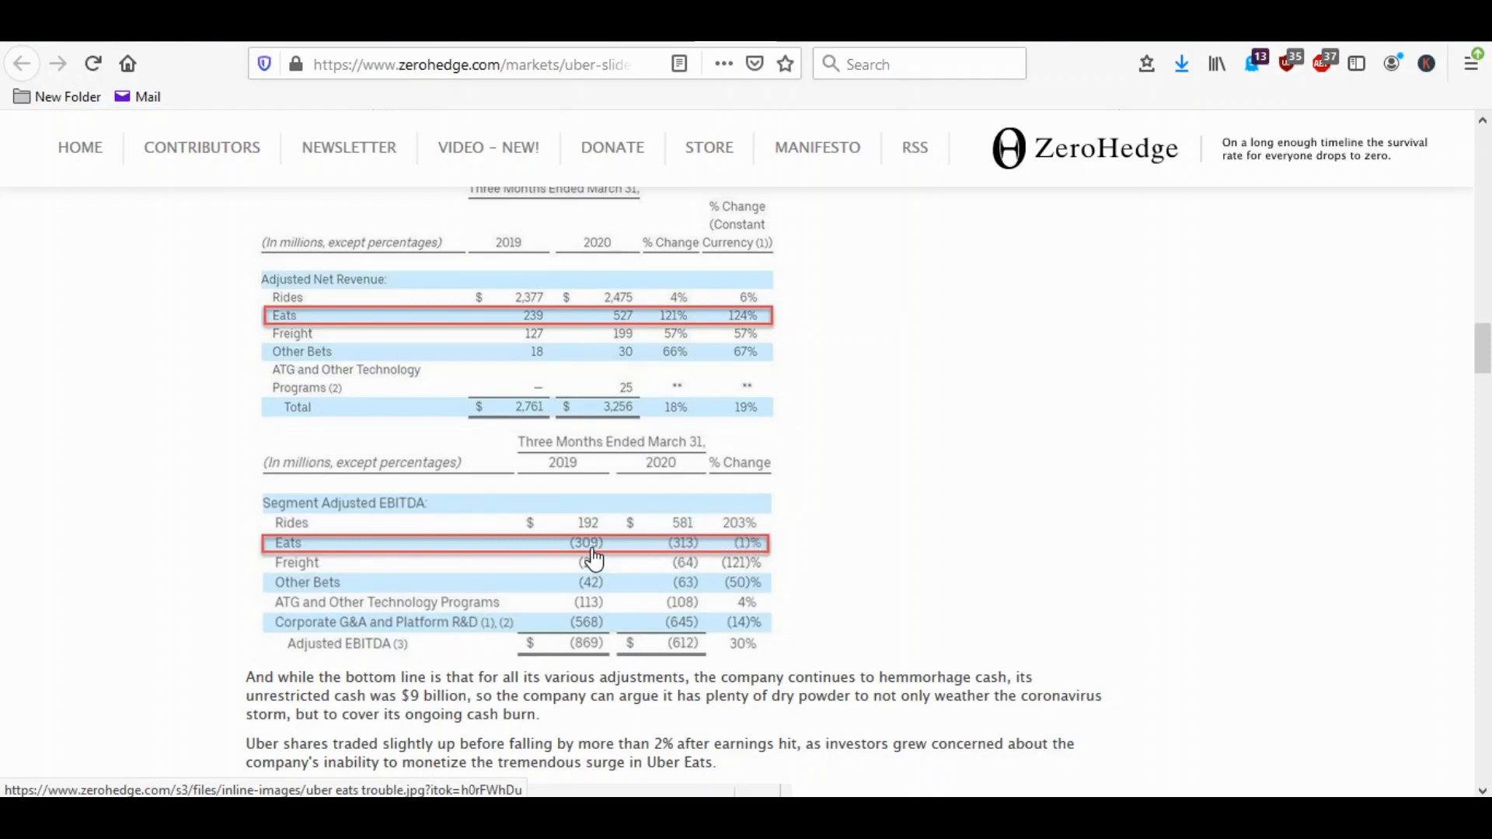
mouse_move(532, 320)
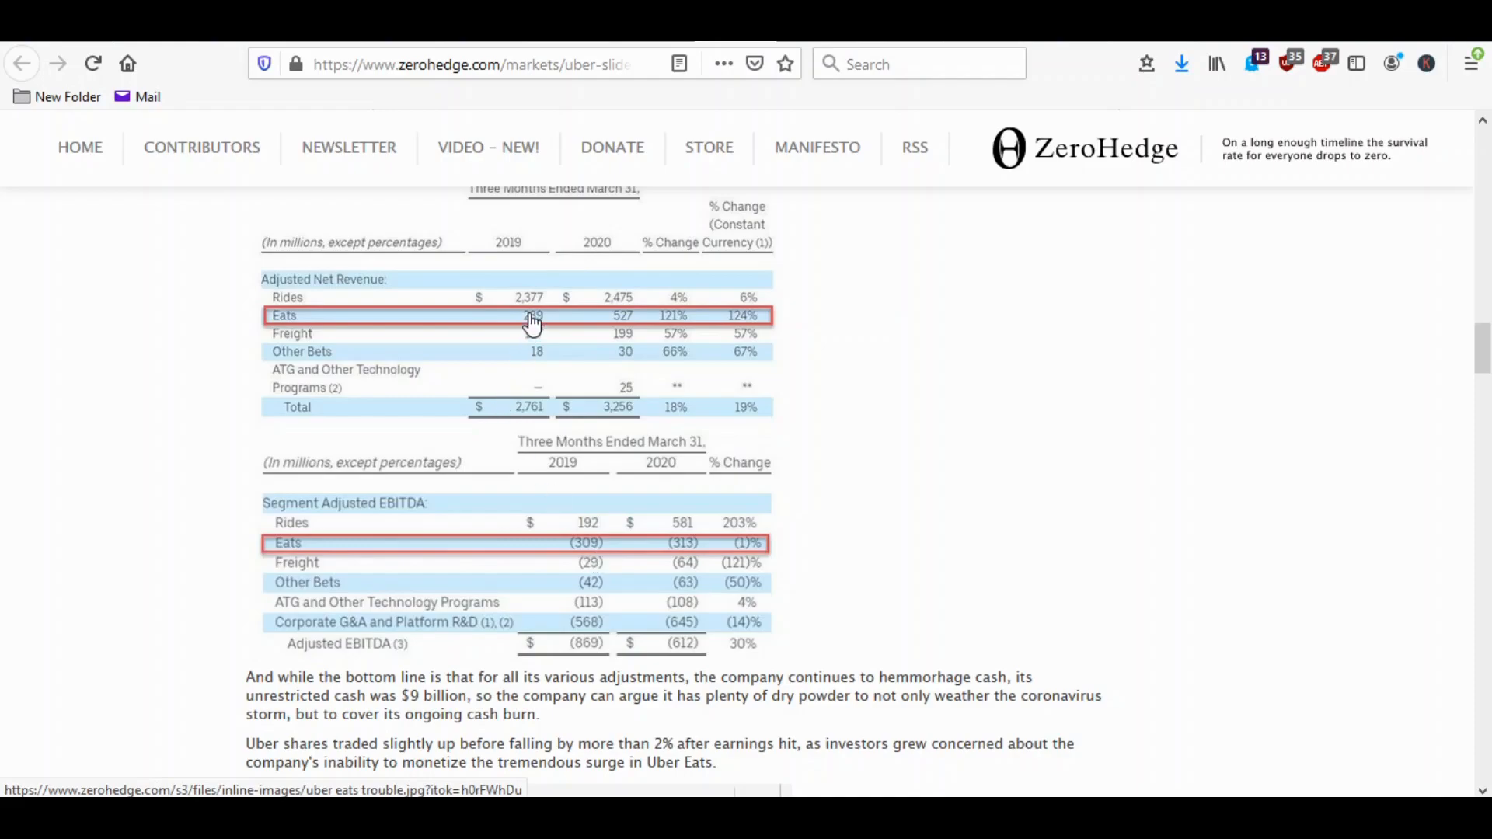
mouse_move(678, 541)
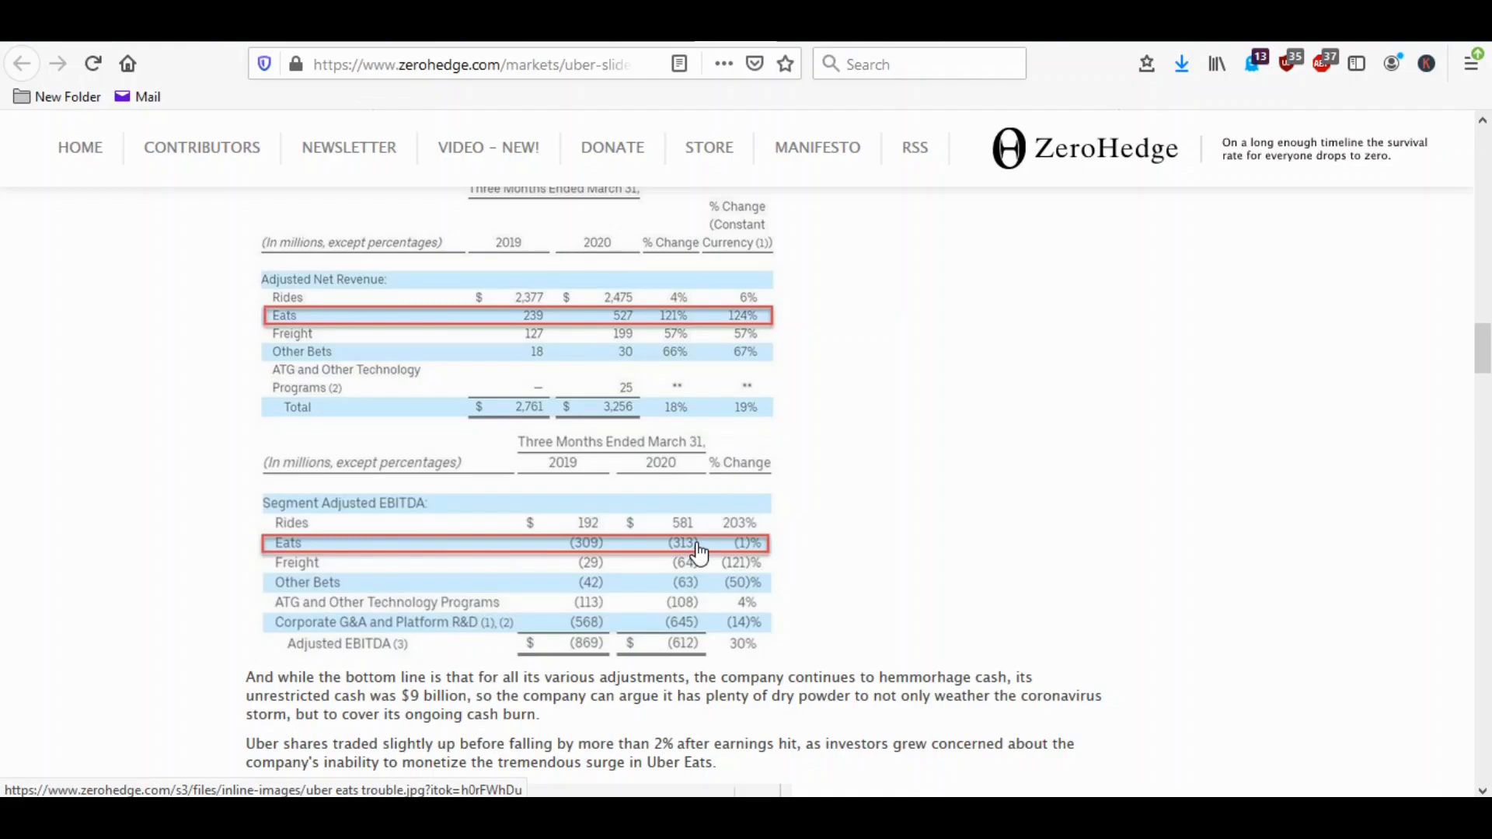
mouse_move(627, 323)
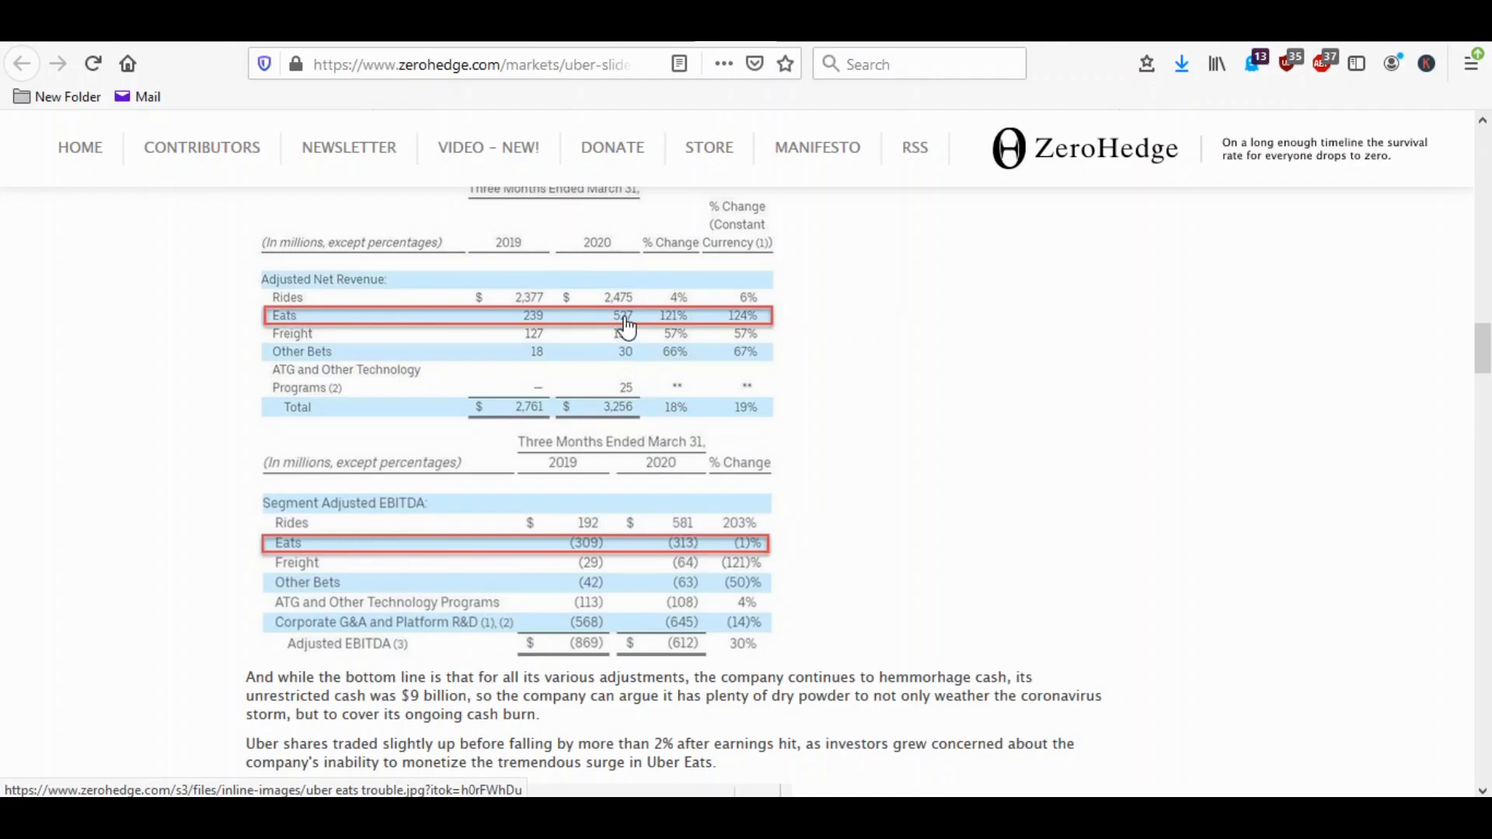
mouse_move(628, 452)
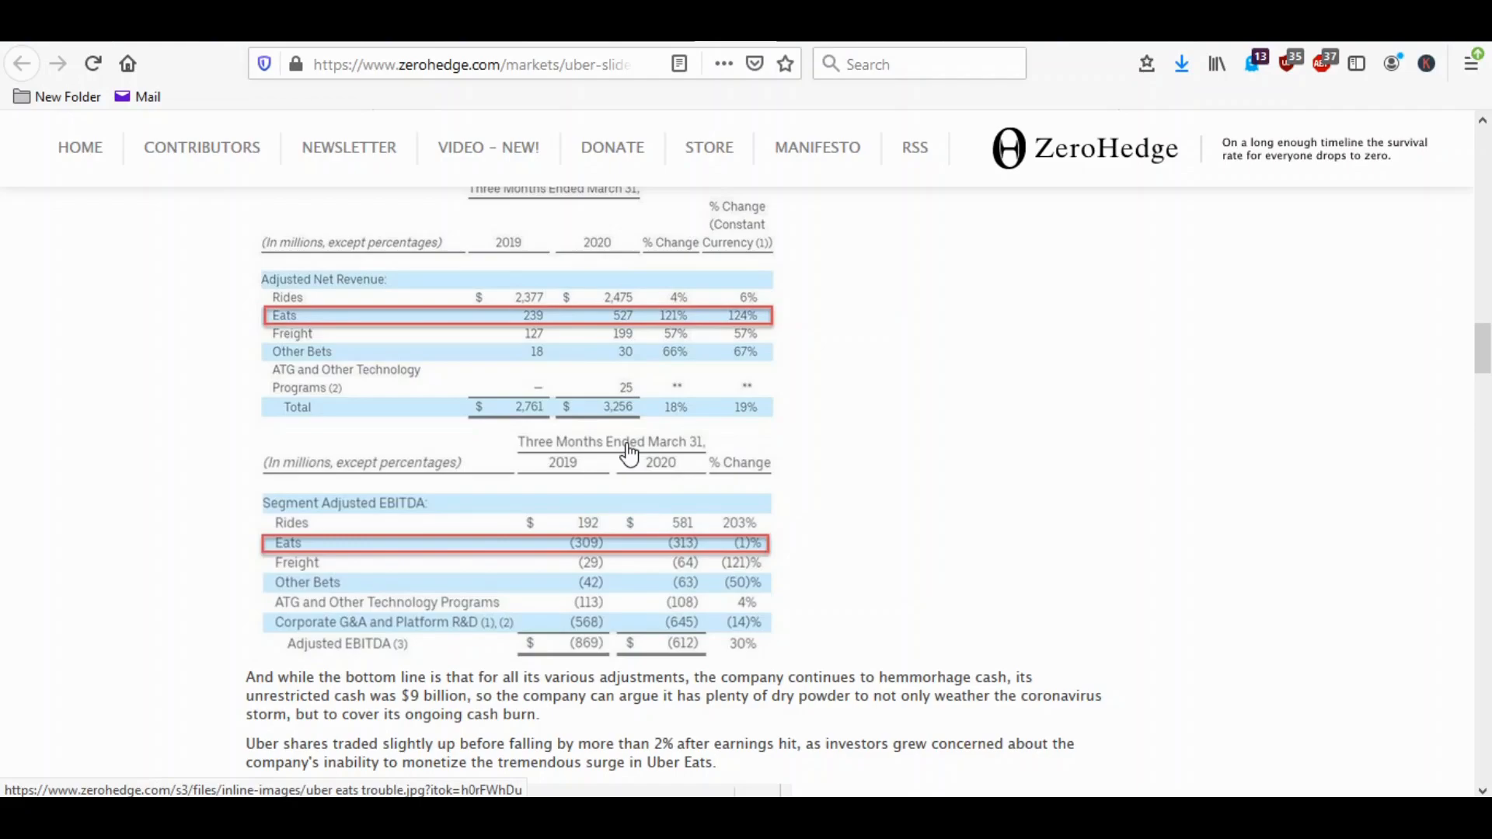
mouse_move(624, 464)
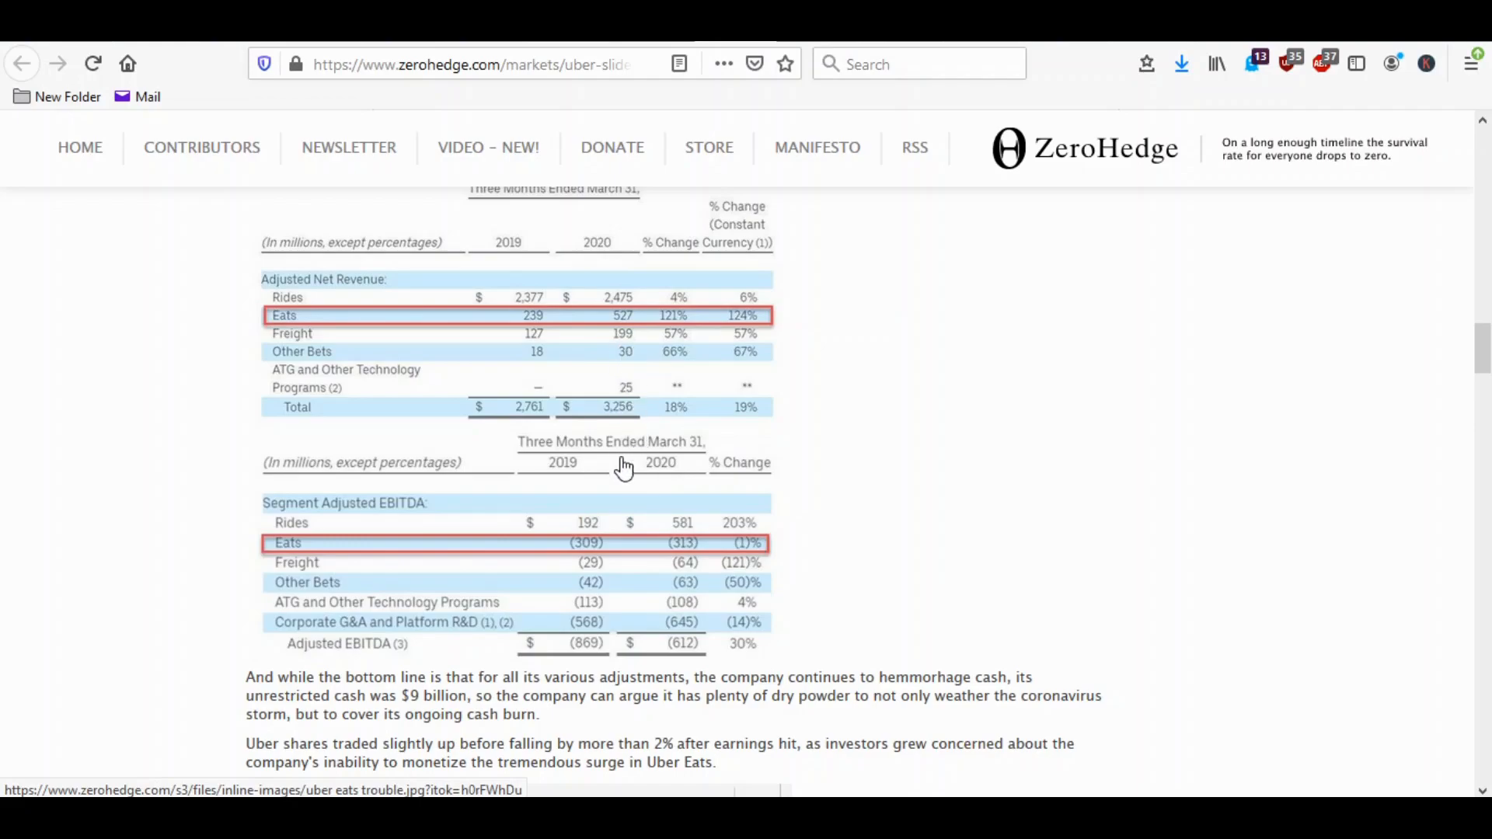
mouse_move(684, 554)
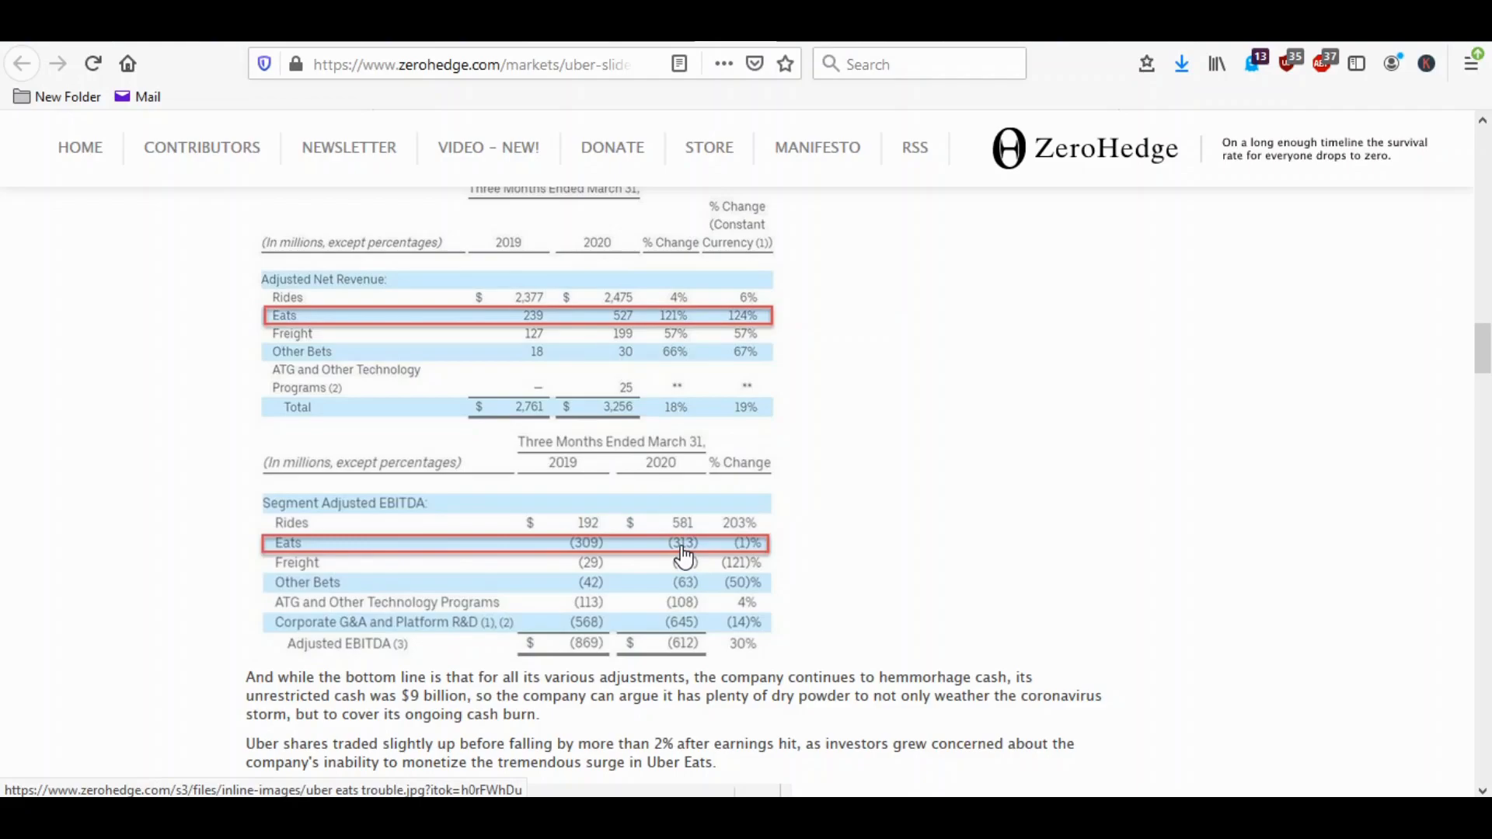
scroll("up", 3)
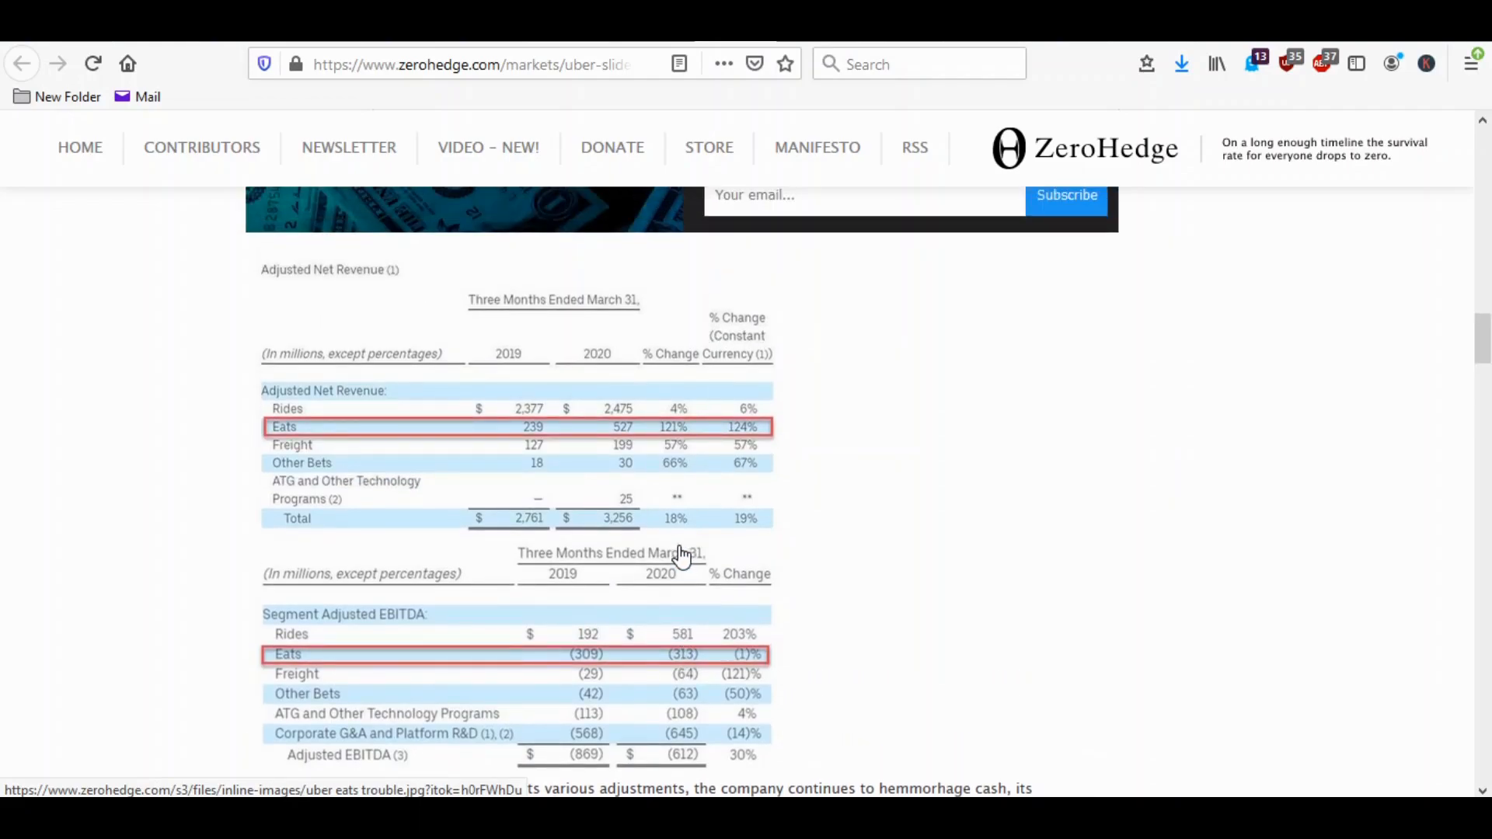
scroll("up", 3)
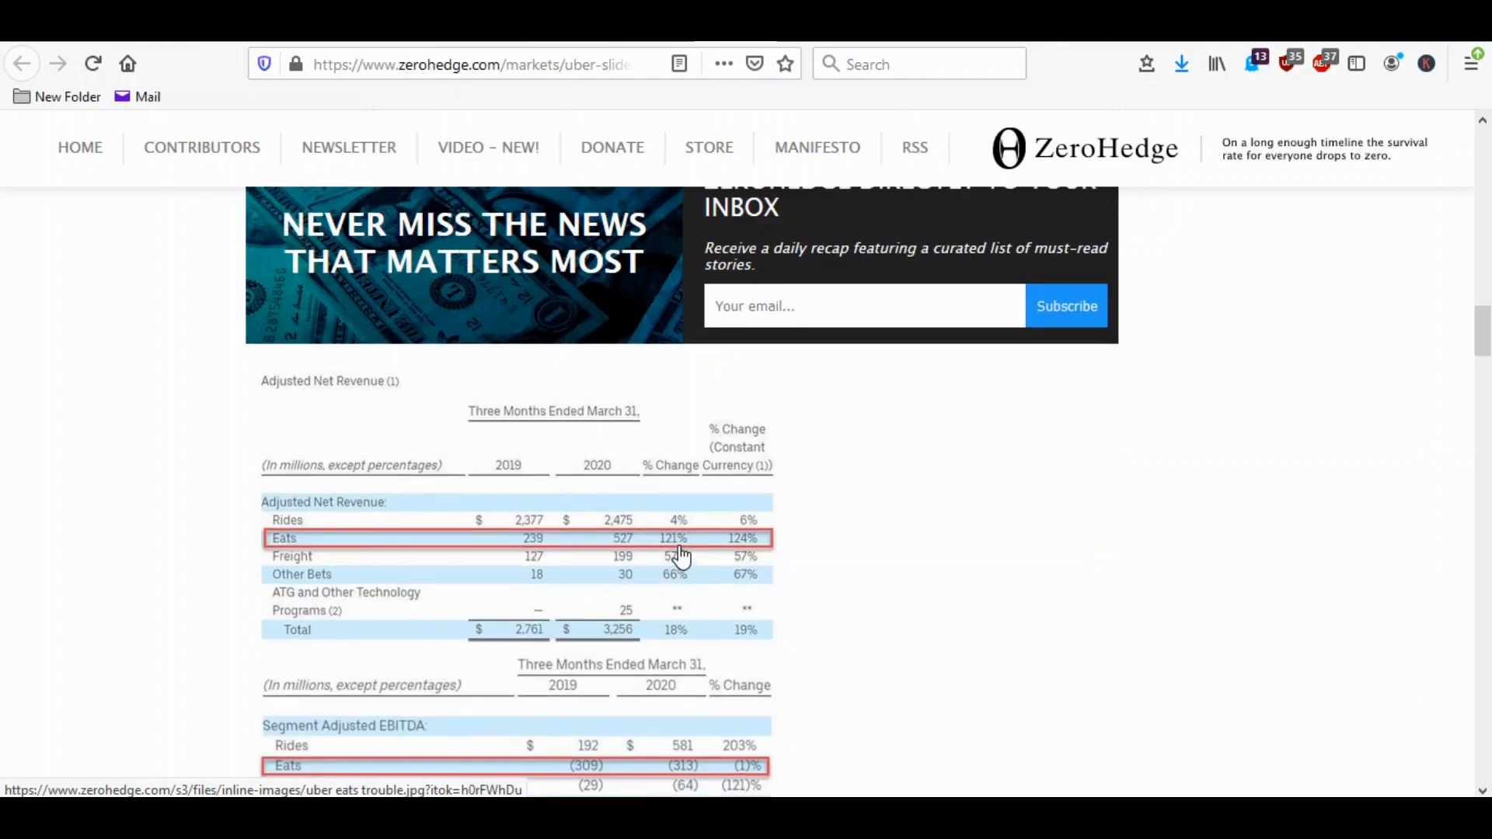
mouse_move(716, 487)
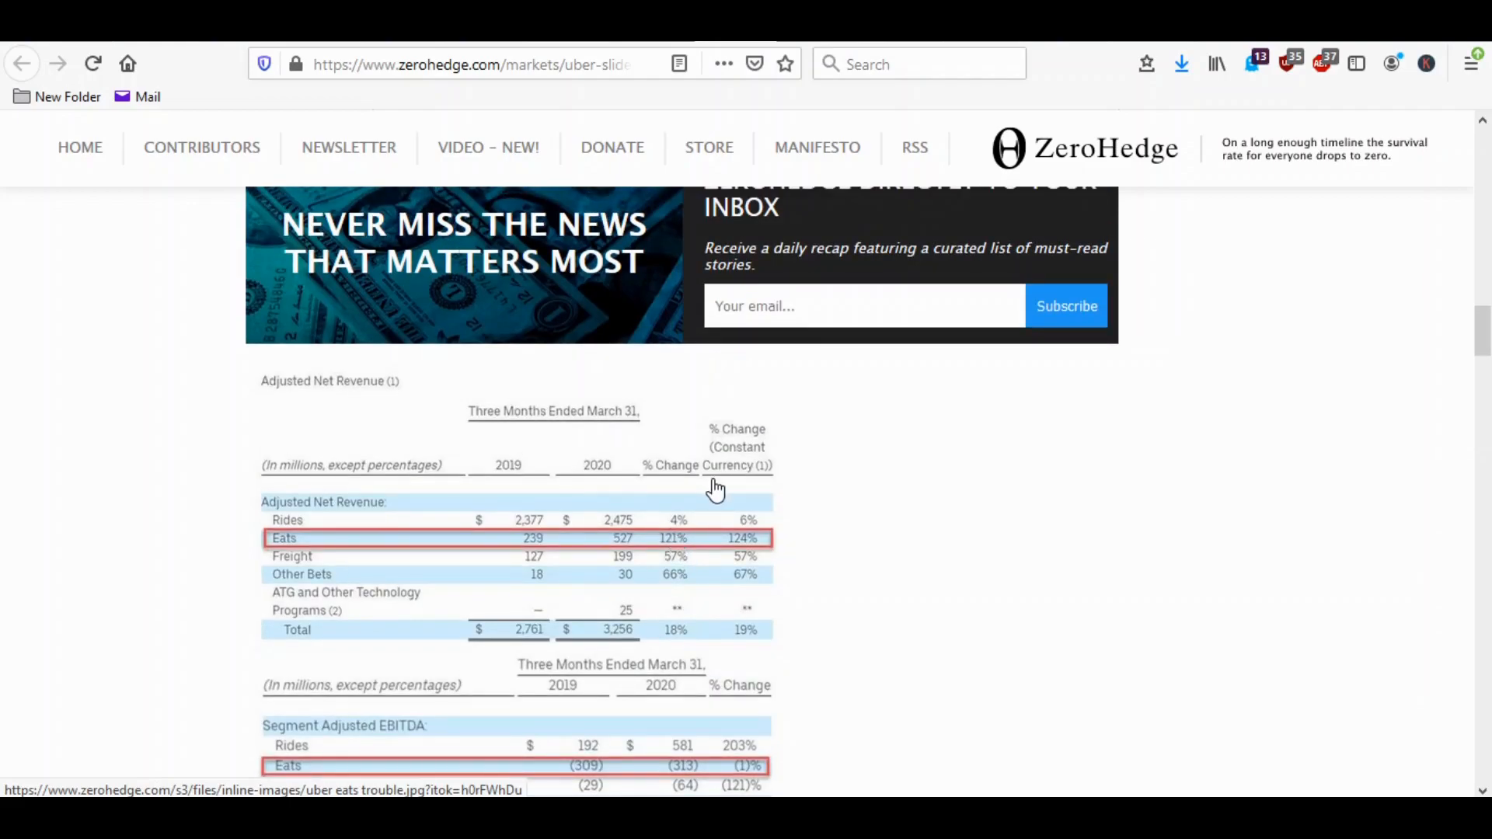
mouse_move(695, 556)
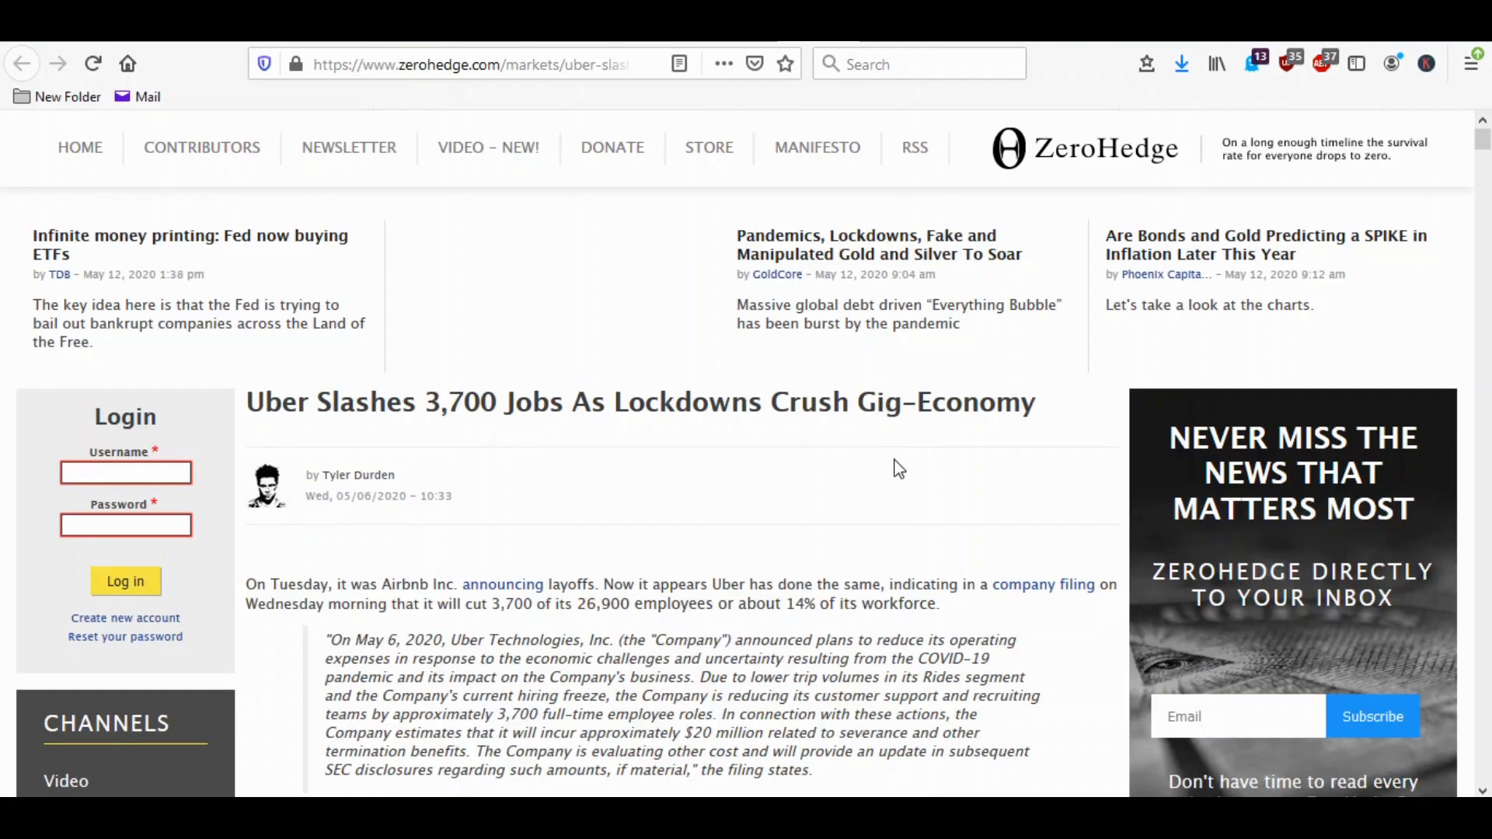
mouse_move(740, 490)
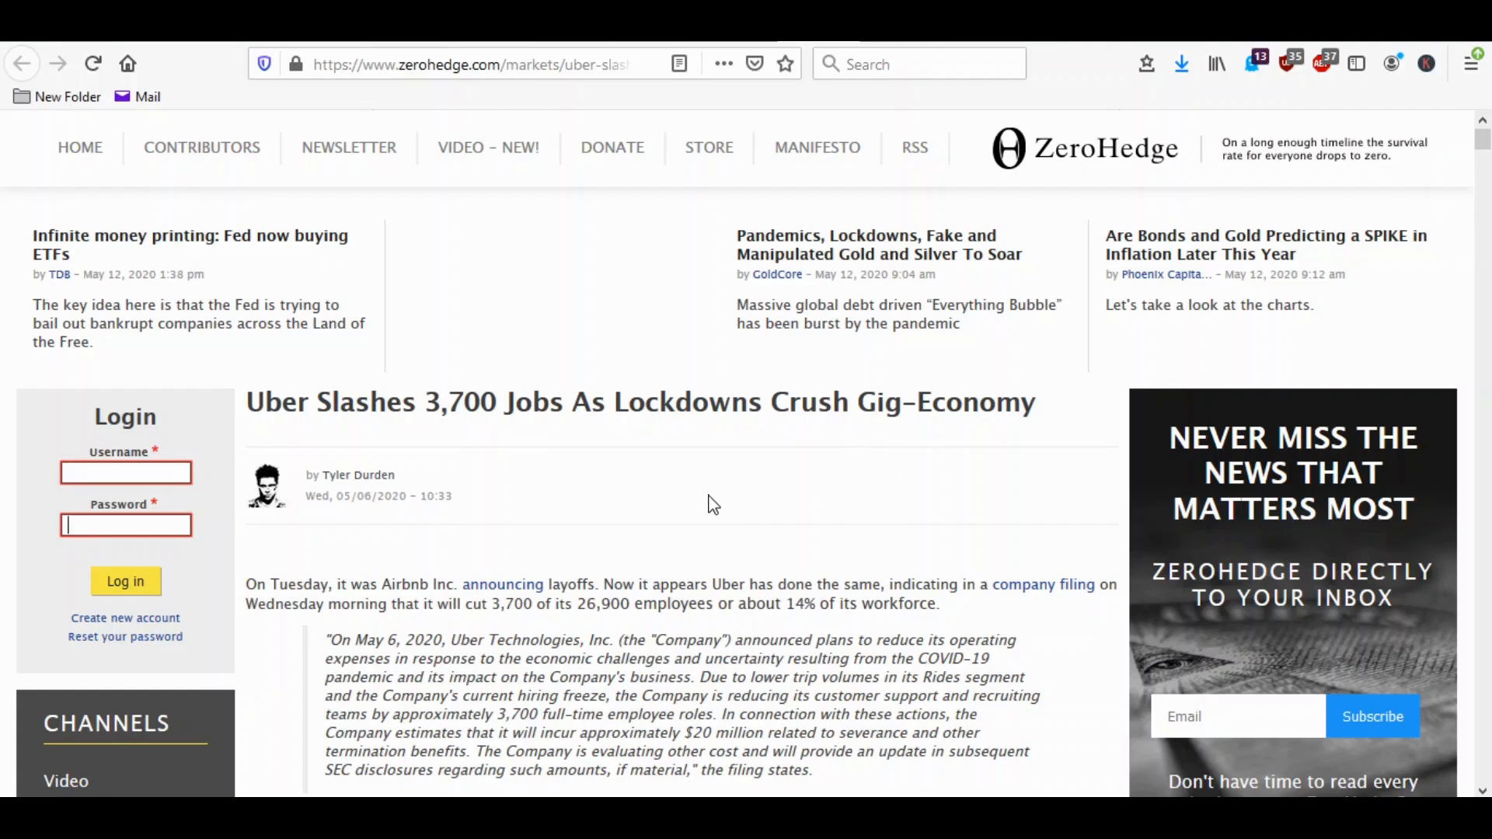
Read the layoffs article and mark Uber's 26,900 total employees figure.
scroll("down", 3)
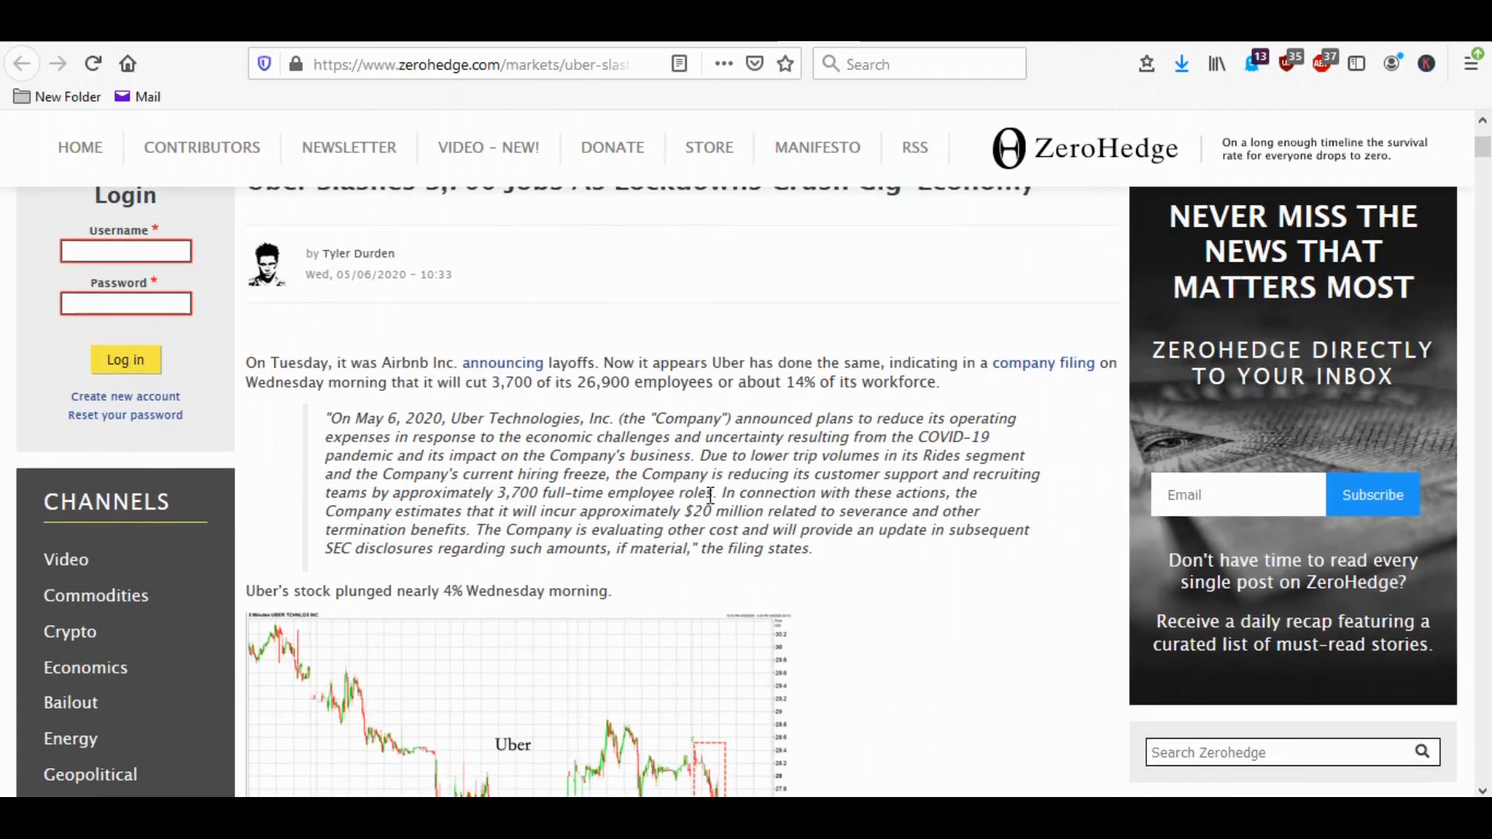
scroll("up", 3)
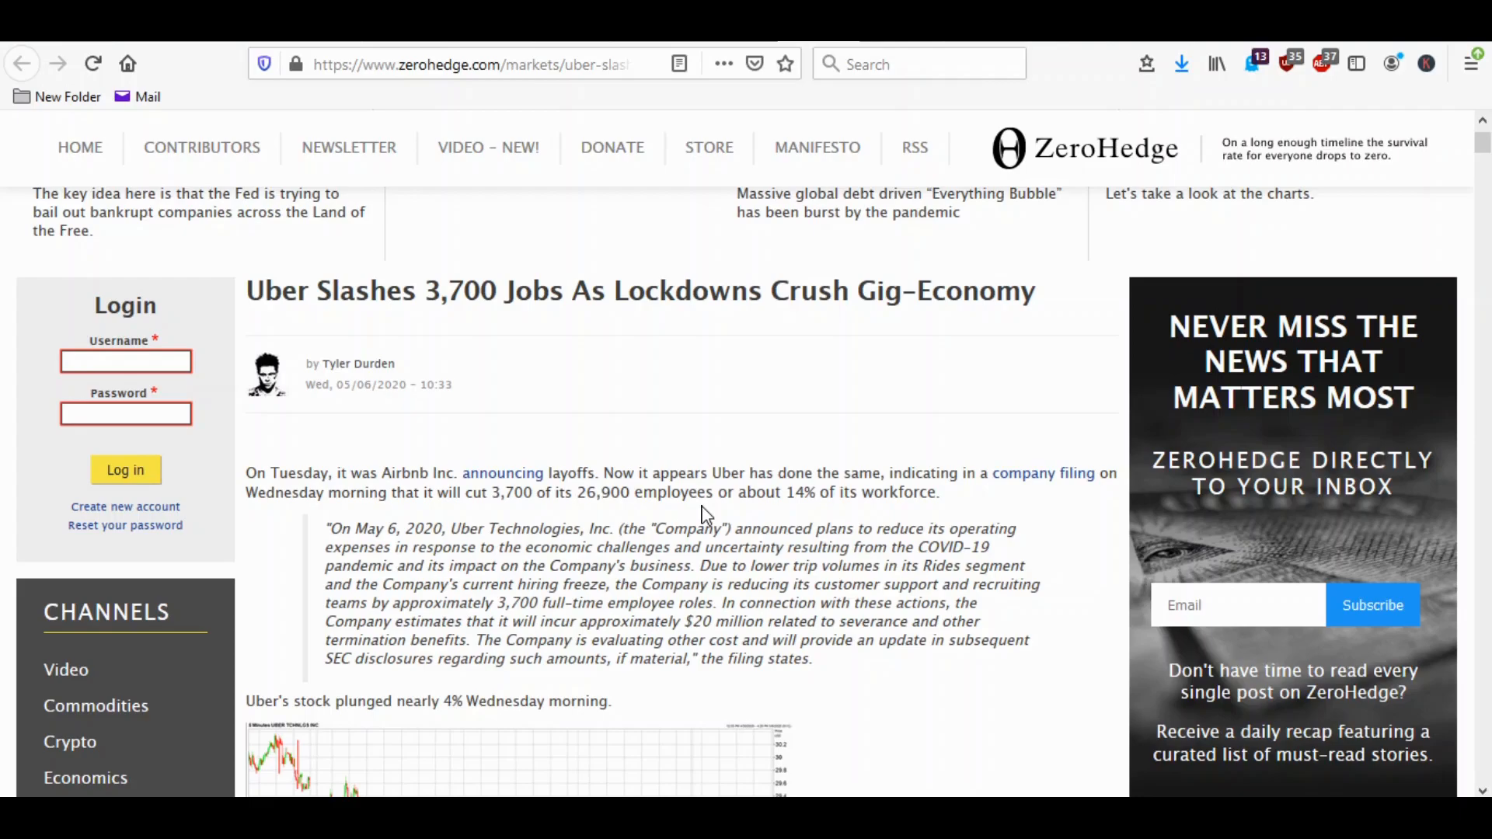
scroll("down", 3)
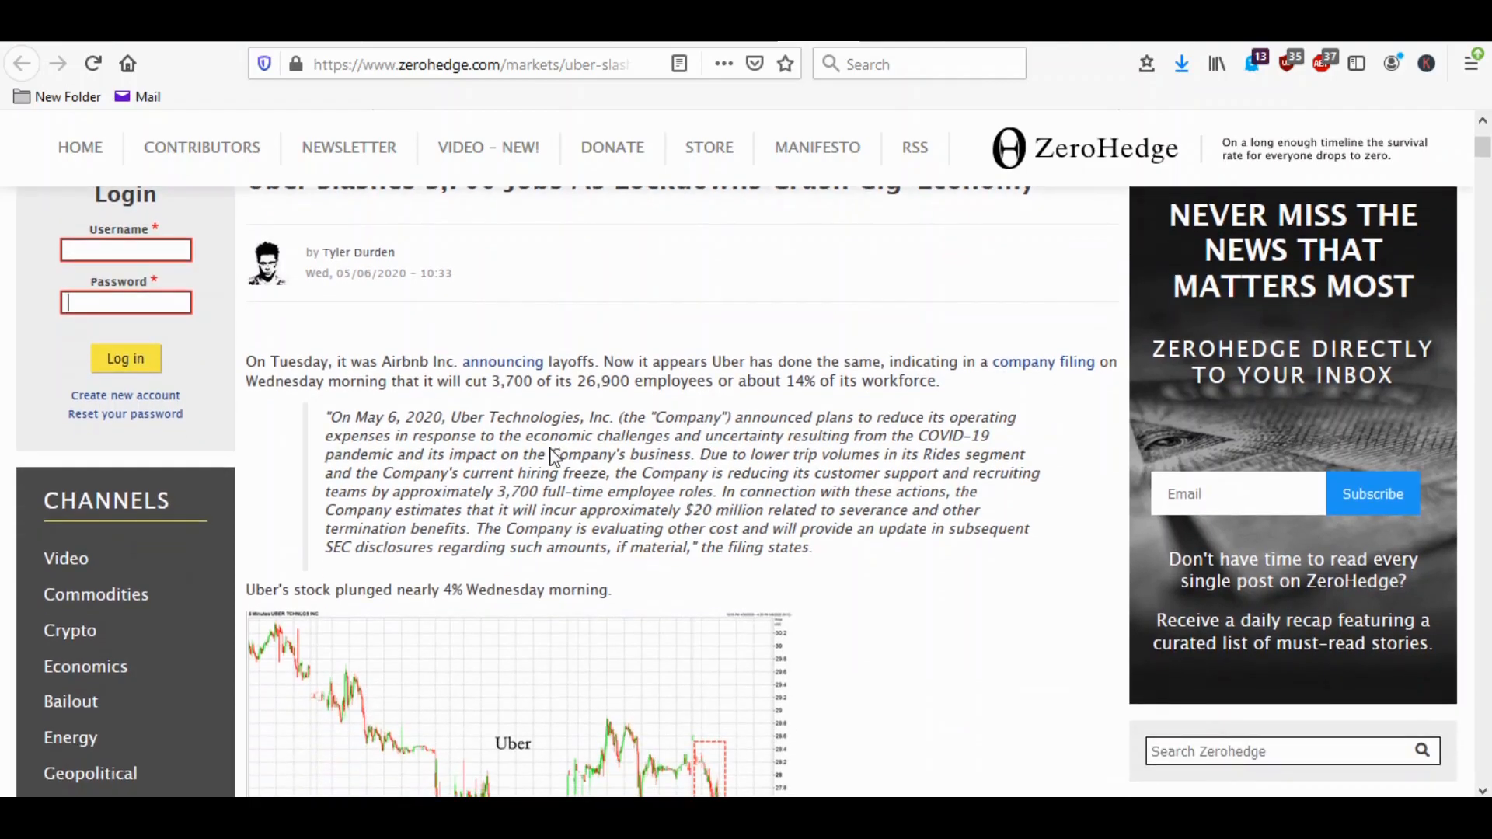
mouse_move(517, 387)
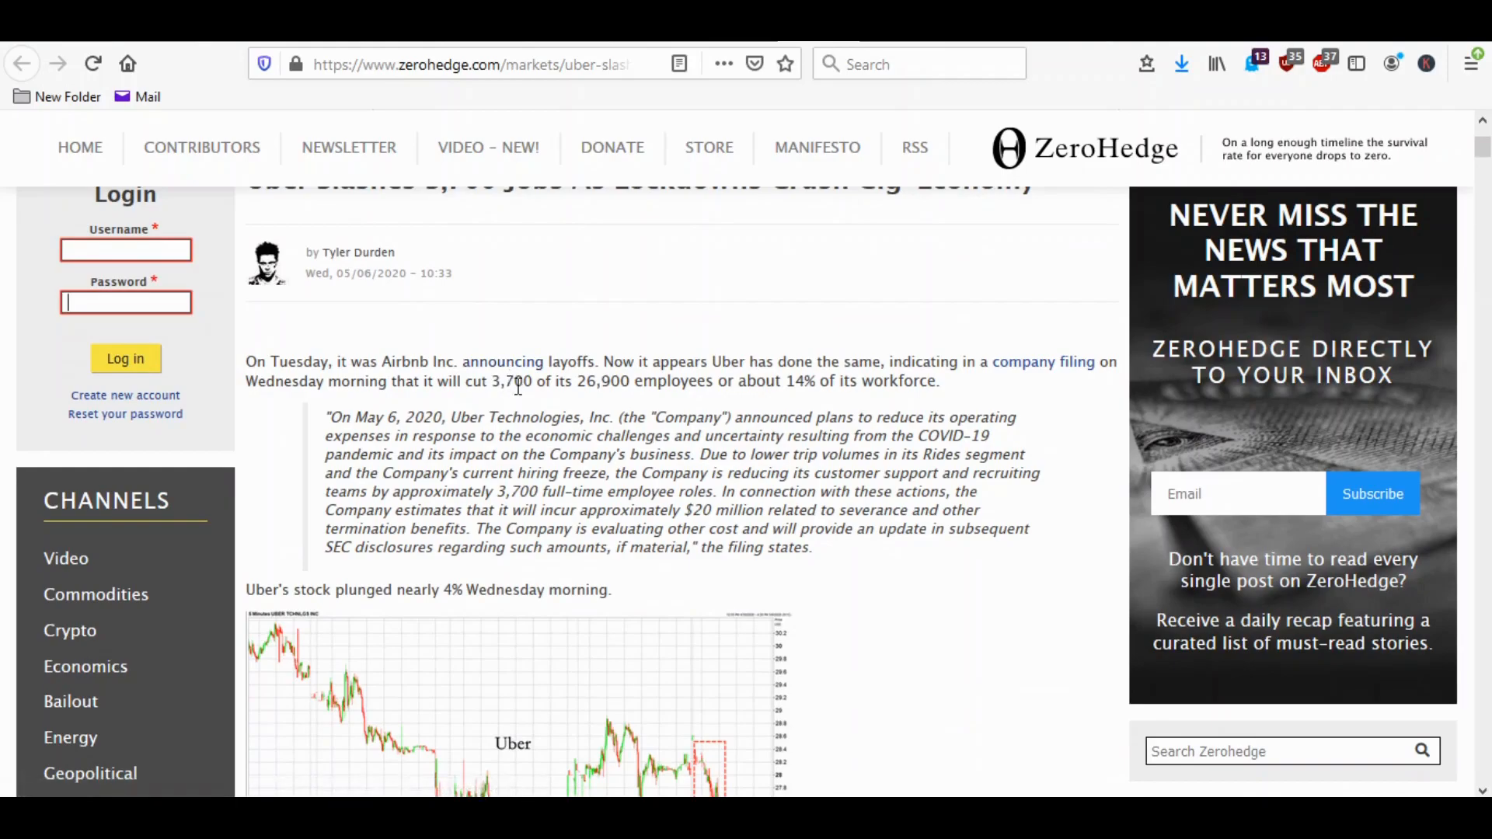
mouse_move(633, 400)
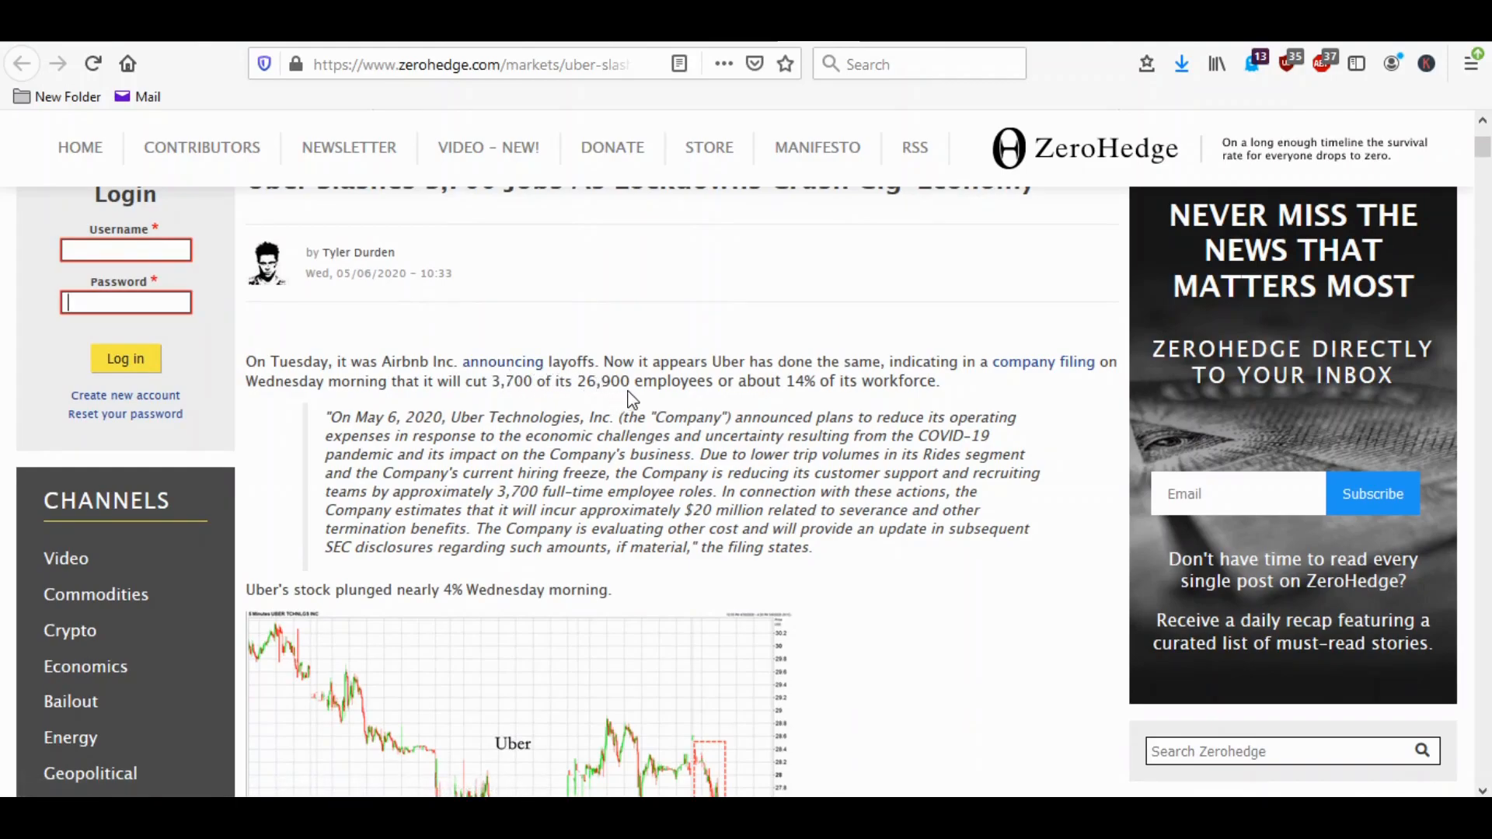
mouse_move(878, 401)
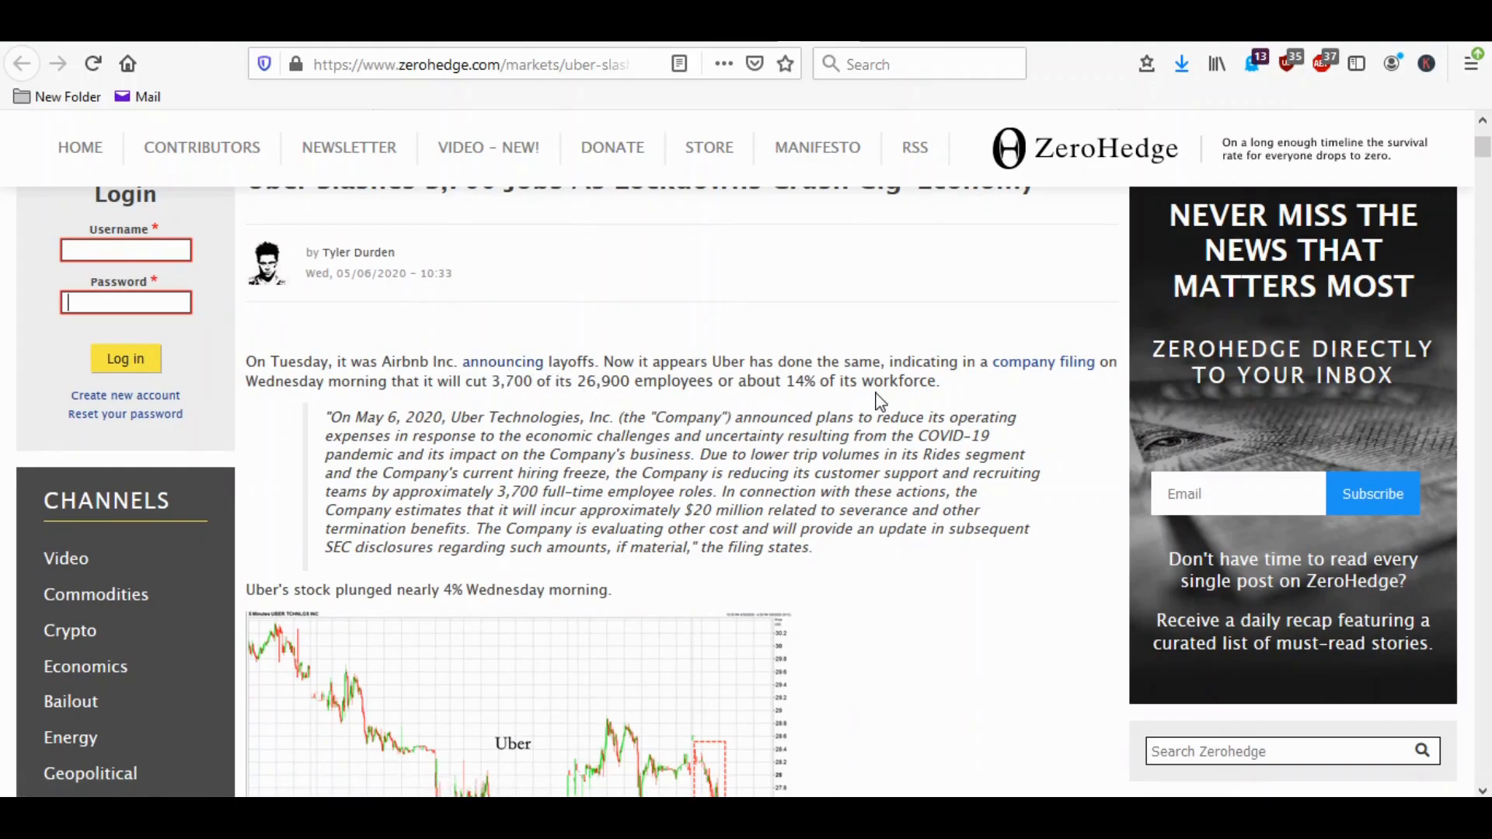
mouse_move(837, 449)
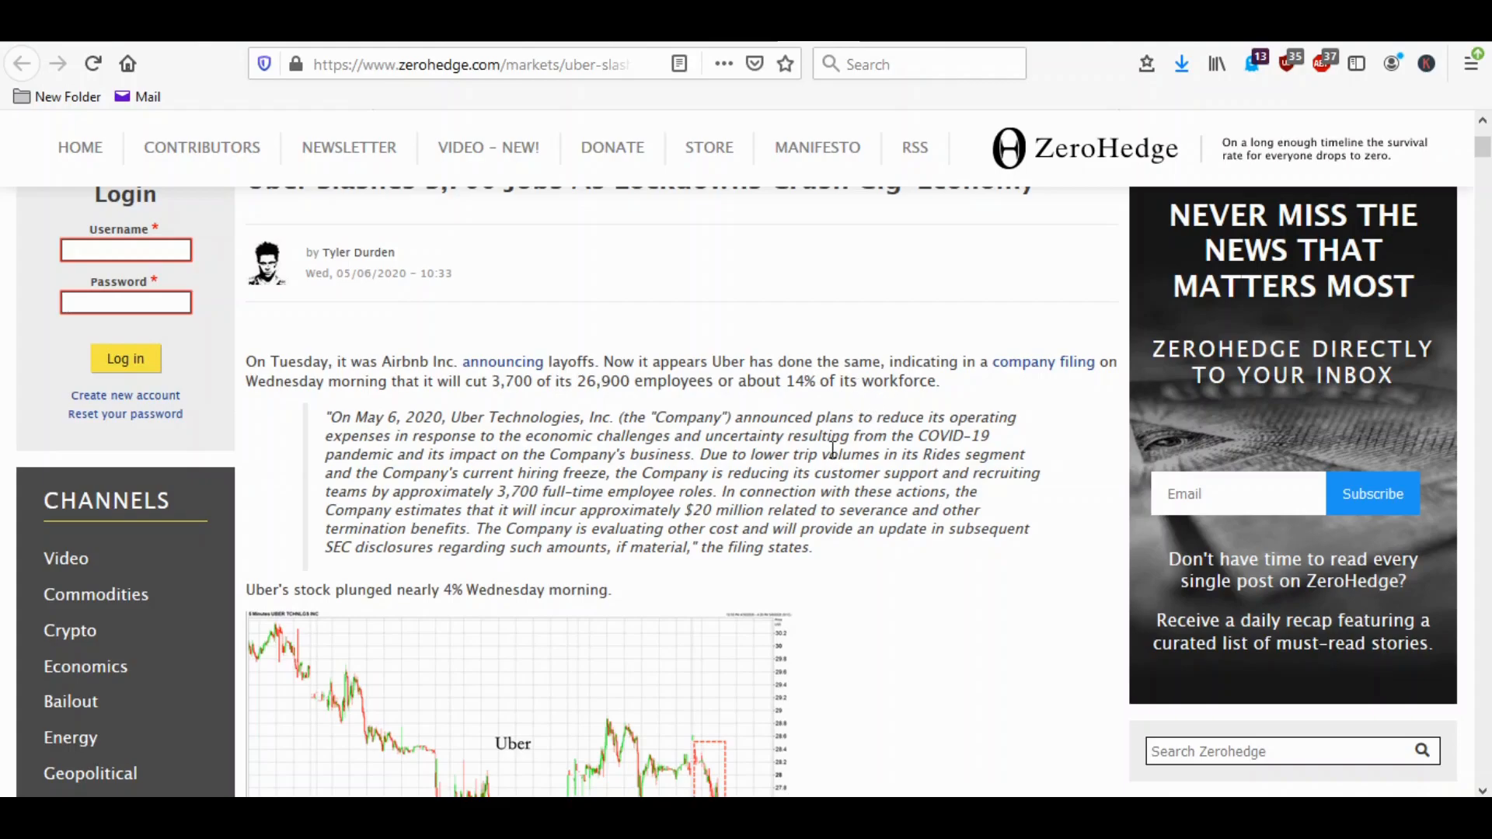
mouse_move(676, 511)
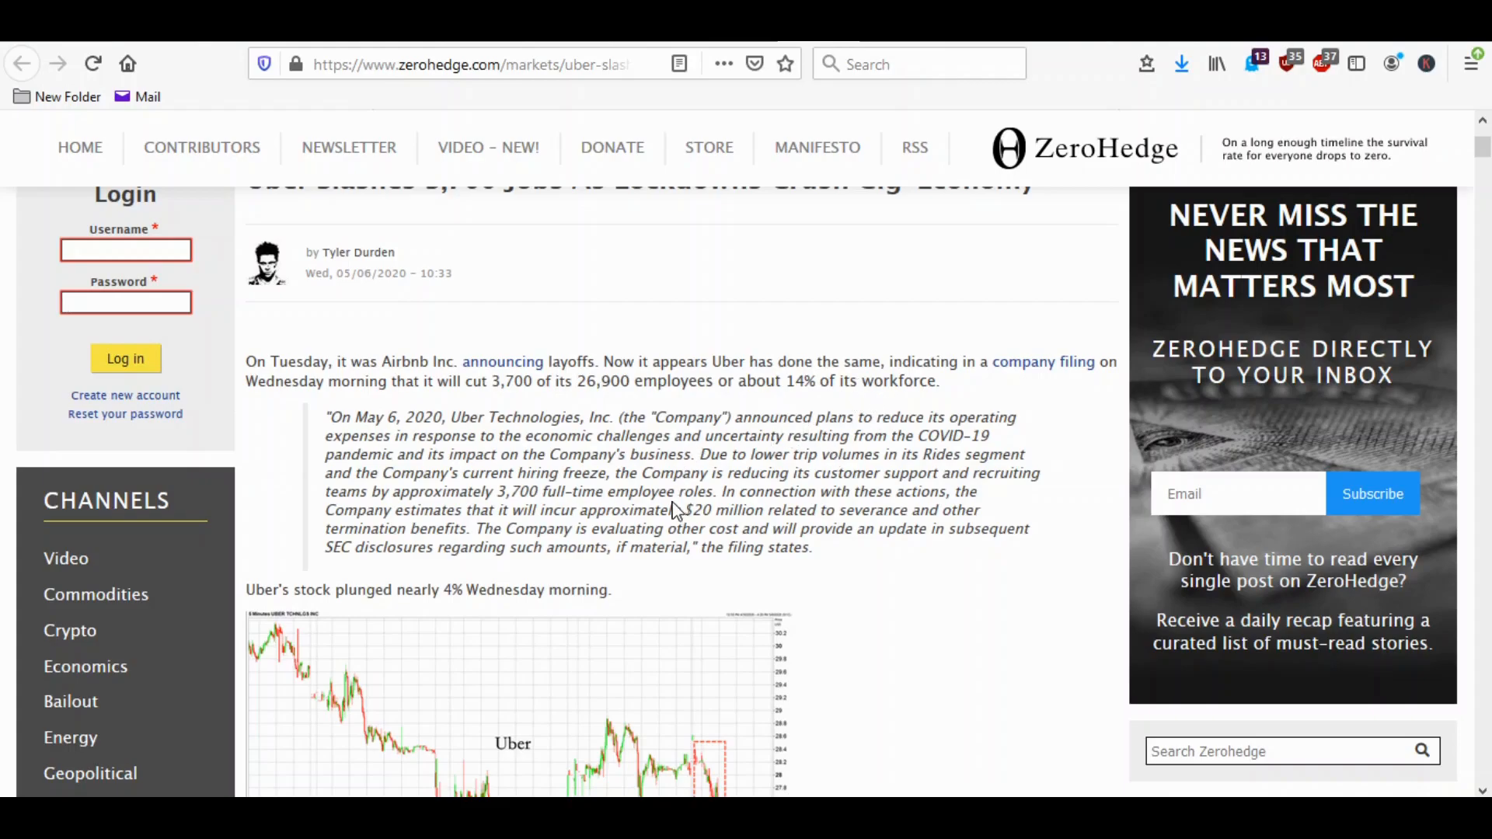
mouse_move(494, 381)
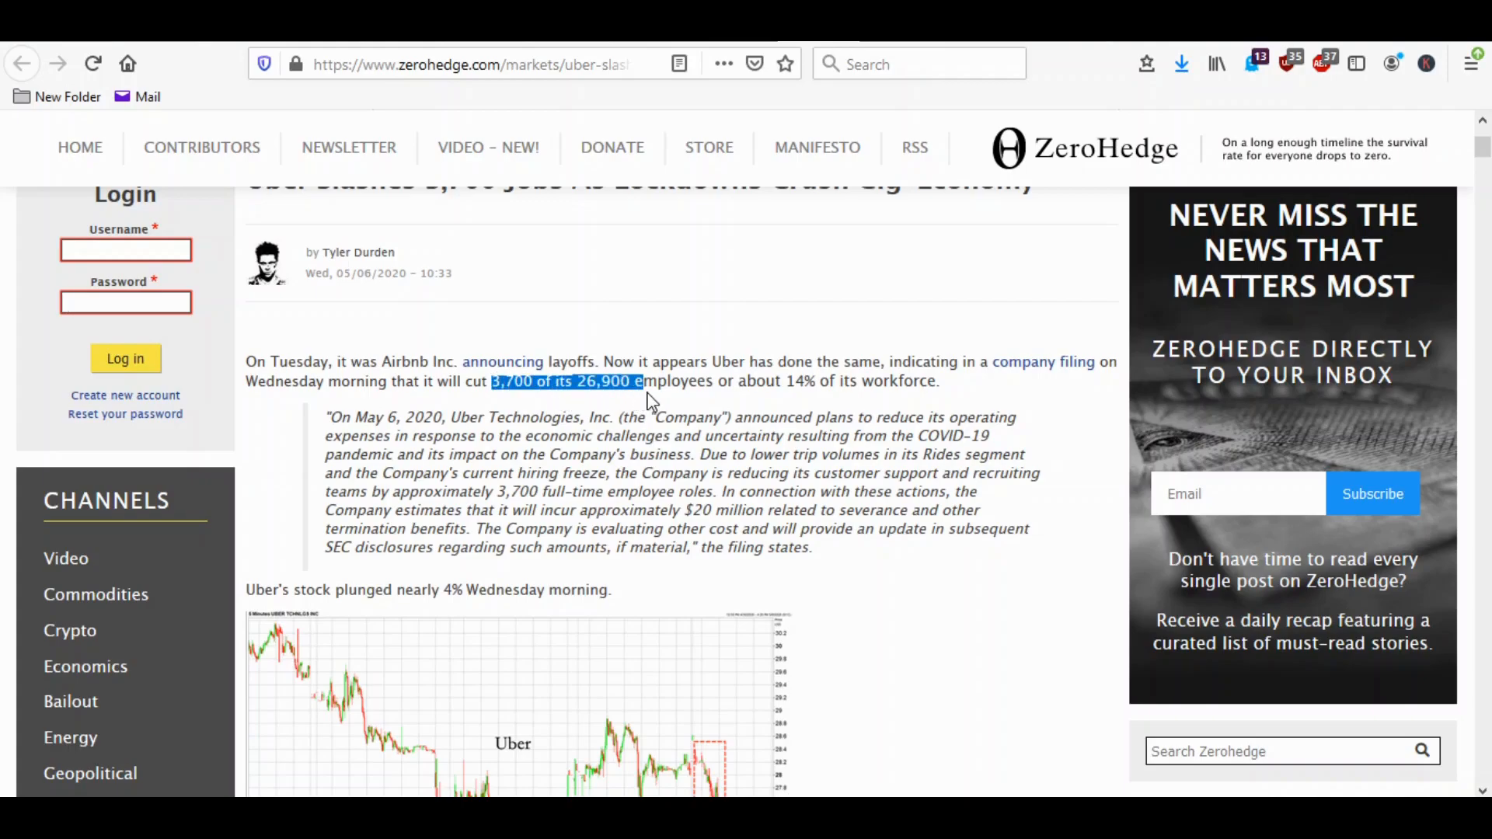
mouse_move(590, 445)
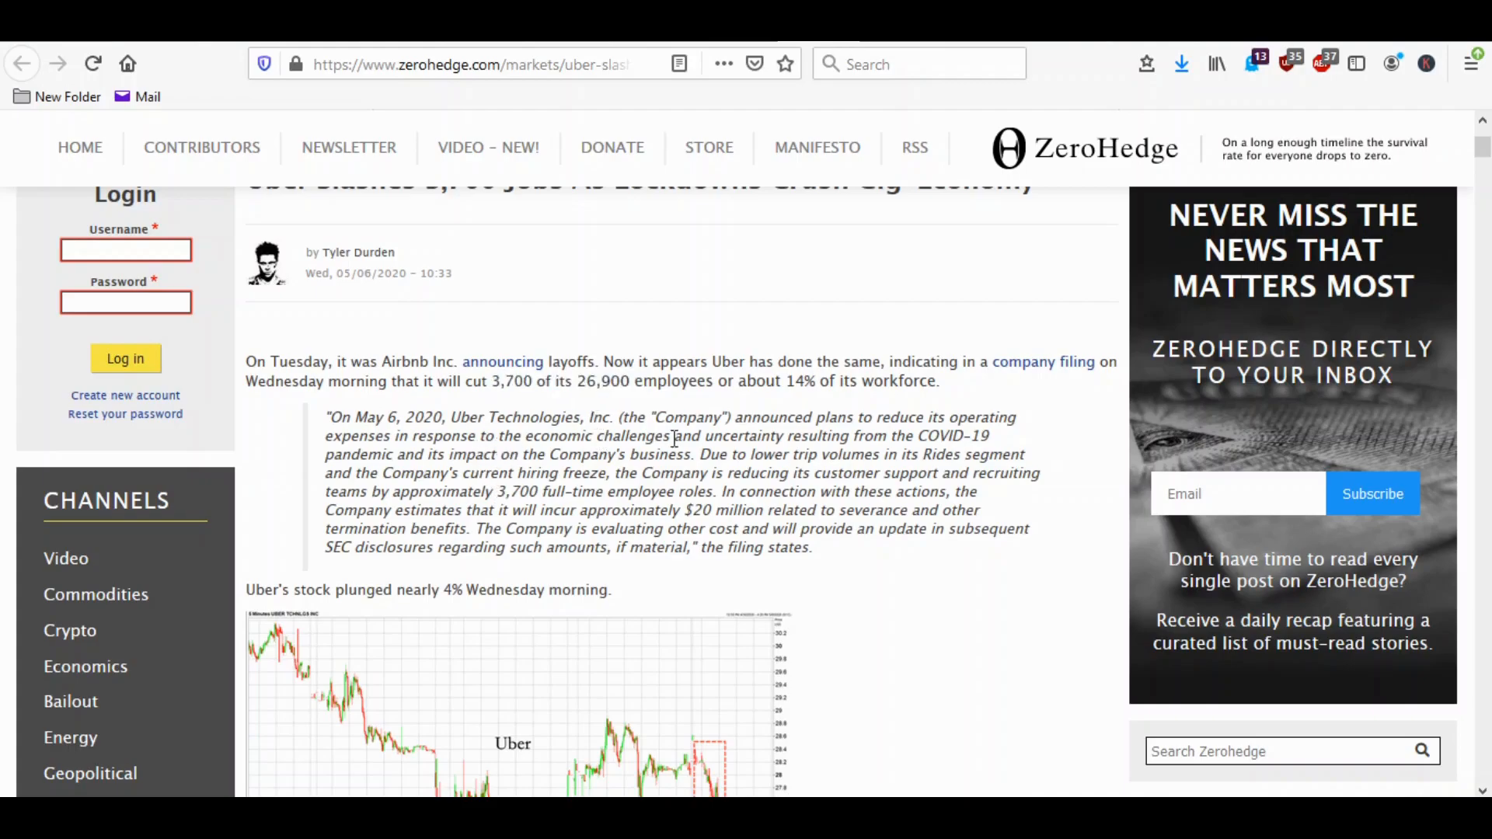
mouse_move(669, 475)
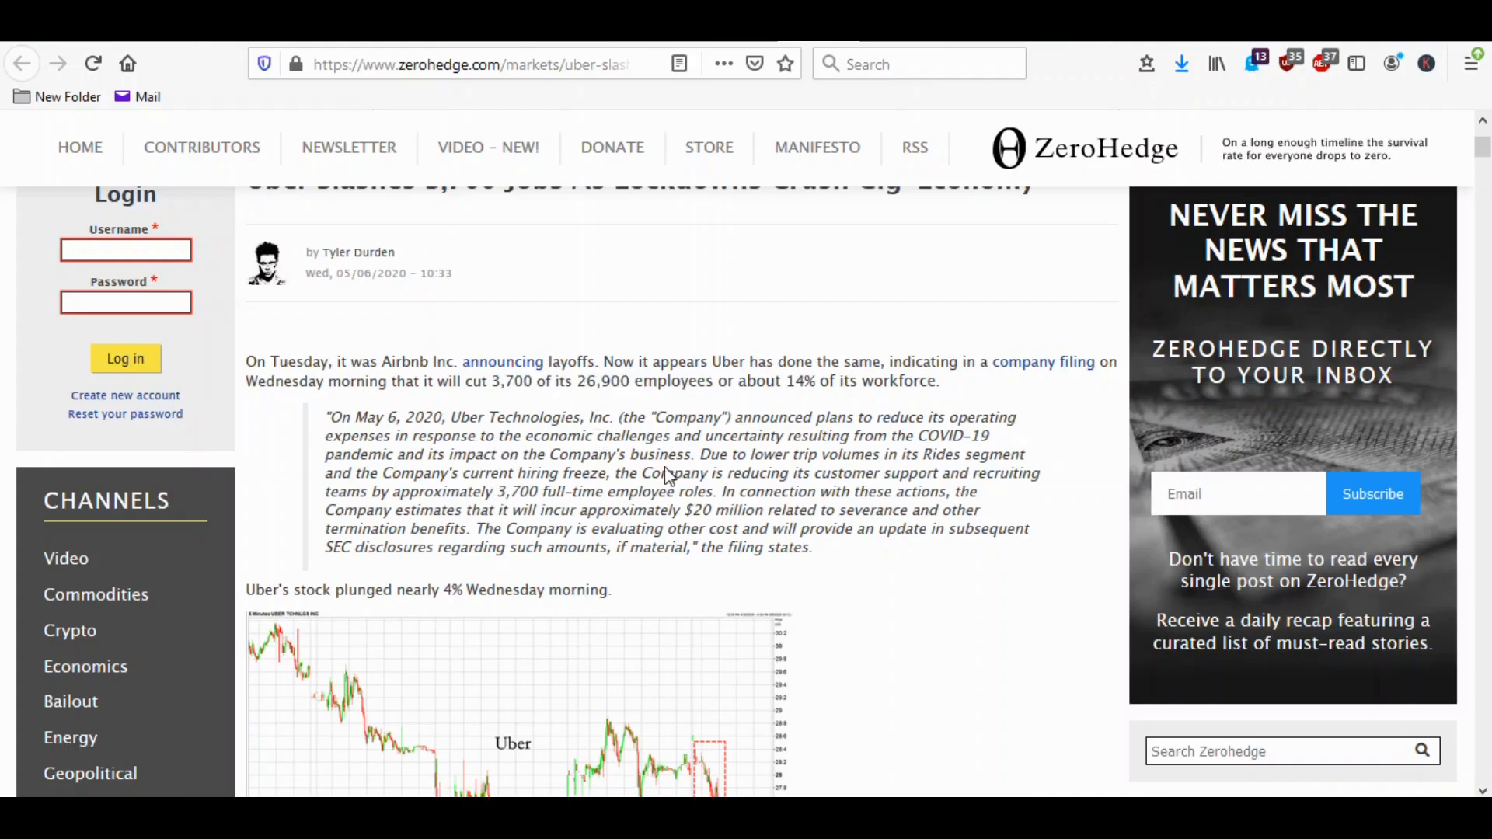
mouse_move(541, 398)
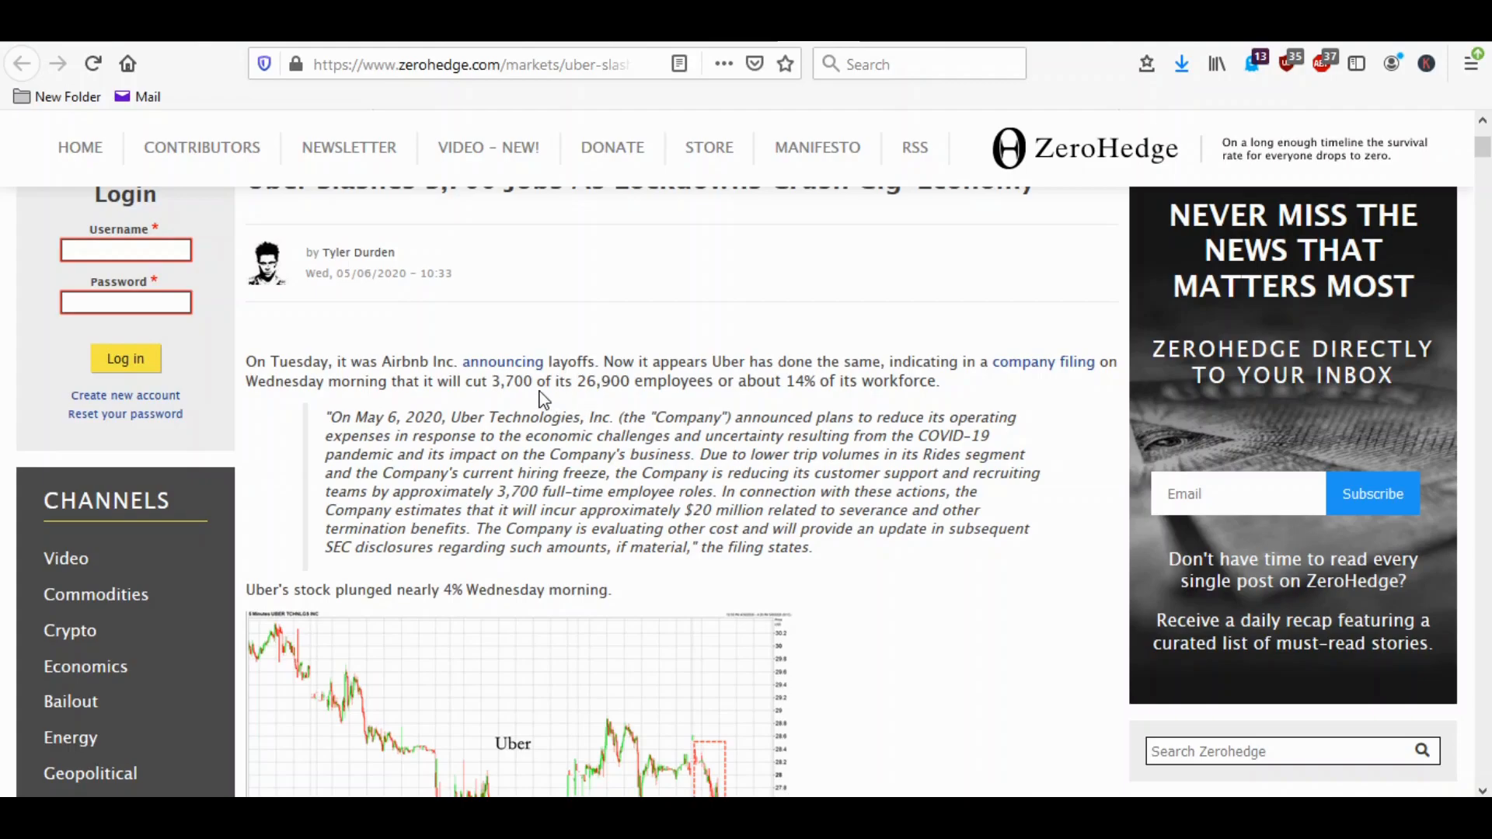
mouse_move(616, 388)
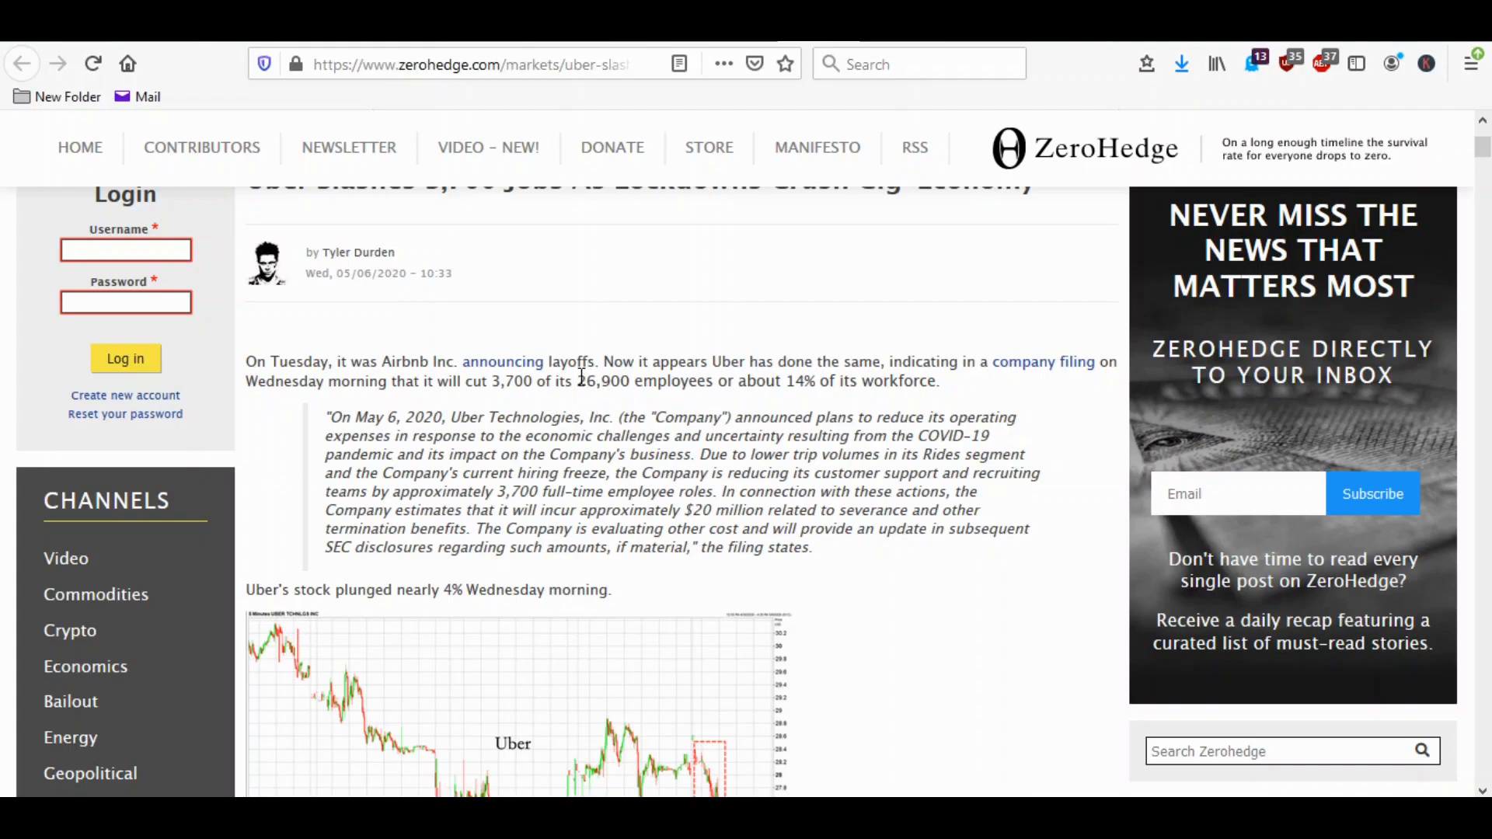
double_click(603, 380)
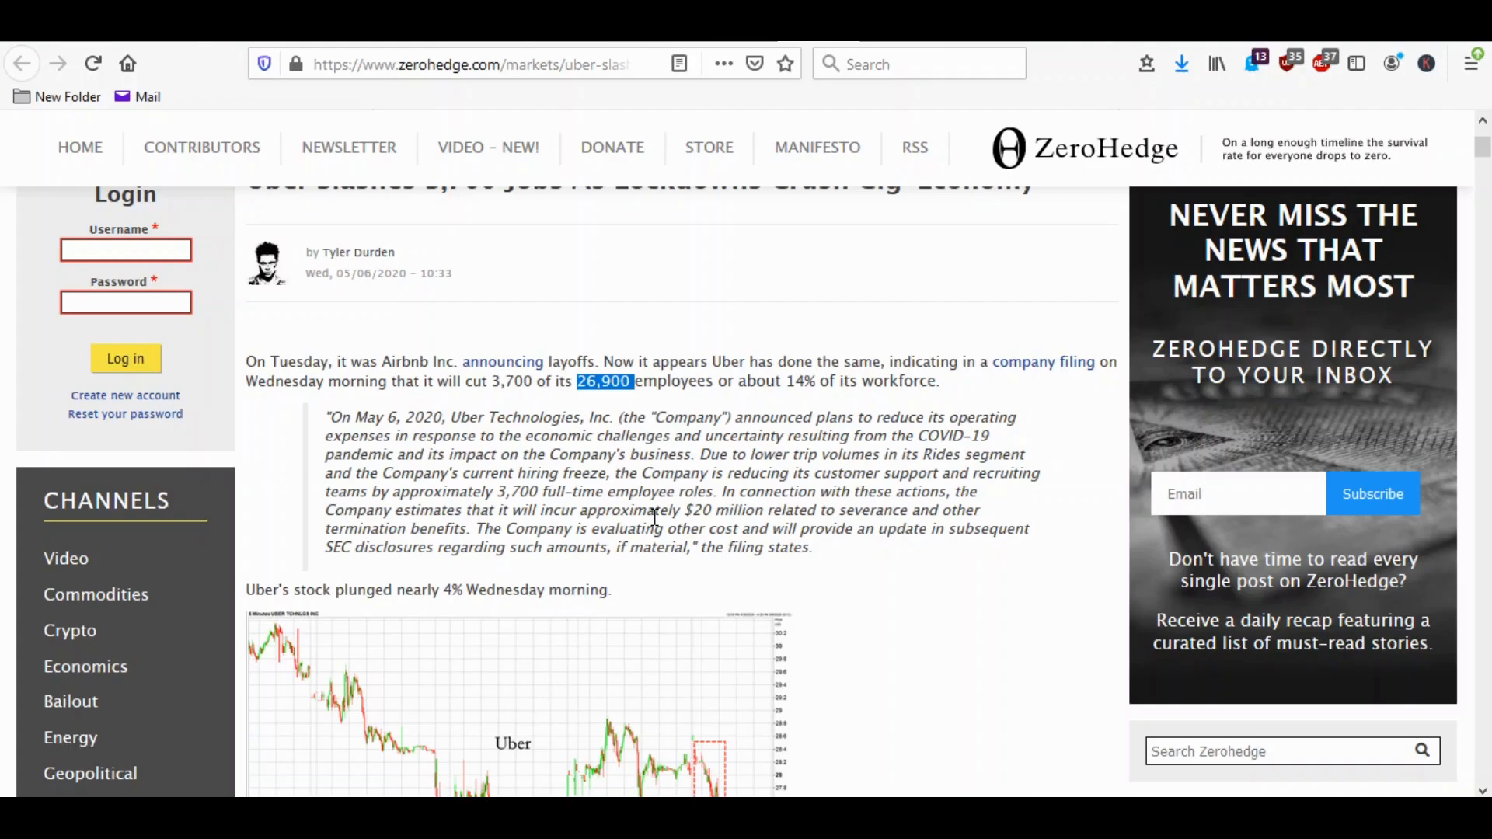
mouse_move(791, 435)
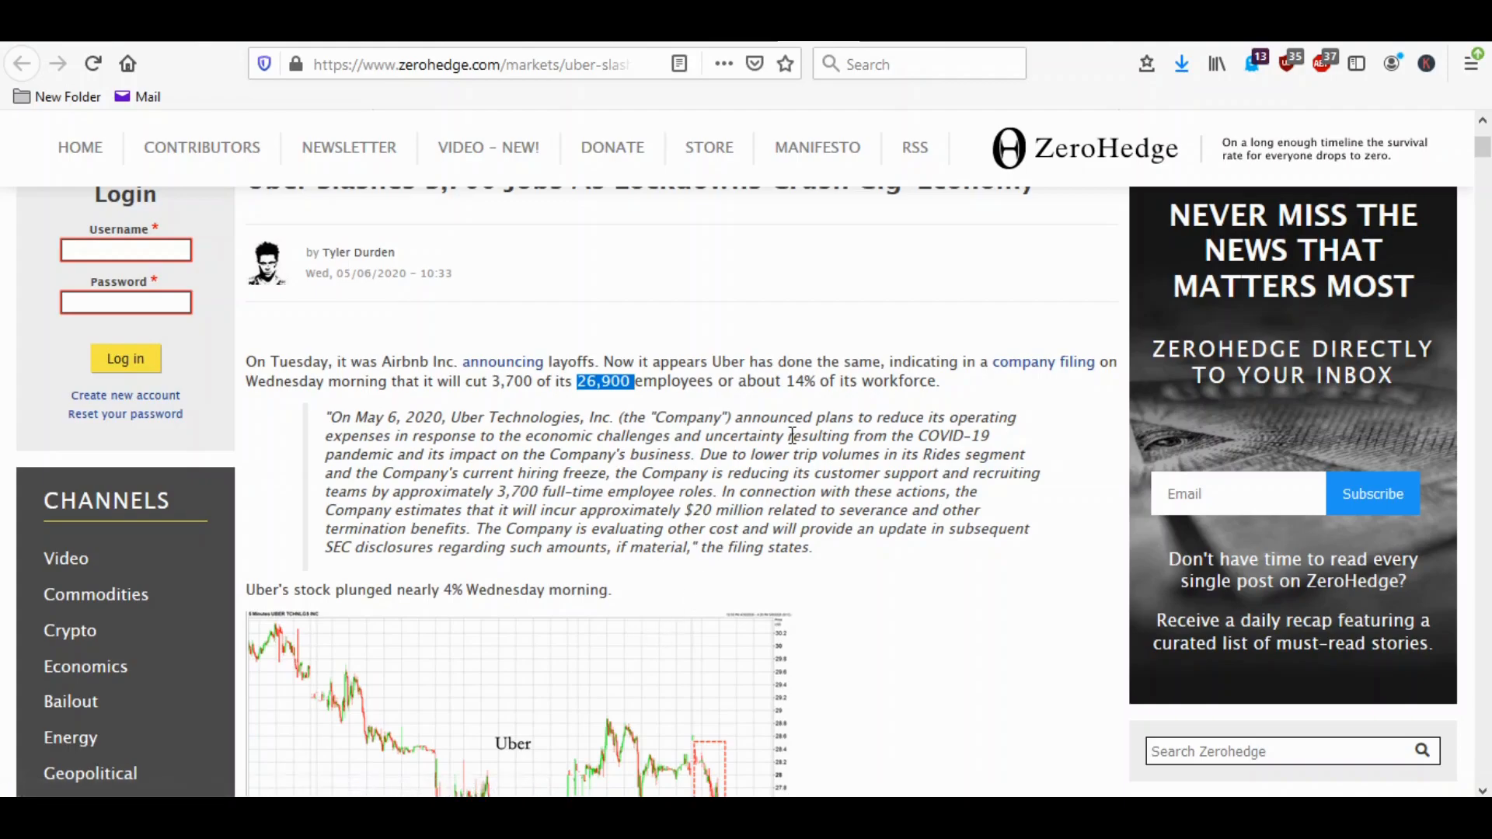
Read through the filing's layoff quote and Uber's stock chart further down.
scroll("down", 3)
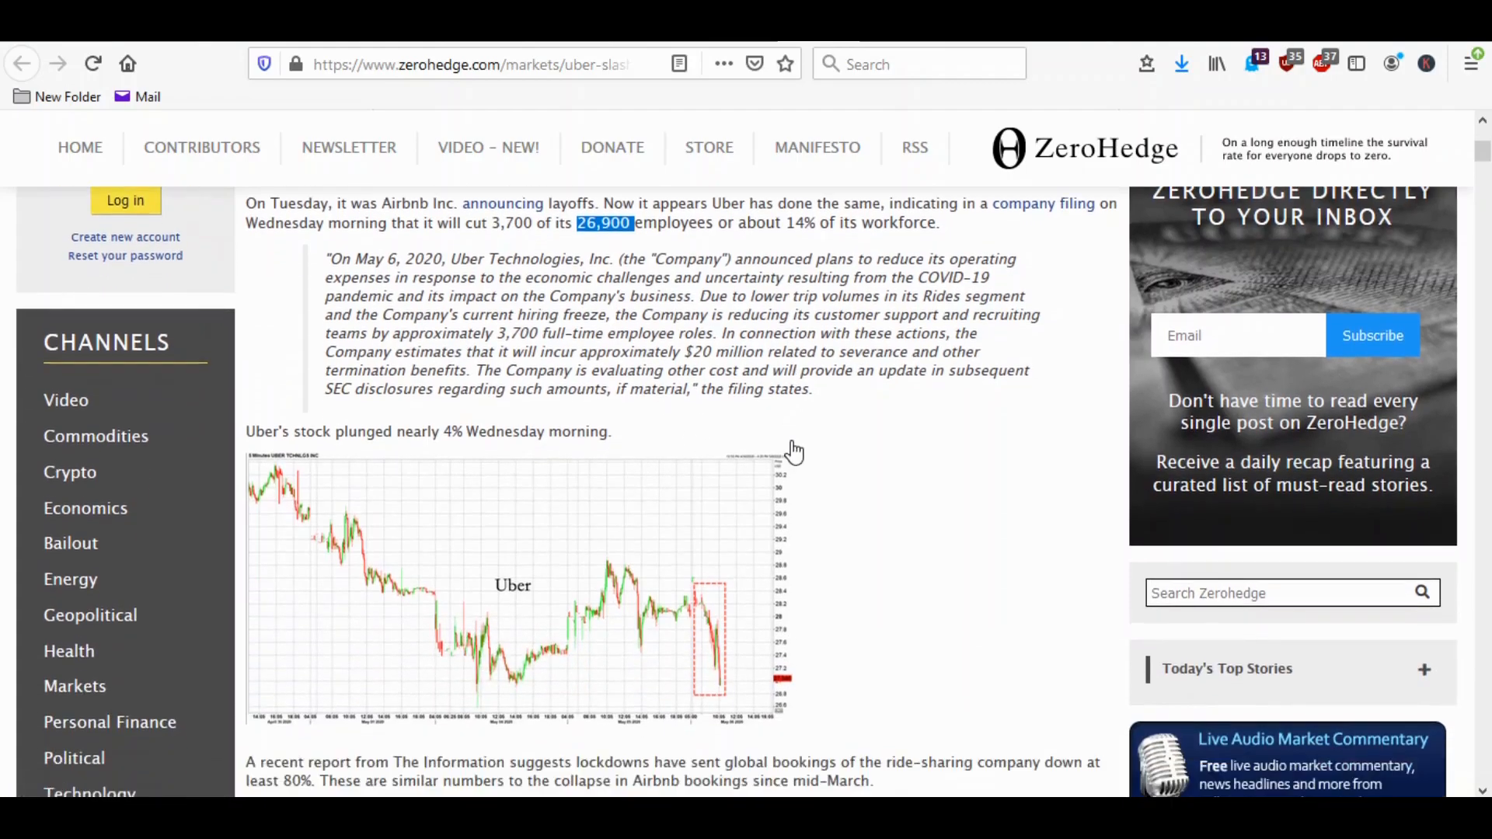
scroll("up", 3)
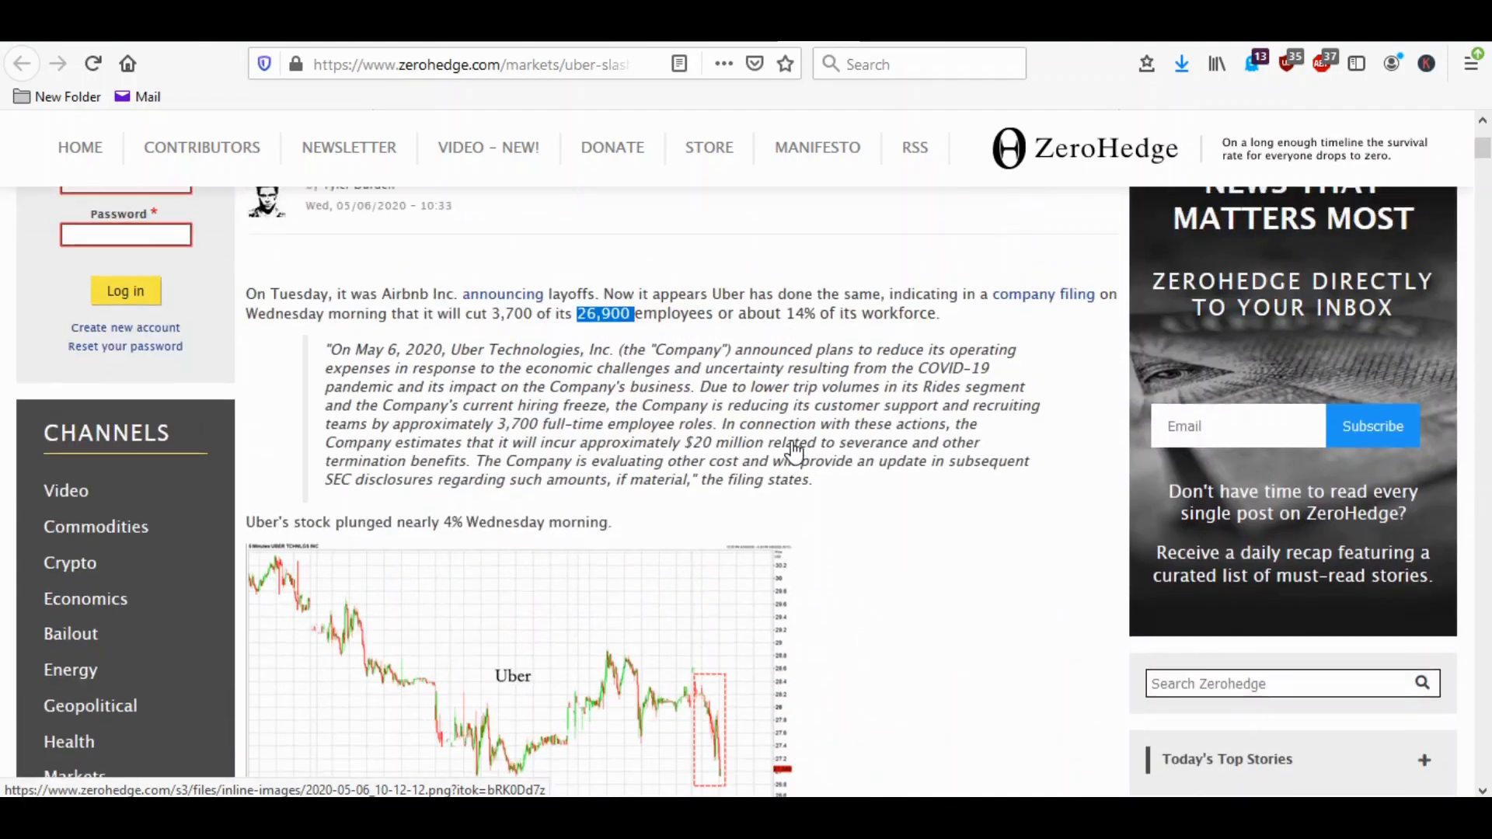
scroll("up", 3)
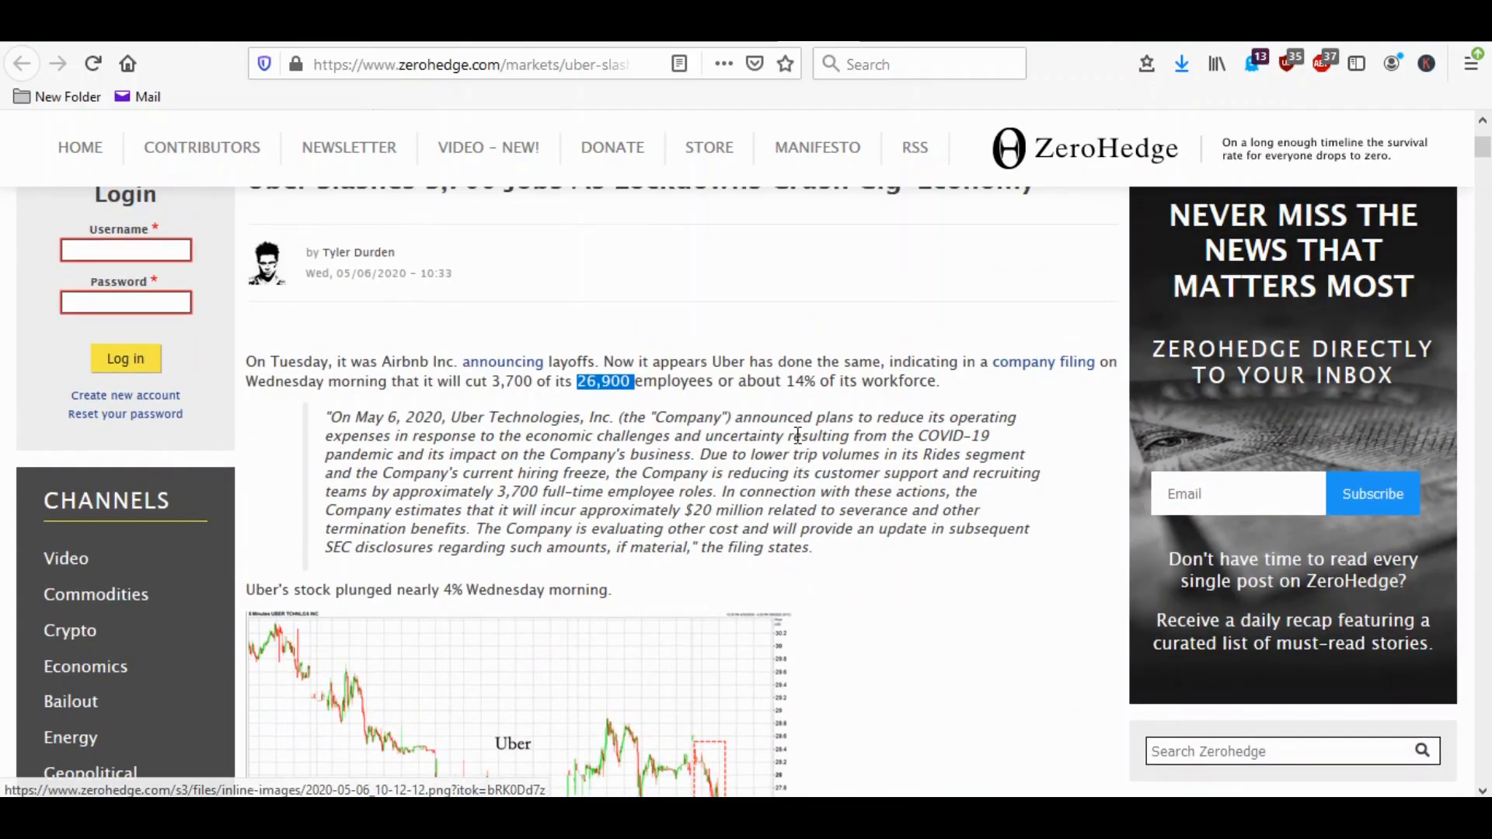
mouse_move(646, 588)
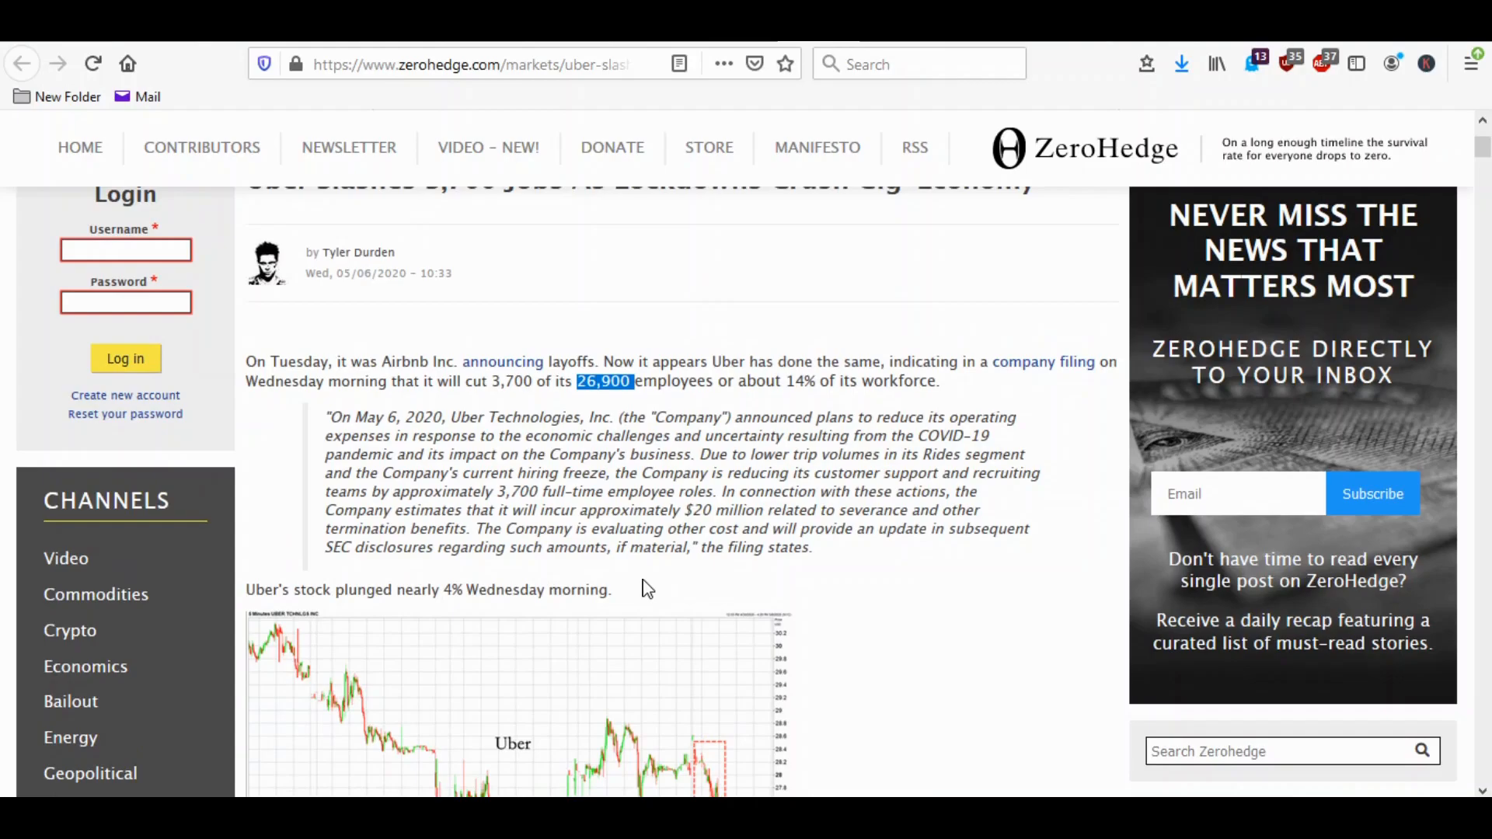
mouse_move(626, 546)
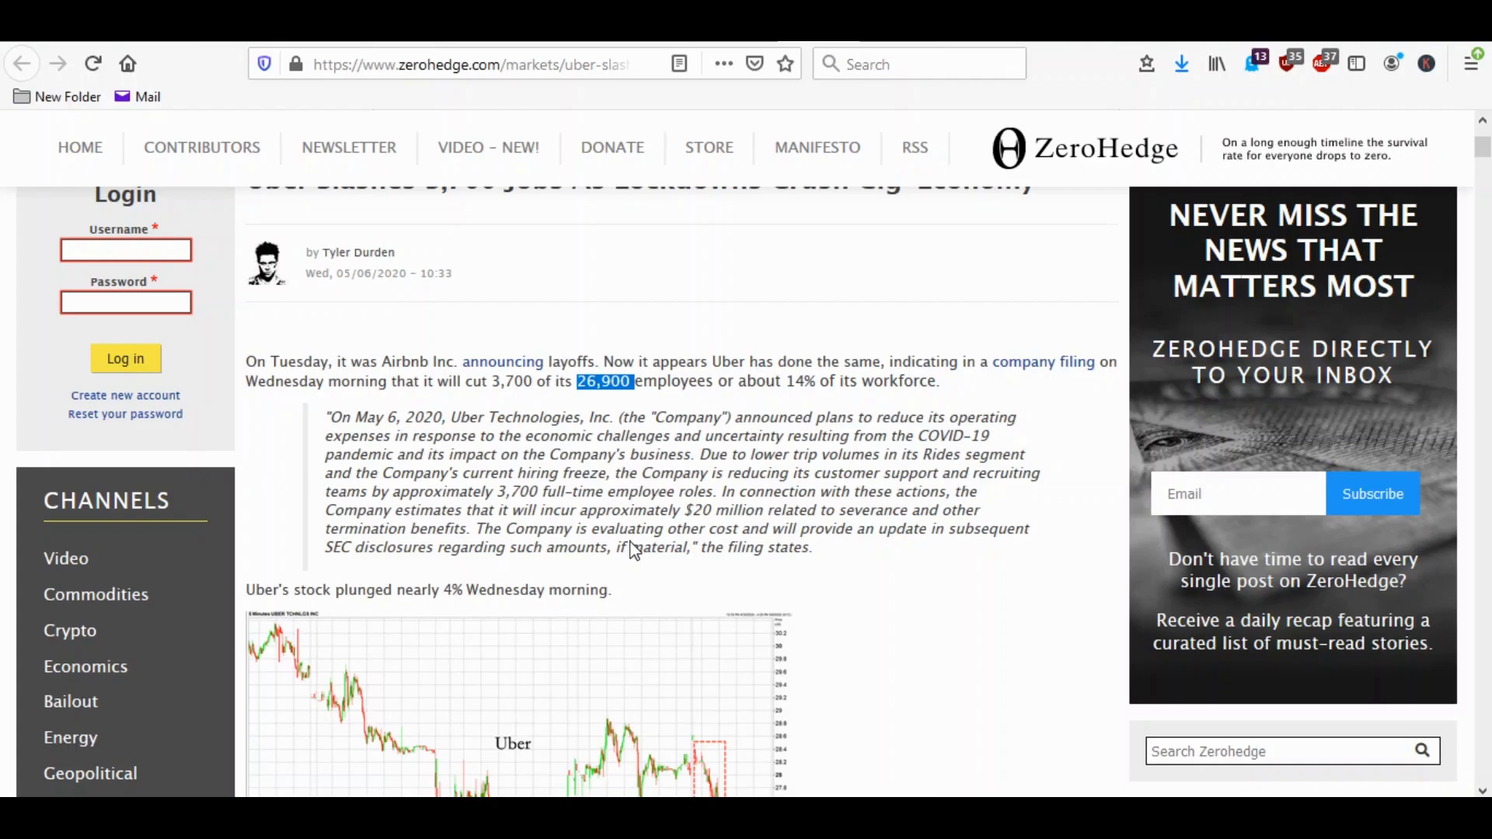
mouse_move(749, 480)
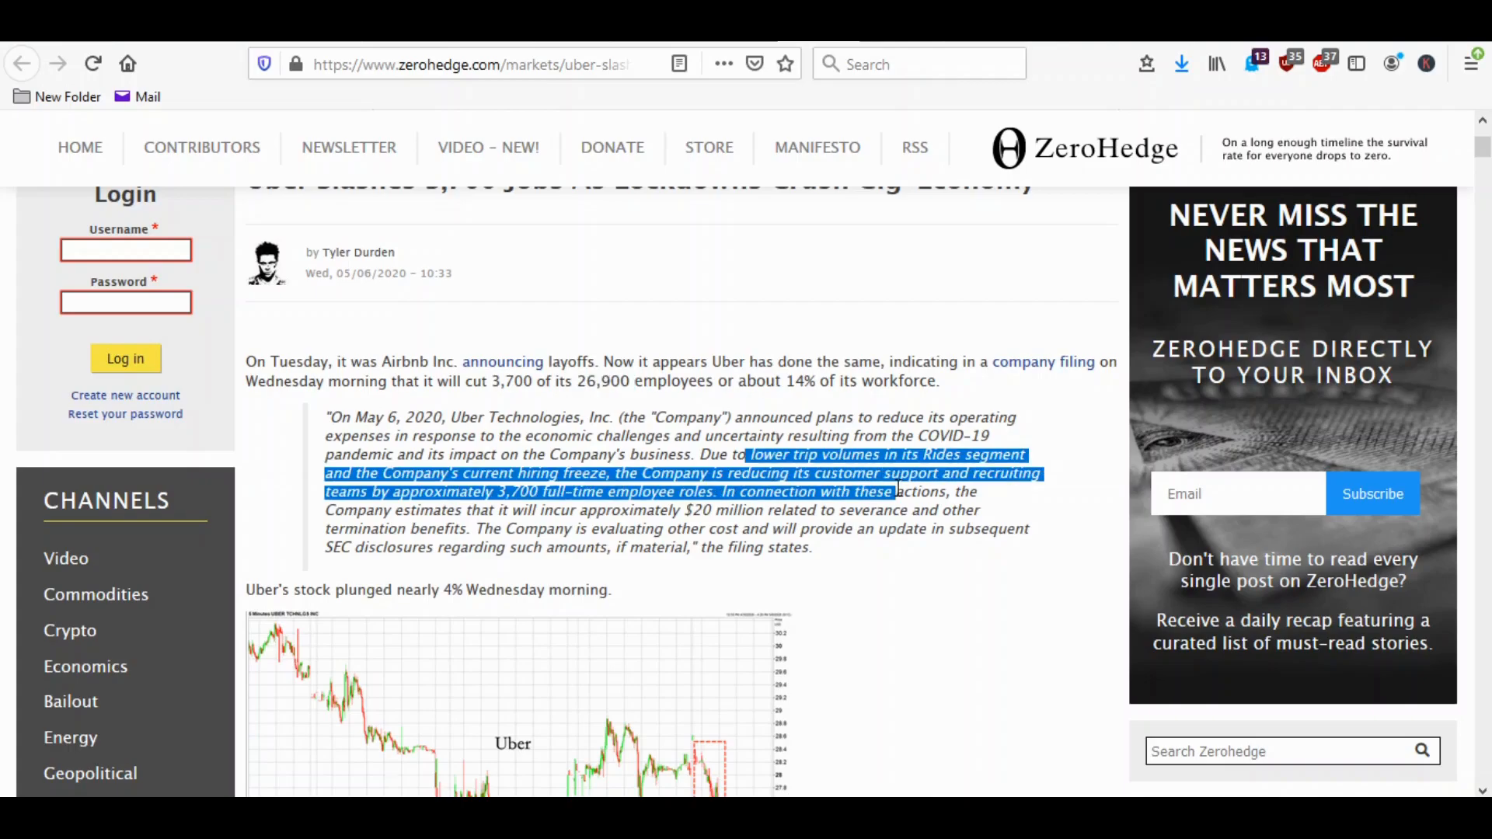
scroll("down", 3)
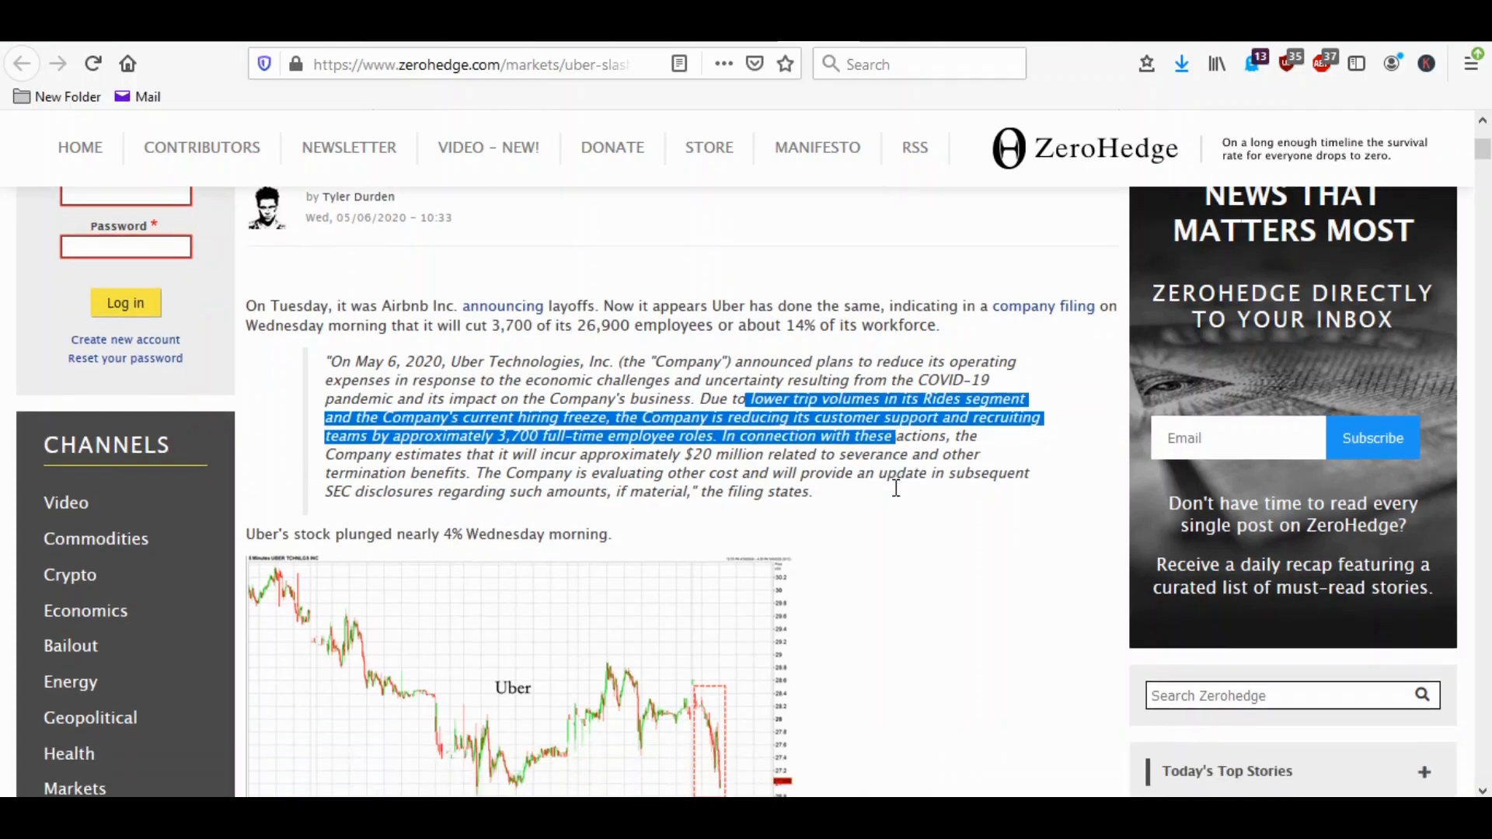
scroll("down", 3)
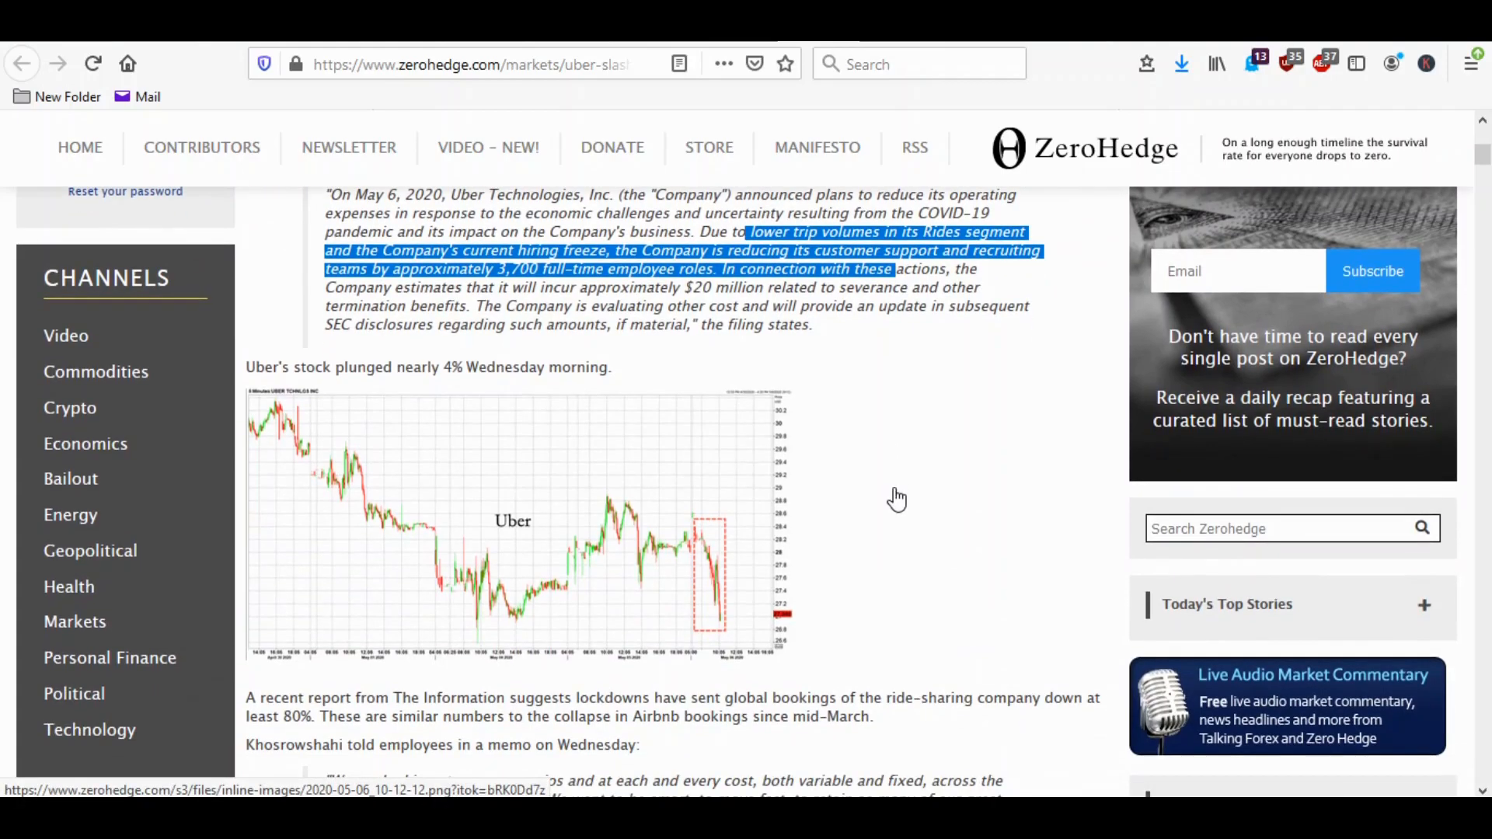
scroll("down", 3)
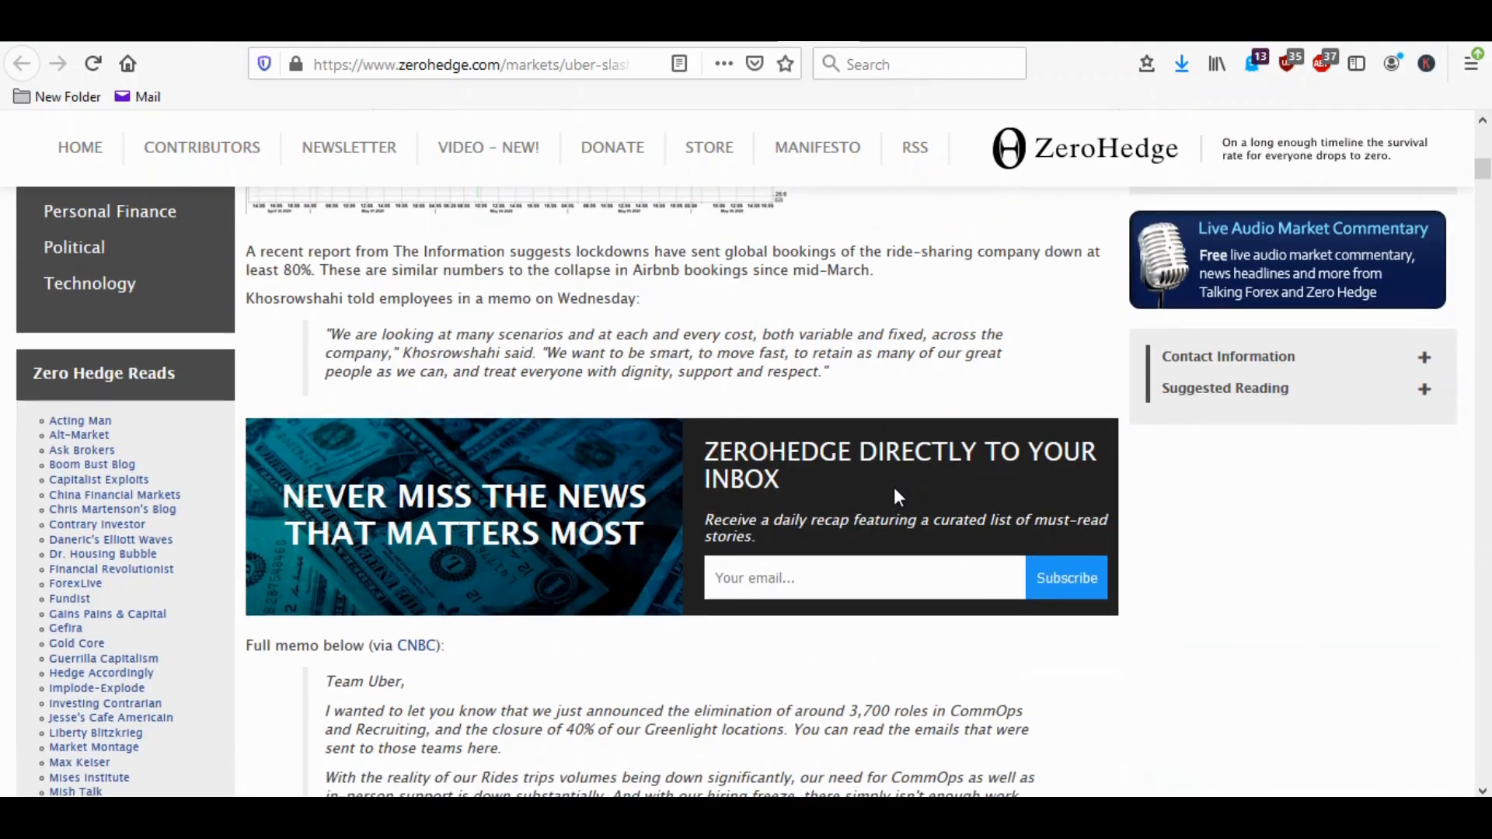
scroll("up", 3)
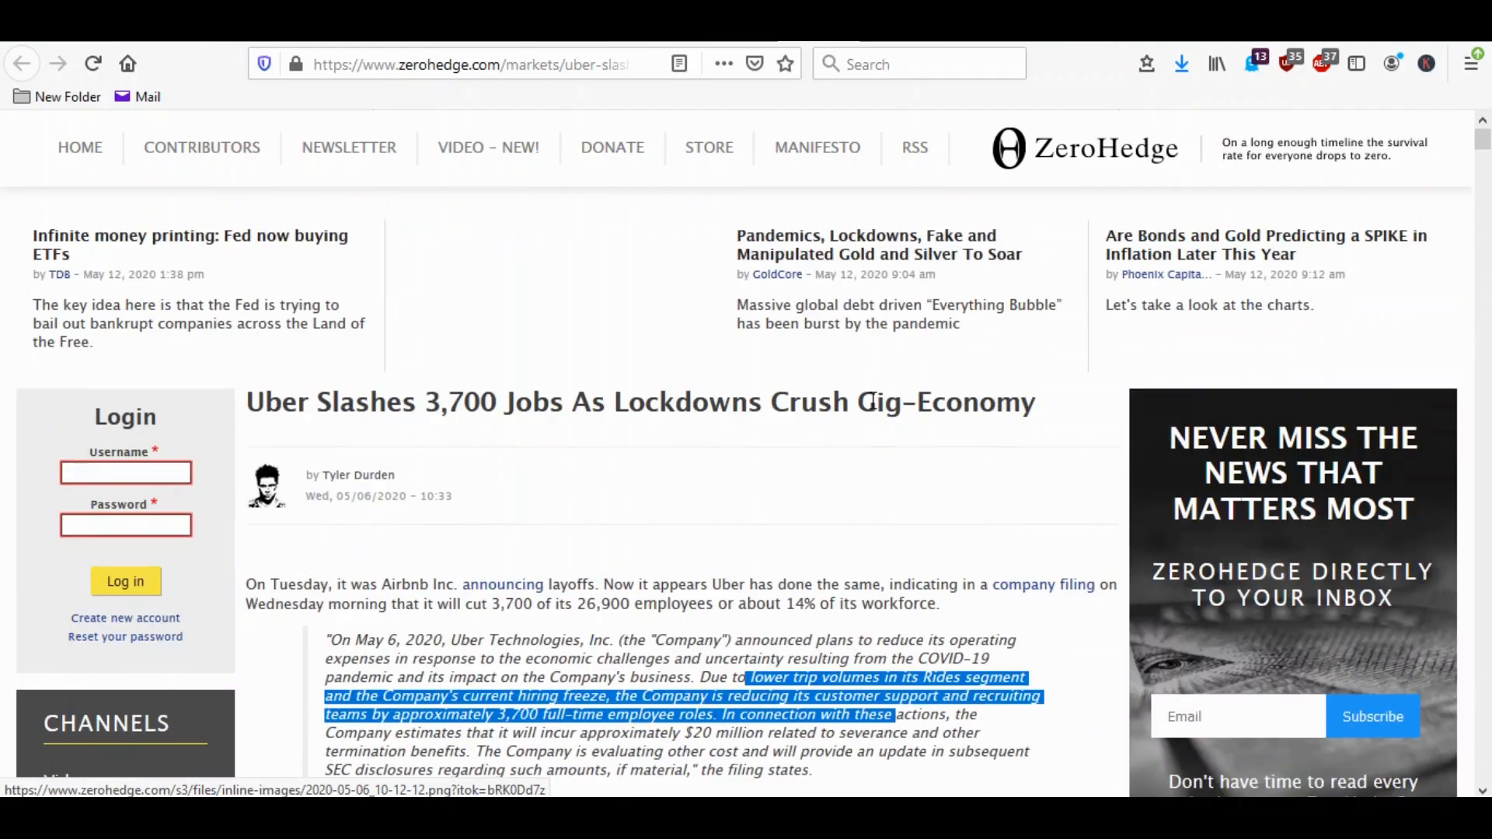
Clear the selection and mark the 3,700 job cuts figure instead.
left_click(828, 609)
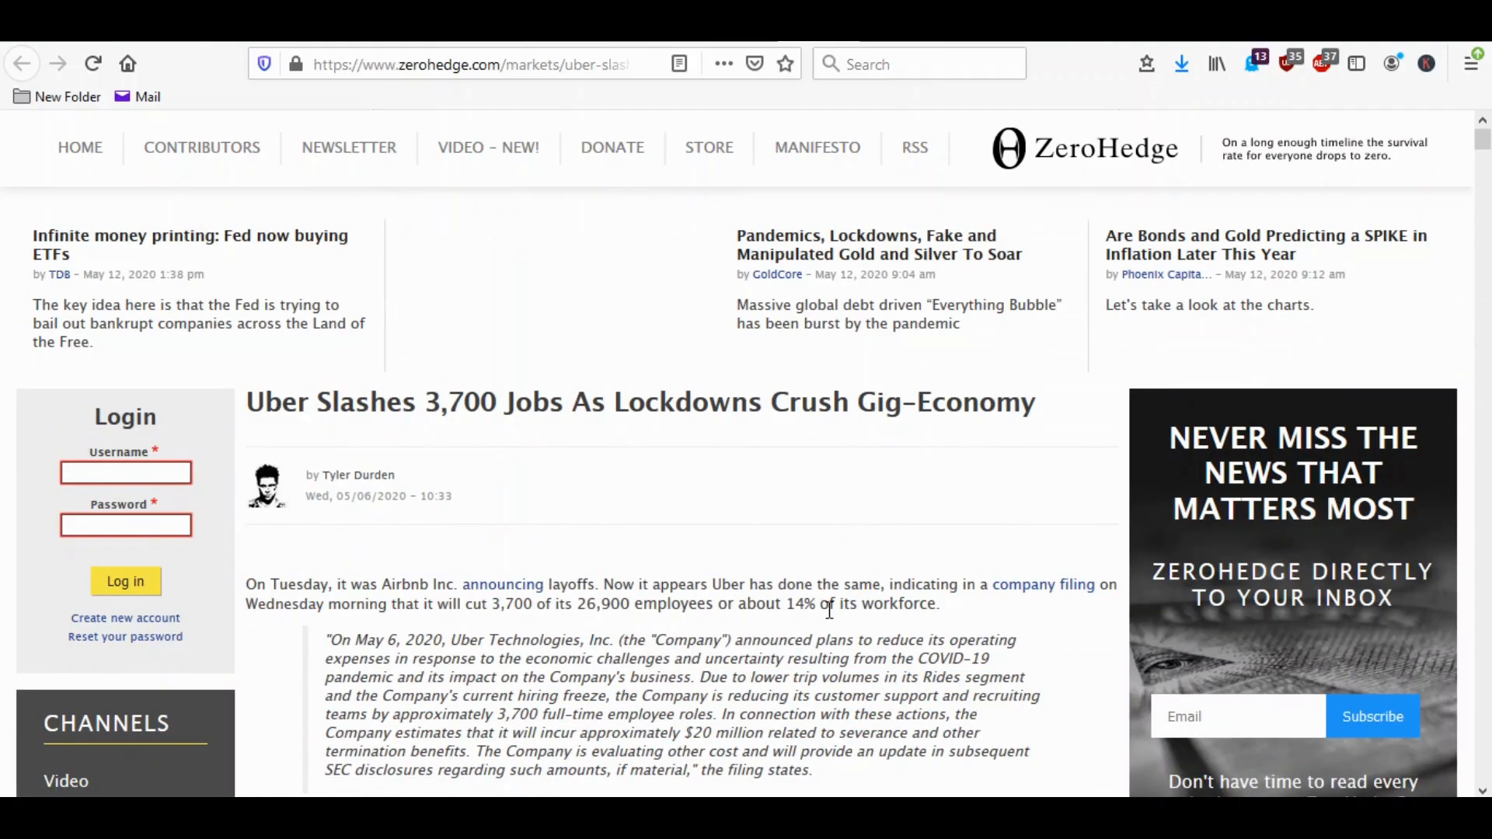
mouse_move(575, 604)
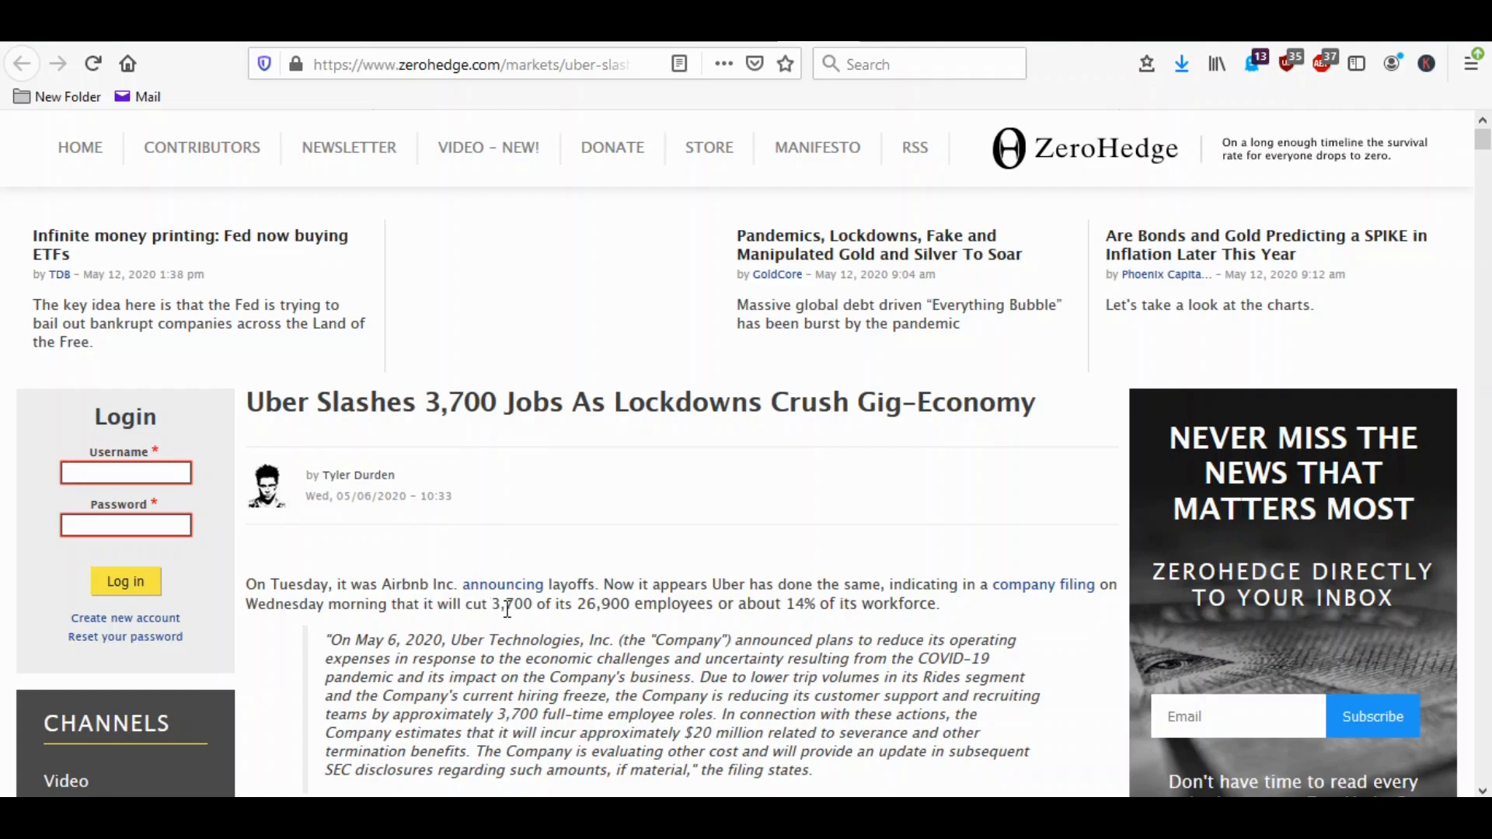
double_click(514, 603)
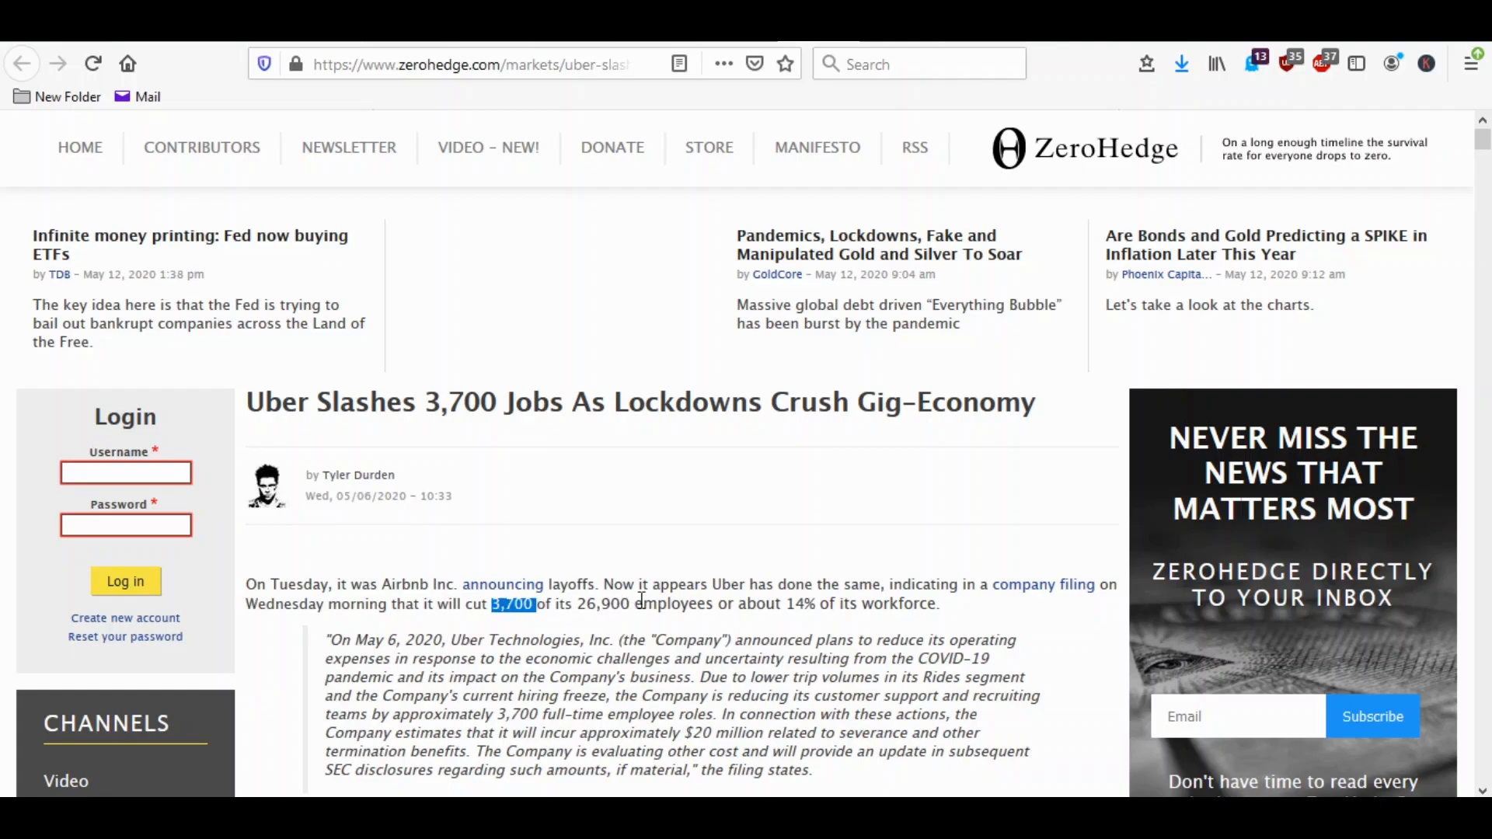
mouse_move(762, 555)
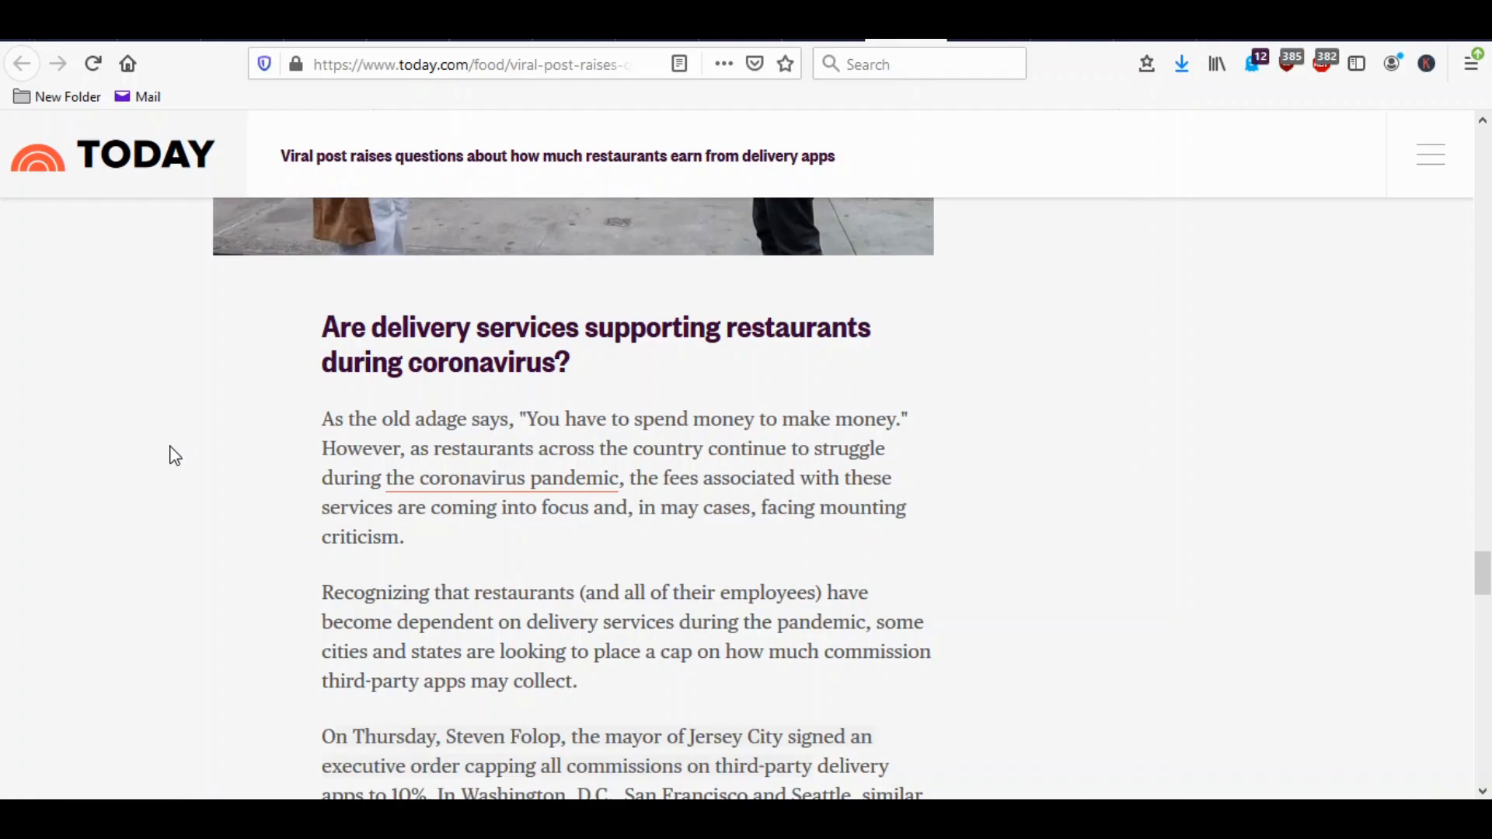
Read down the TODAY article to the delivery-services-during-coronavirus section.
scroll("down", 3)
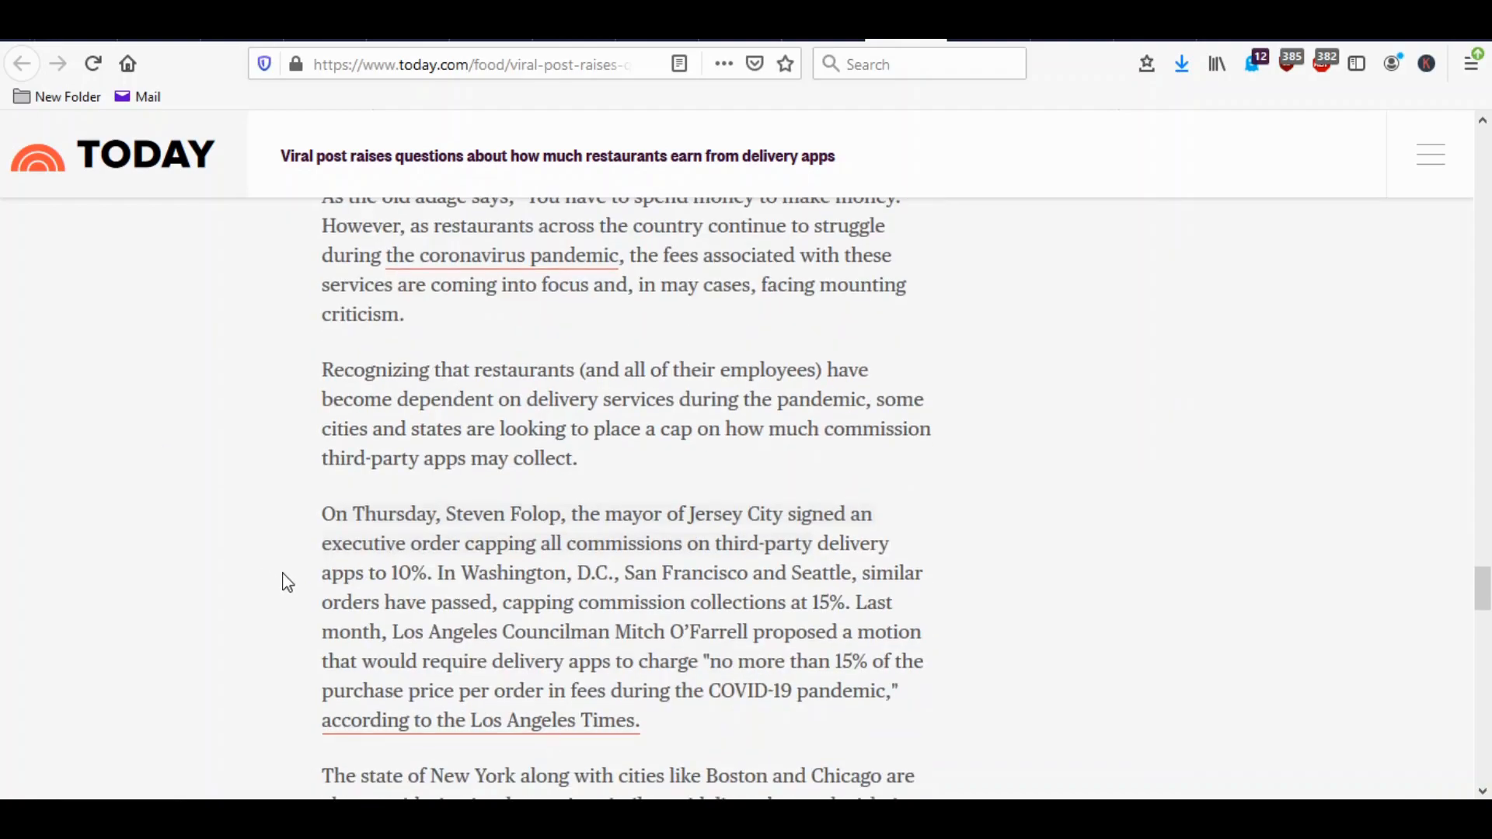
mouse_move(617, 625)
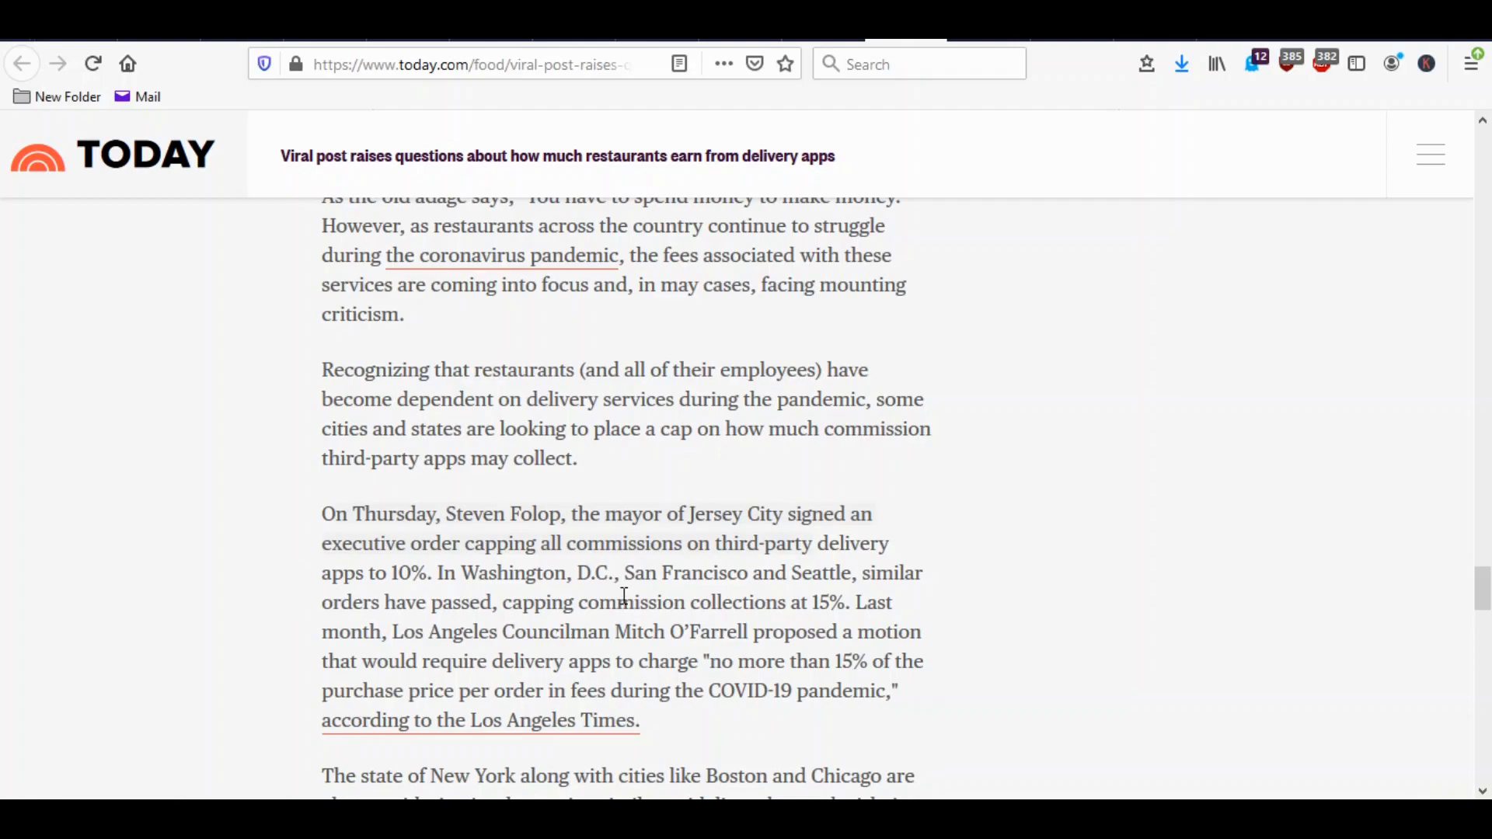
mouse_move(507, 592)
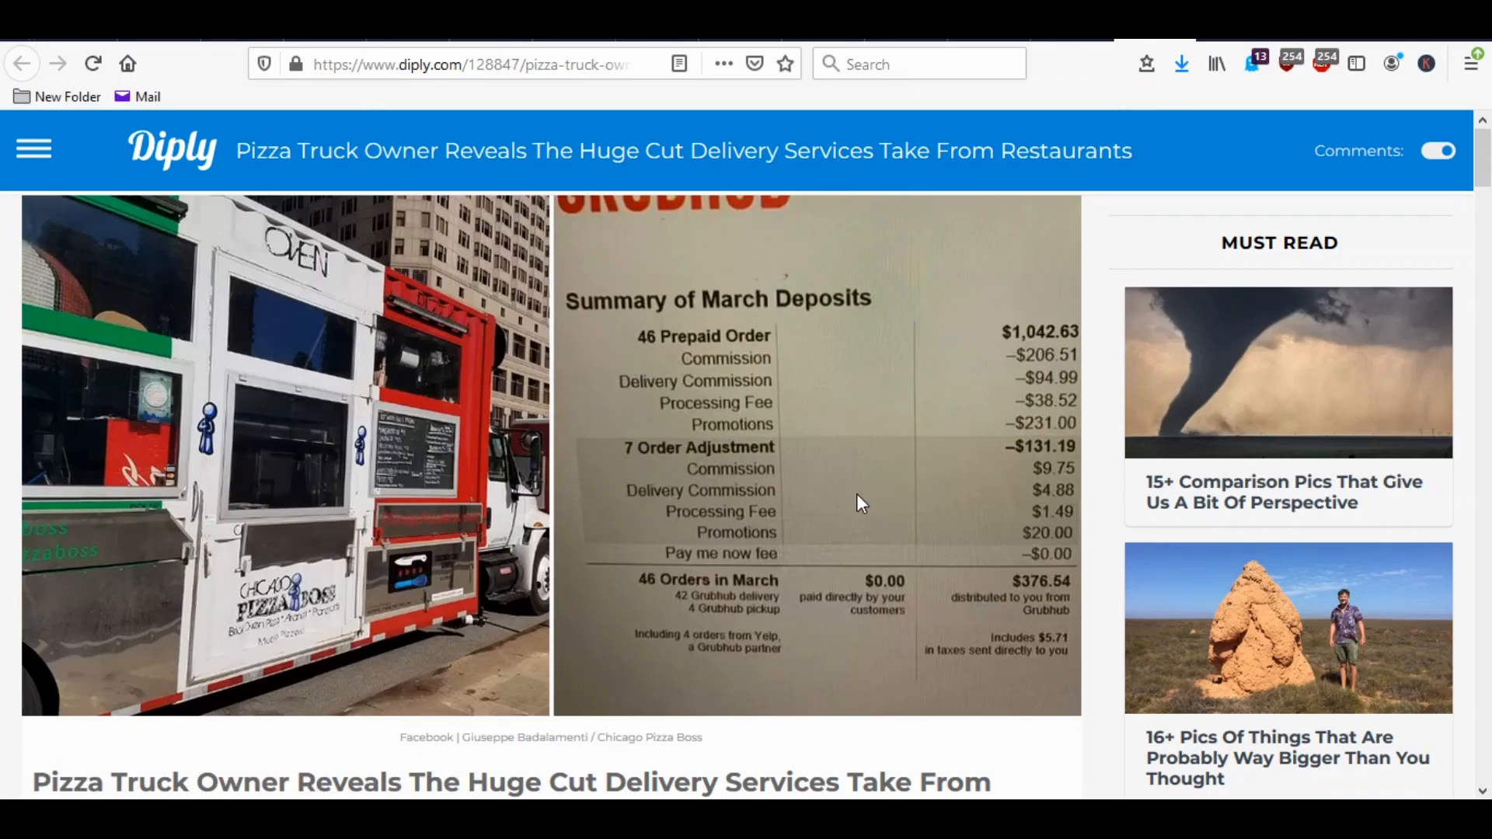
mouse_move(874, 359)
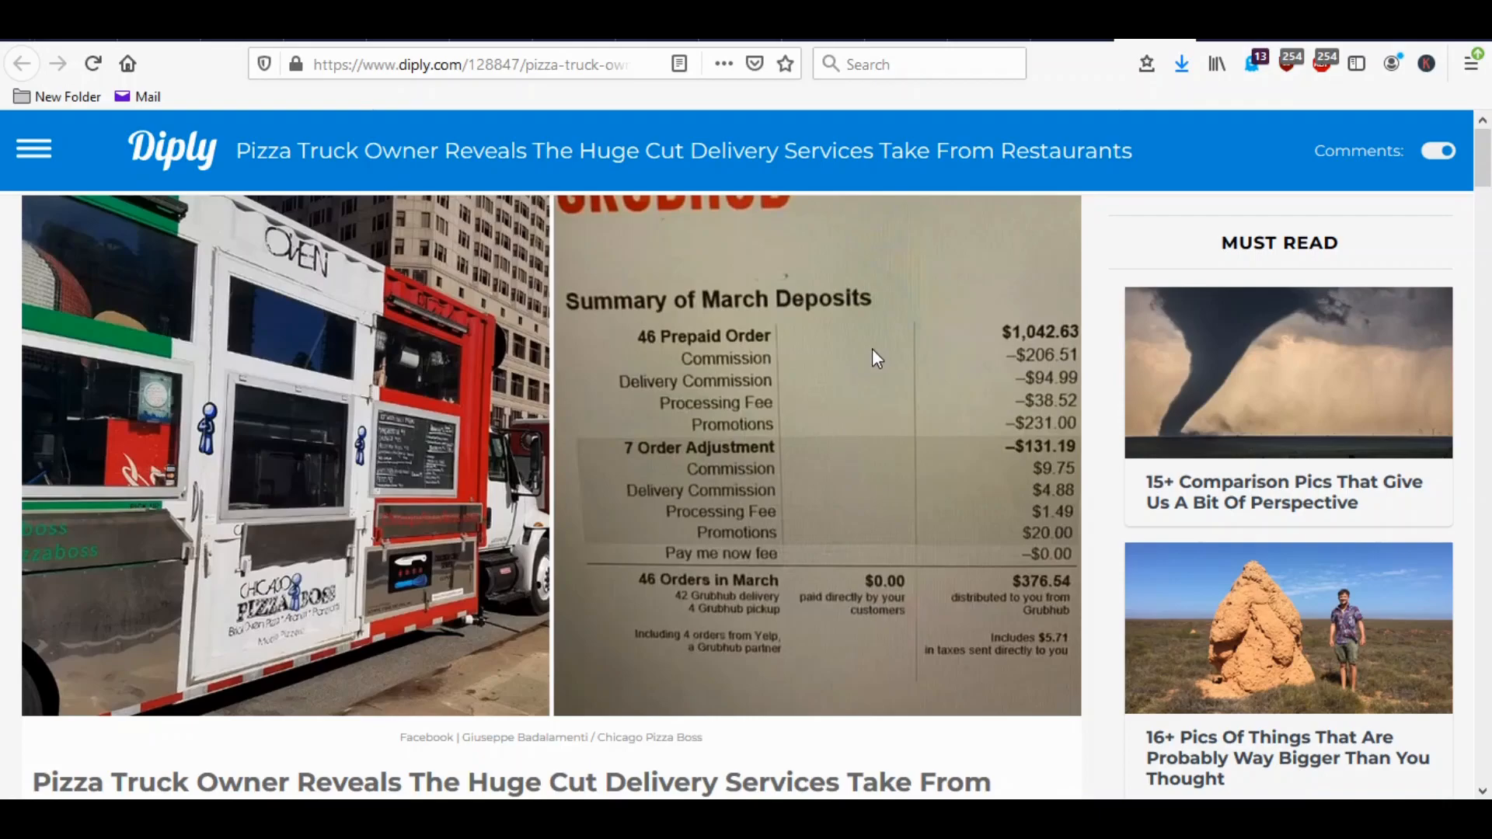
mouse_move(919, 347)
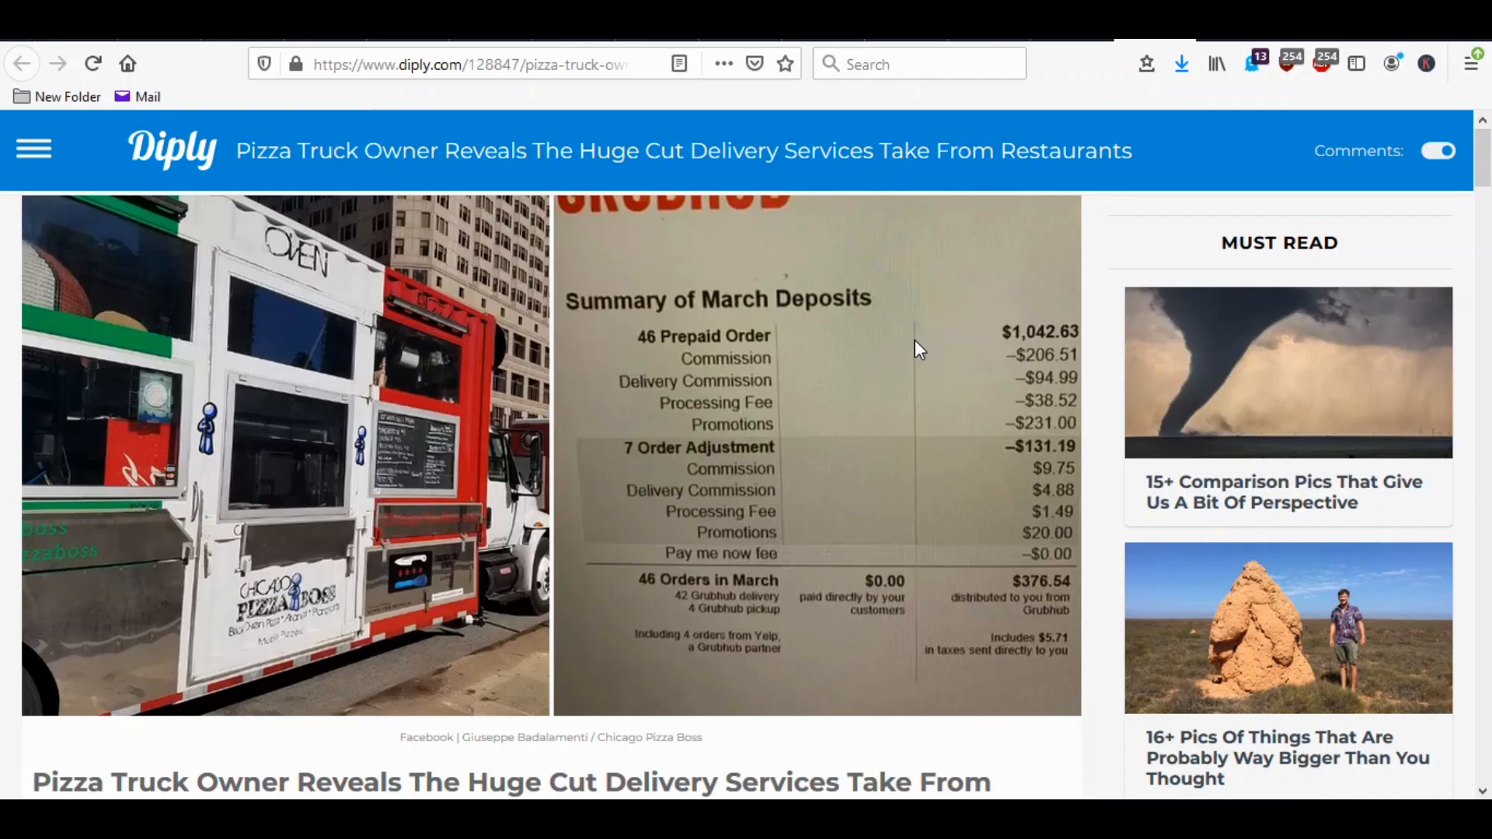
scroll("down", 3)
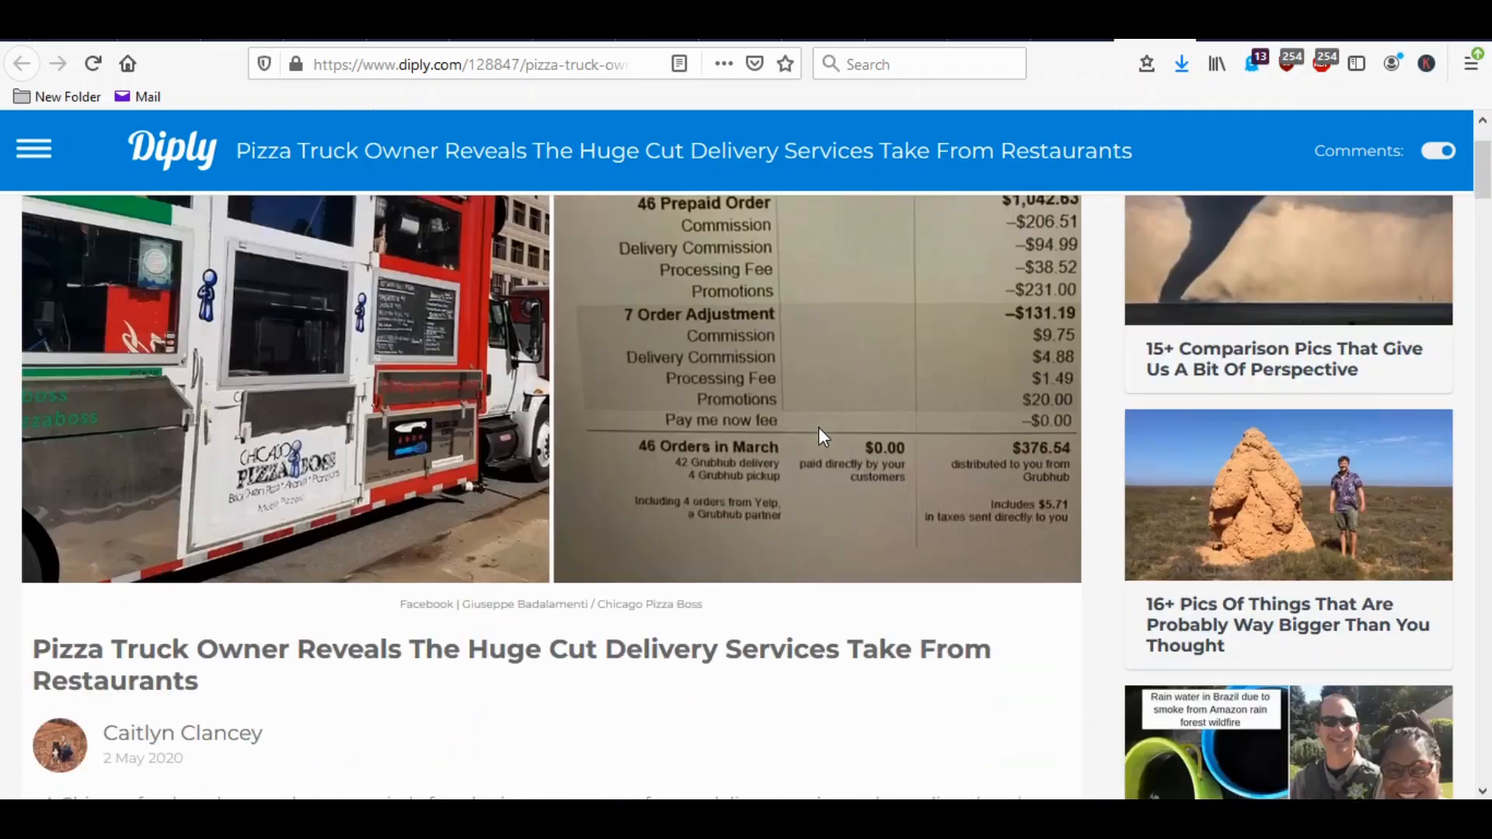
scroll("up", 3)
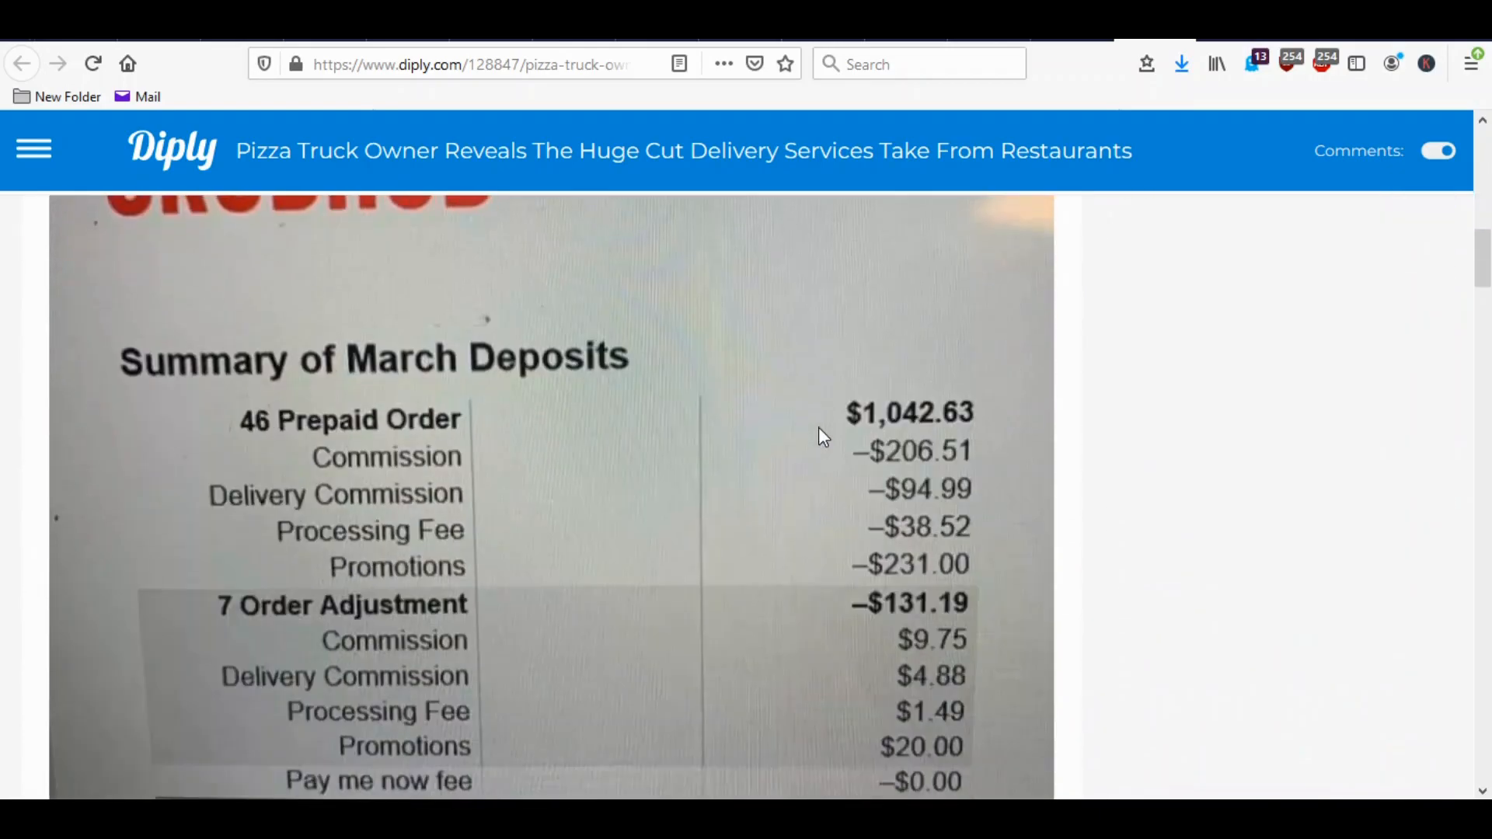
scroll("down", 3)
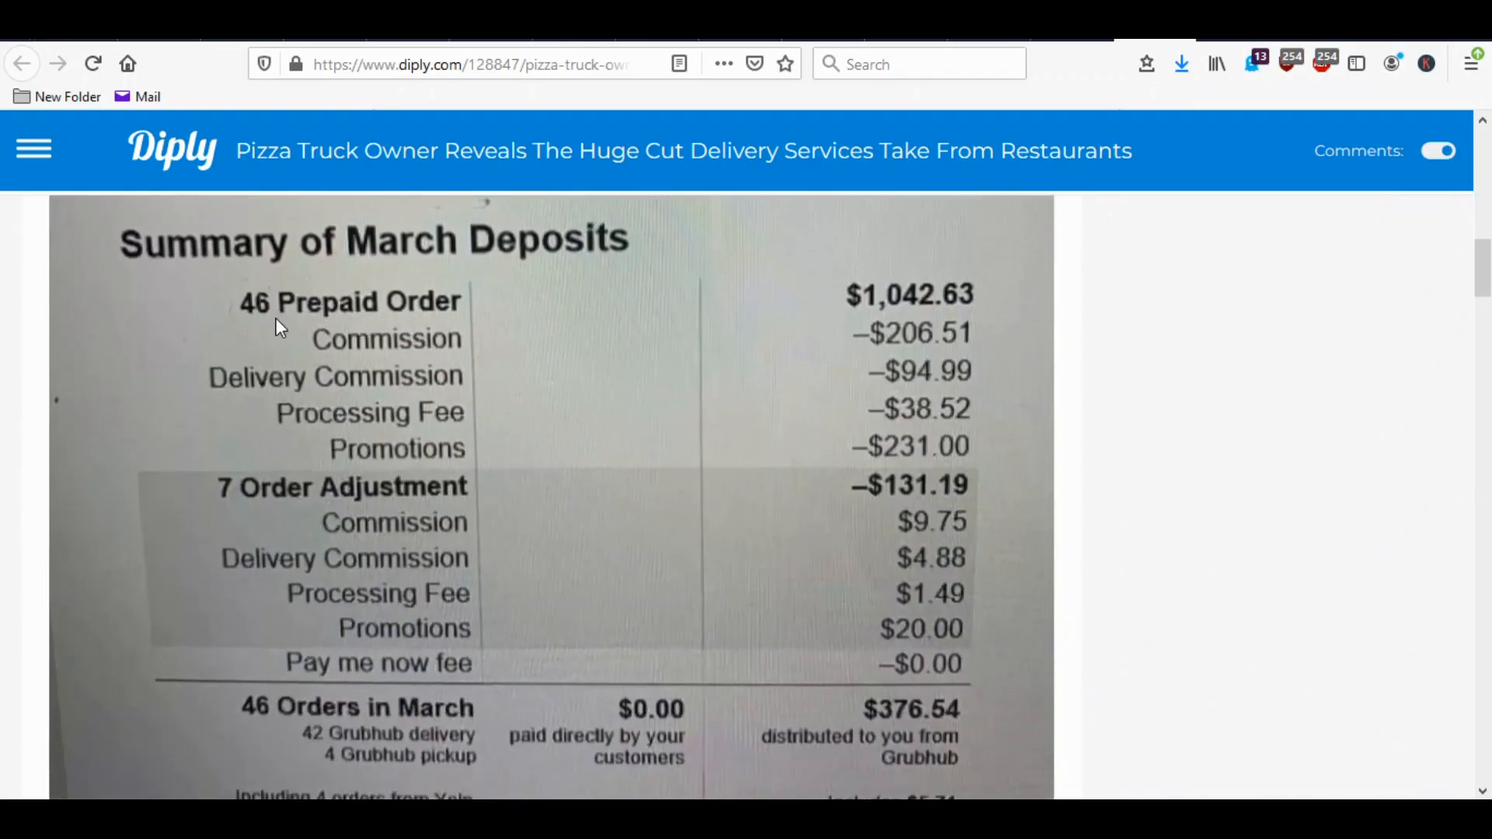
mouse_move(946, 320)
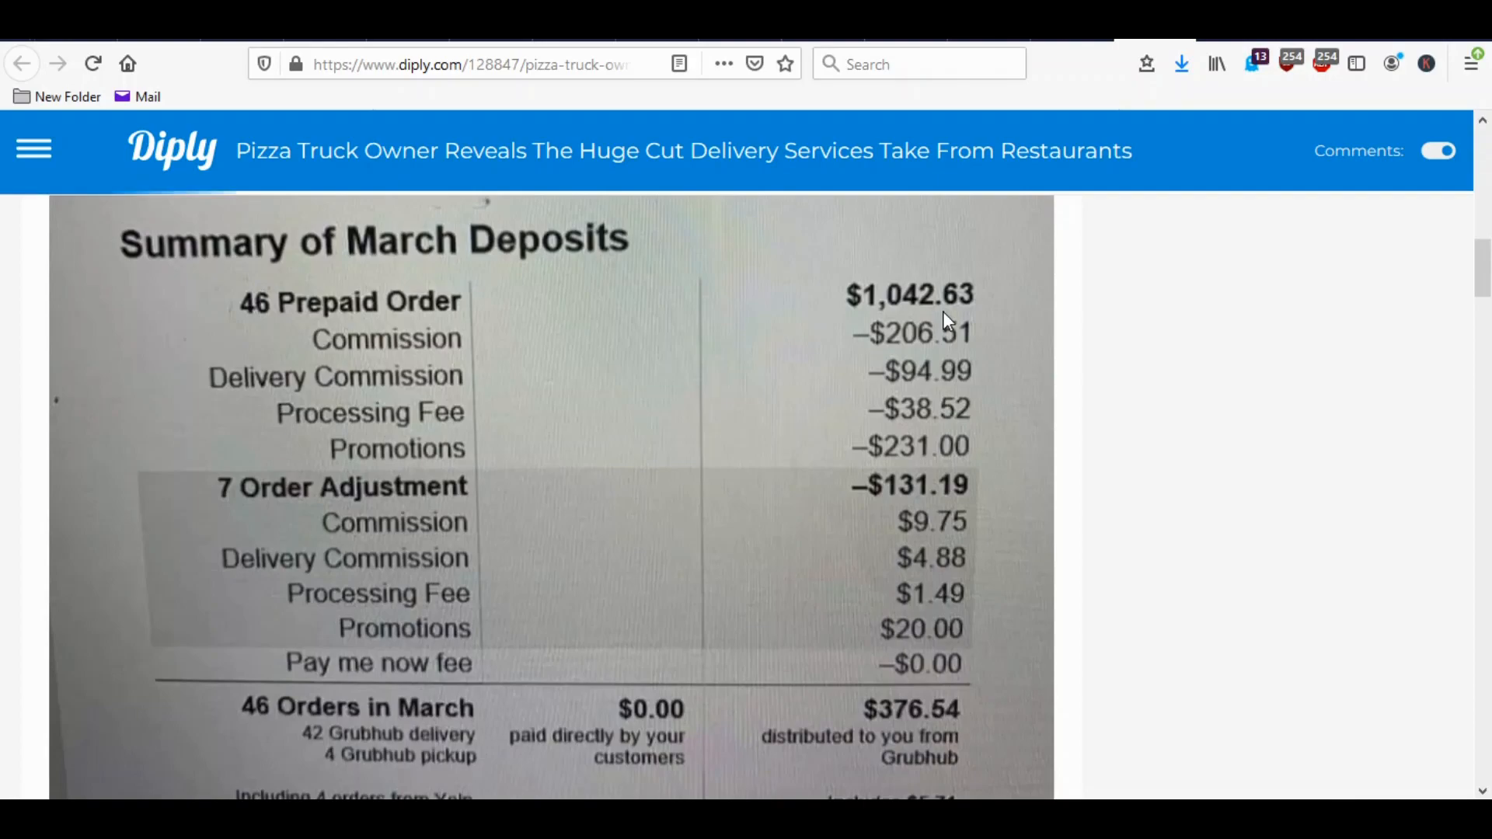
scroll("down", 3)
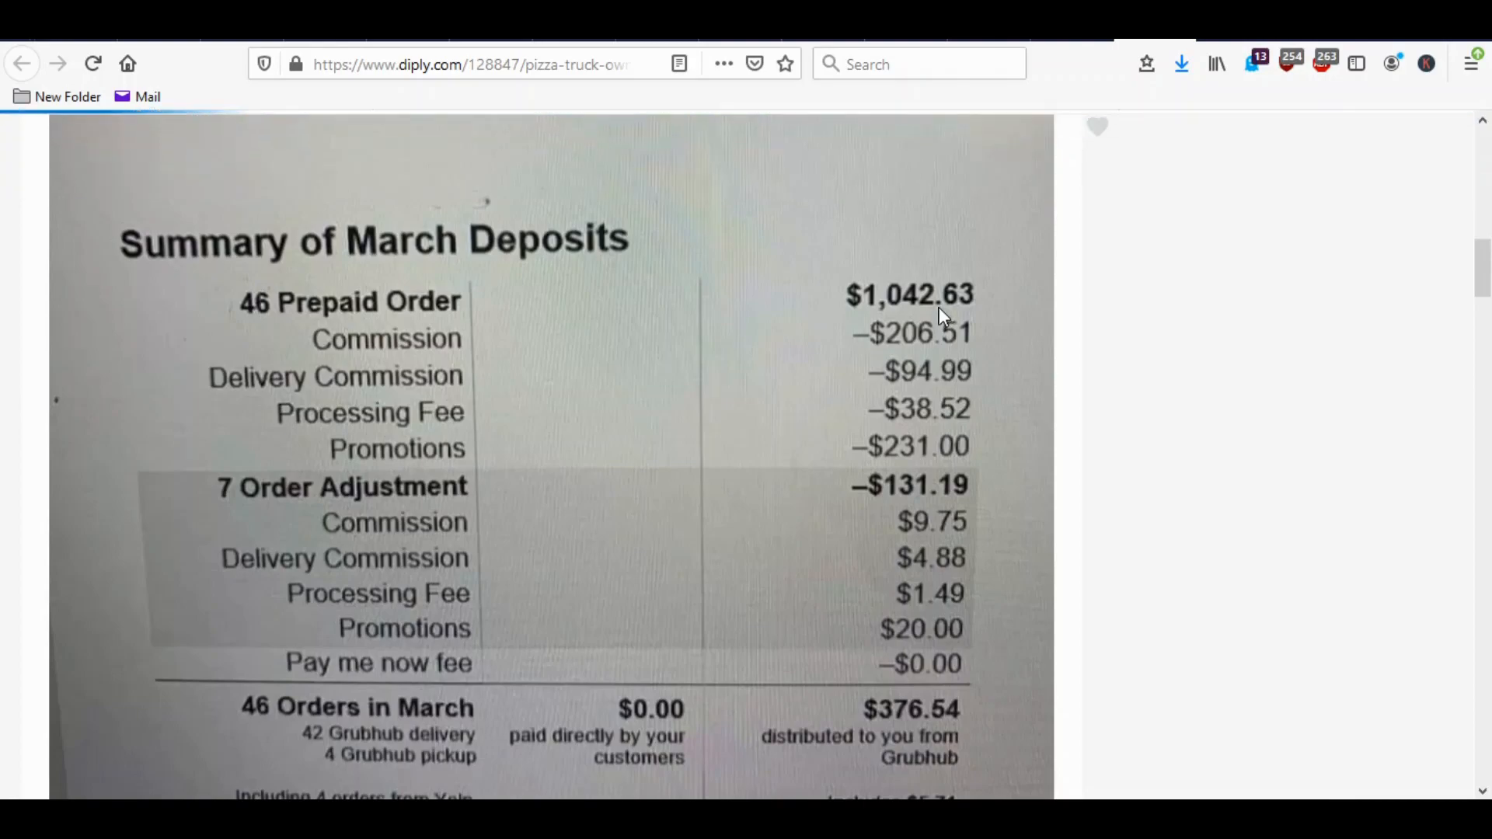
mouse_move(951, 367)
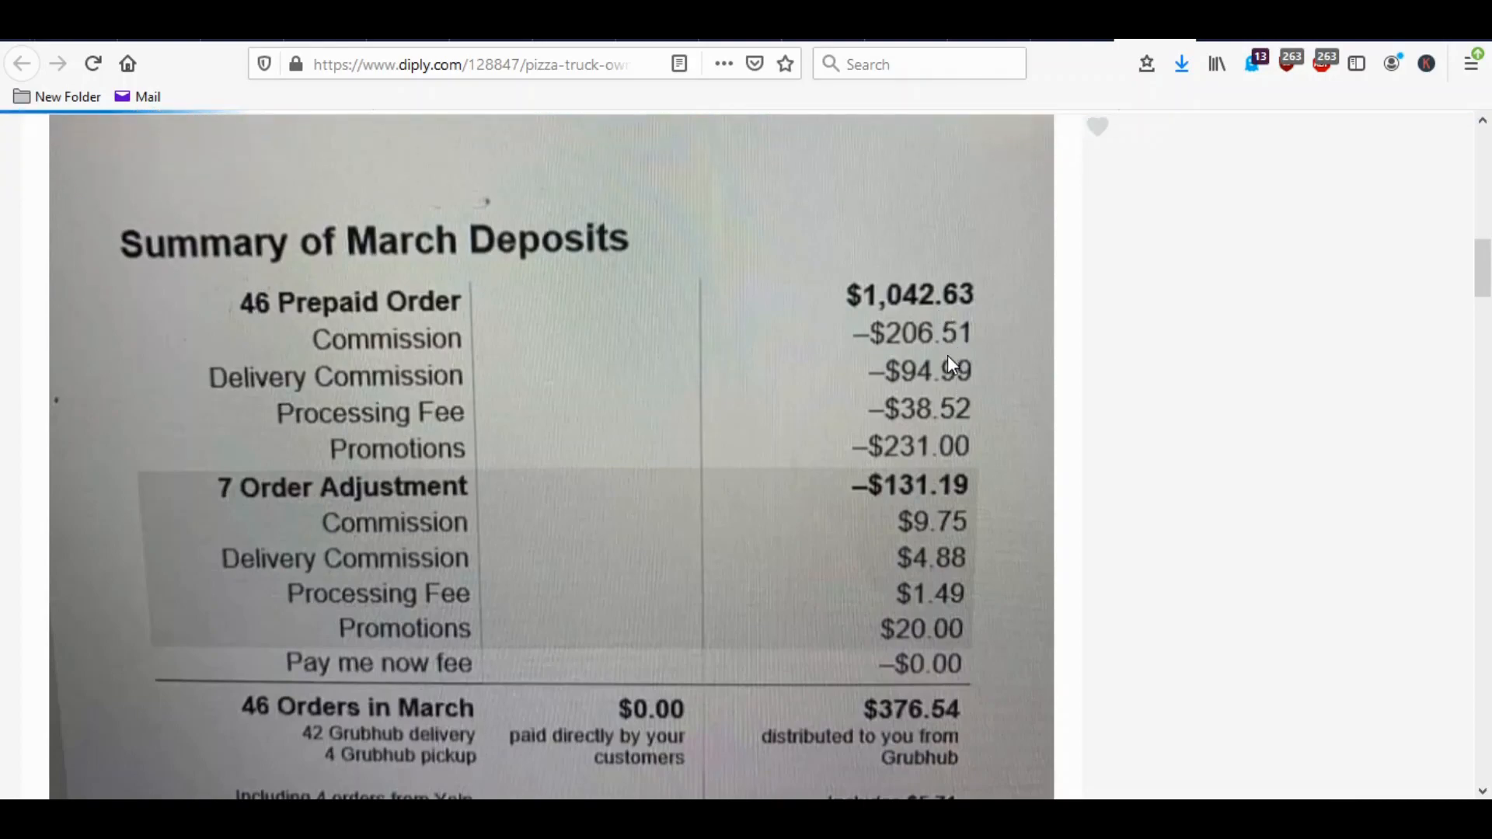
mouse_move(937, 423)
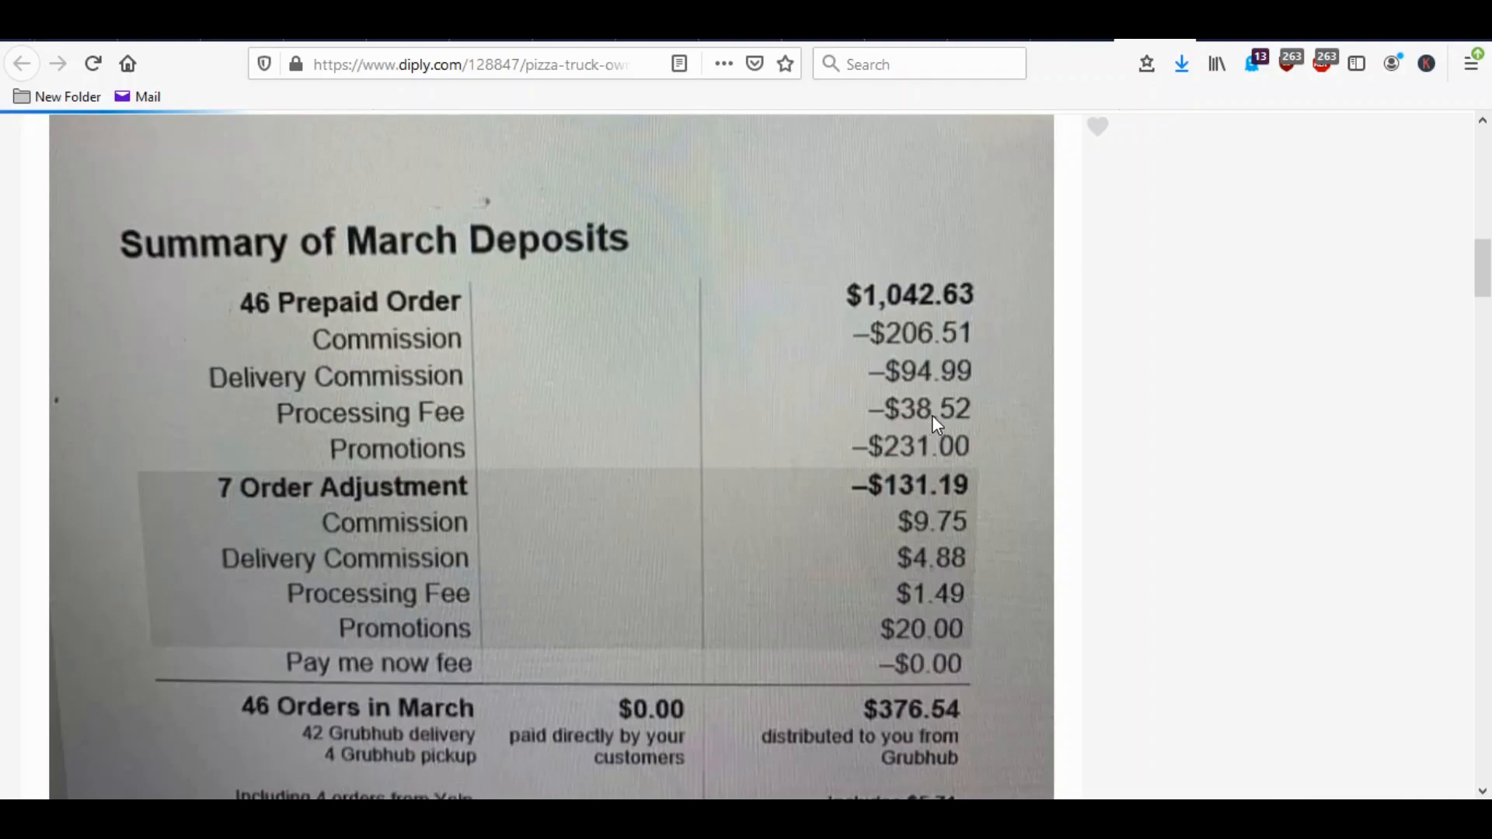
mouse_move(904, 502)
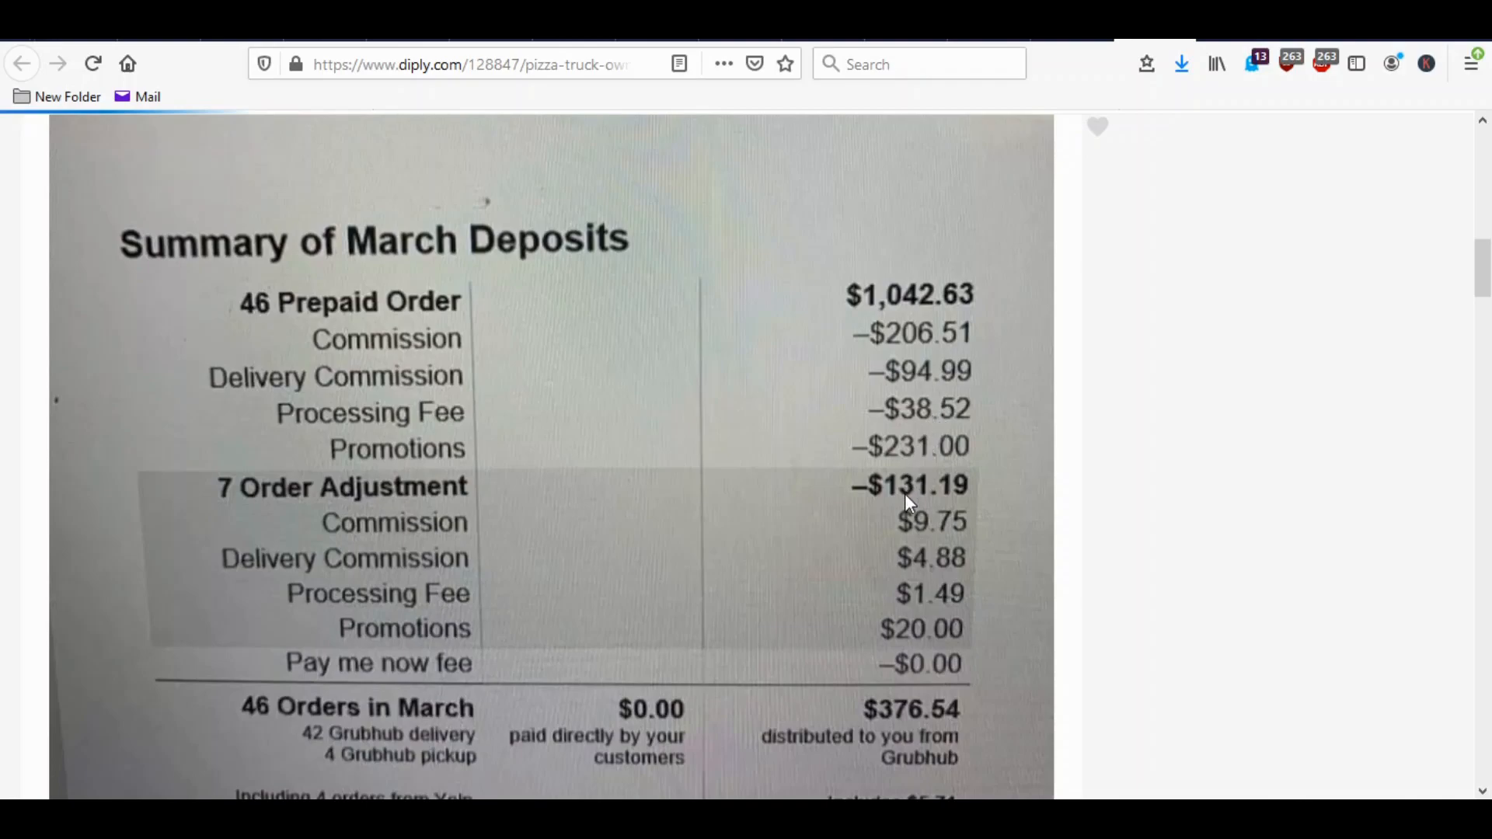
mouse_move(905, 558)
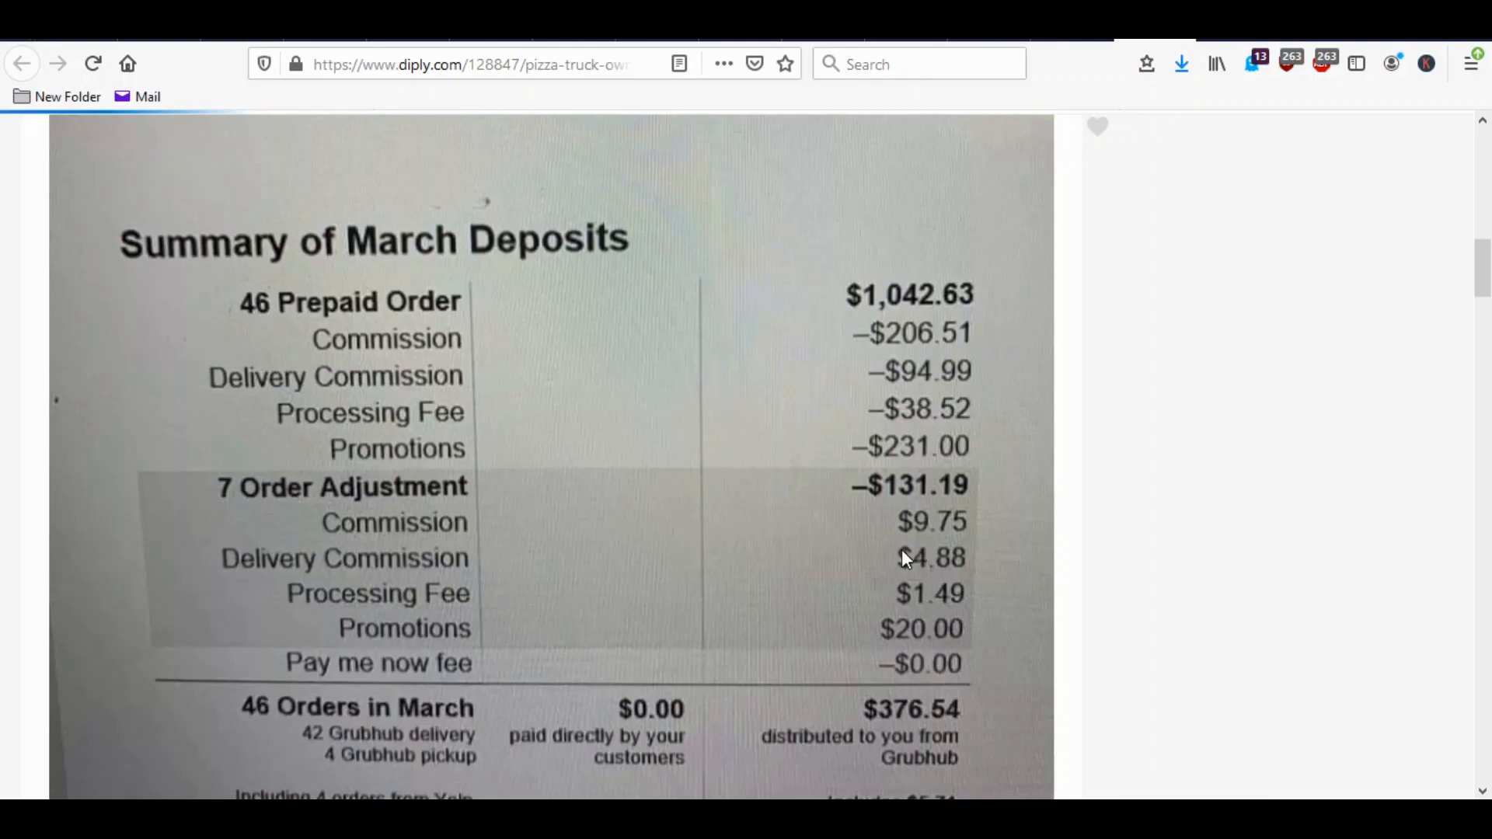
mouse_move(909, 611)
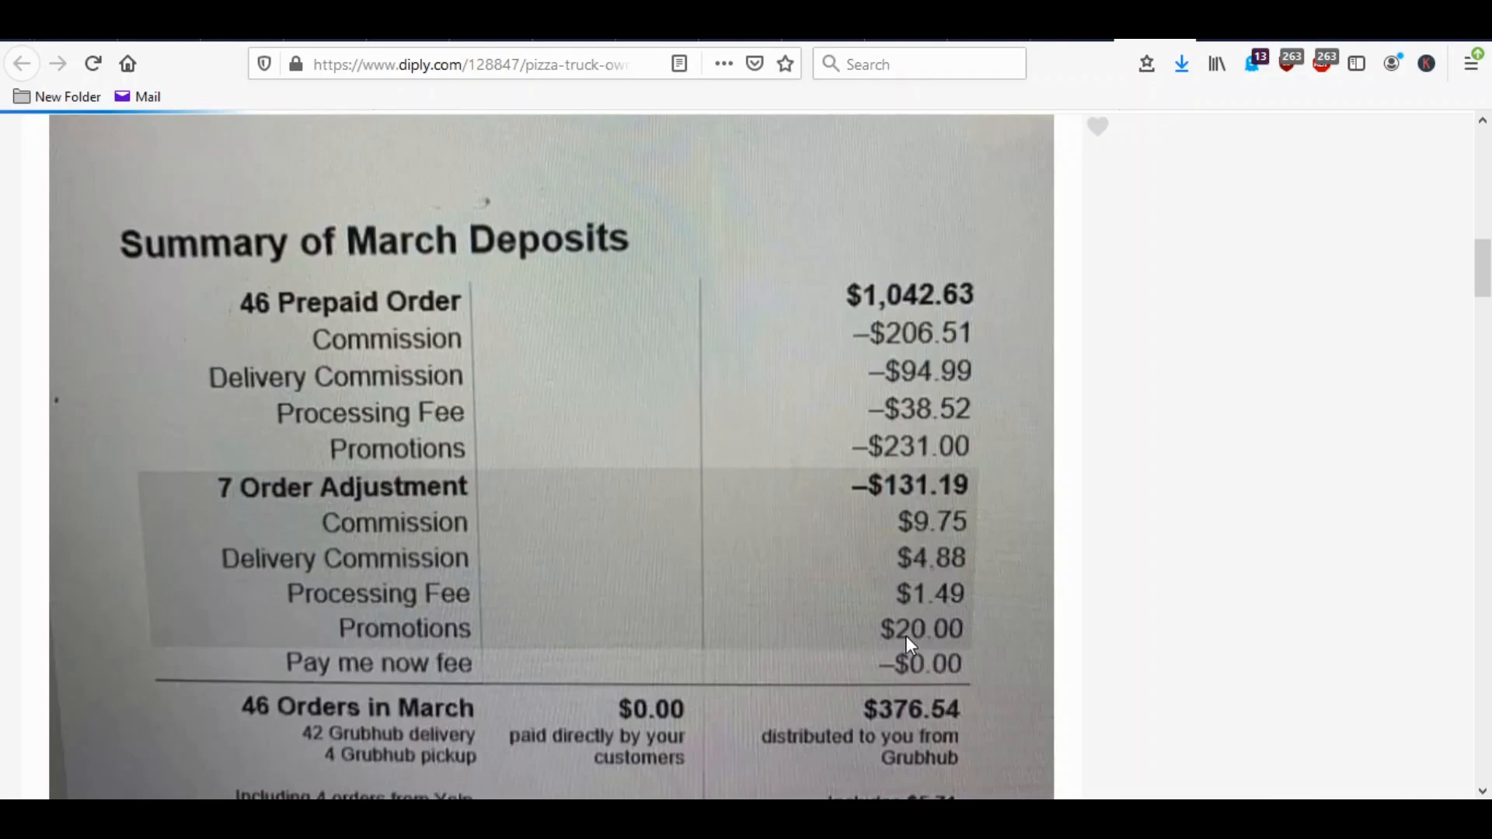
scroll("down", 3)
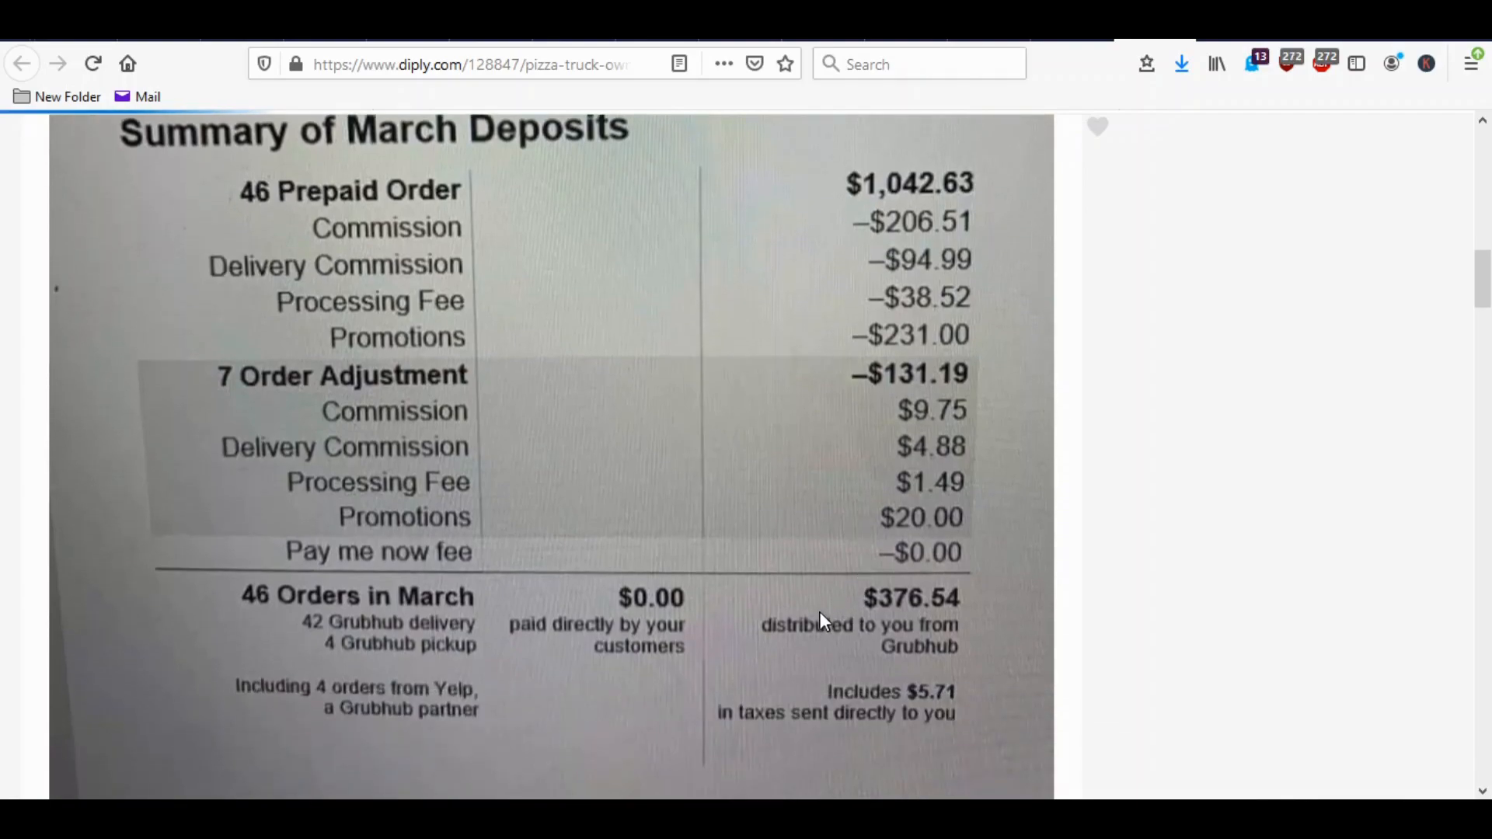
mouse_move(934, 609)
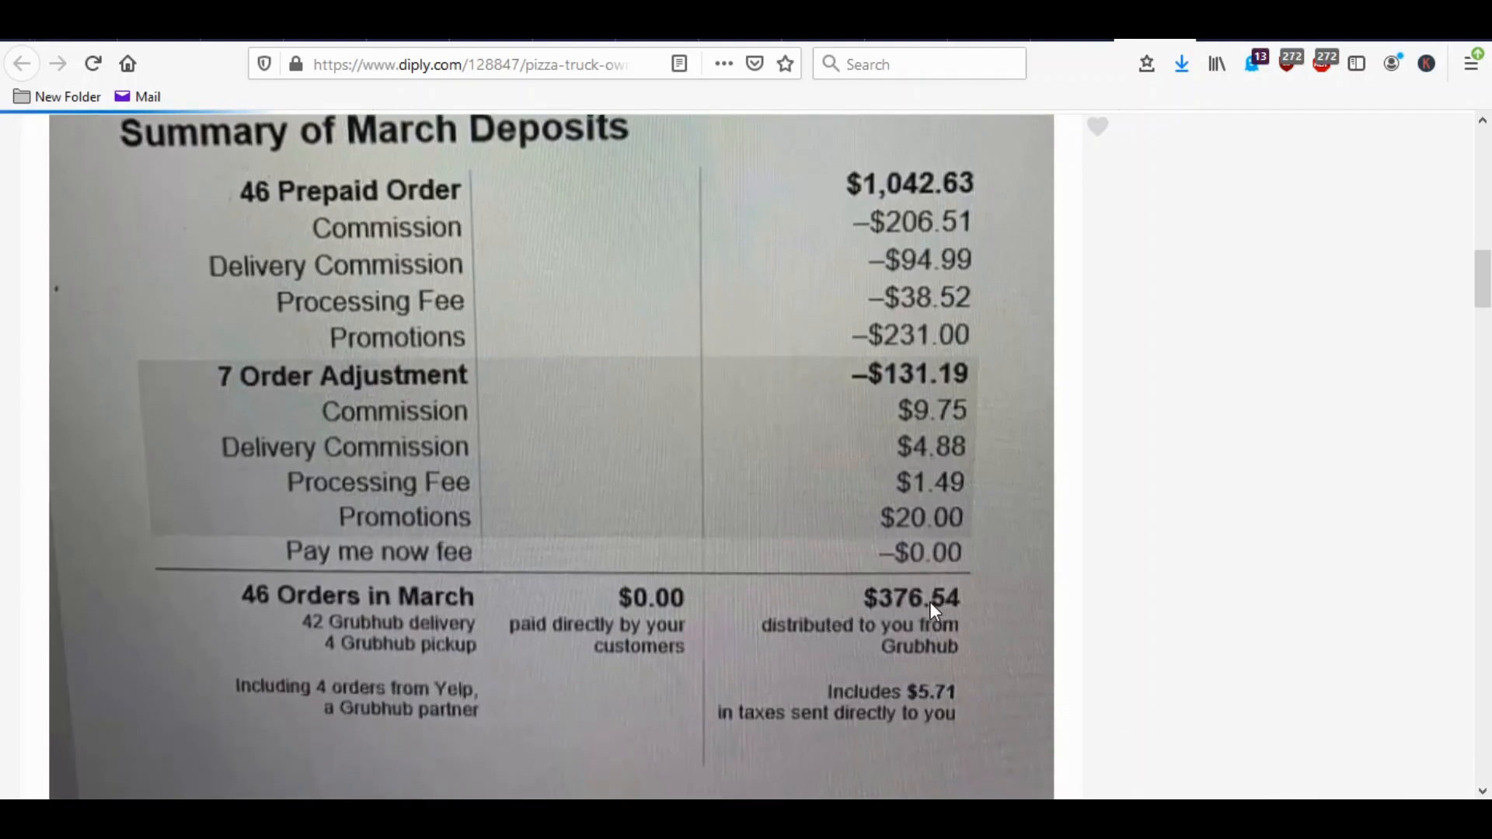
mouse_move(940, 617)
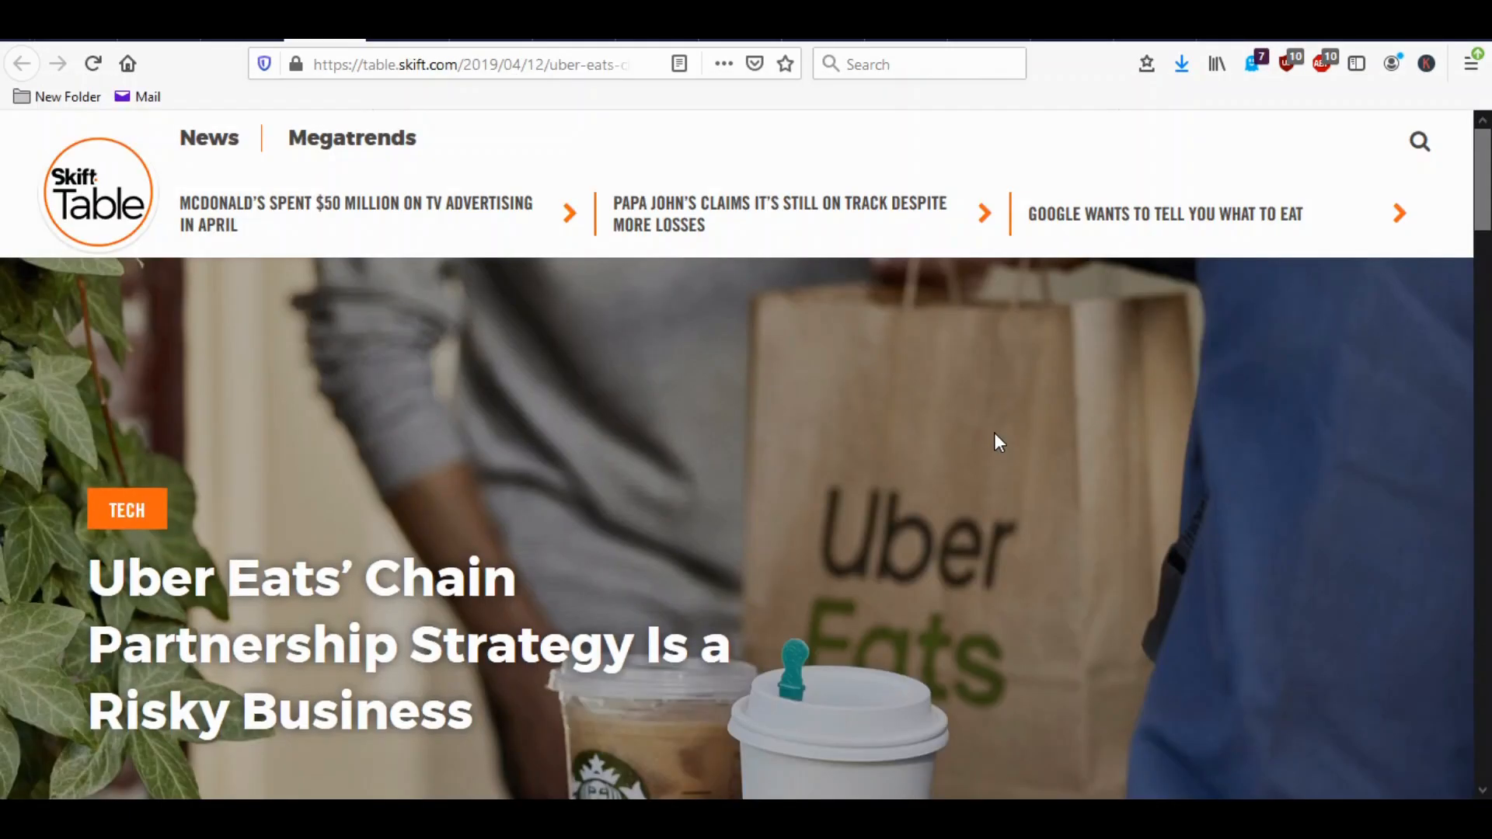
scroll("down", 3)
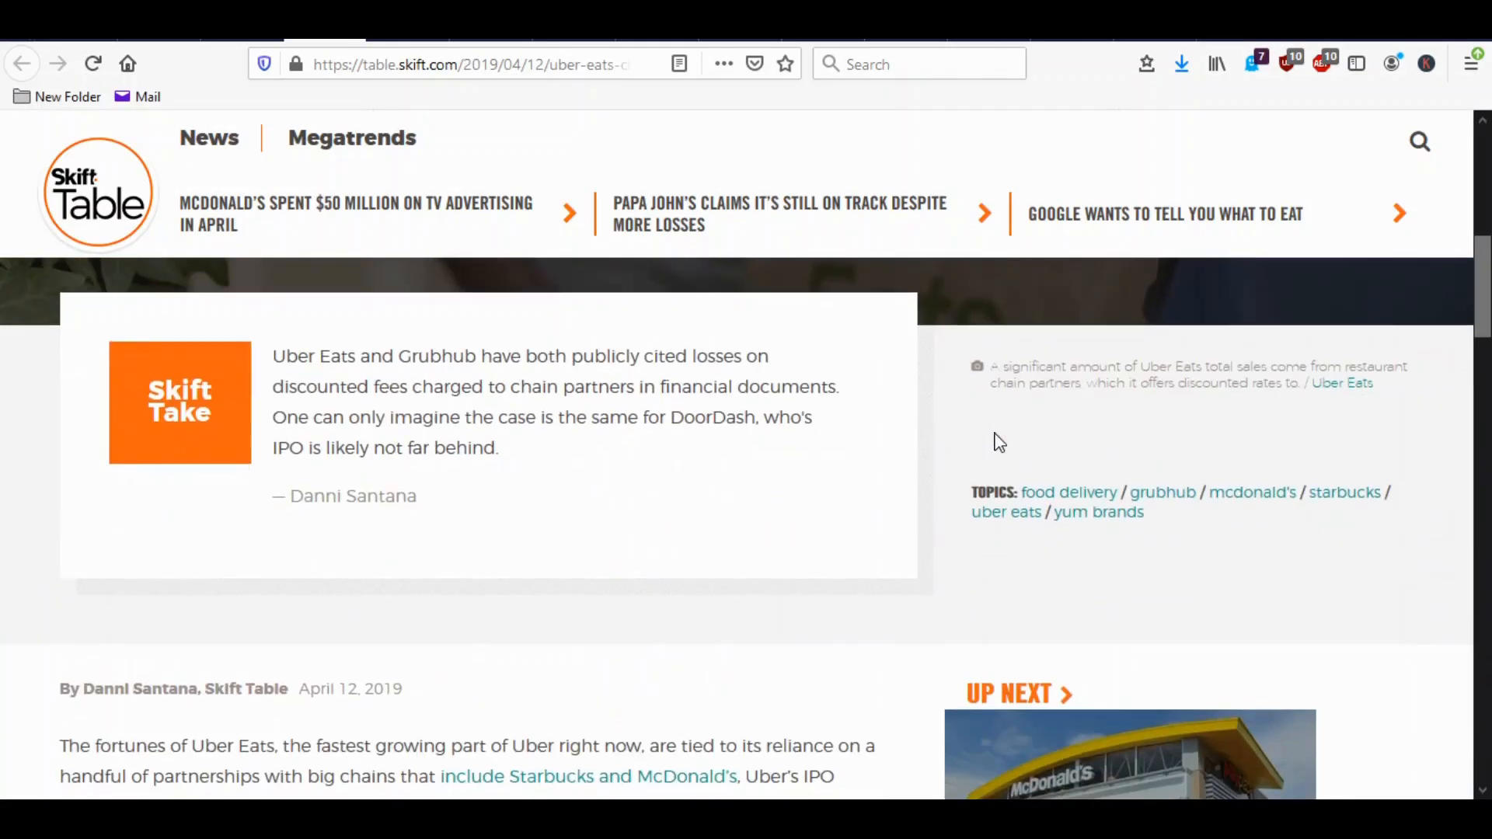
scroll("down", 3)
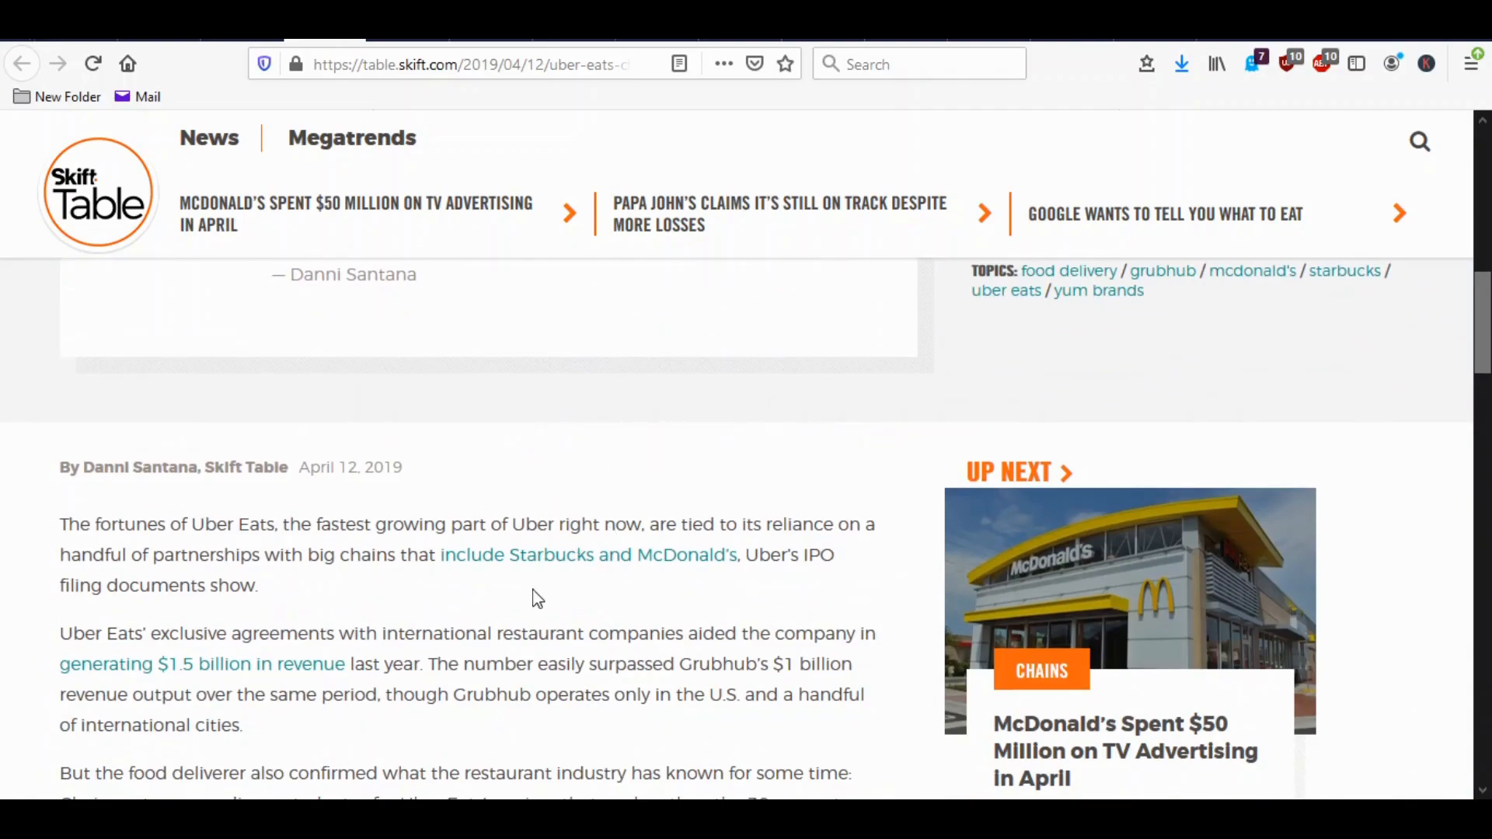
mouse_move(567, 558)
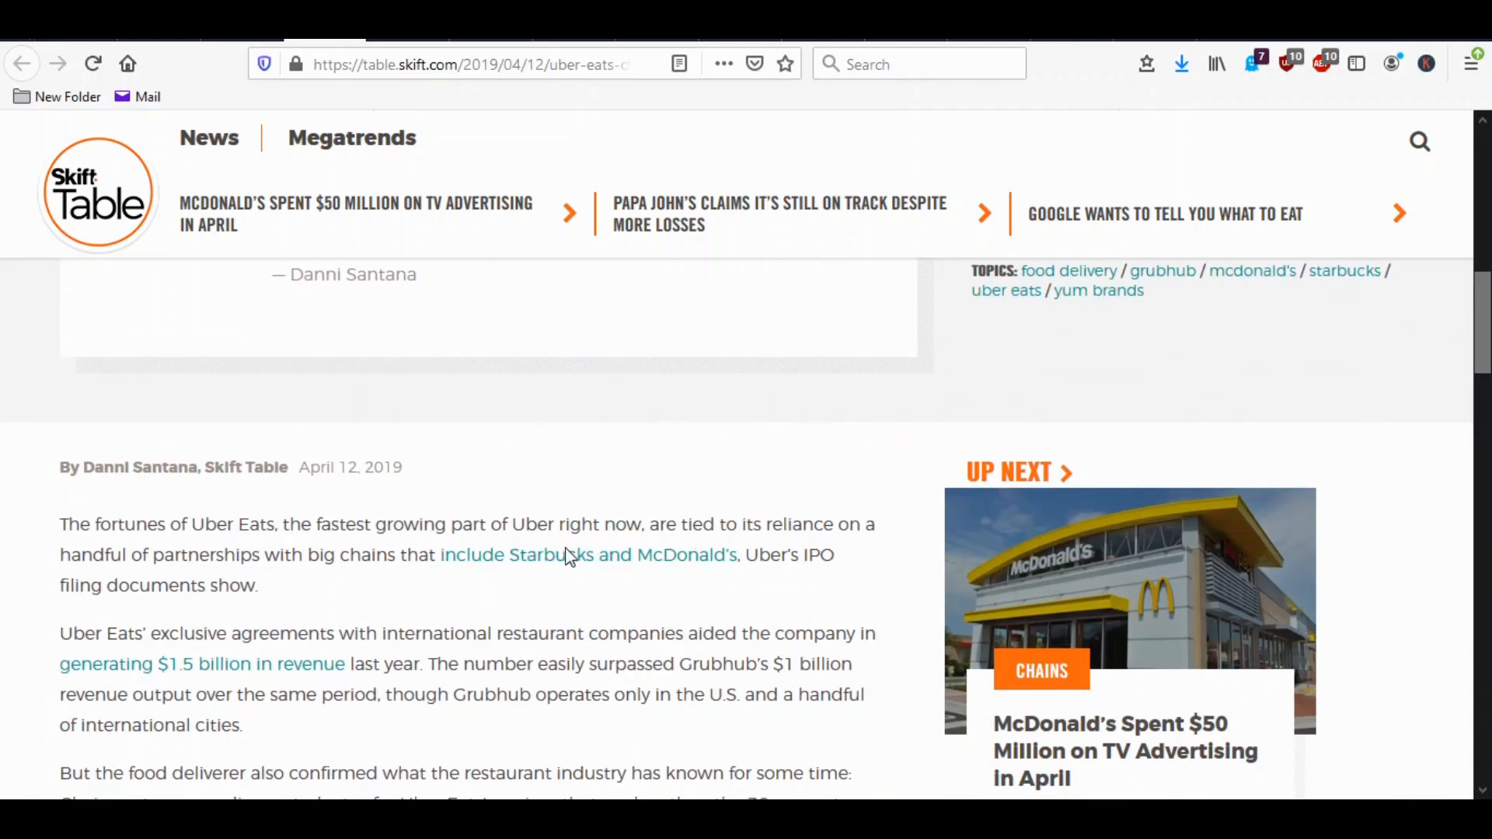
mouse_move(601, 597)
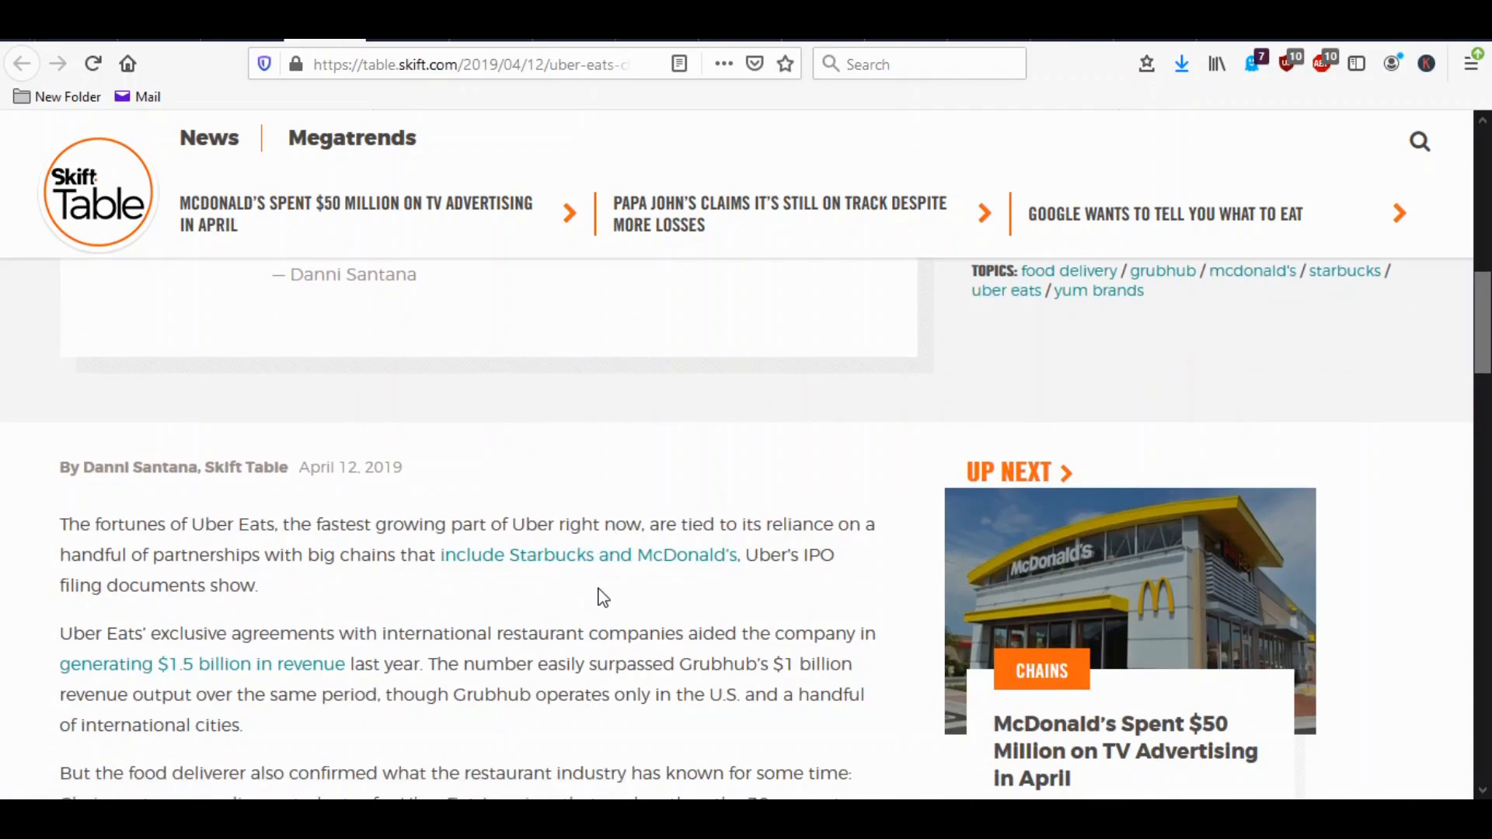
scroll("down", 3)
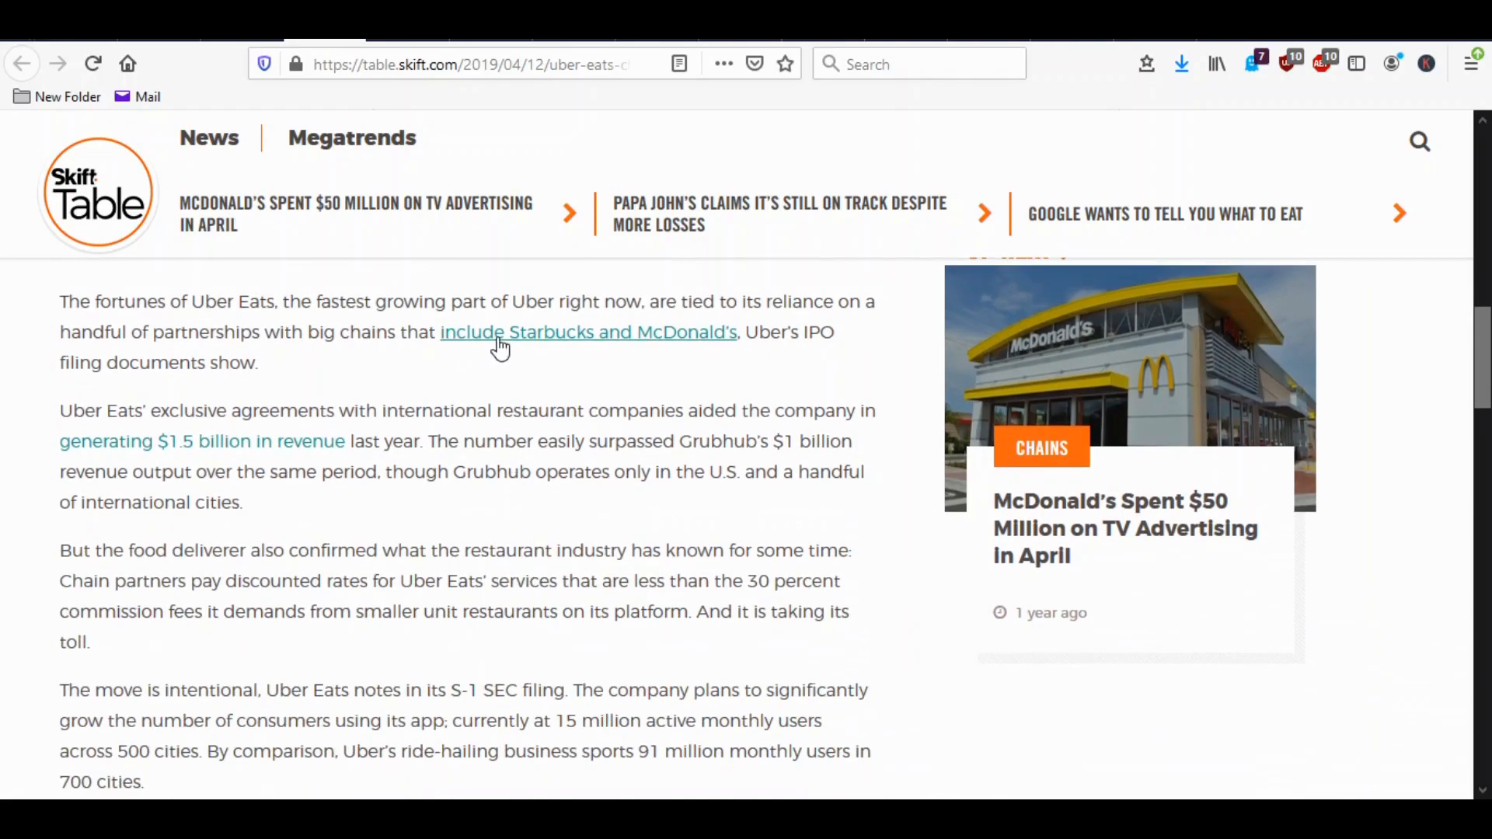
mouse_move(617, 353)
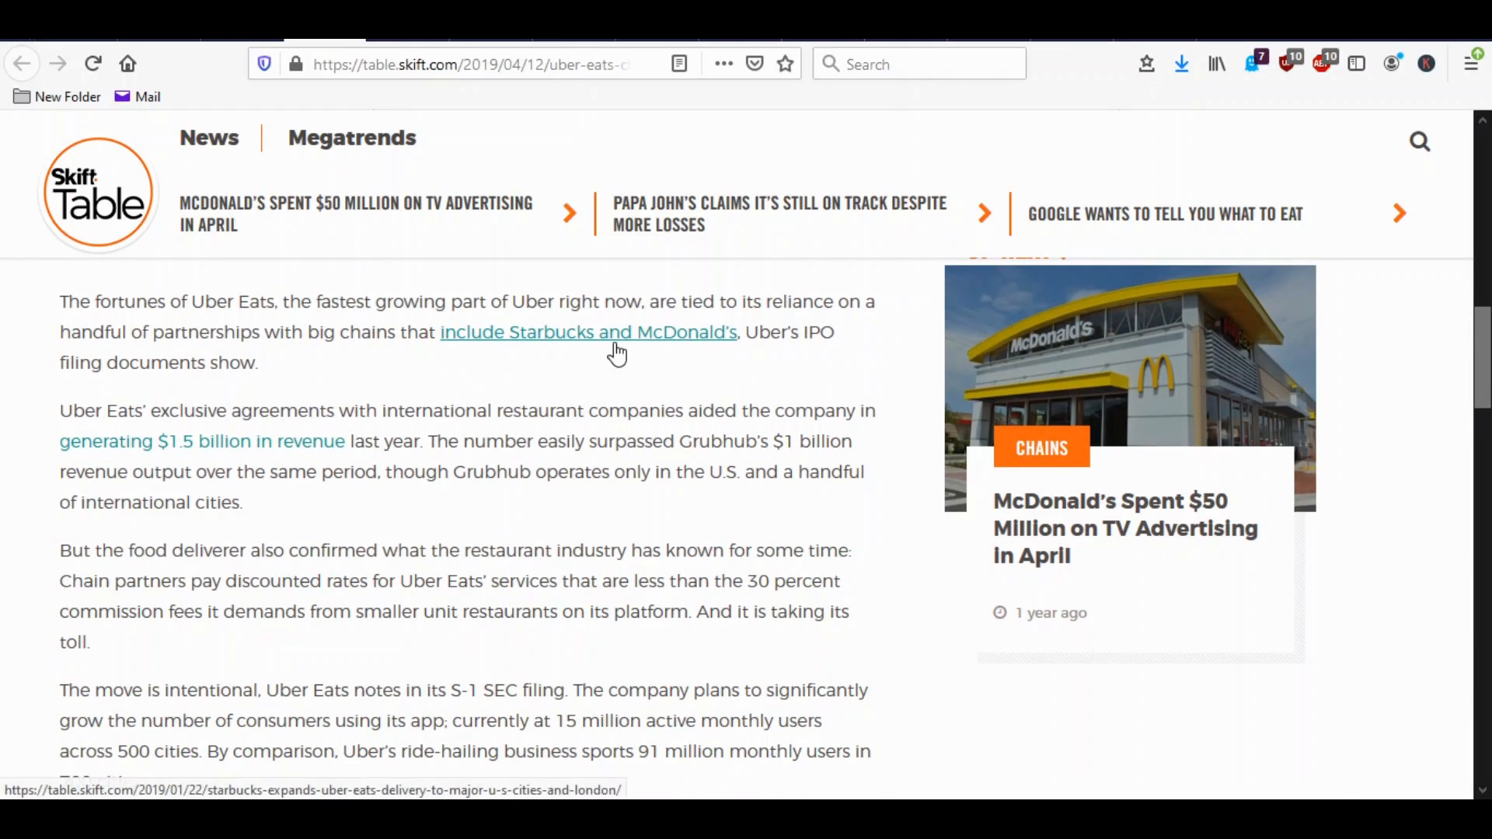
mouse_move(686, 342)
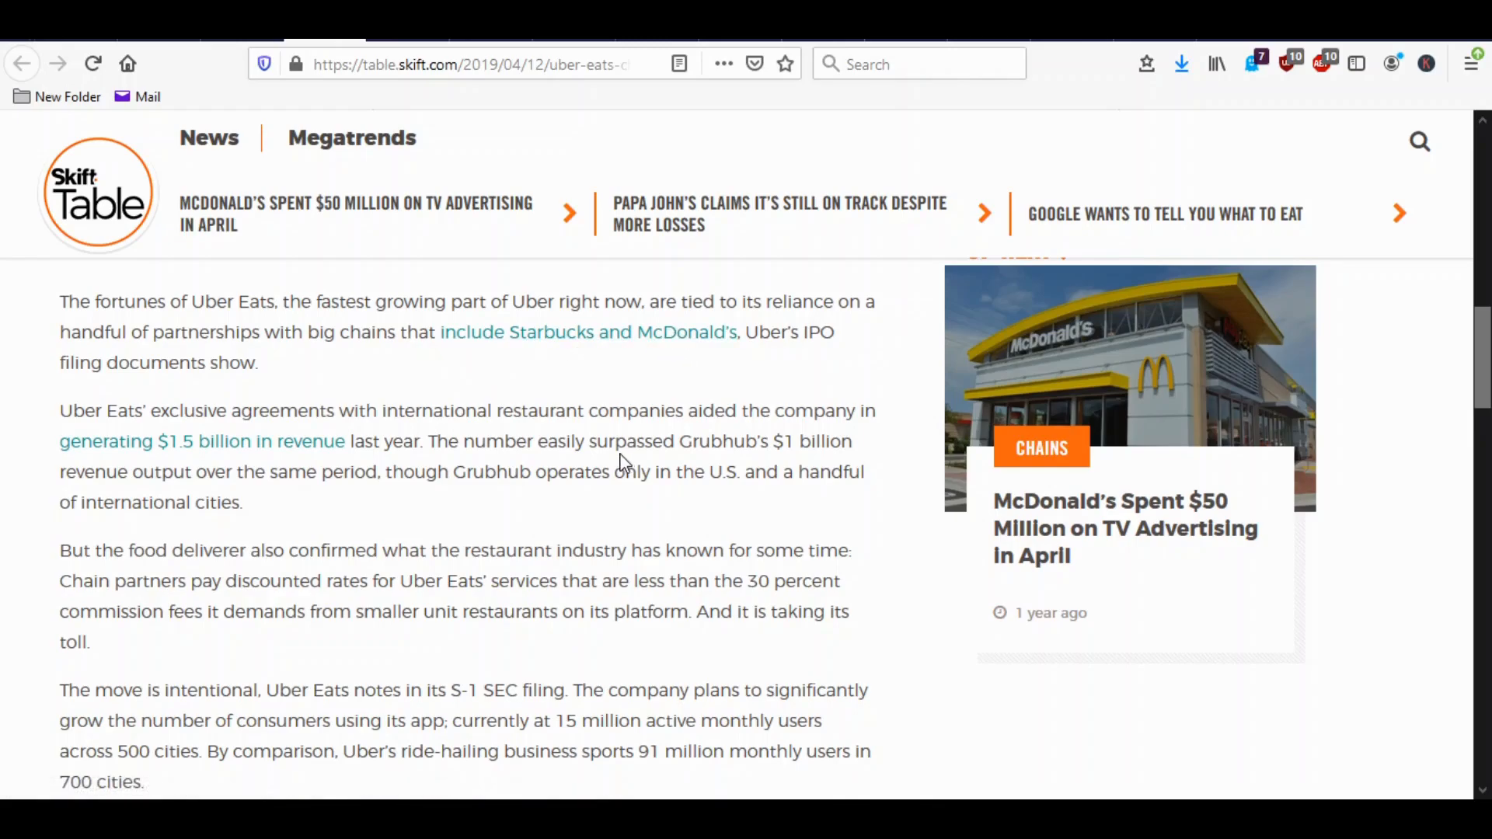
mouse_move(620, 464)
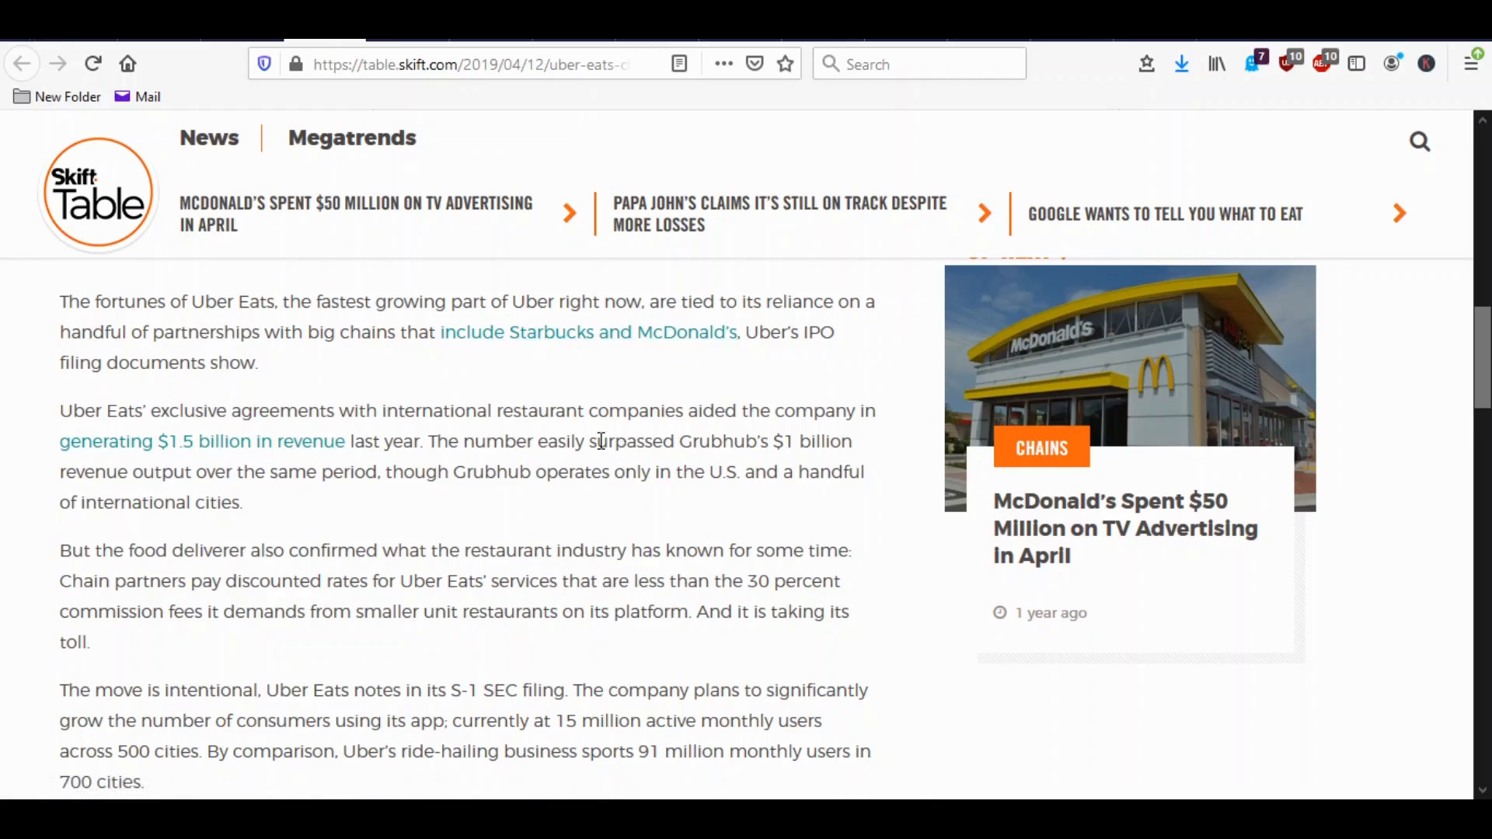
scroll("down", 3)
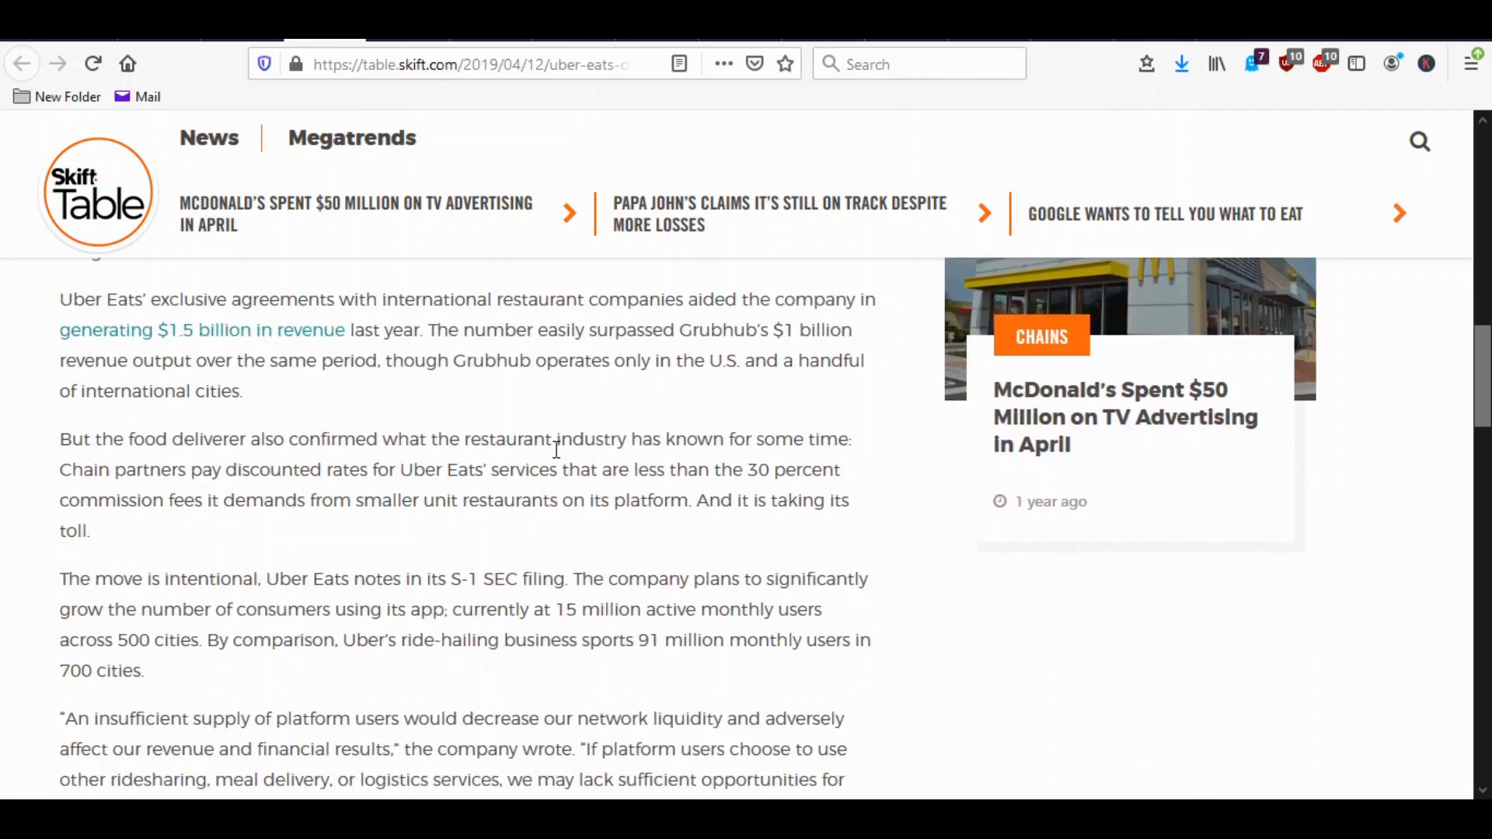
mouse_move(808, 494)
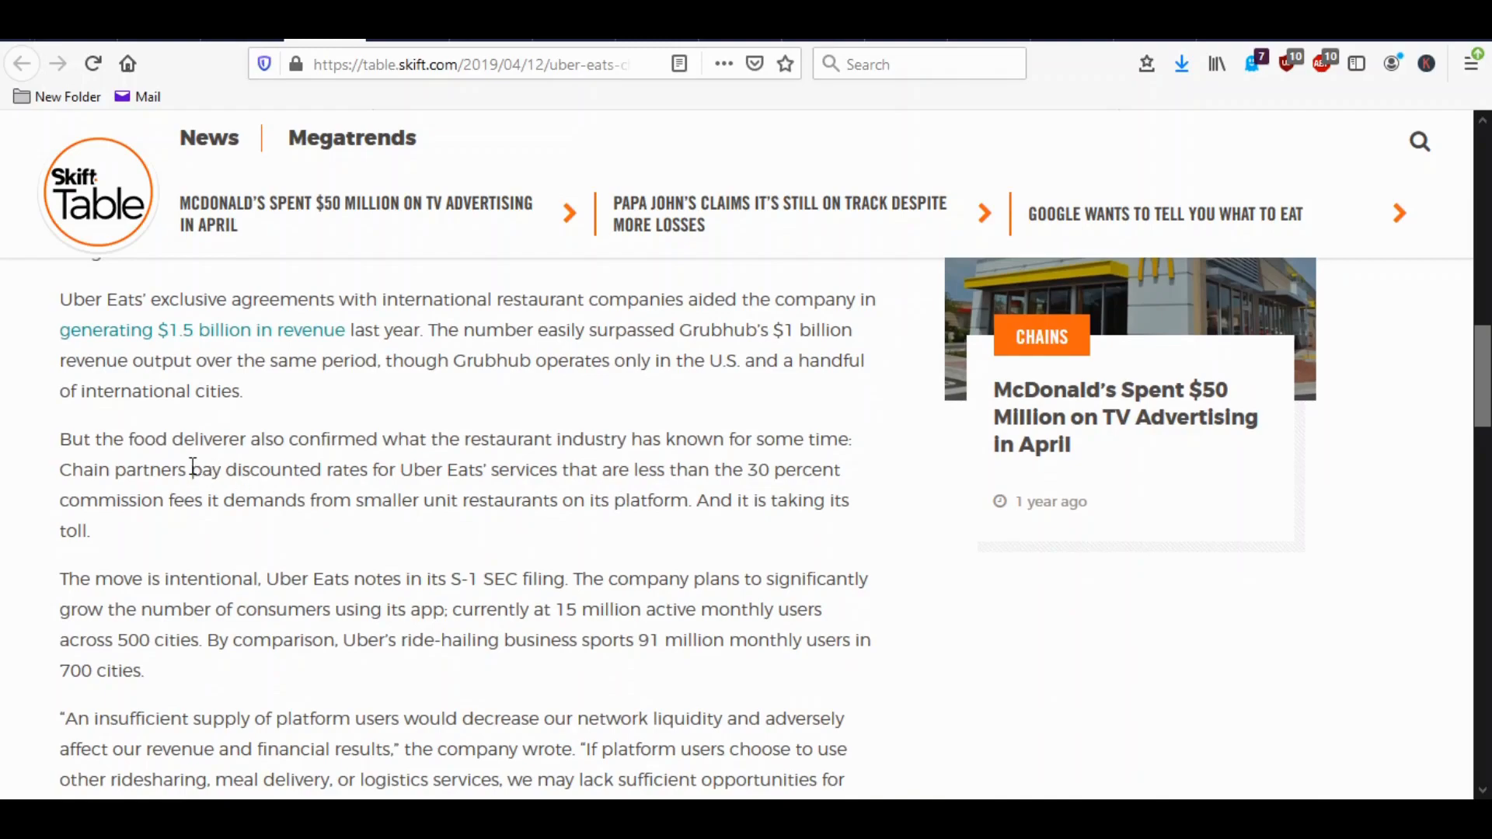
mouse_move(528, 463)
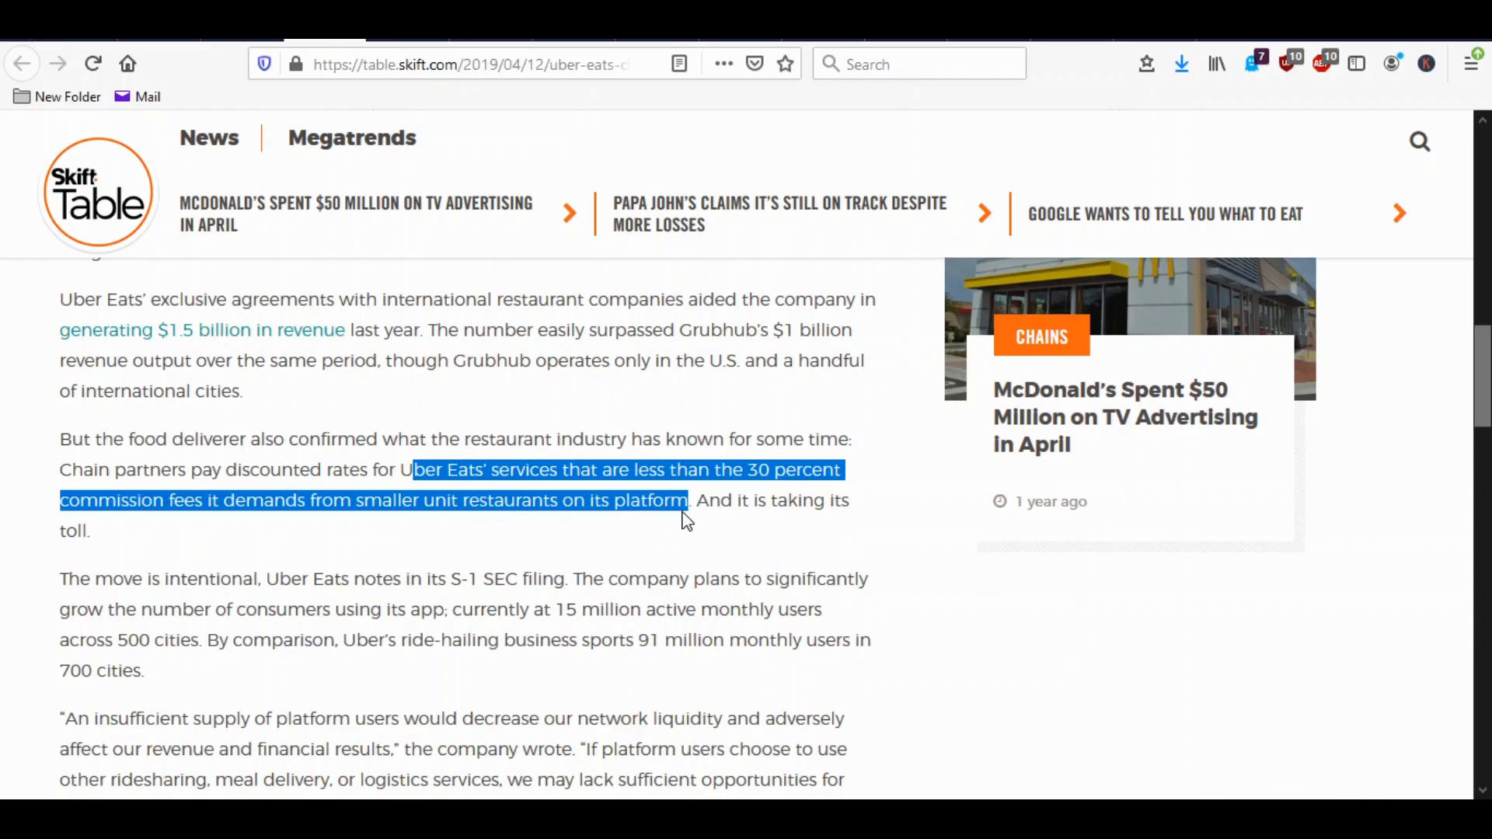
scroll("down", 3)
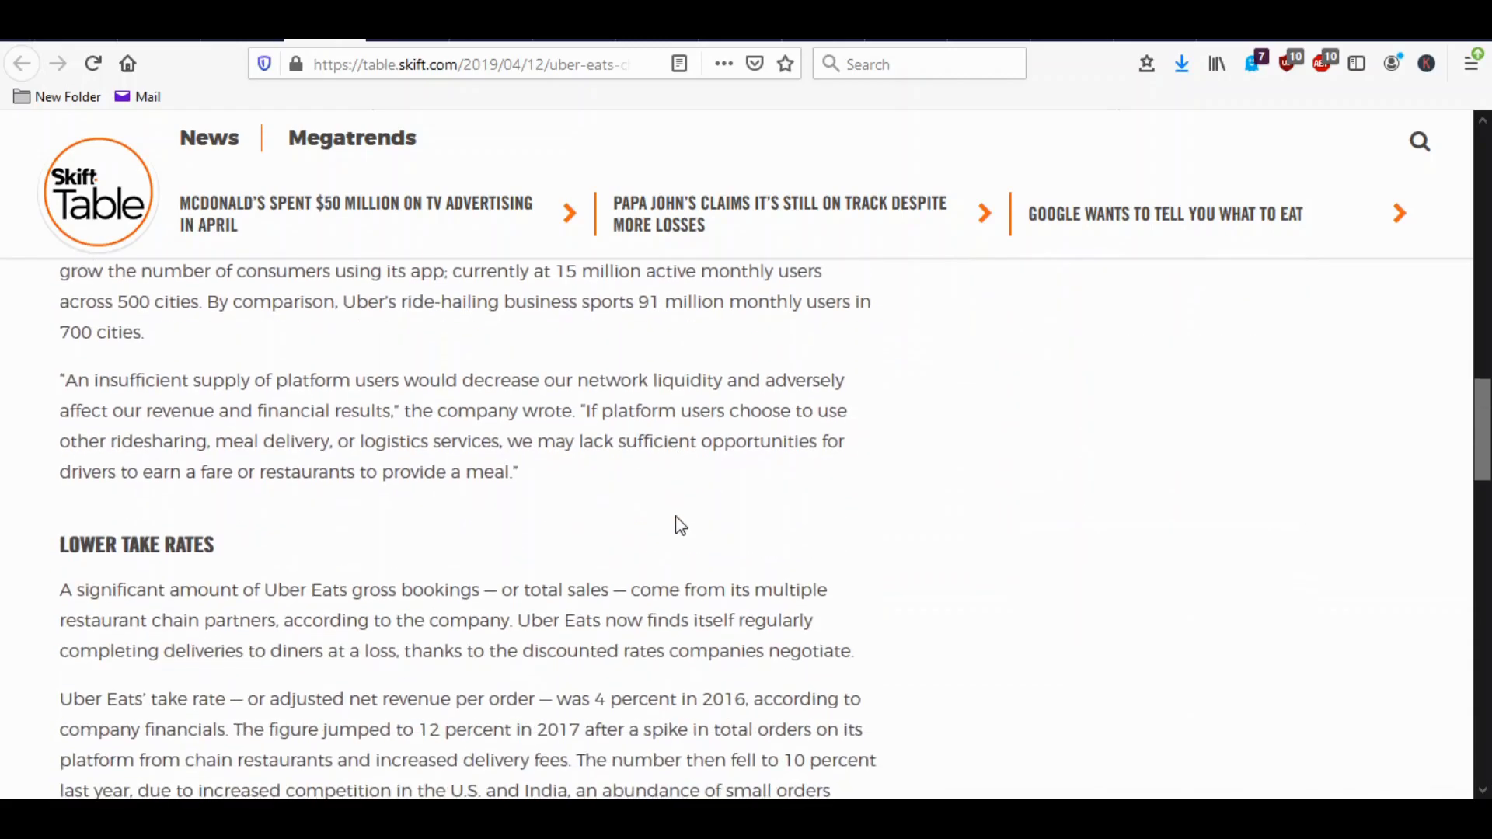
scroll("down", 3)
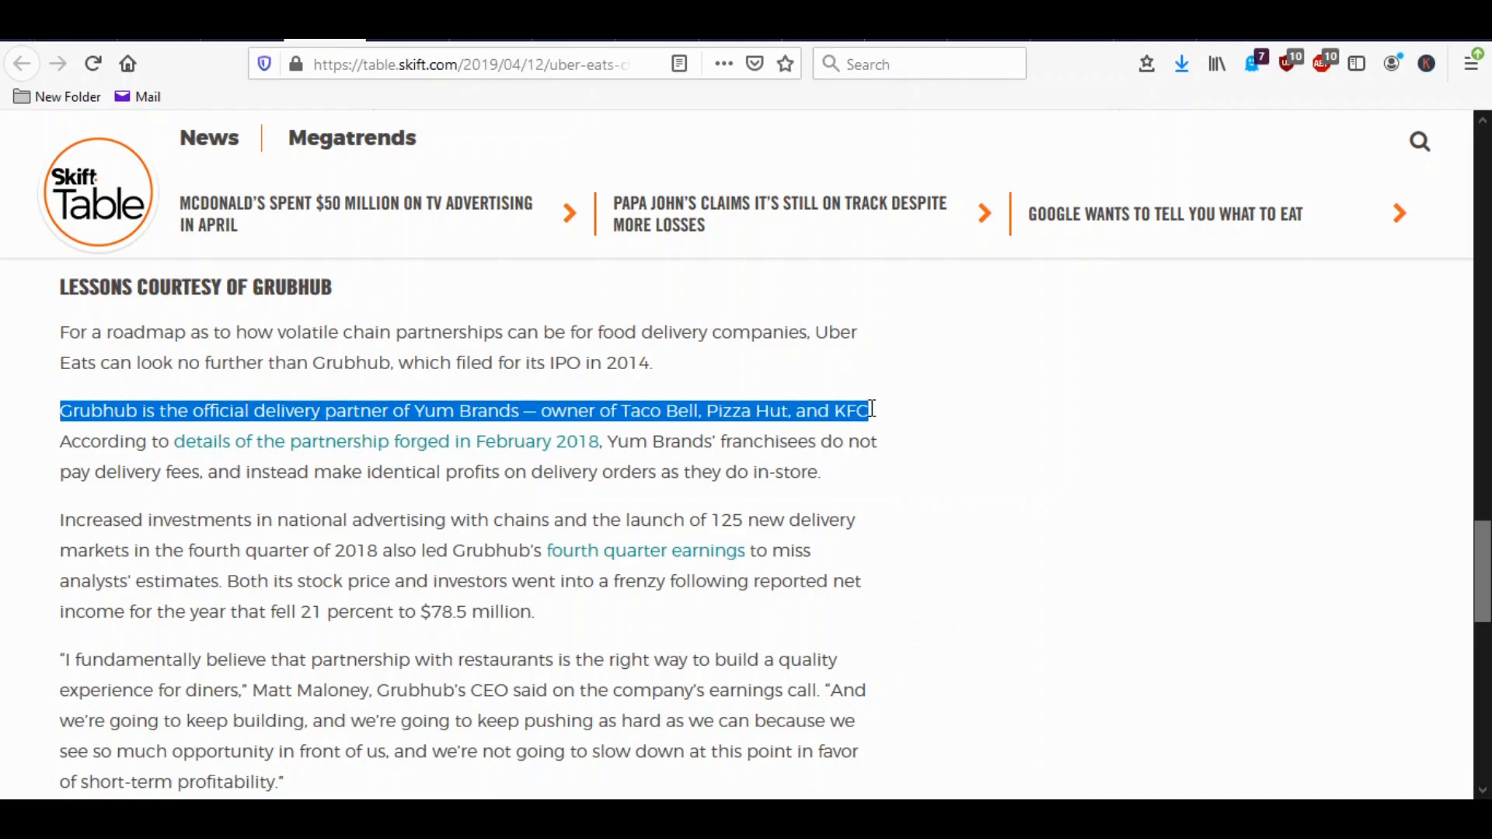
mouse_move(480, 453)
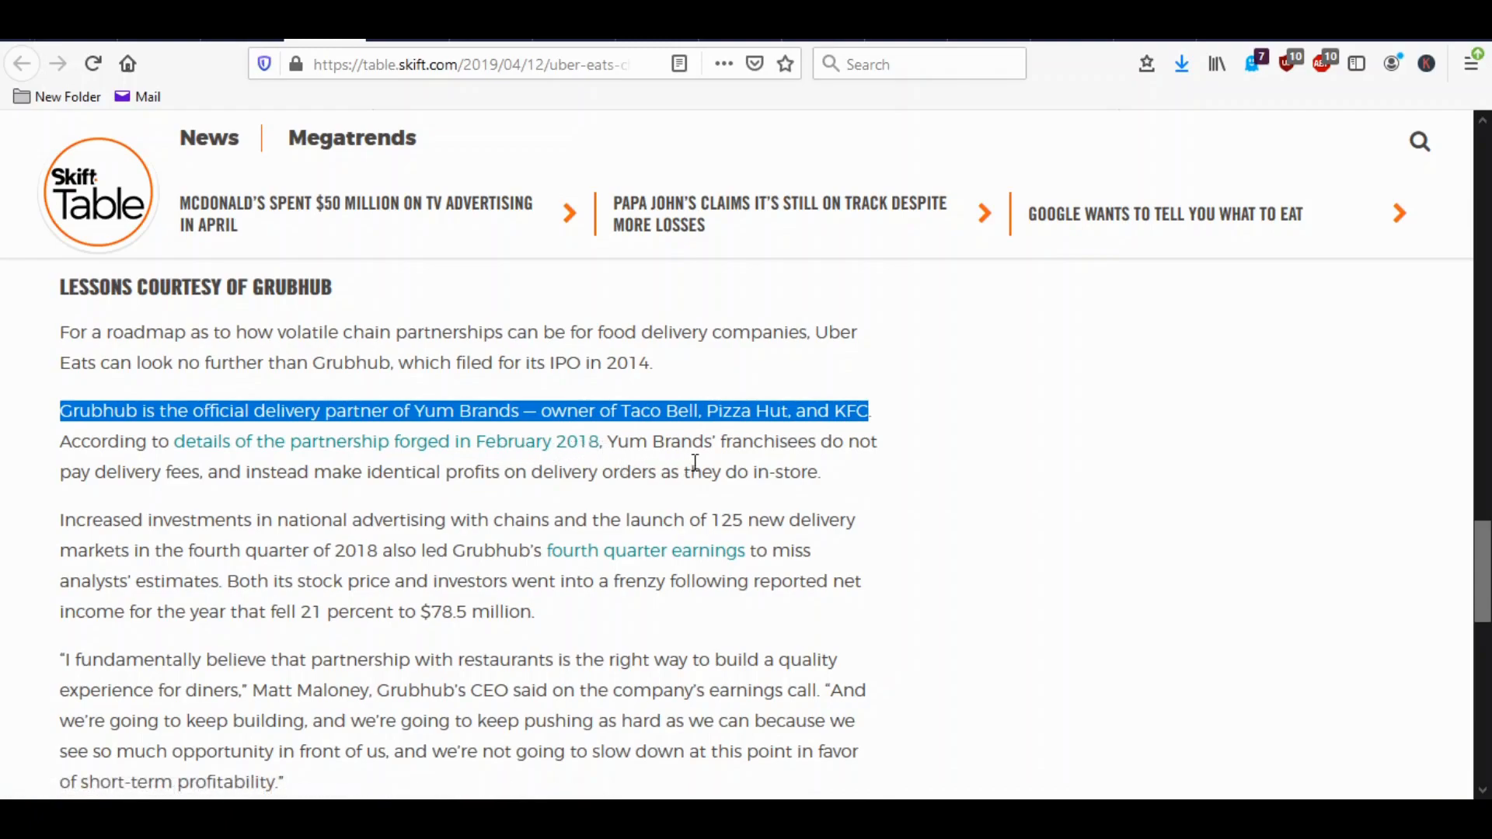
mouse_move(592, 493)
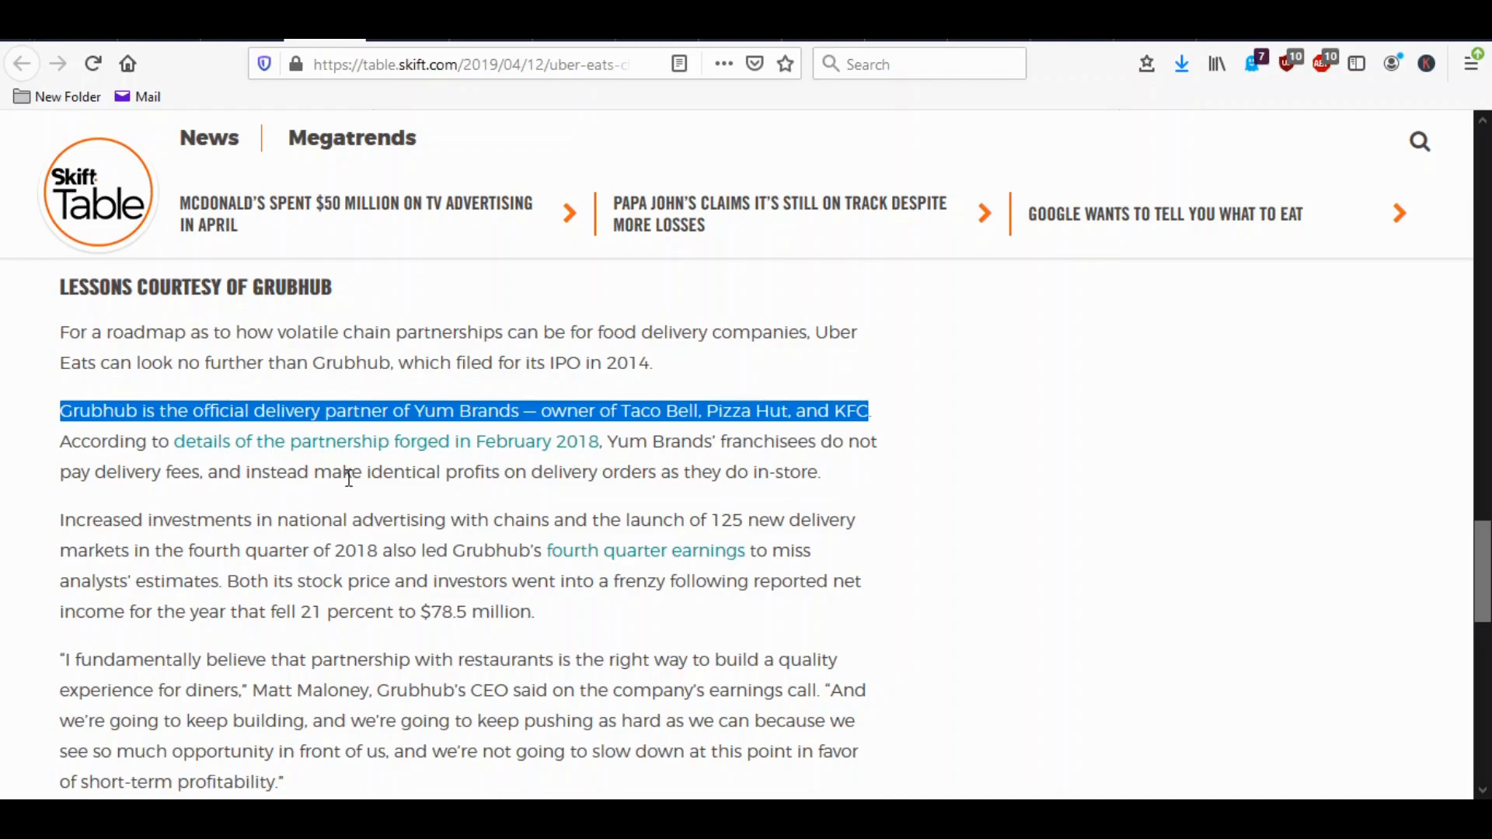
mouse_move(473, 497)
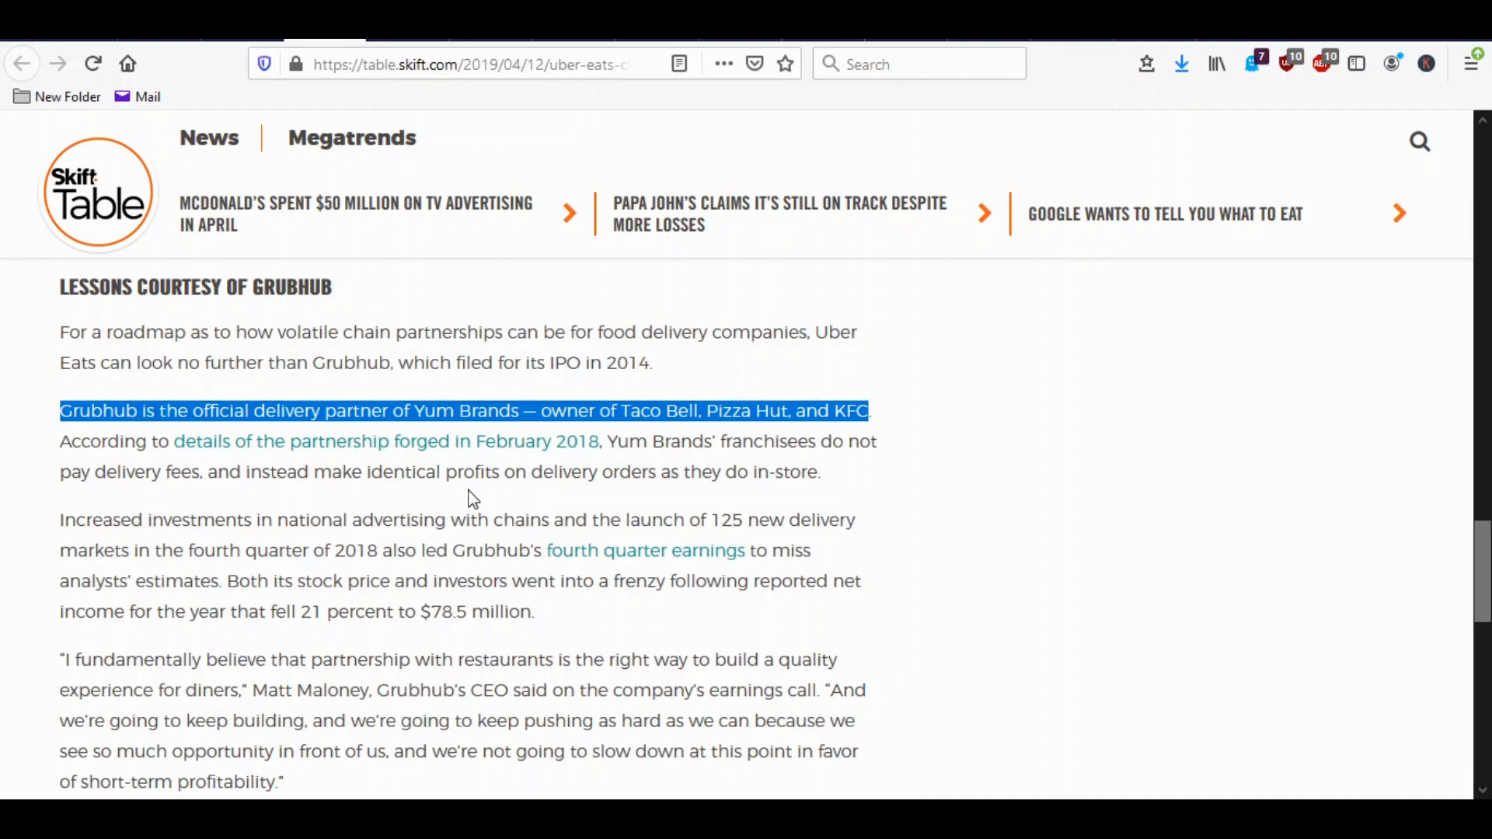
mouse_move(642, 504)
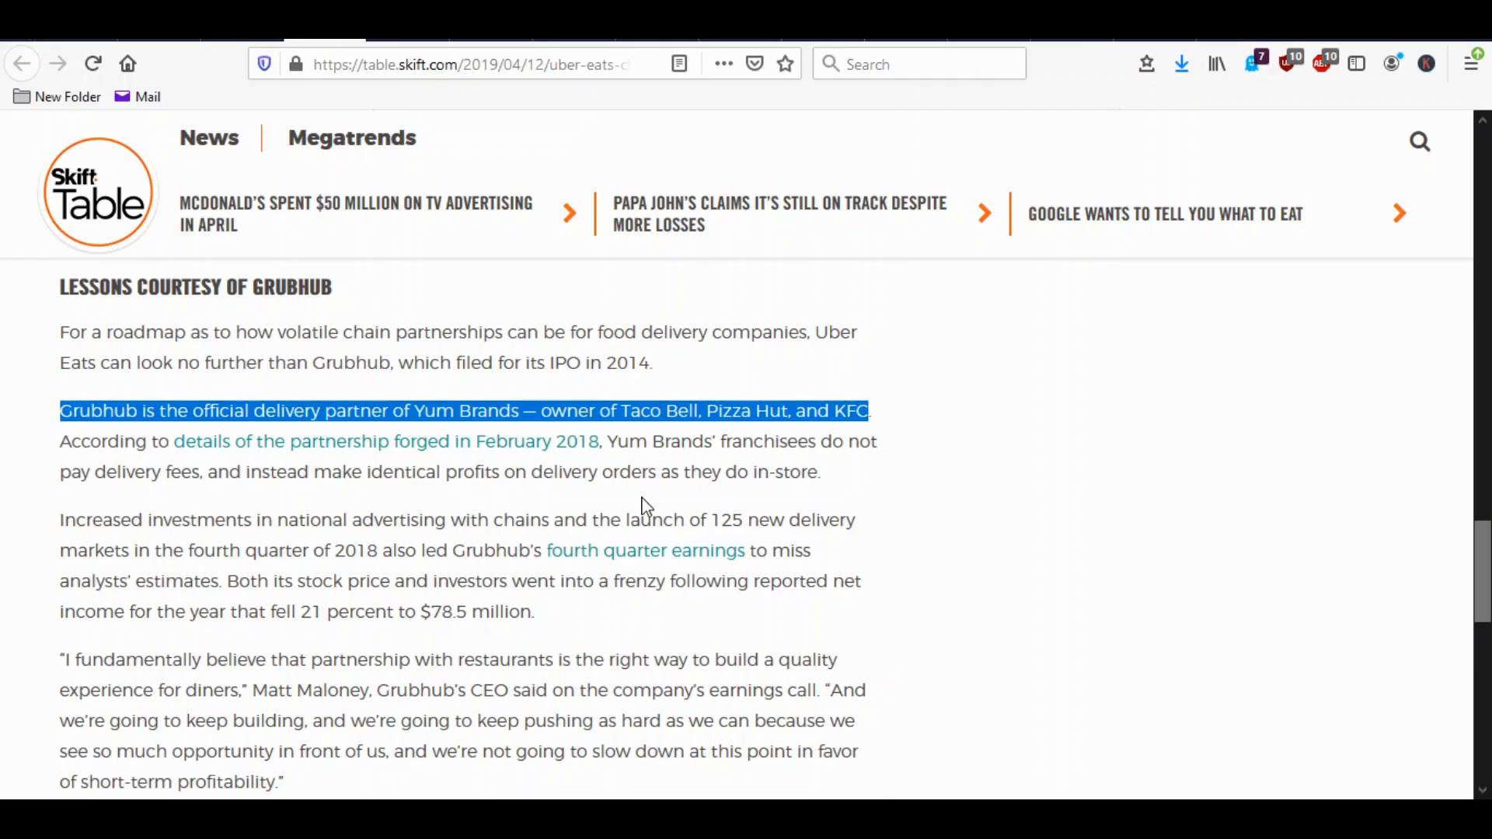
mouse_move(660, 501)
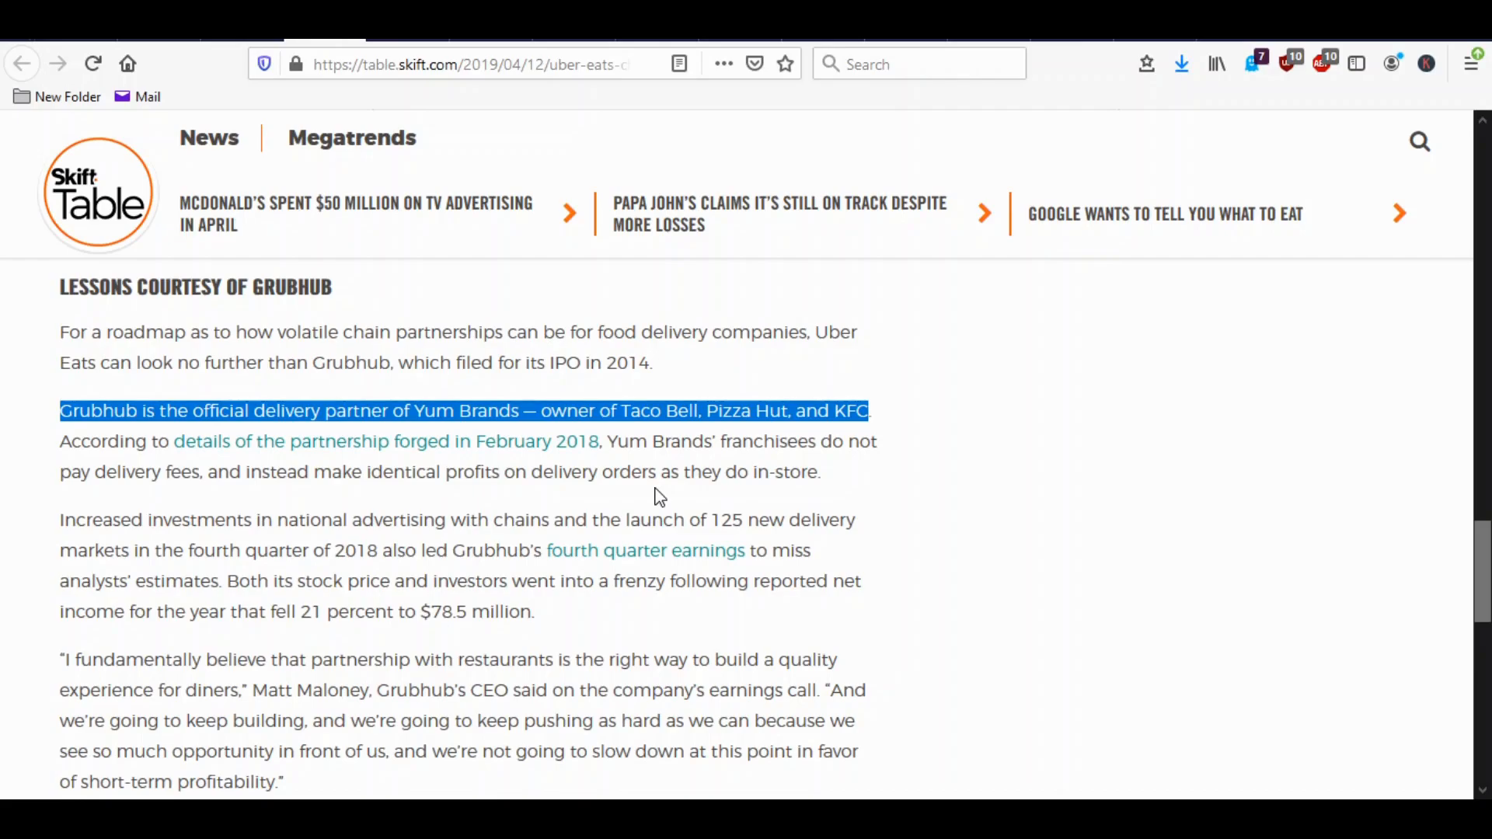
left_click(237, 41)
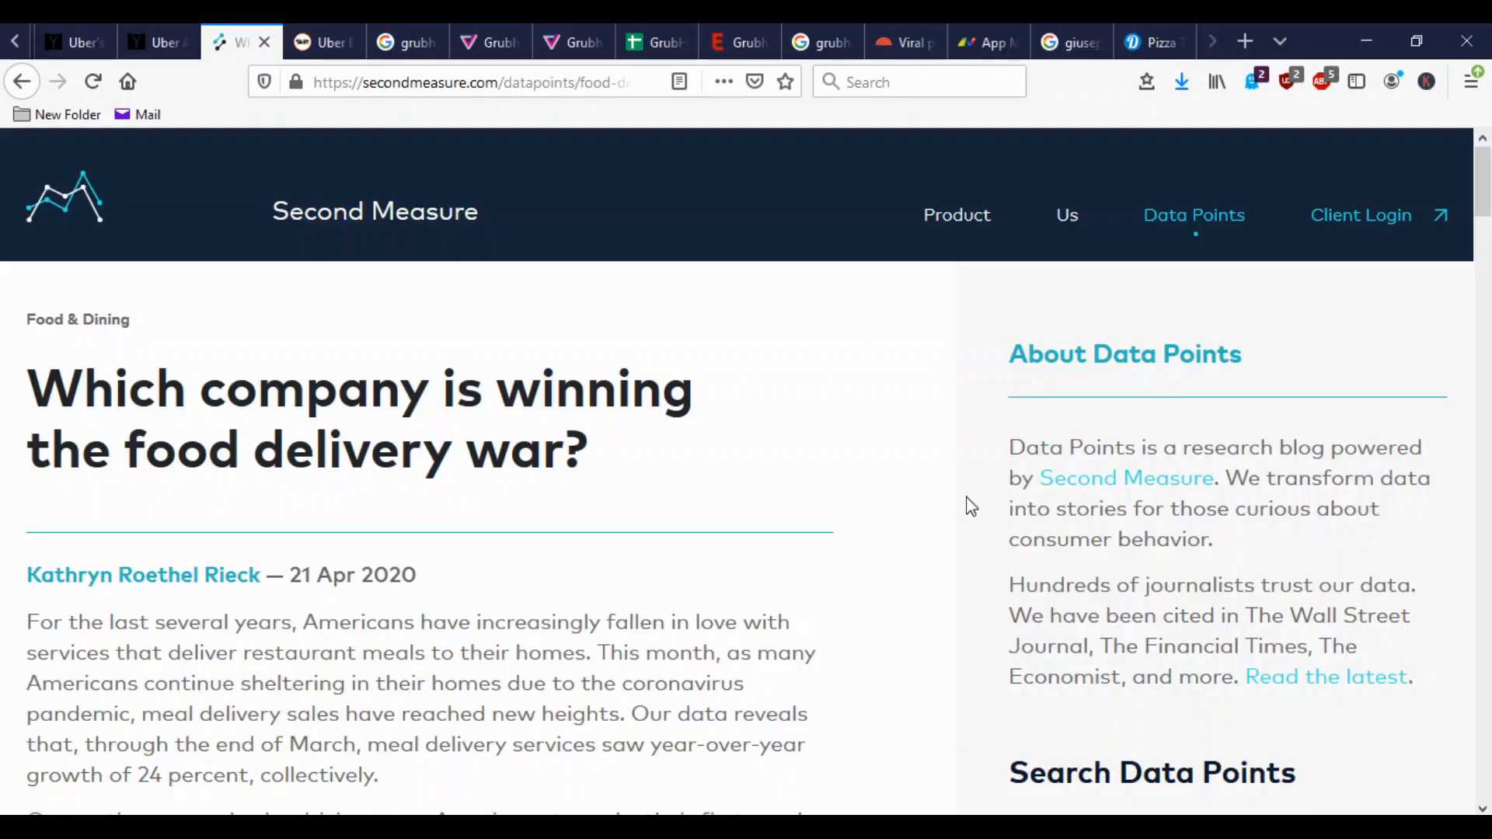
mouse_move(909, 488)
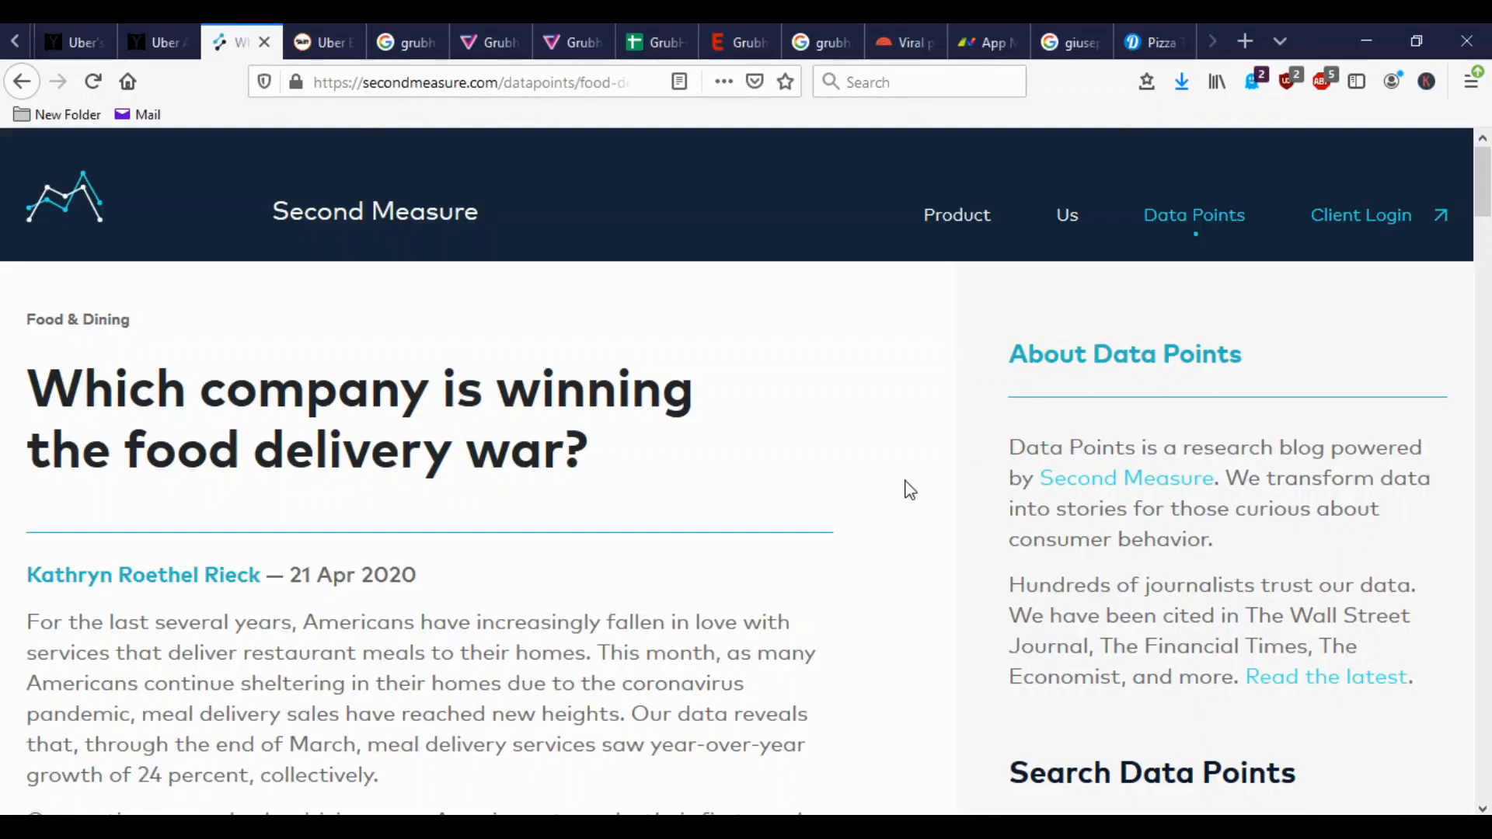
mouse_move(838, 470)
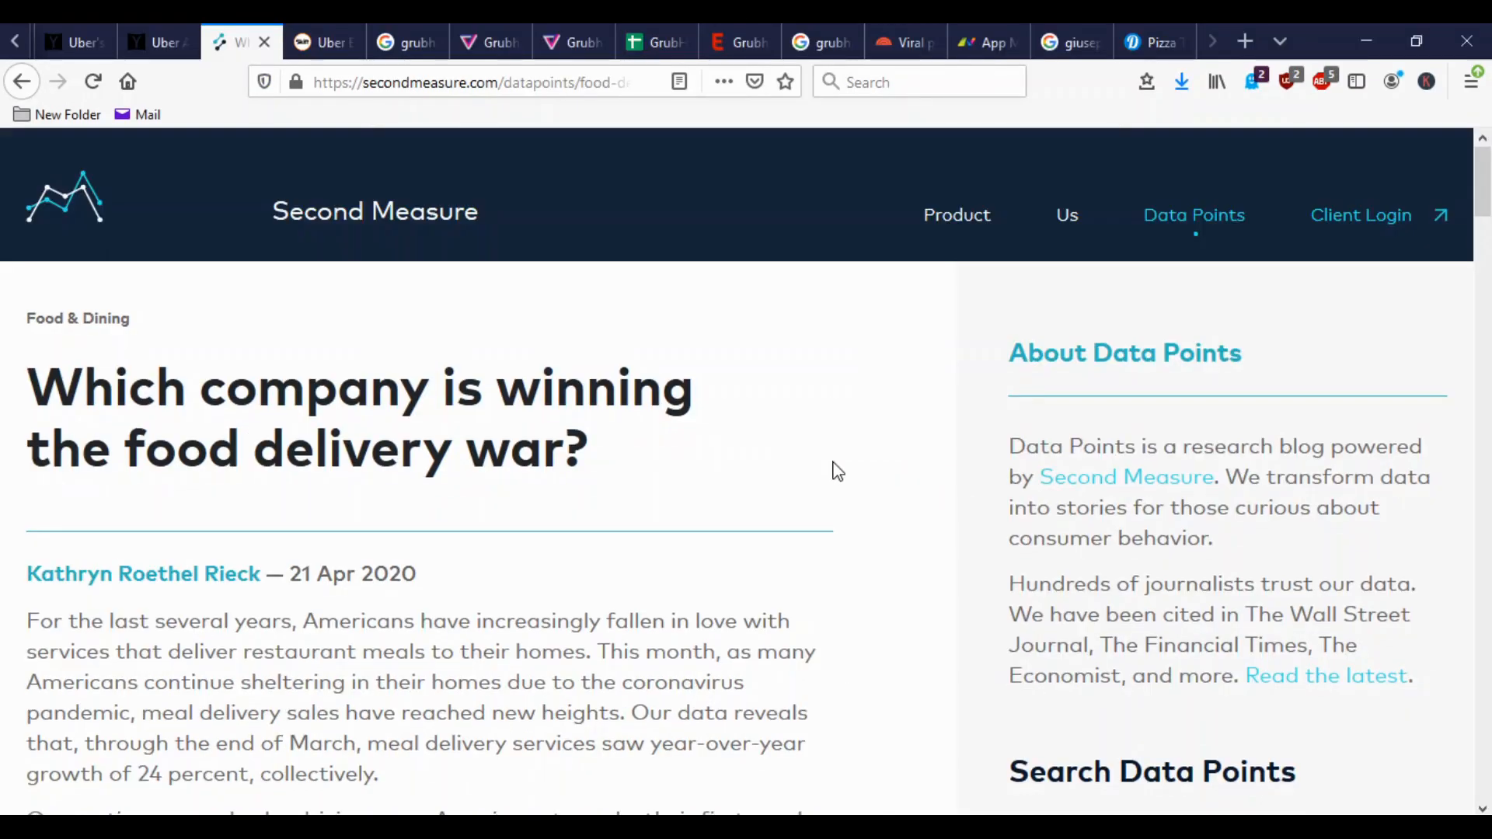
scroll("down", 3)
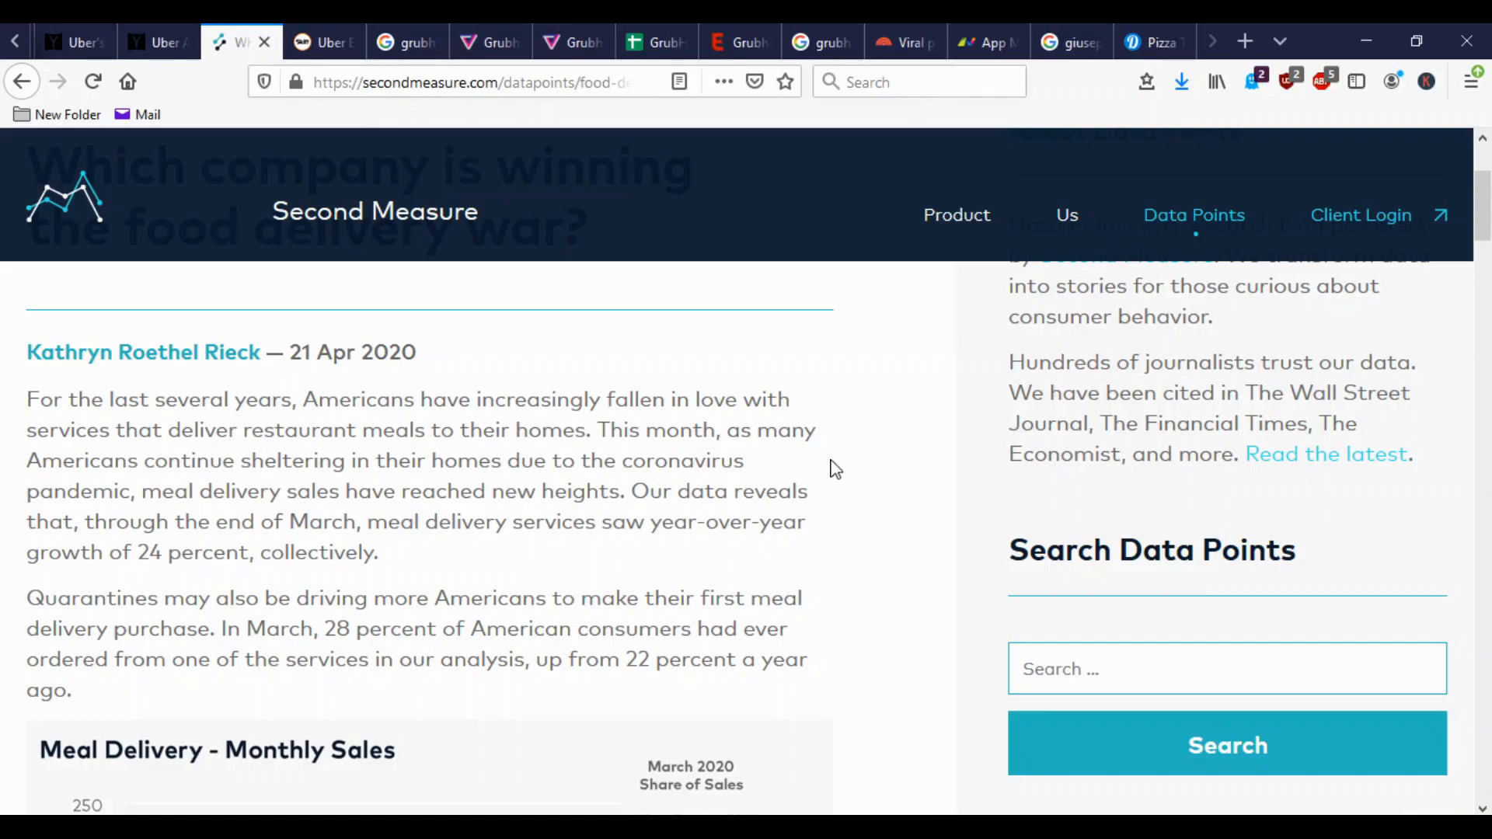
mouse_move(809, 473)
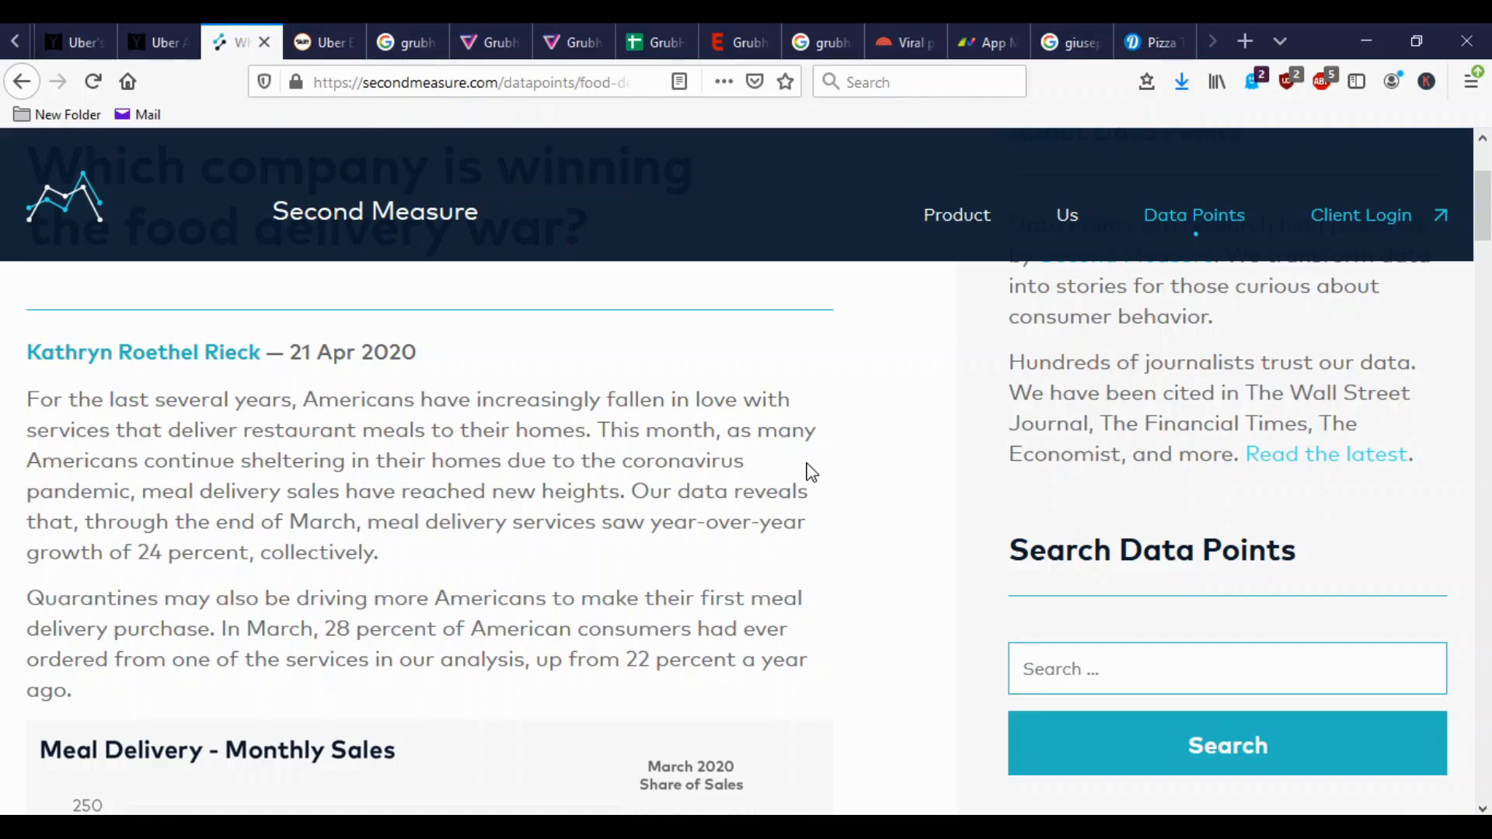
scroll("down", 3)
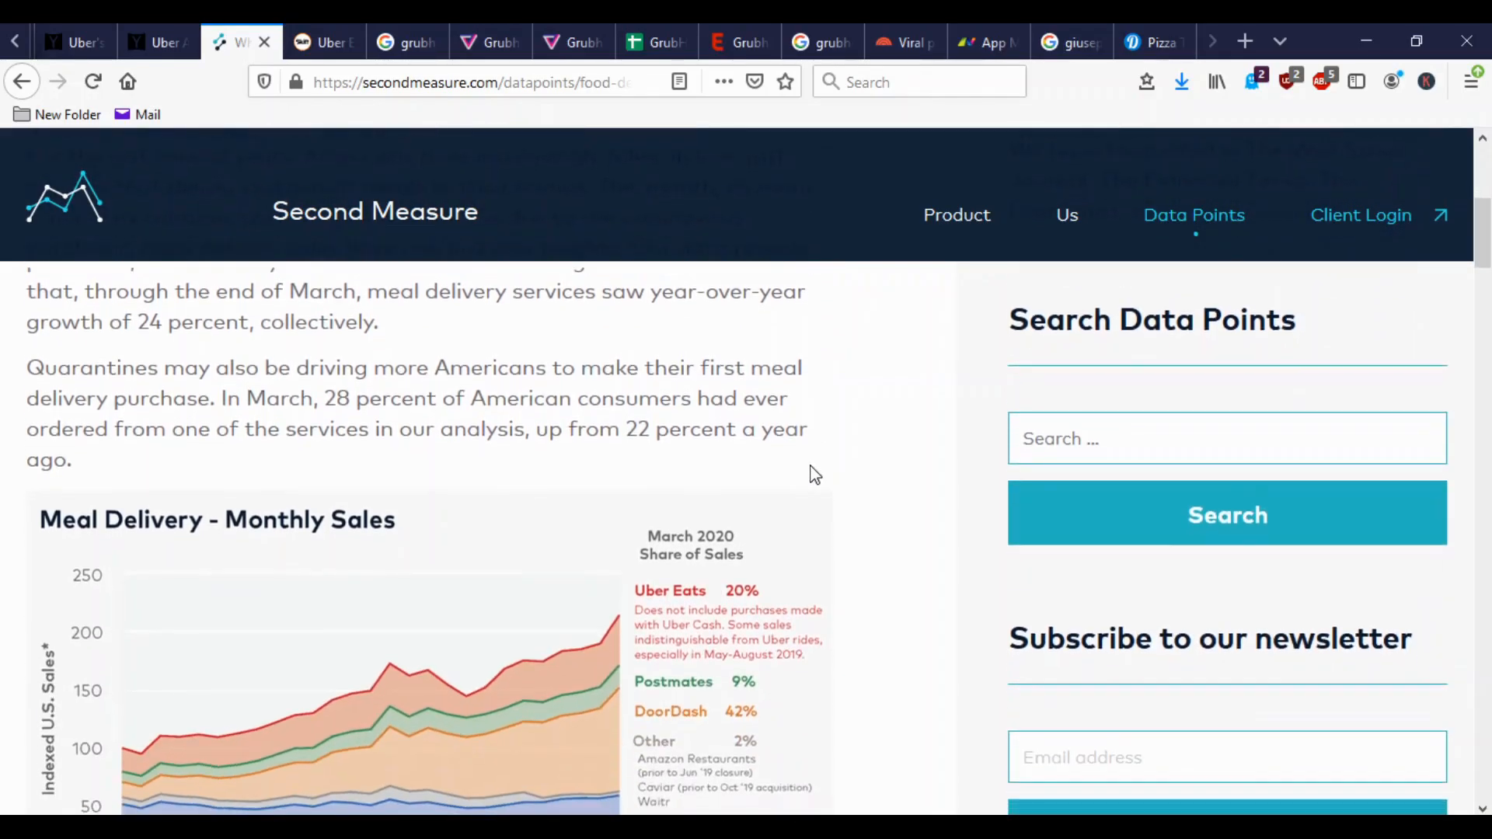
scroll("down", 3)
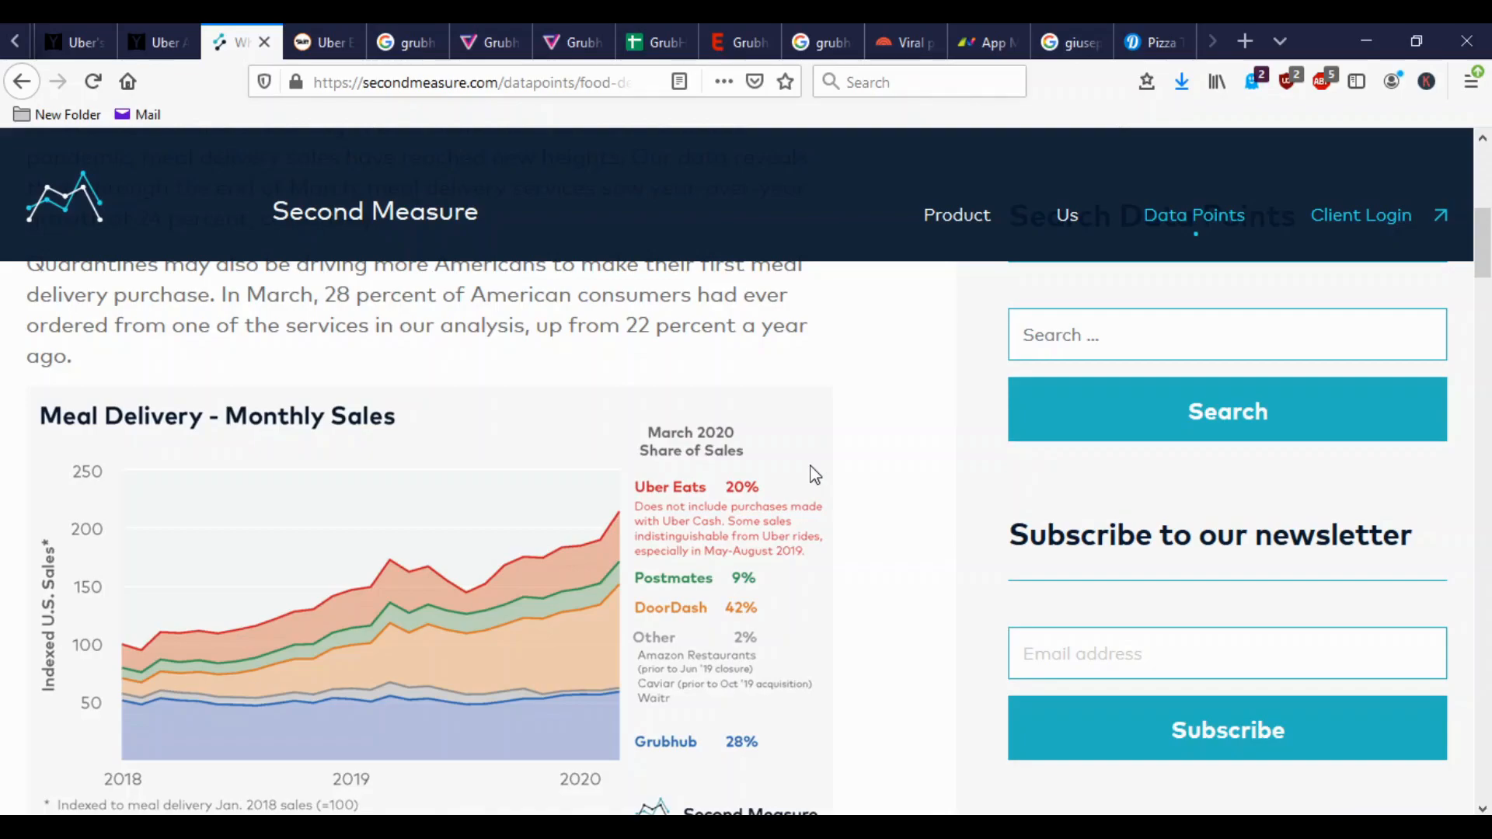
mouse_move(592, 622)
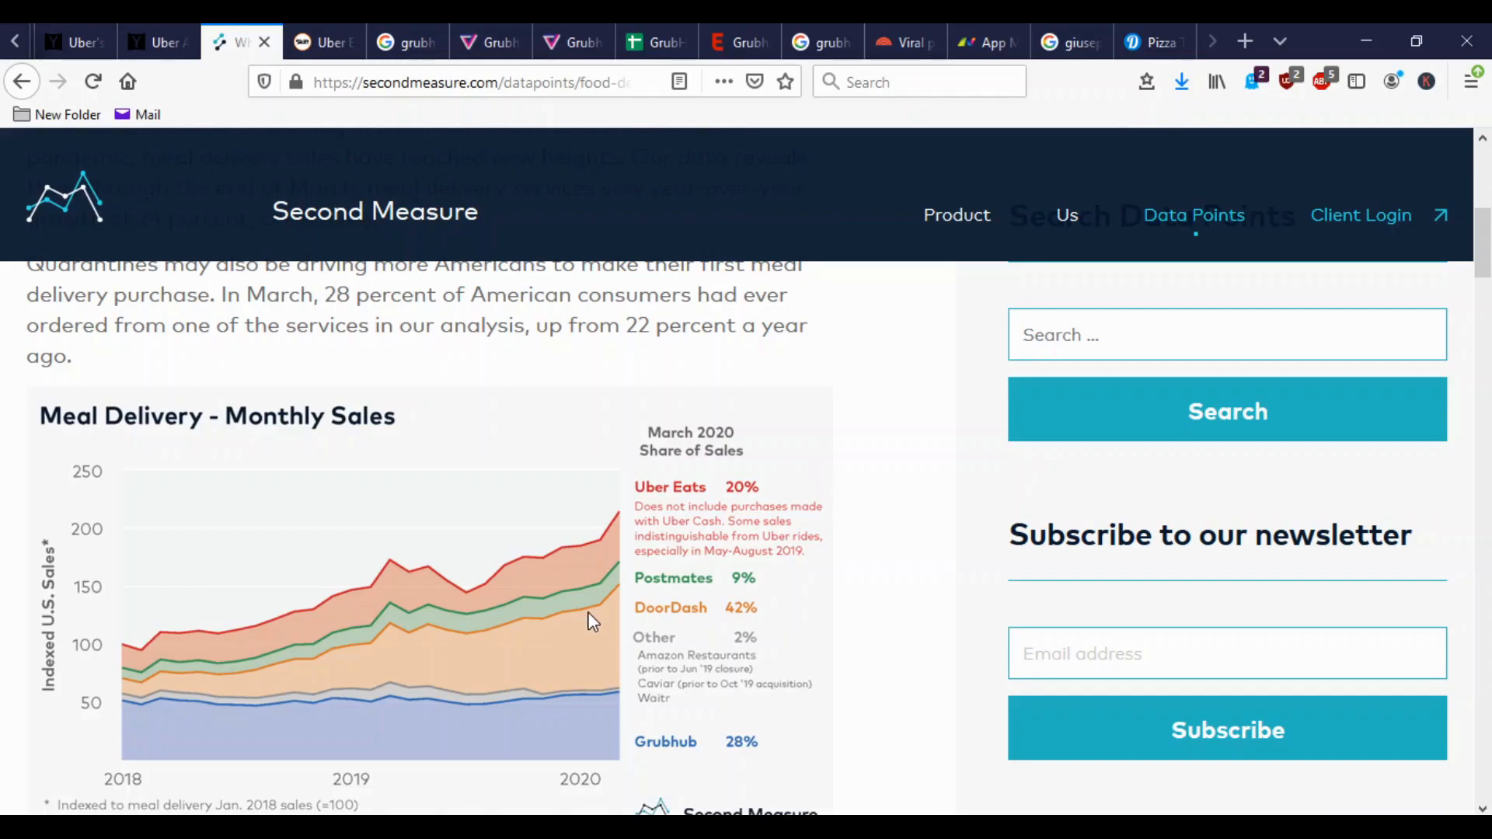
mouse_move(614, 634)
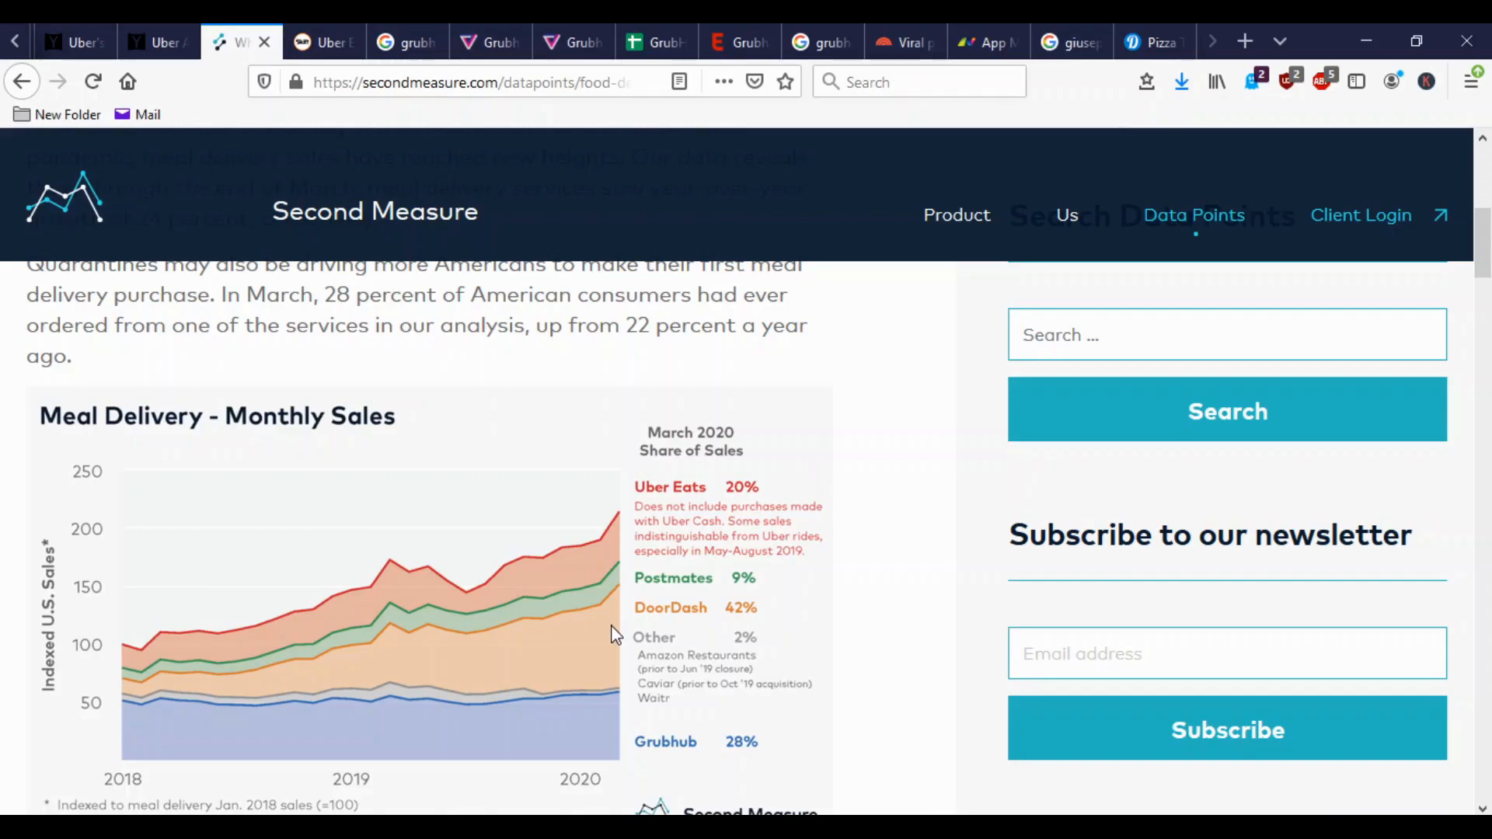
mouse_move(642, 613)
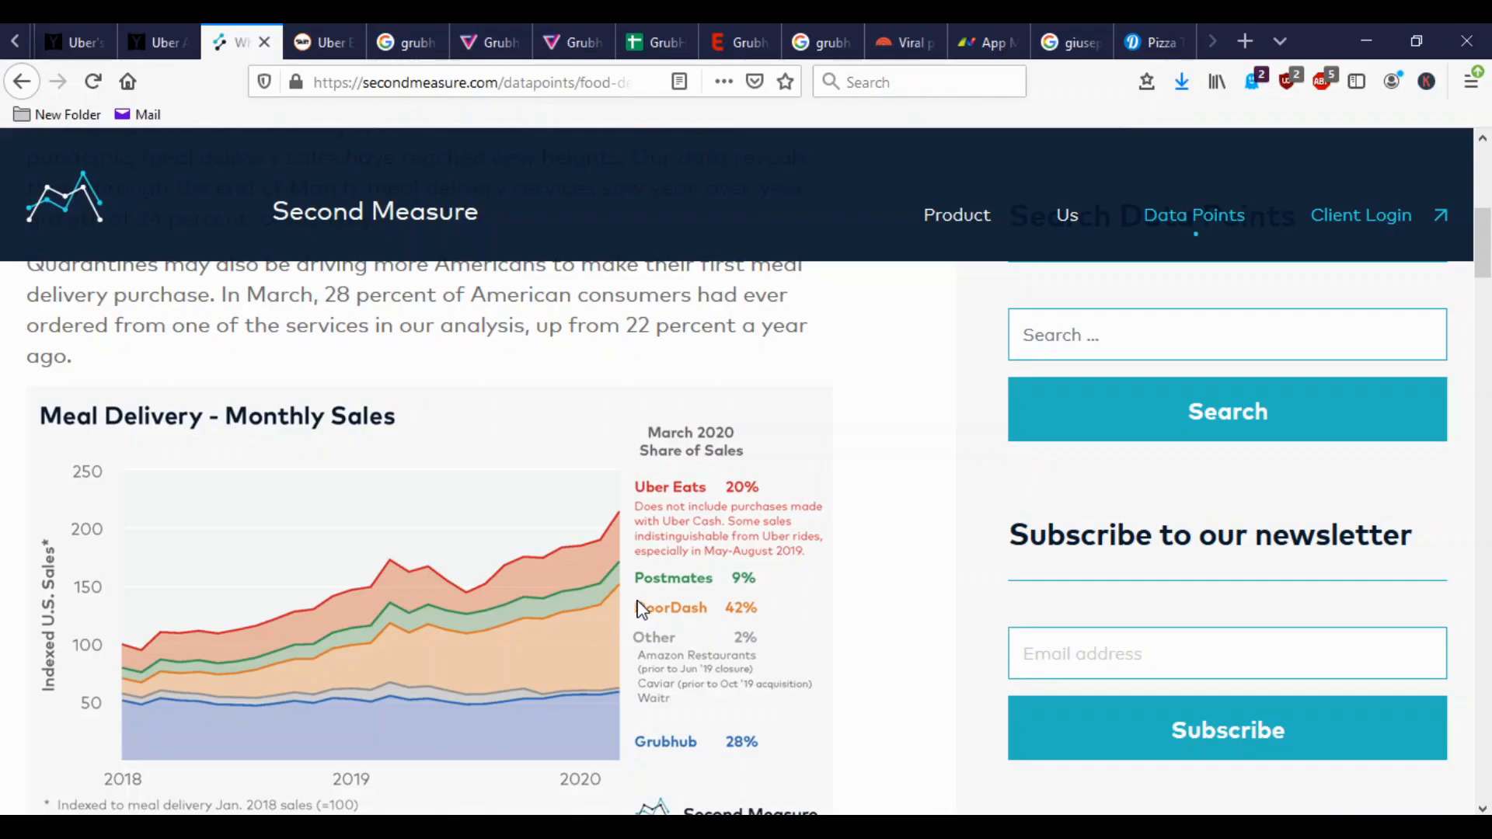
scroll("down", 3)
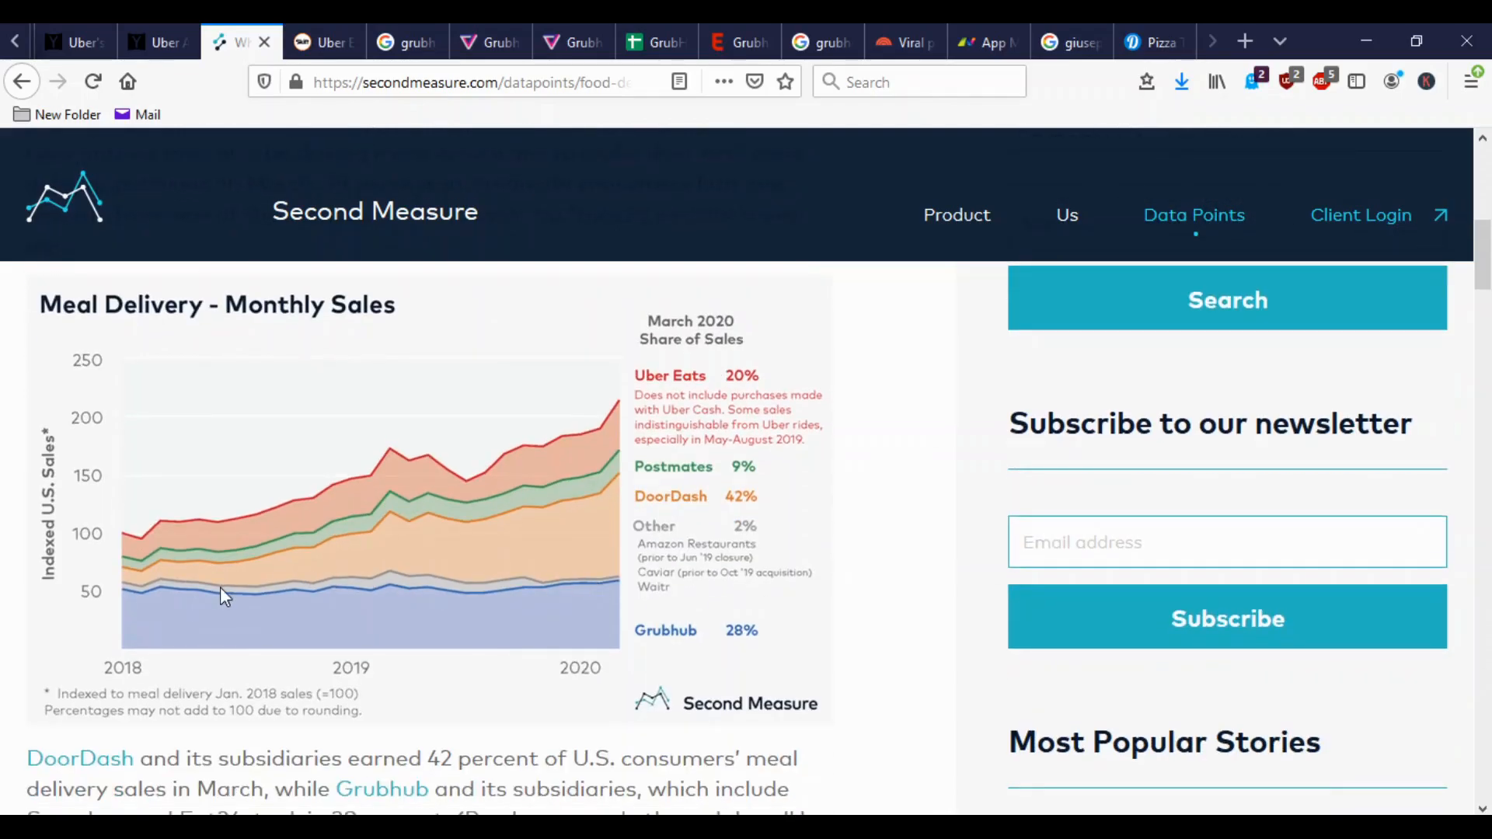
mouse_move(109, 560)
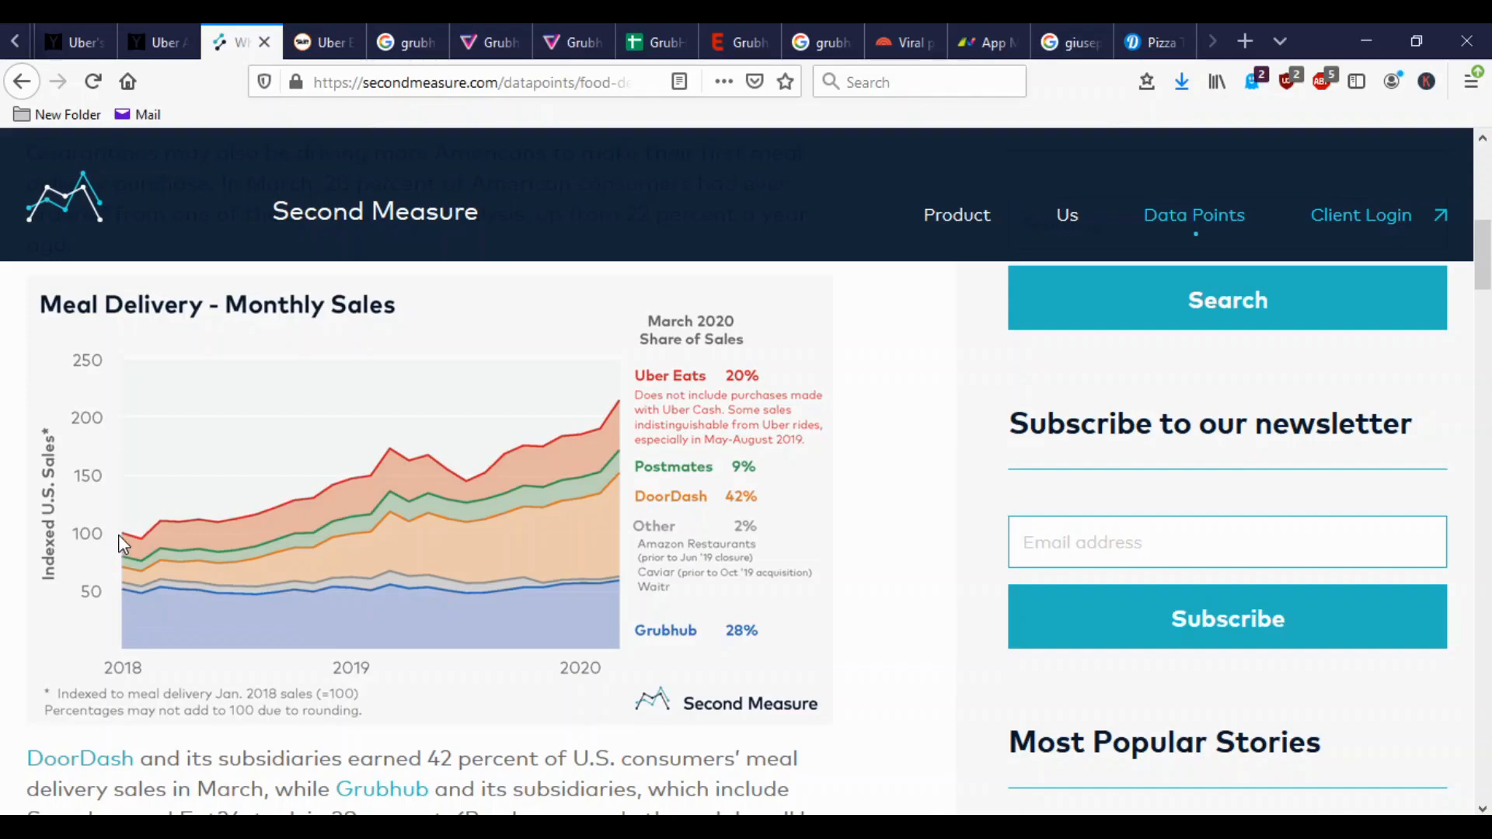
mouse_move(138, 550)
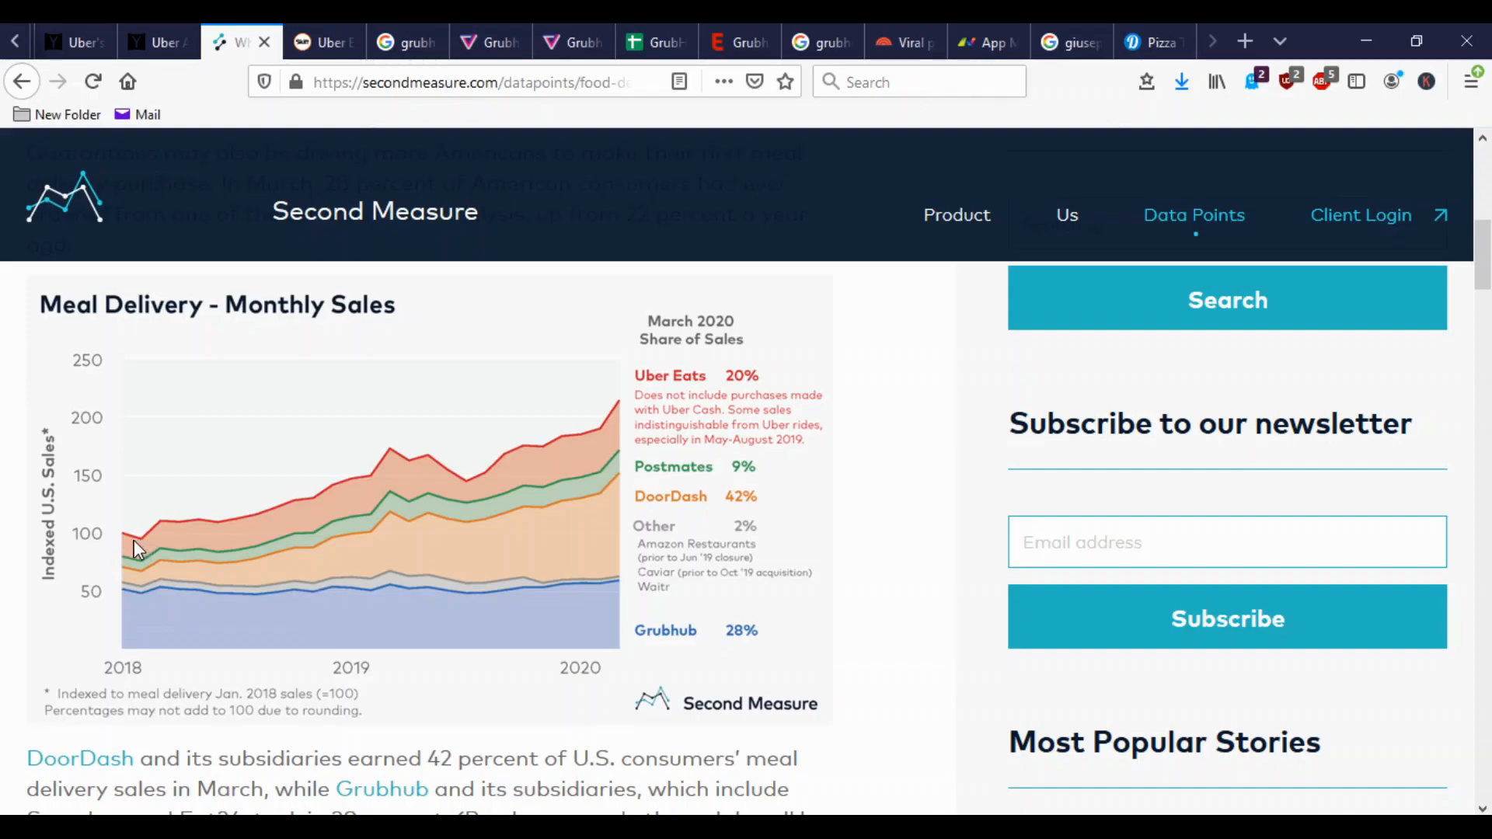
mouse_move(618, 423)
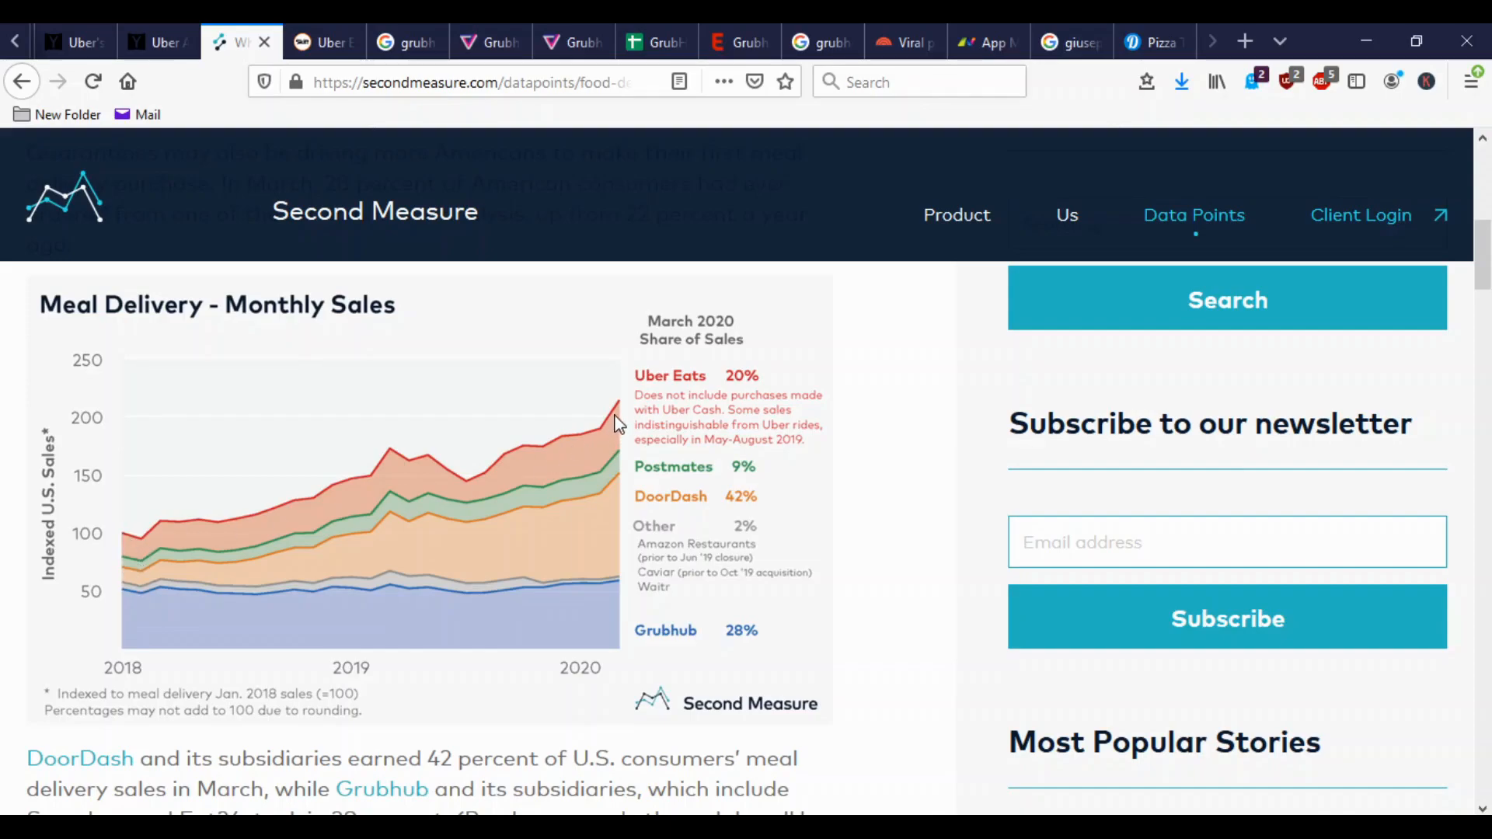
mouse_move(129, 542)
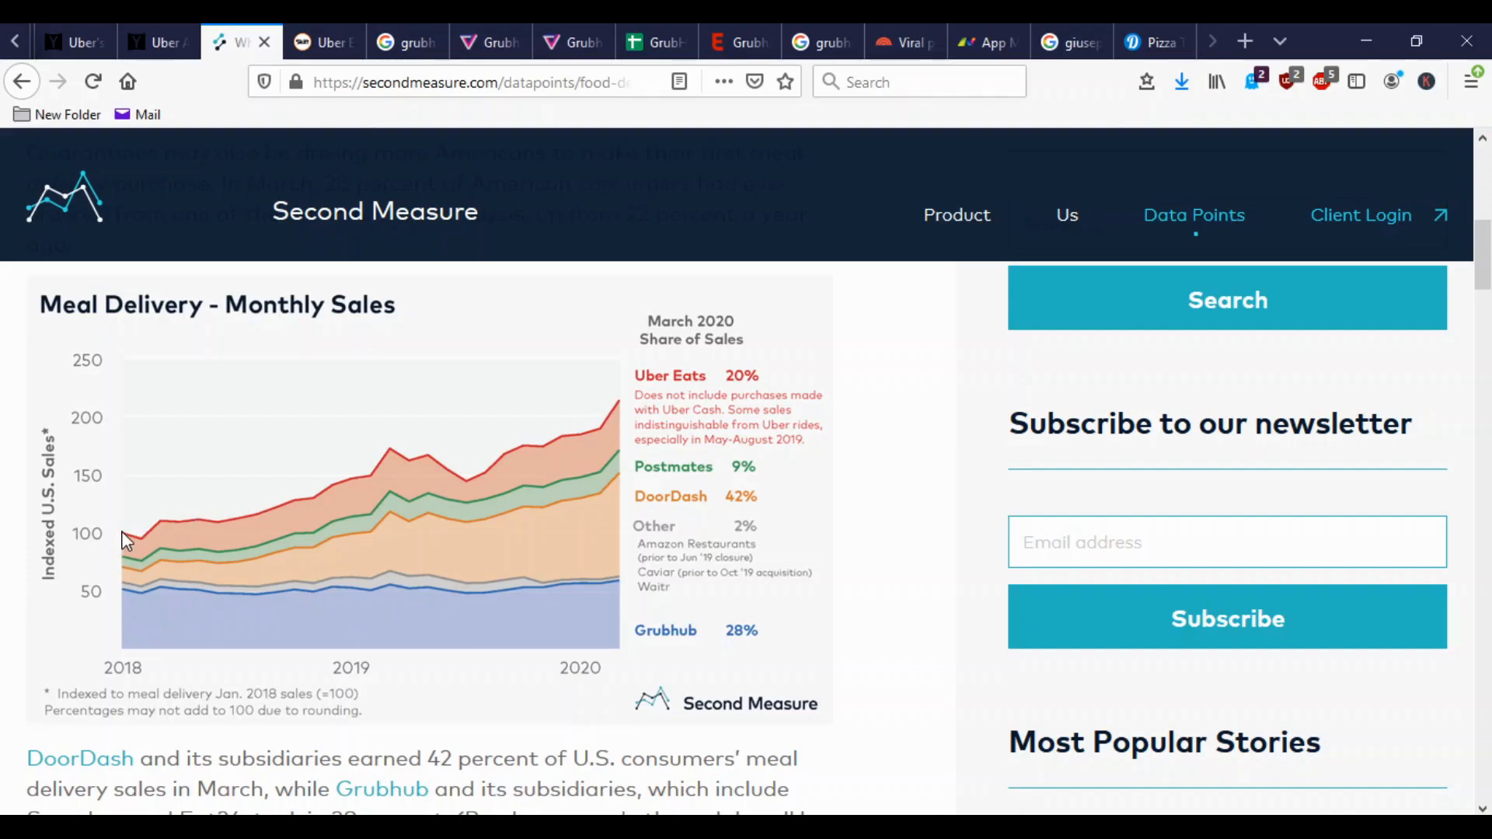
mouse_move(125, 597)
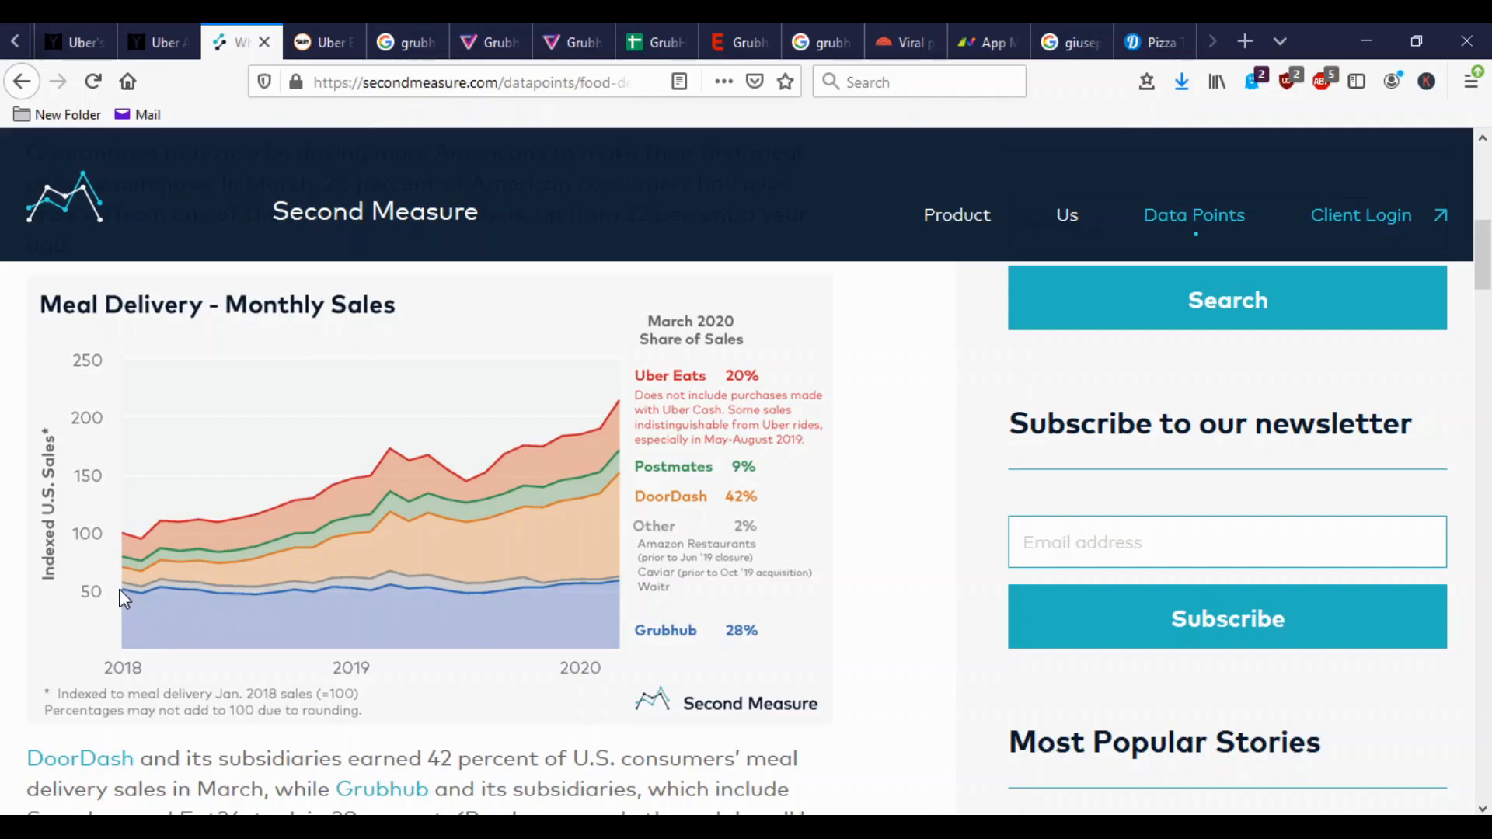
mouse_move(138, 533)
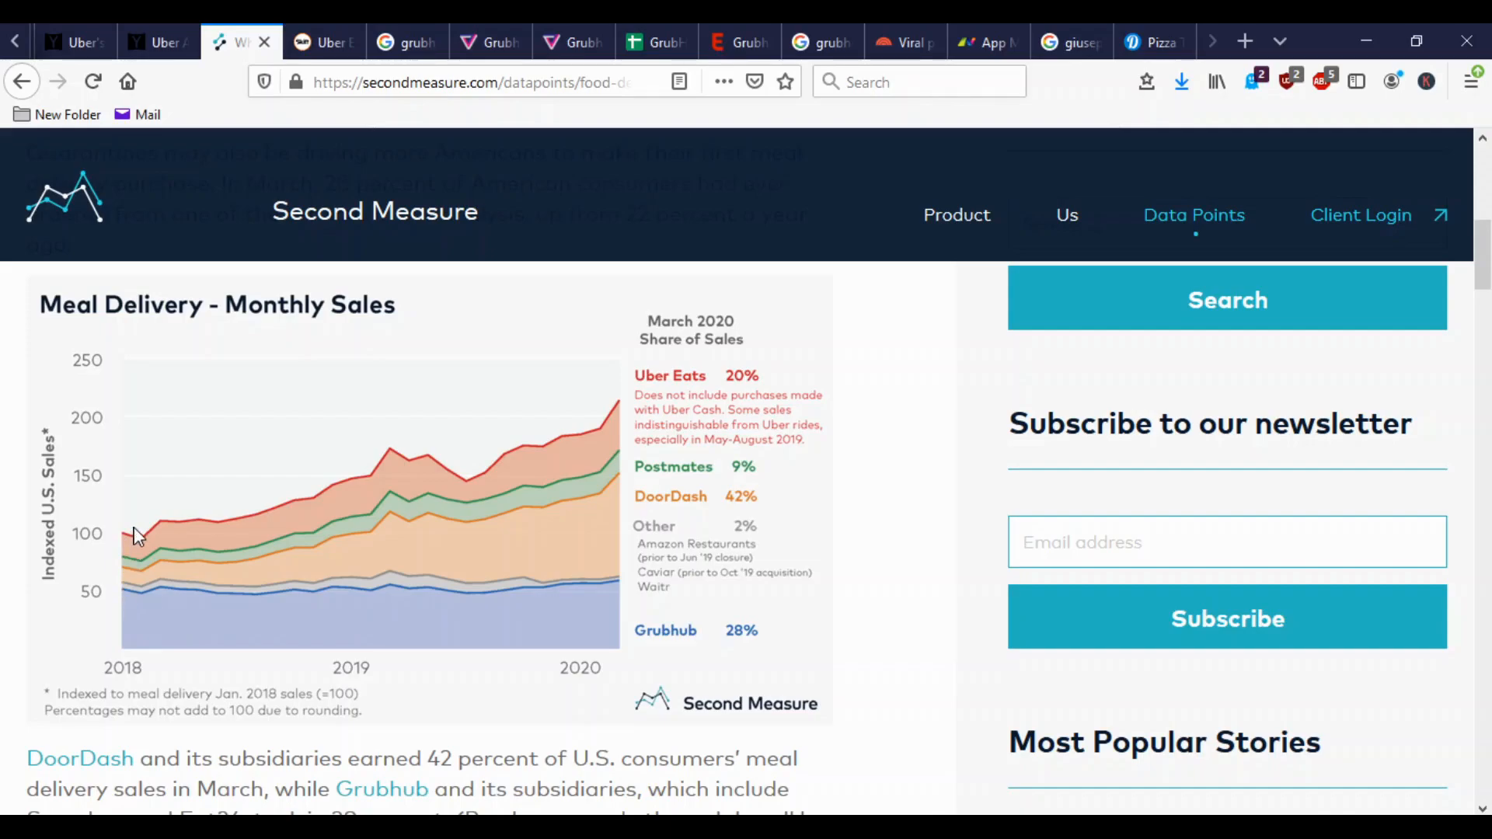
mouse_move(627, 404)
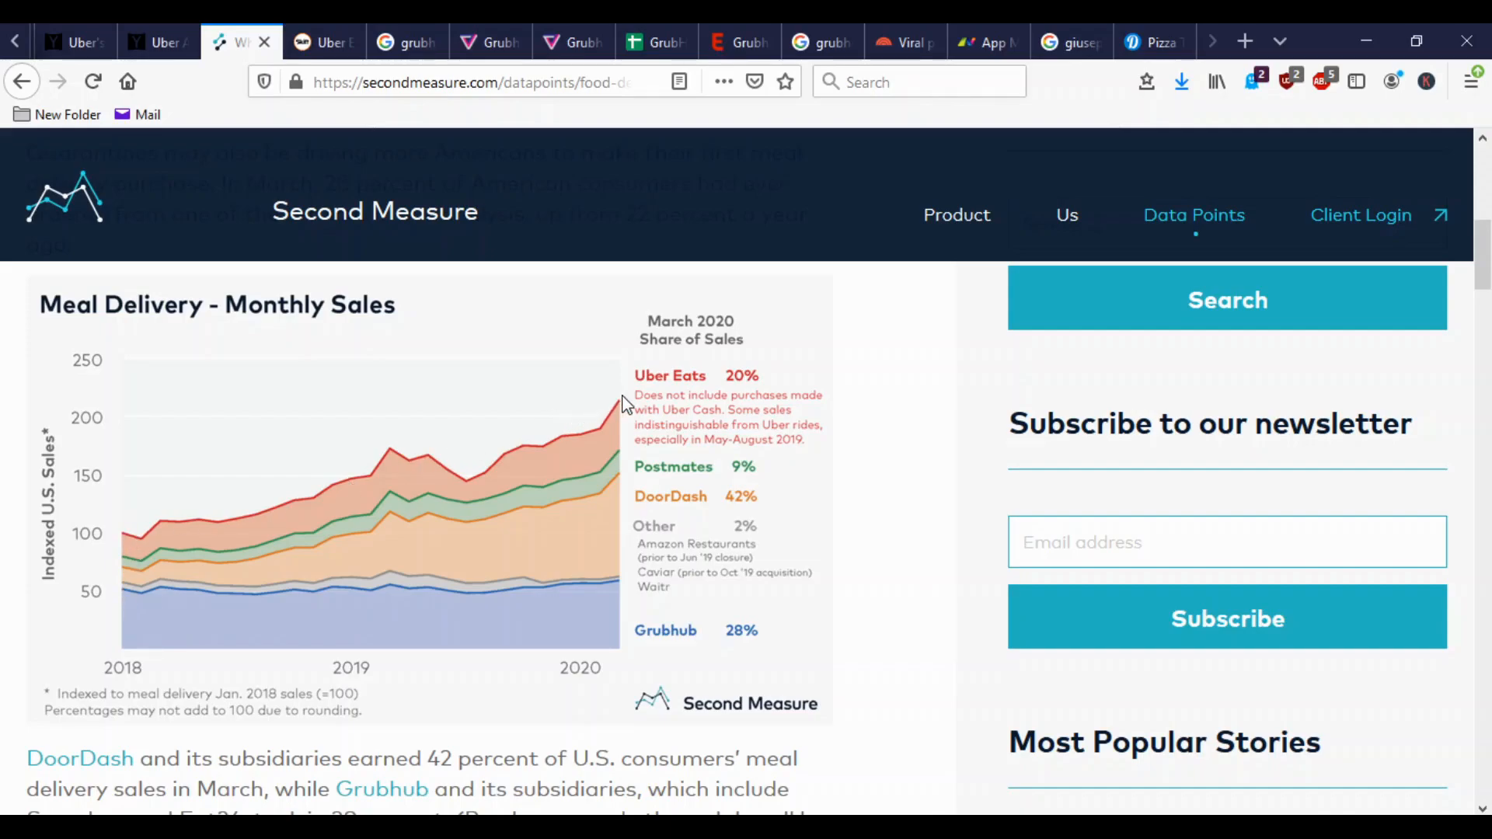
mouse_move(630, 407)
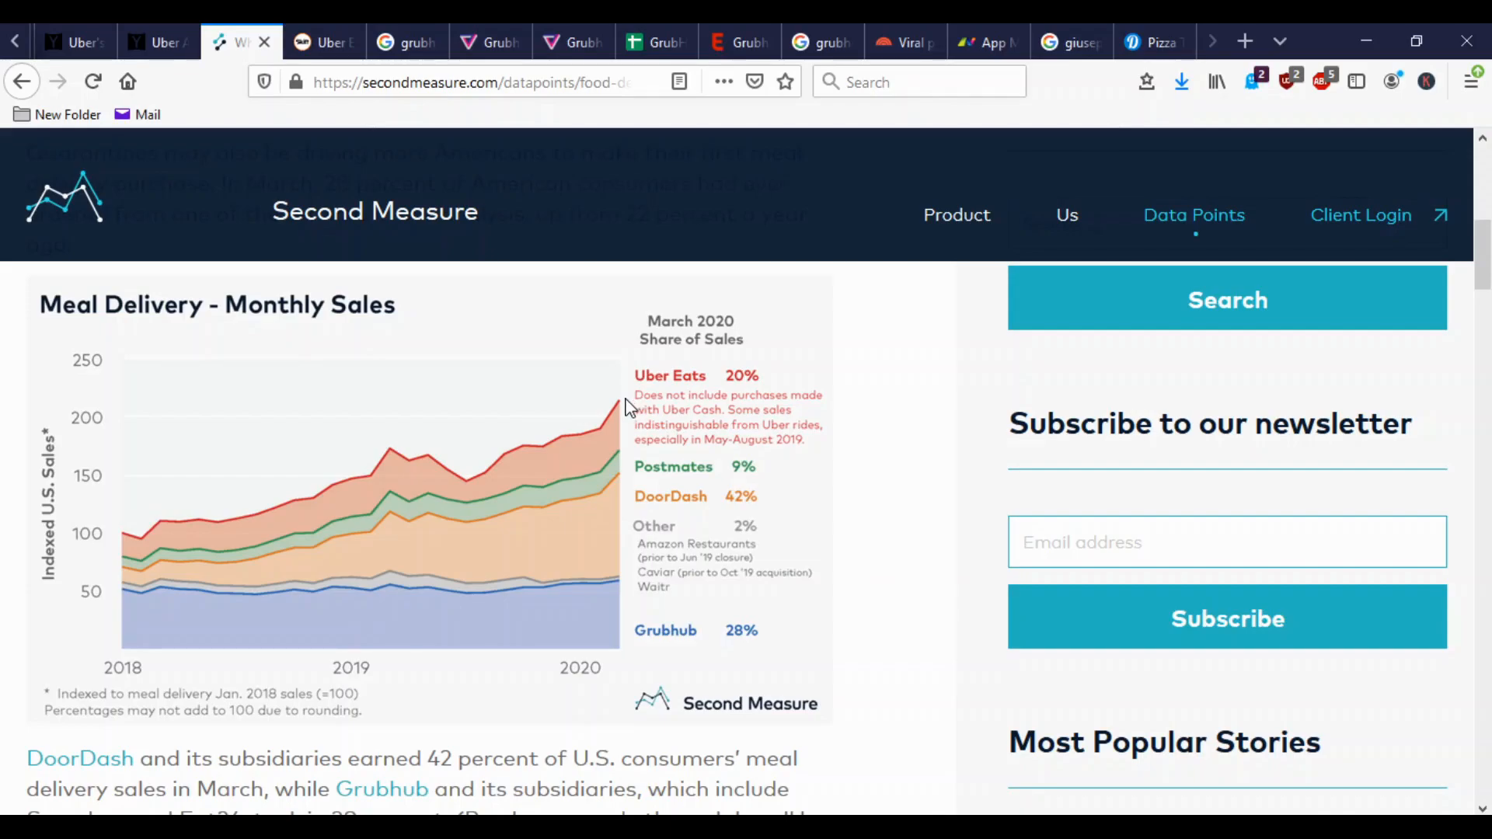
mouse_move(464, 609)
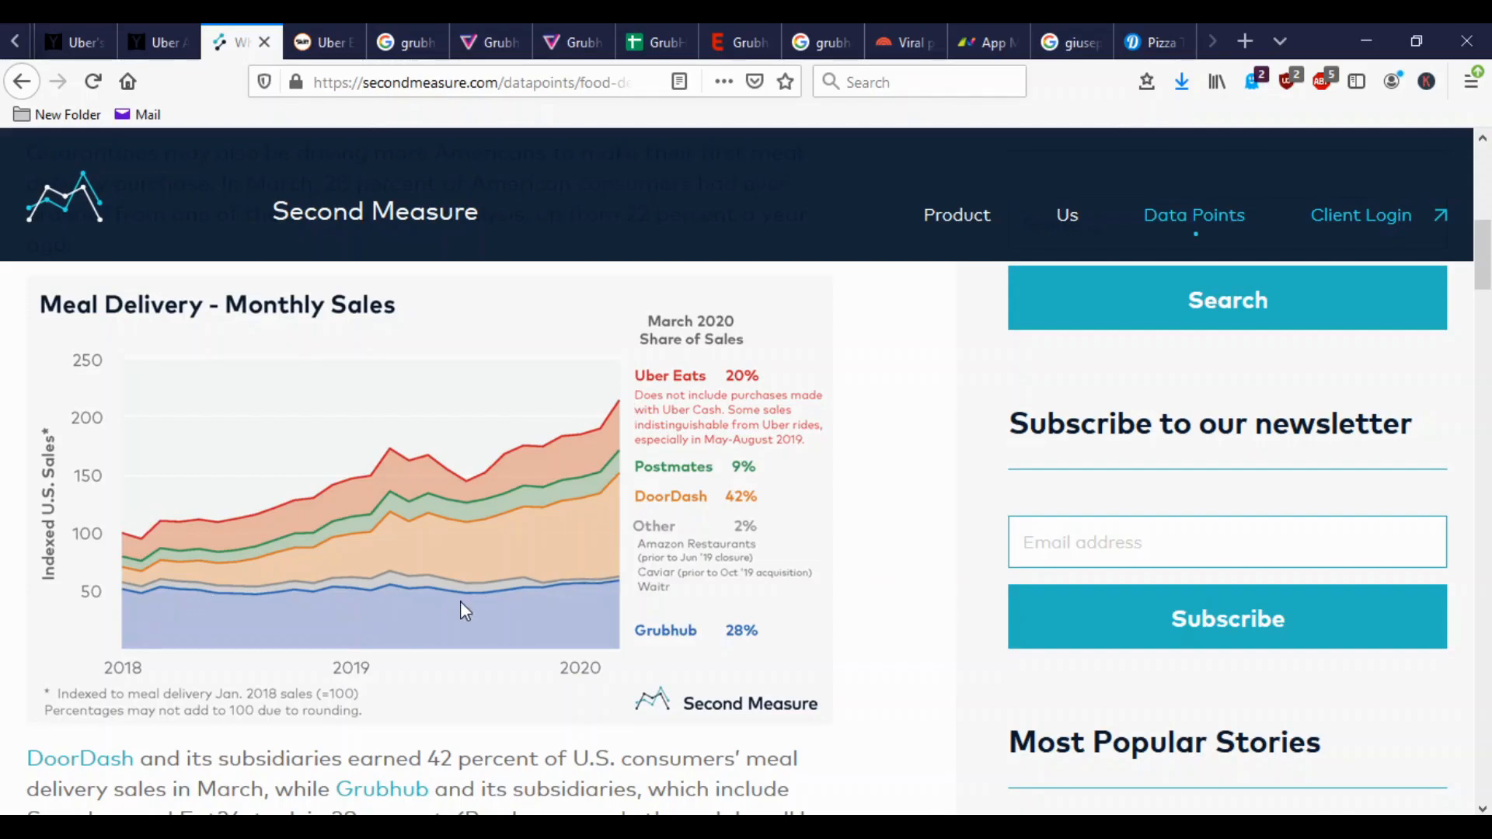
mouse_move(623, 587)
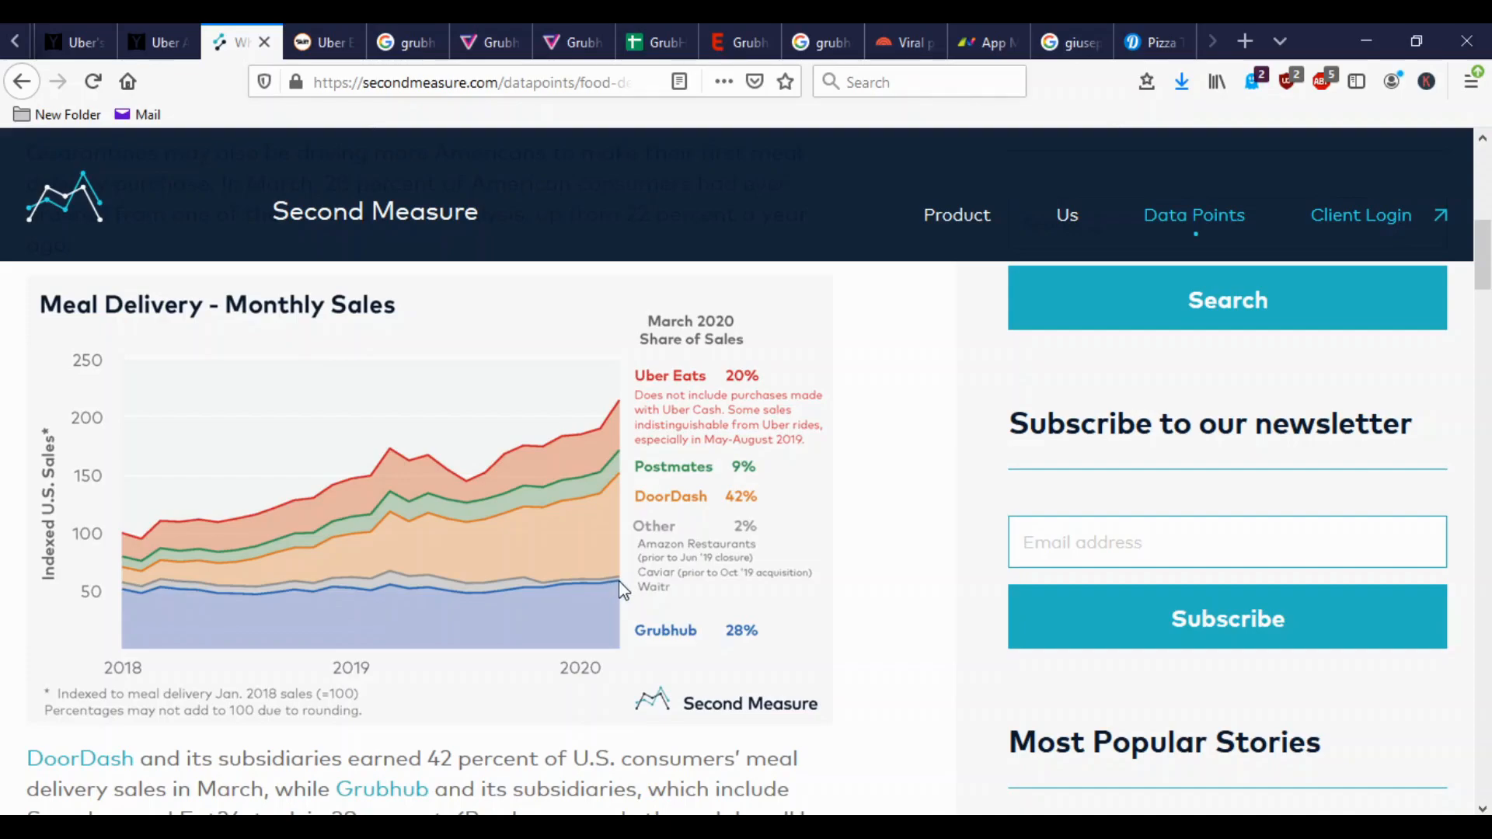
mouse_move(603, 399)
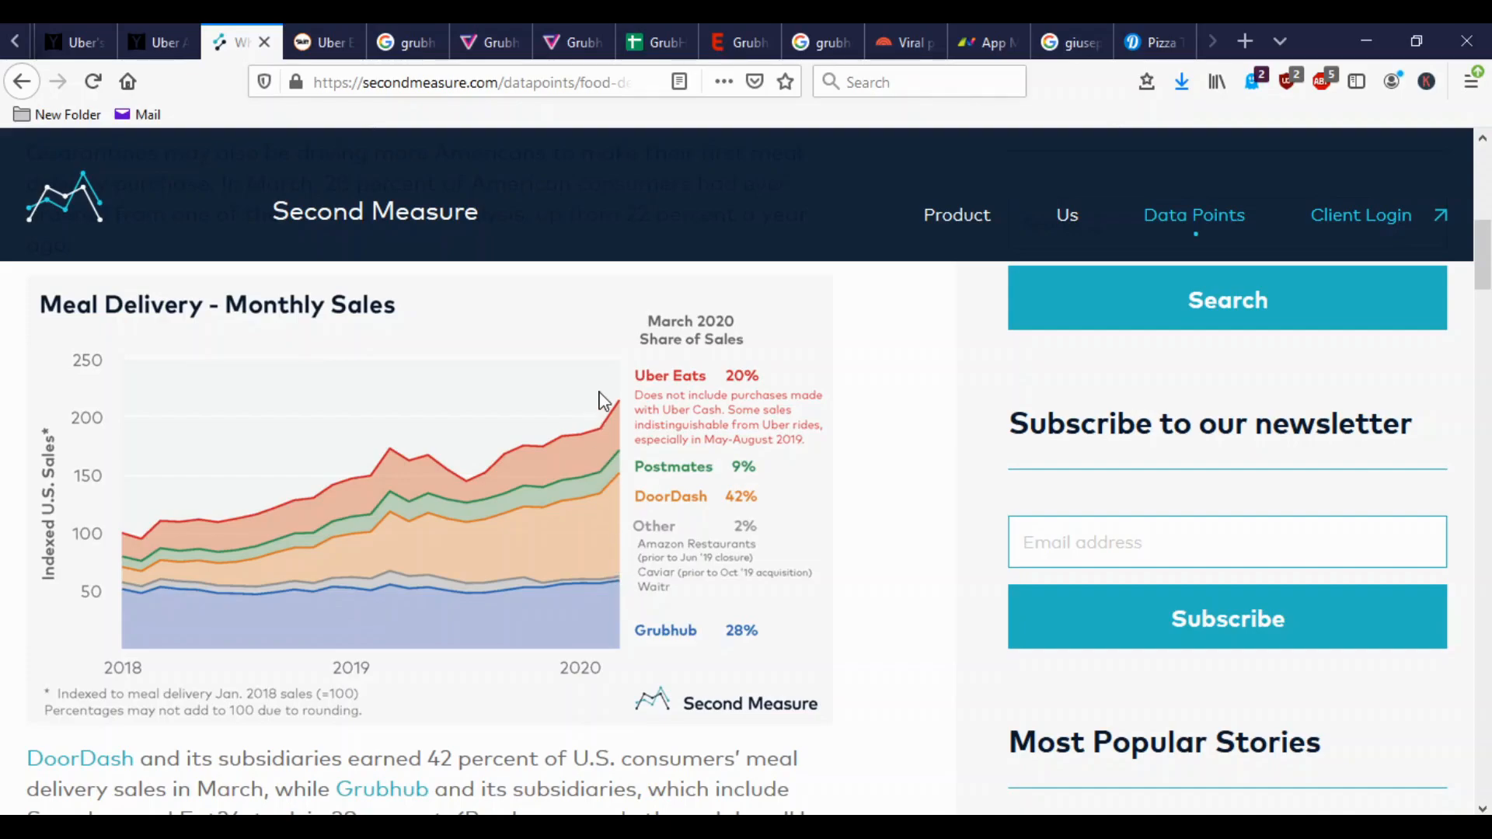
mouse_move(625, 410)
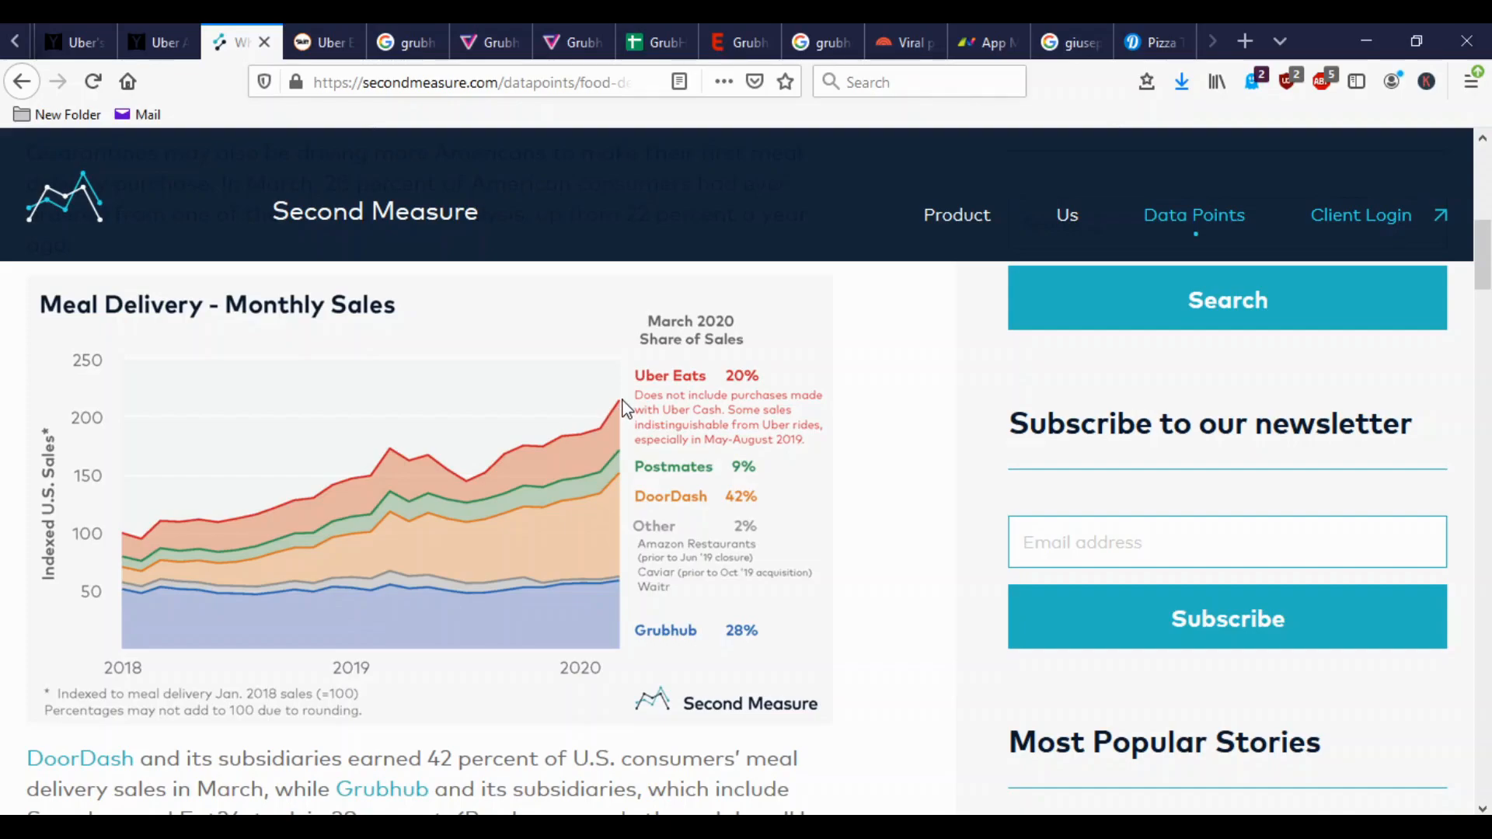
mouse_move(136, 596)
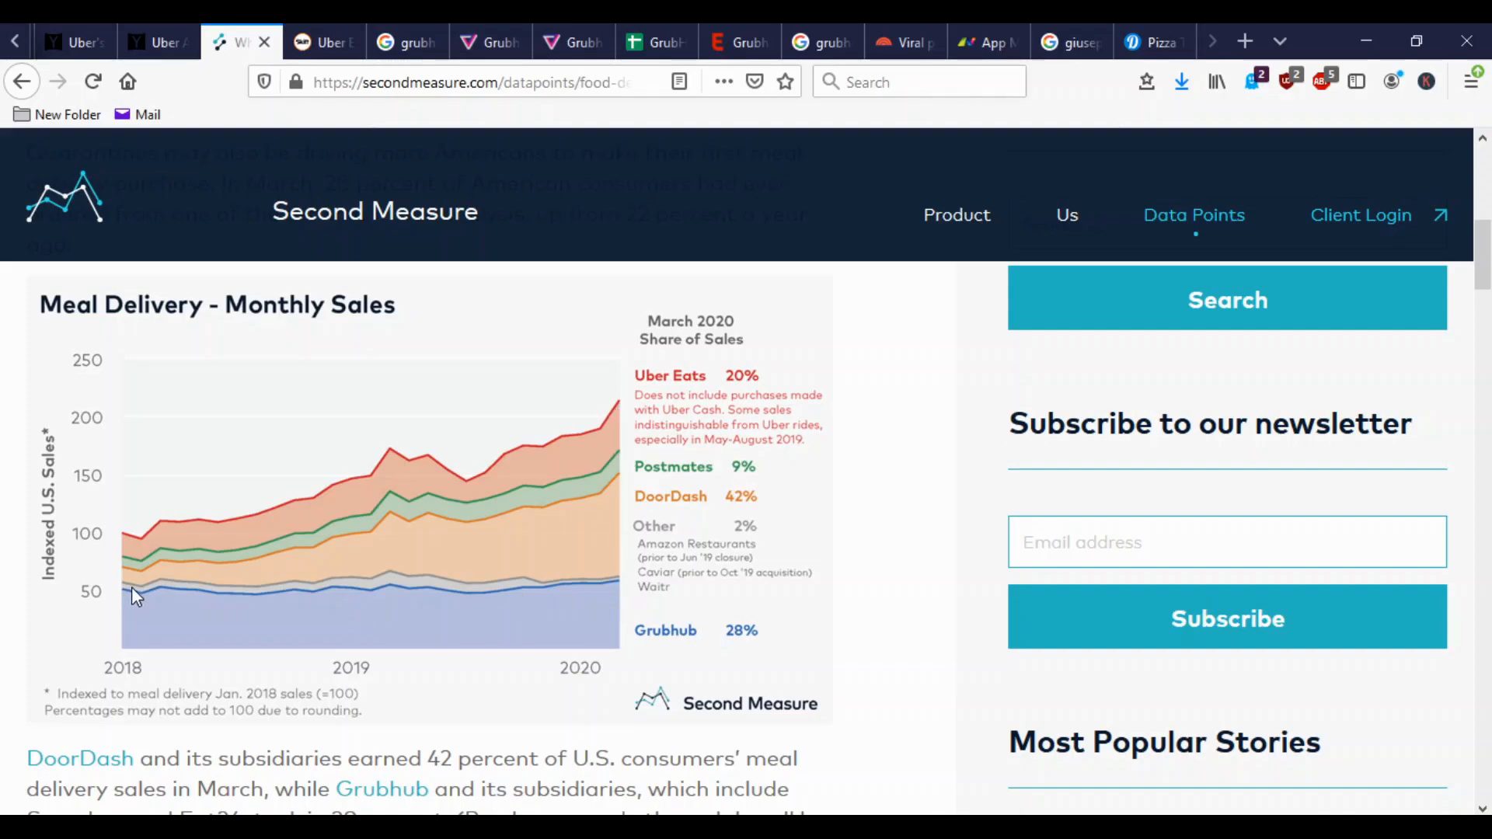
mouse_move(628, 595)
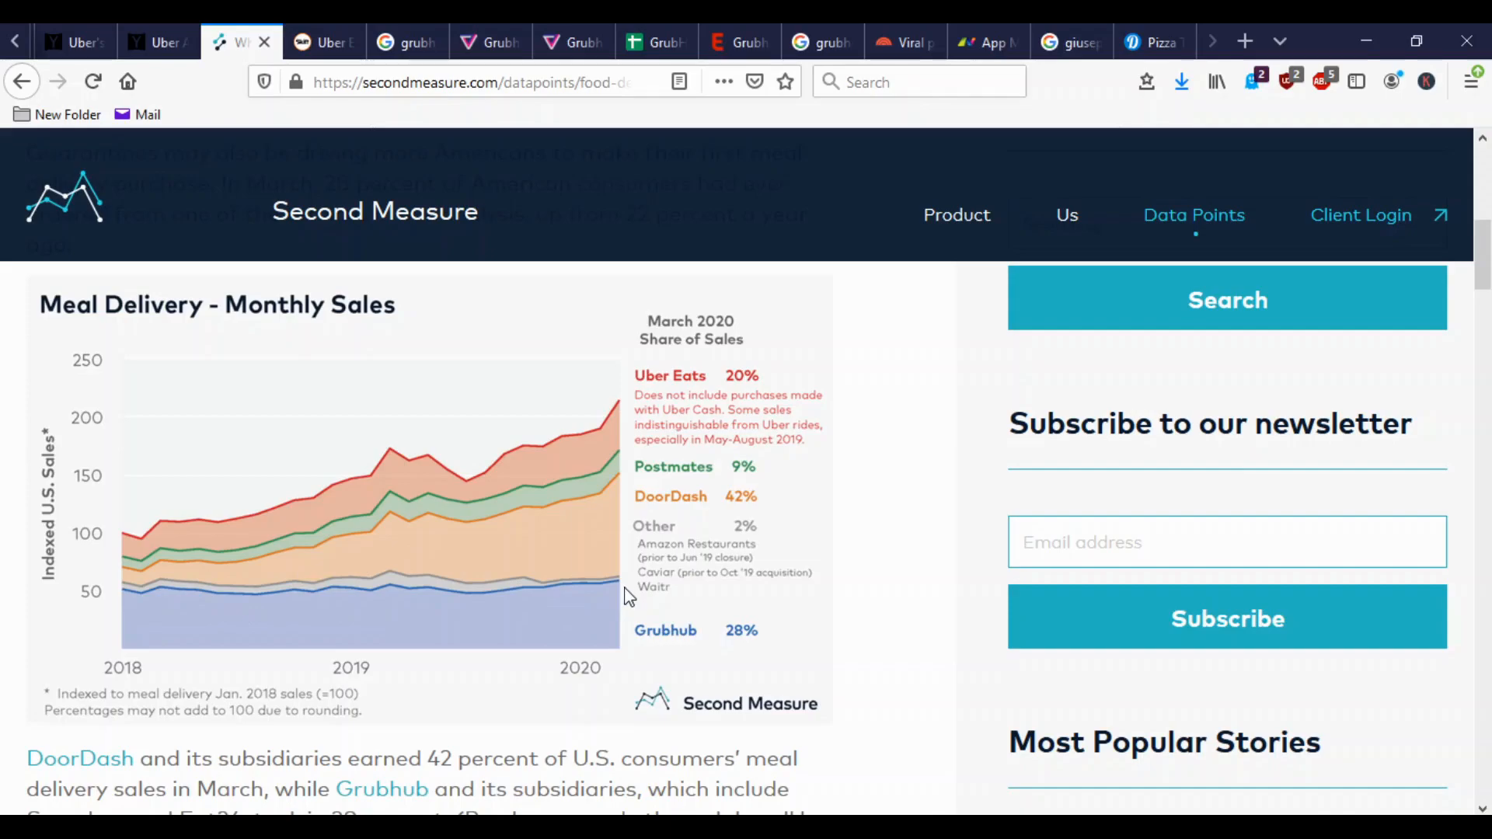
mouse_move(623, 586)
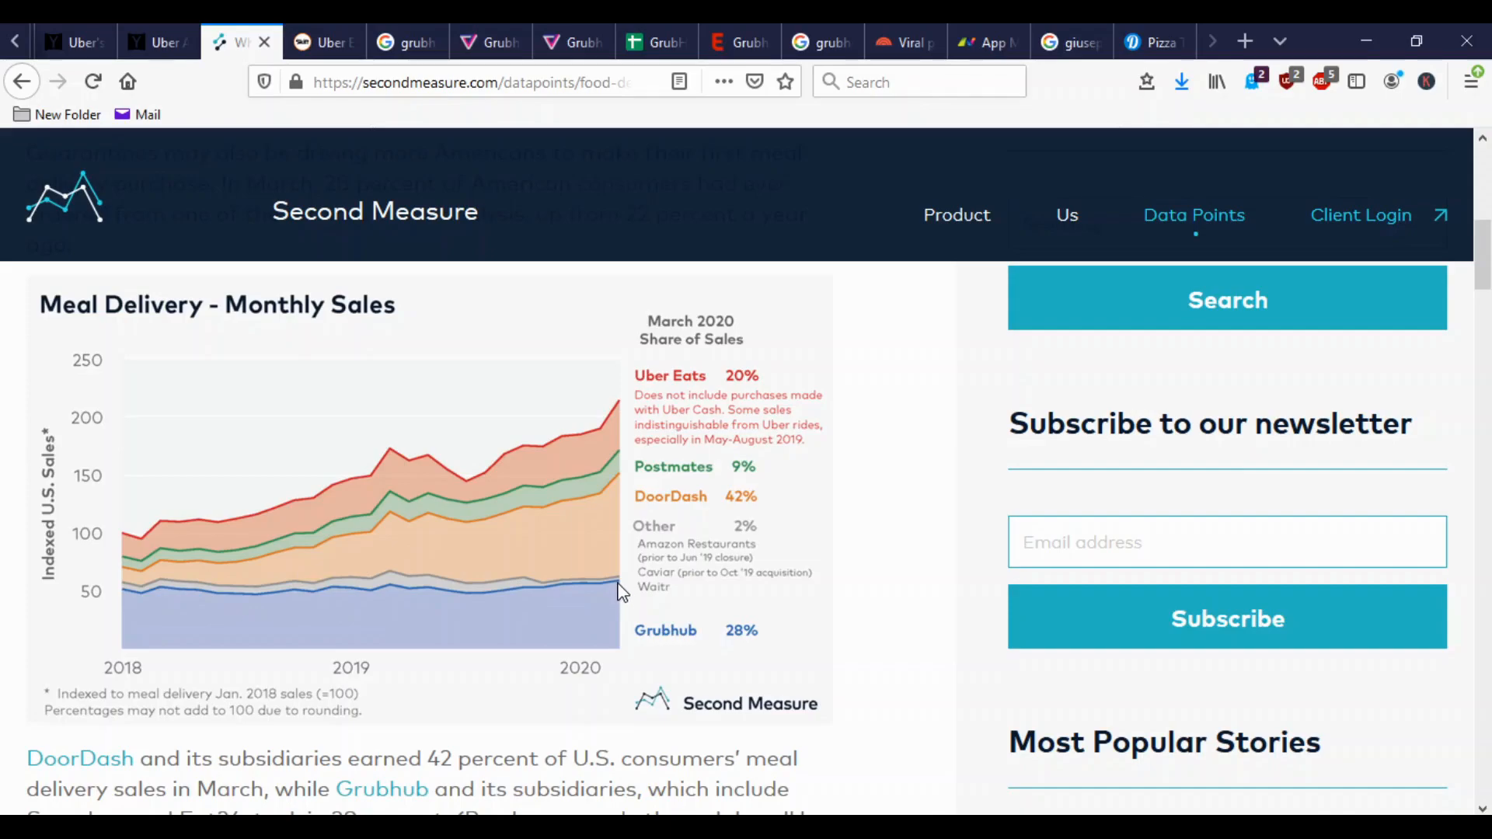
mouse_move(601, 578)
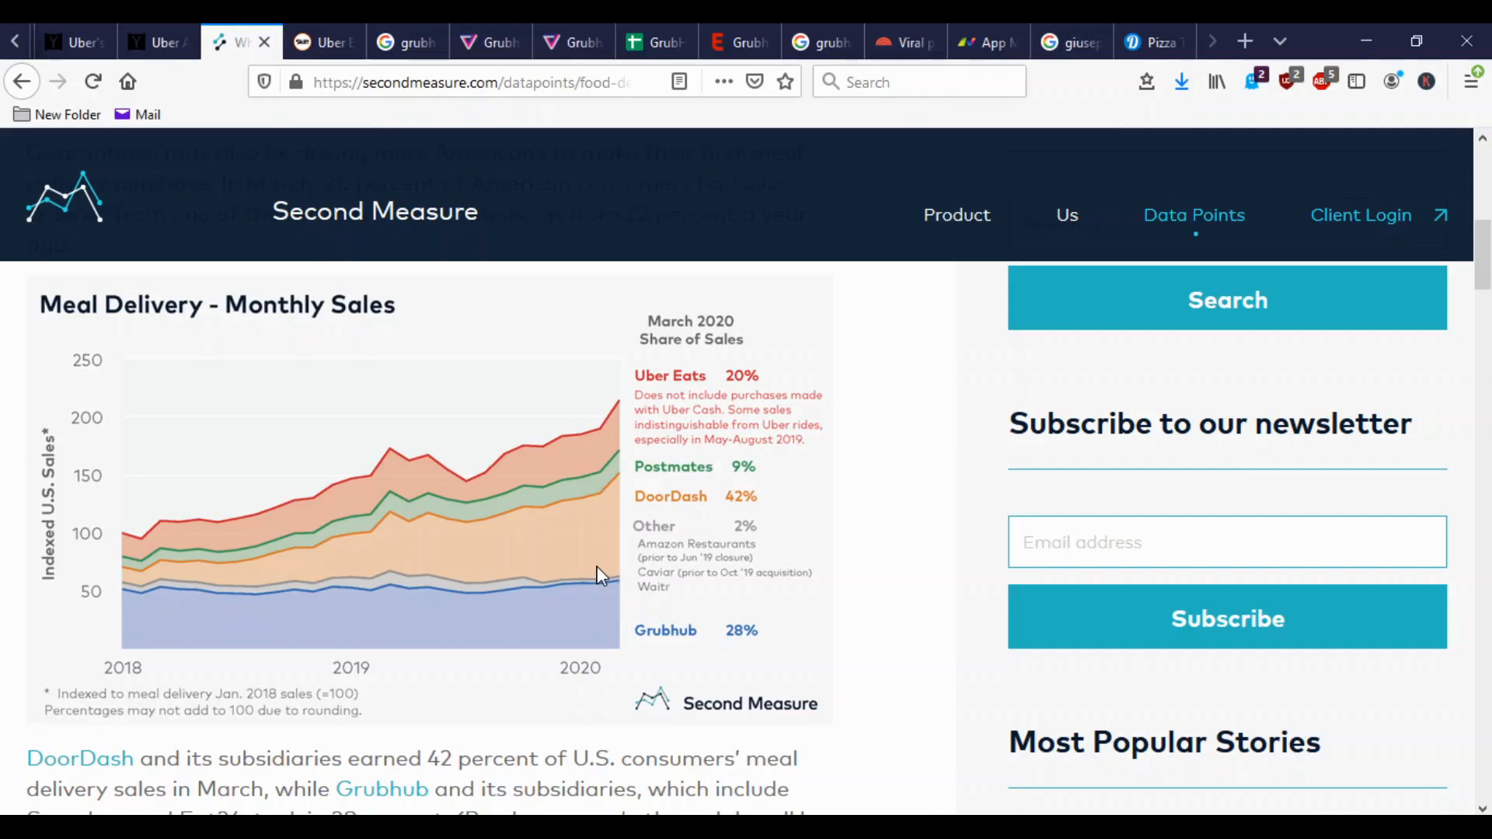
mouse_move(129, 595)
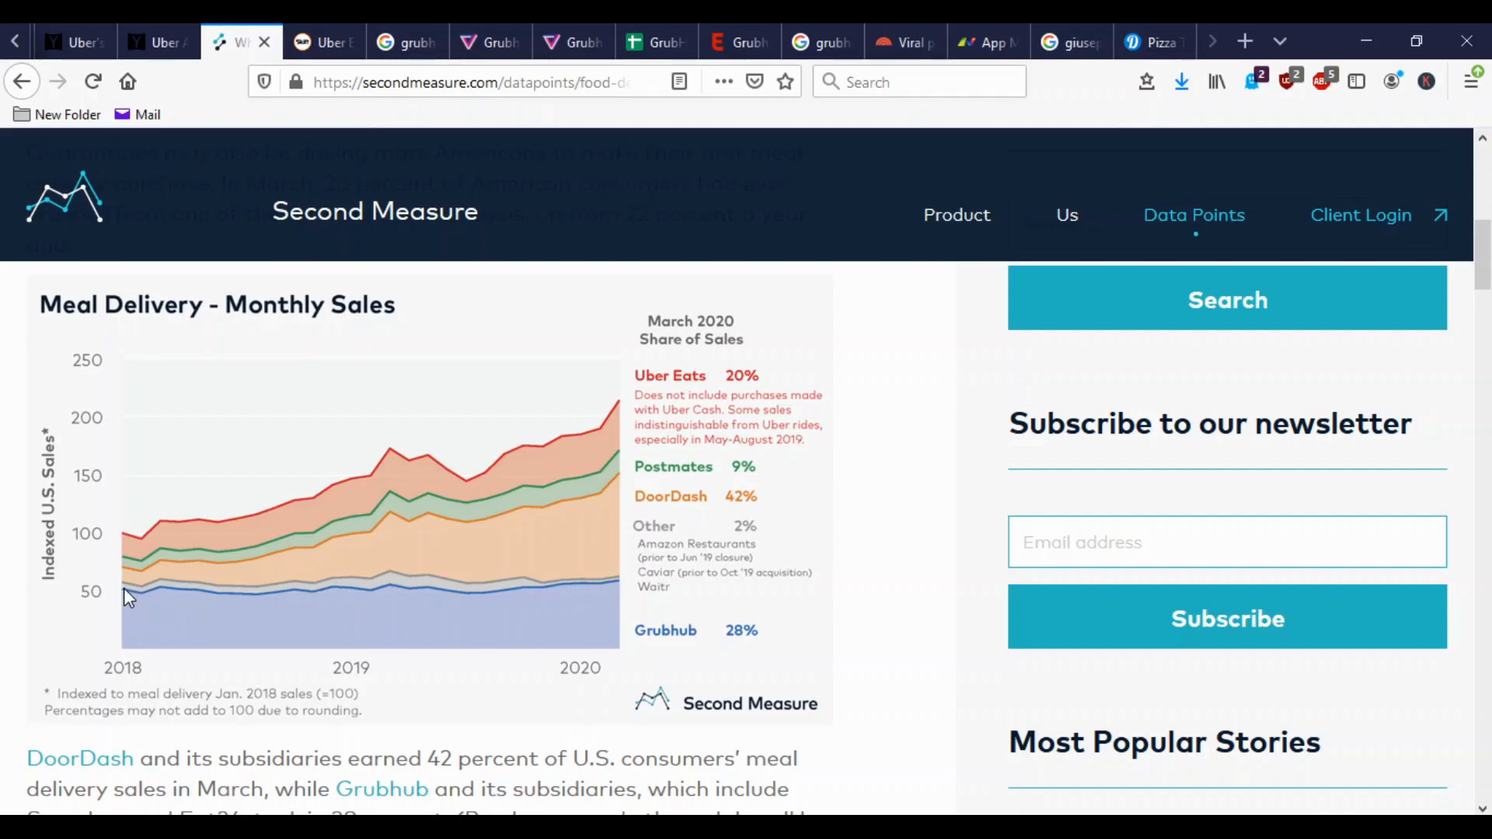
mouse_move(421, 475)
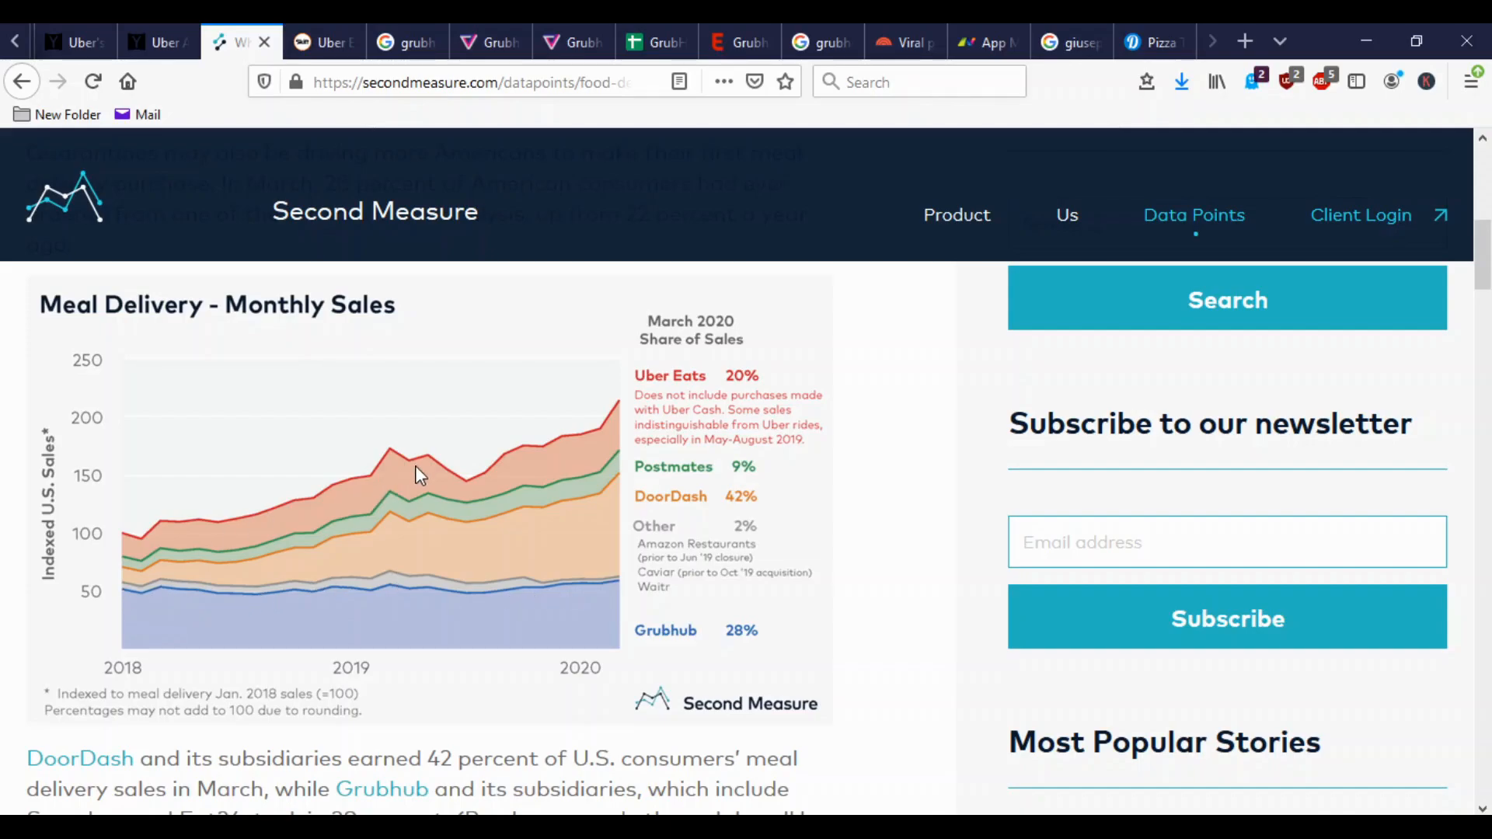
mouse_move(528, 476)
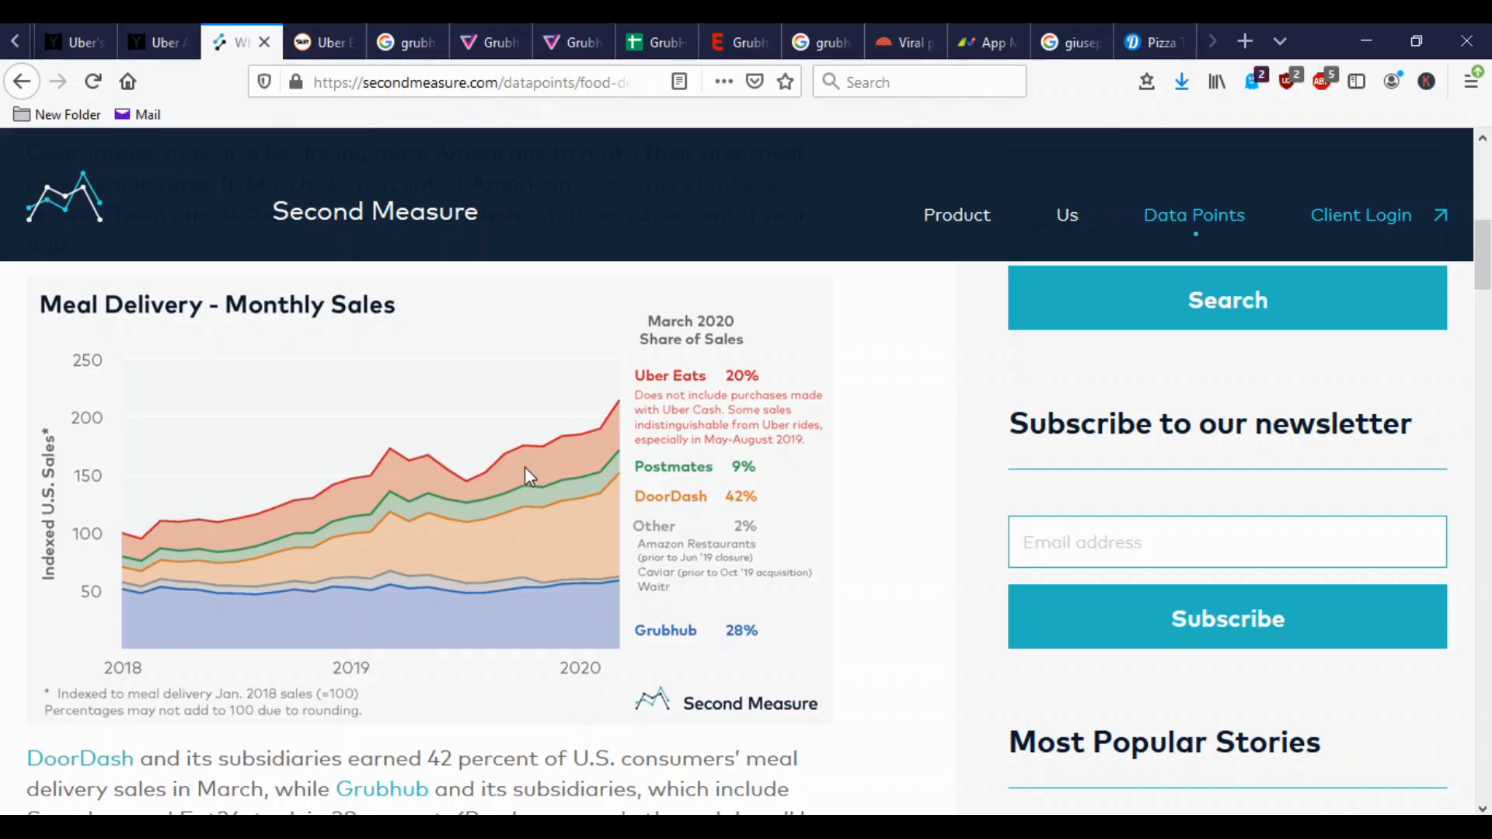
mouse_move(604, 448)
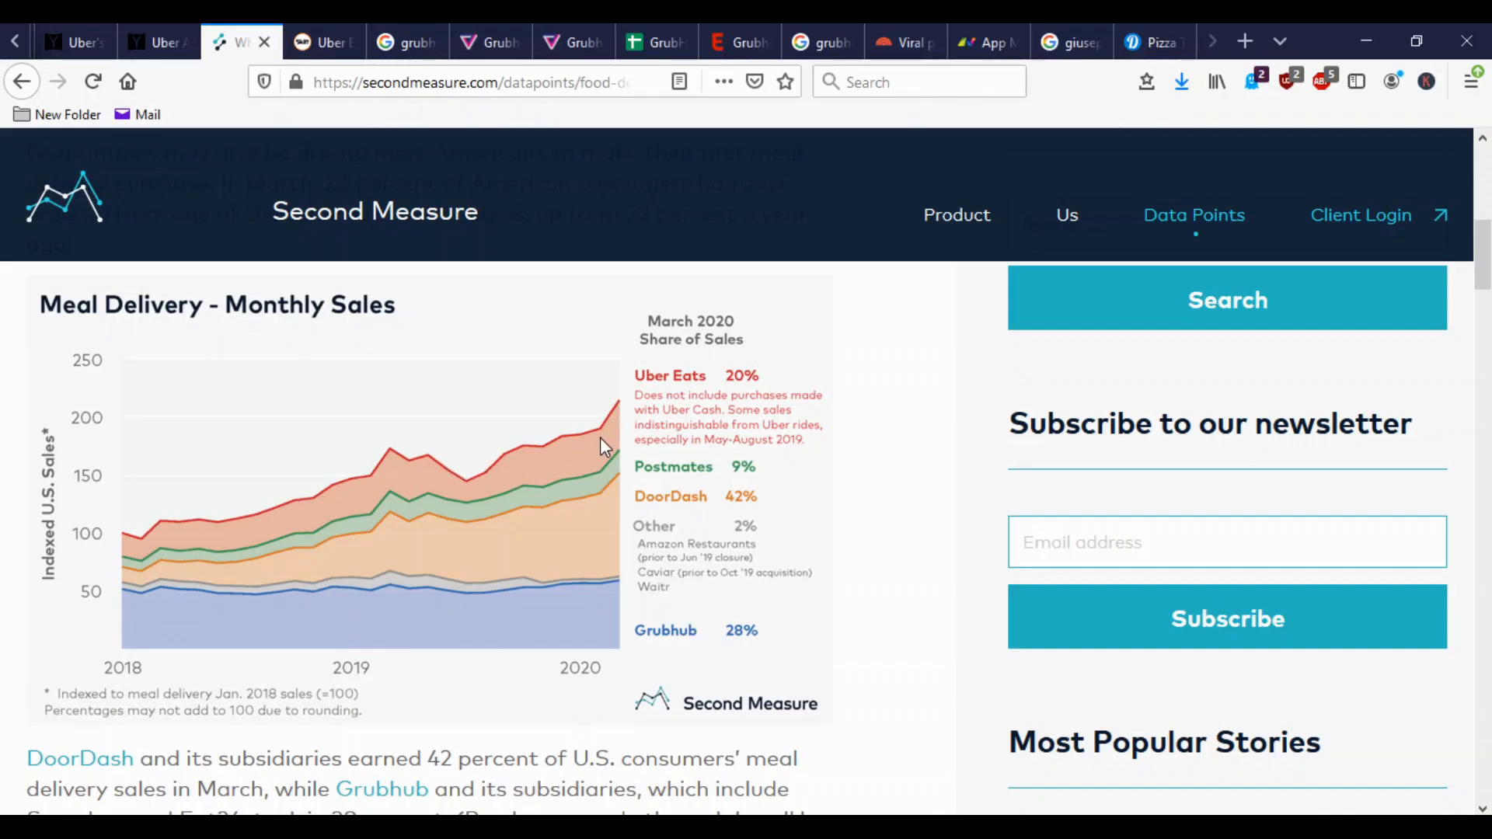
mouse_move(163, 579)
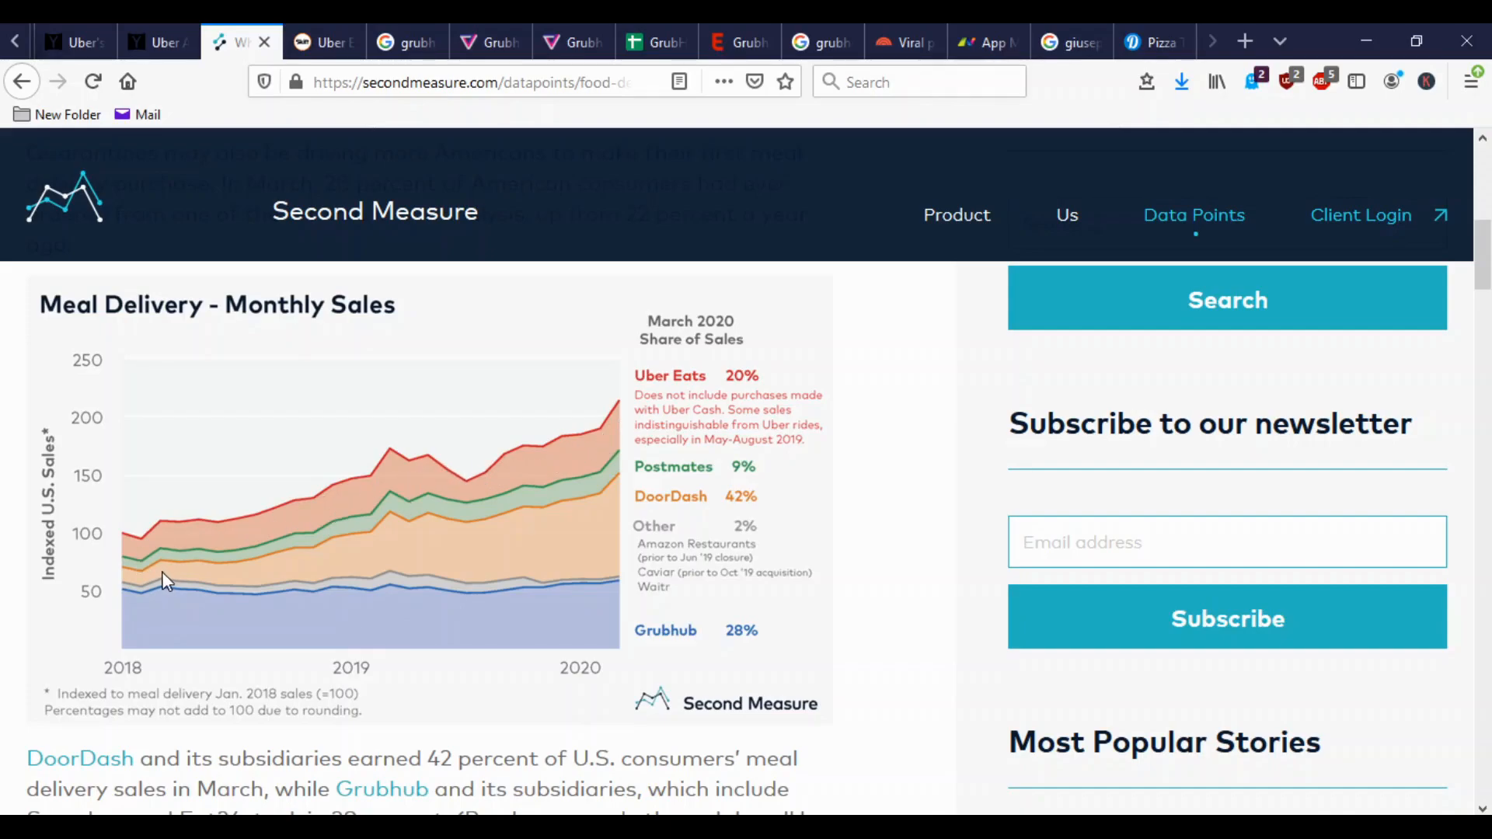
mouse_move(129, 583)
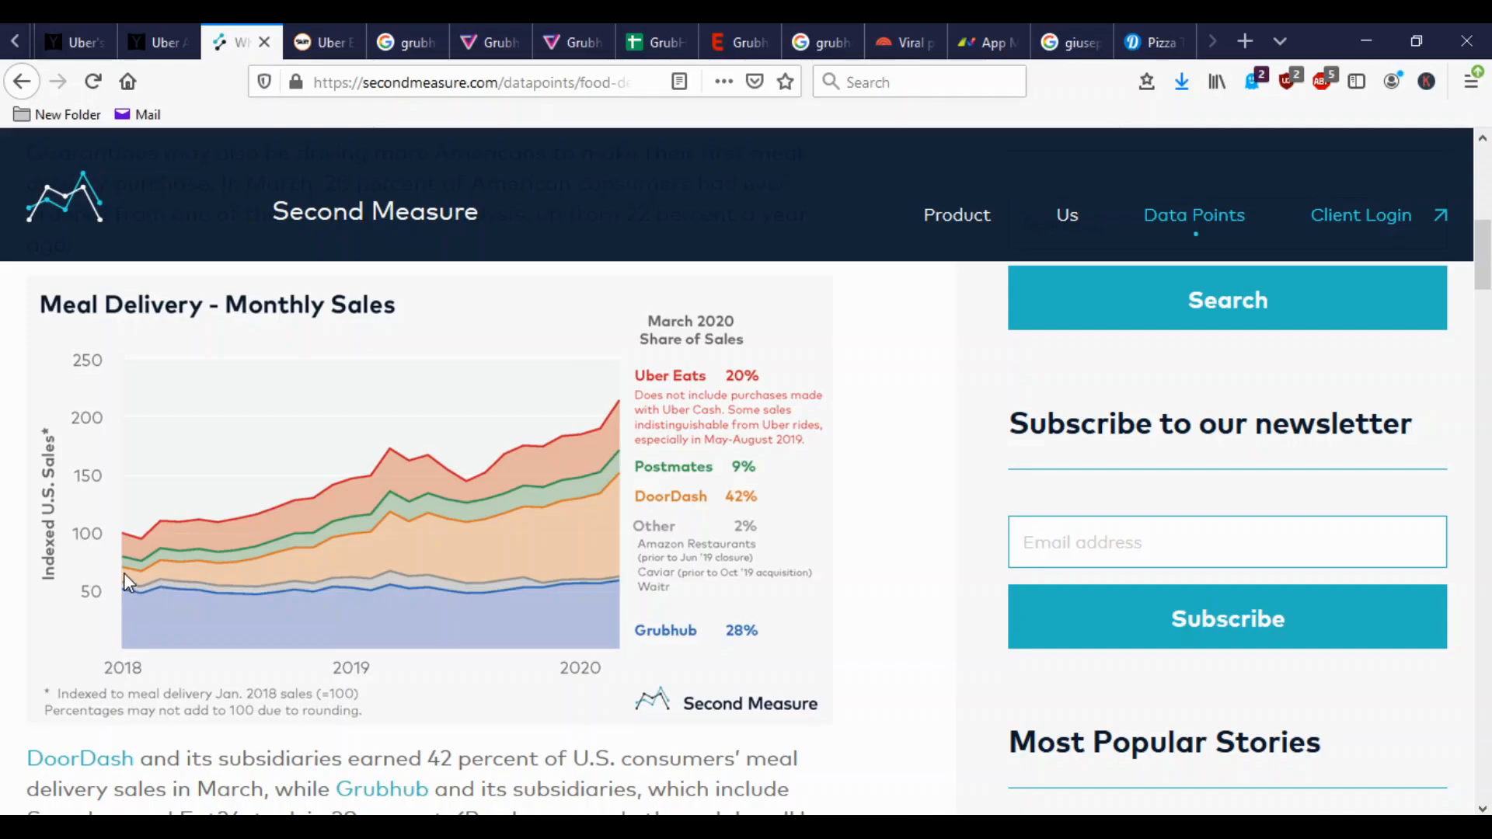
mouse_move(129, 592)
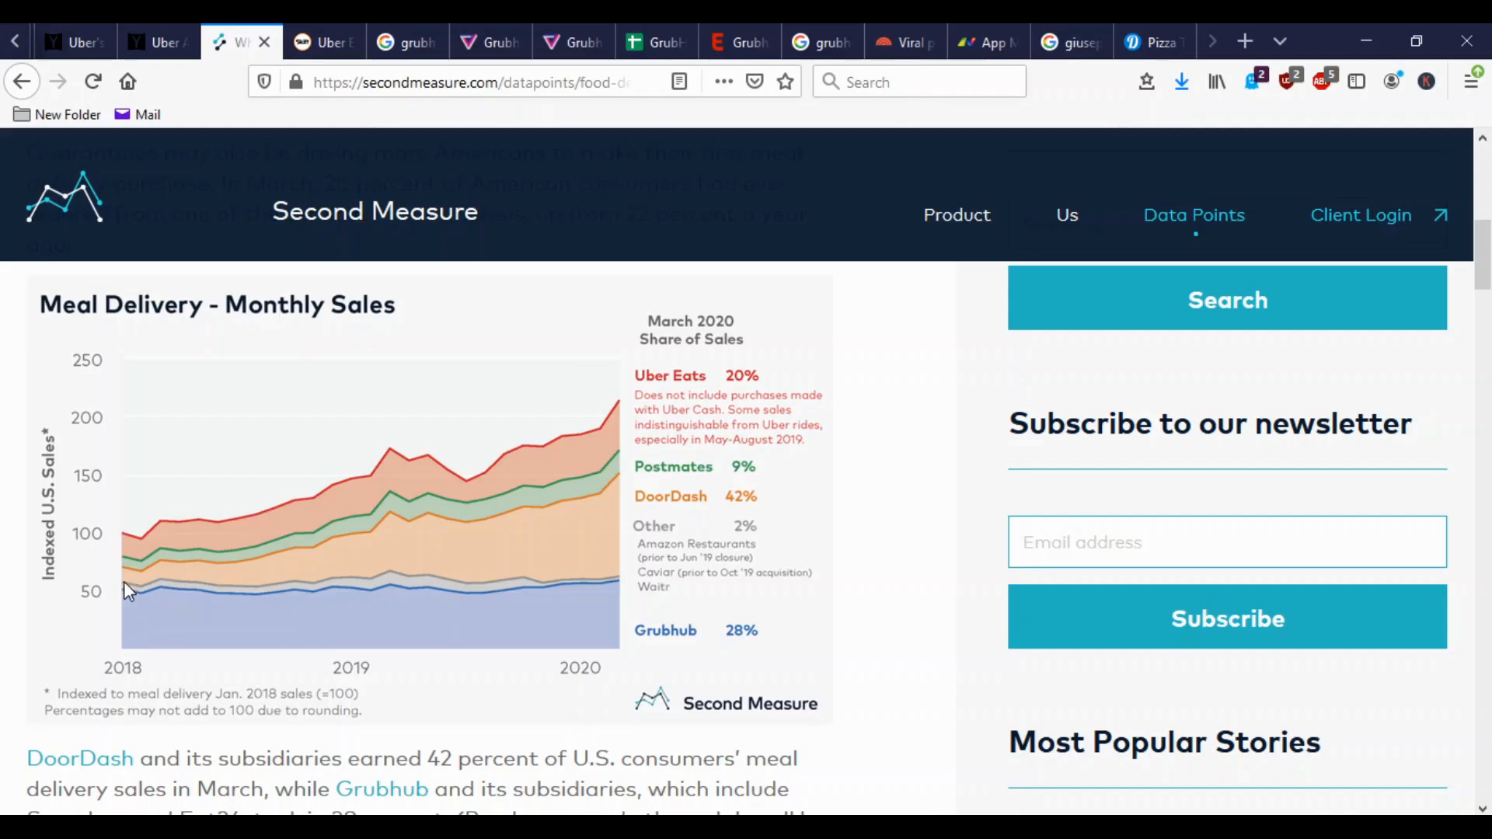
mouse_move(129, 580)
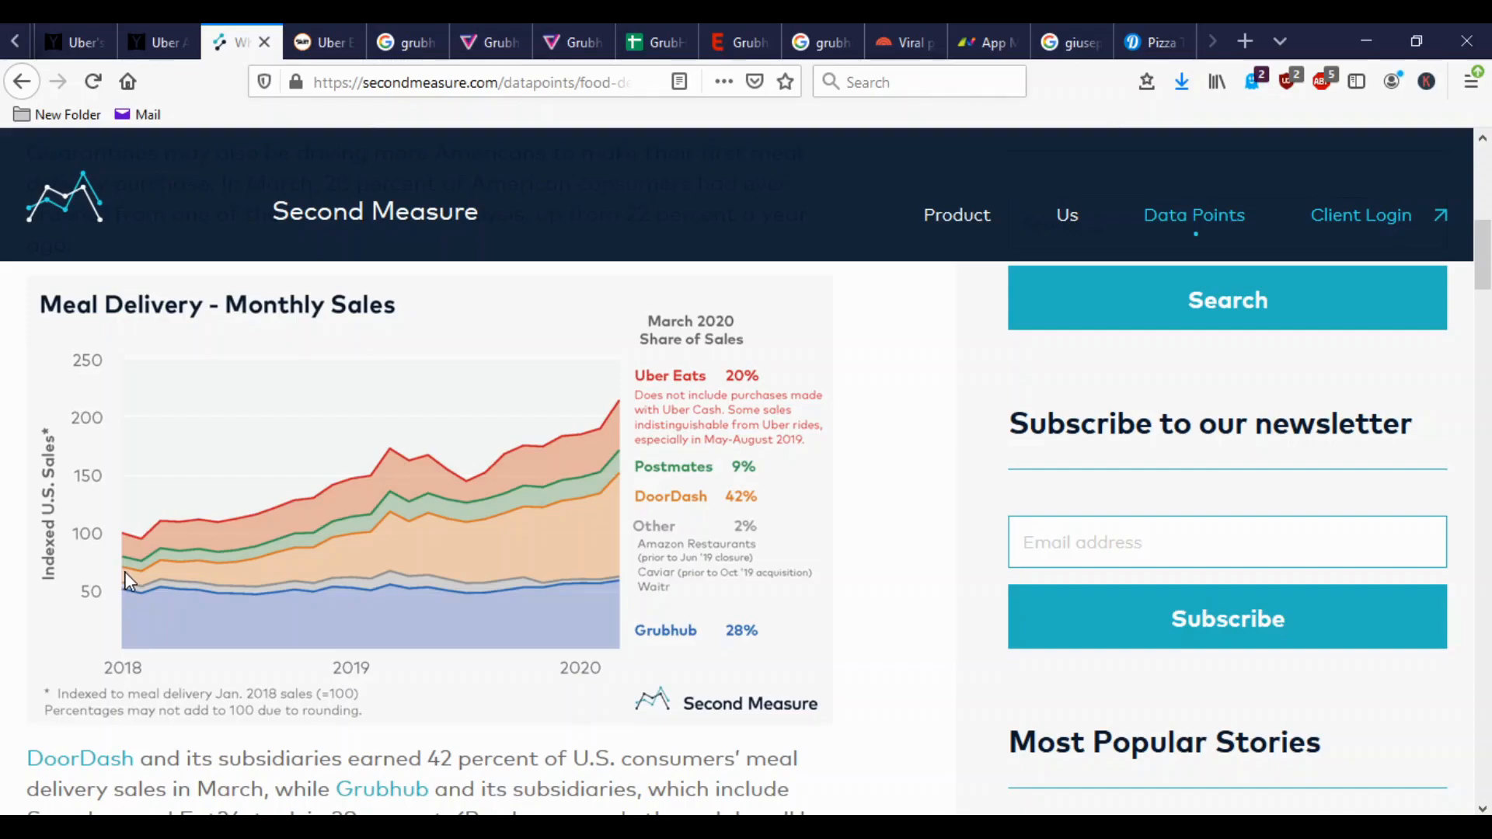
mouse_move(347, 555)
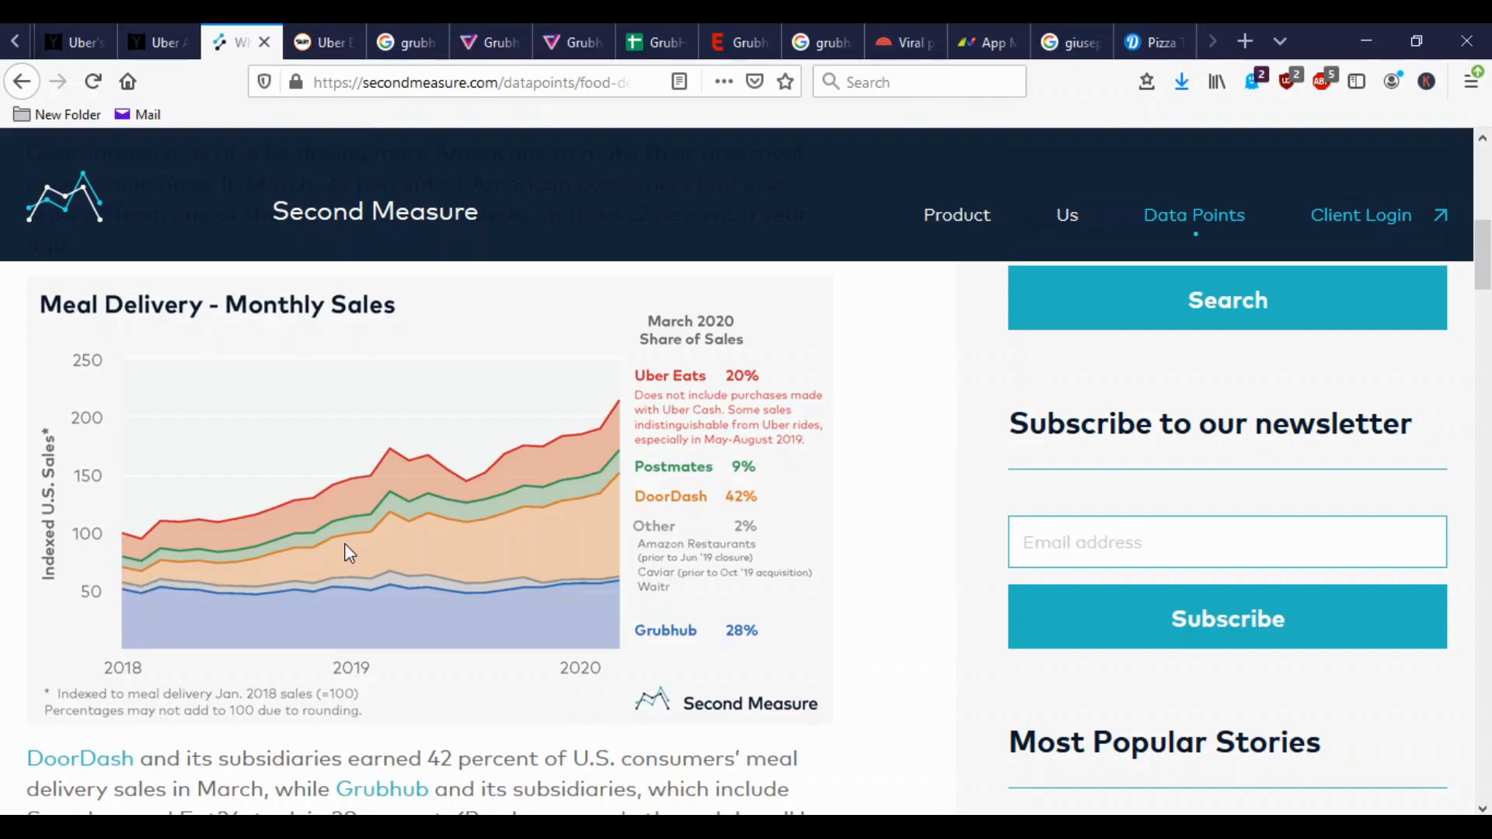
mouse_move(439, 486)
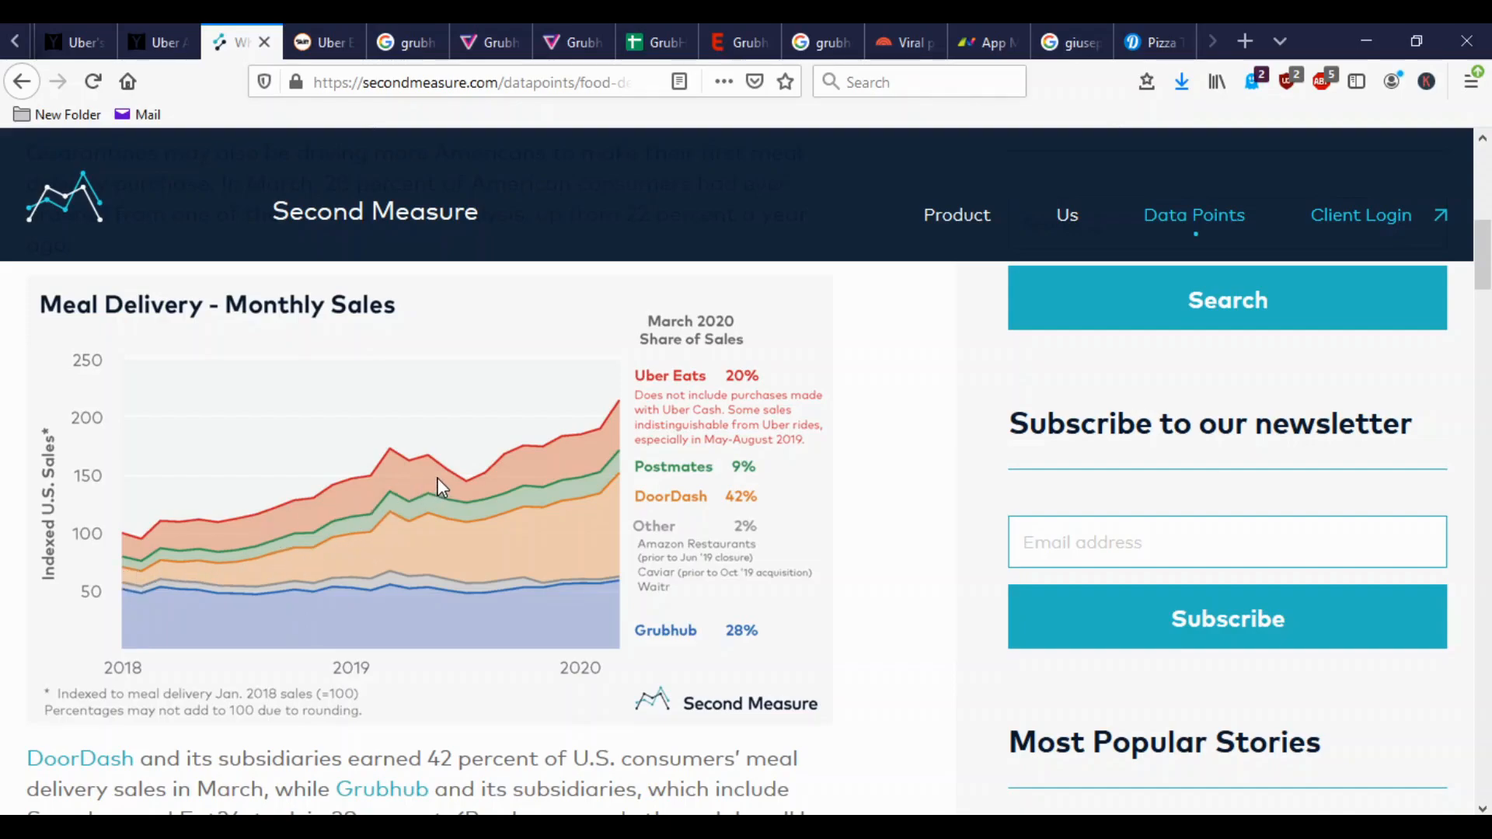
mouse_move(590, 543)
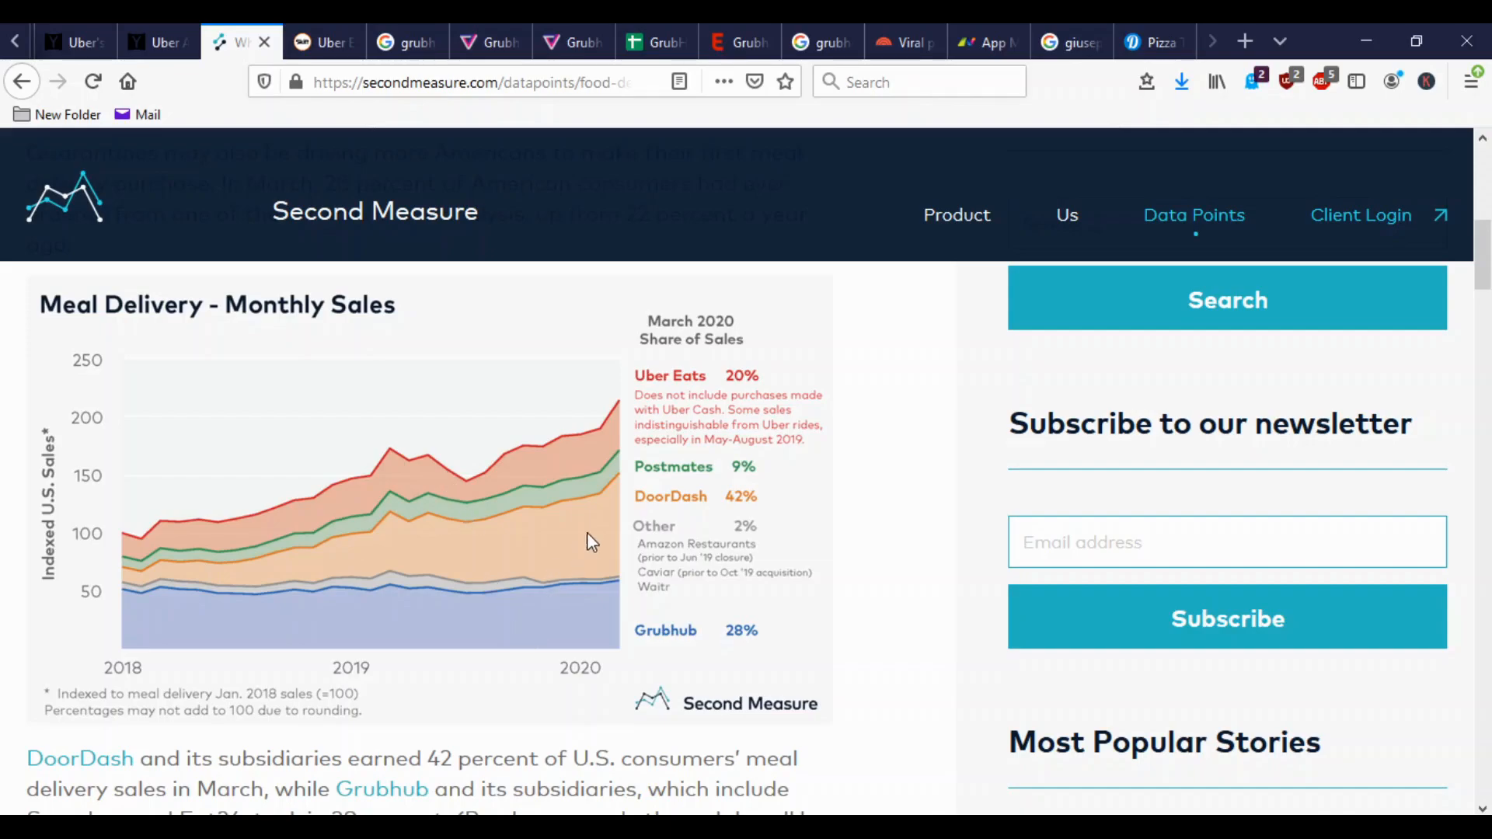
mouse_move(699, 537)
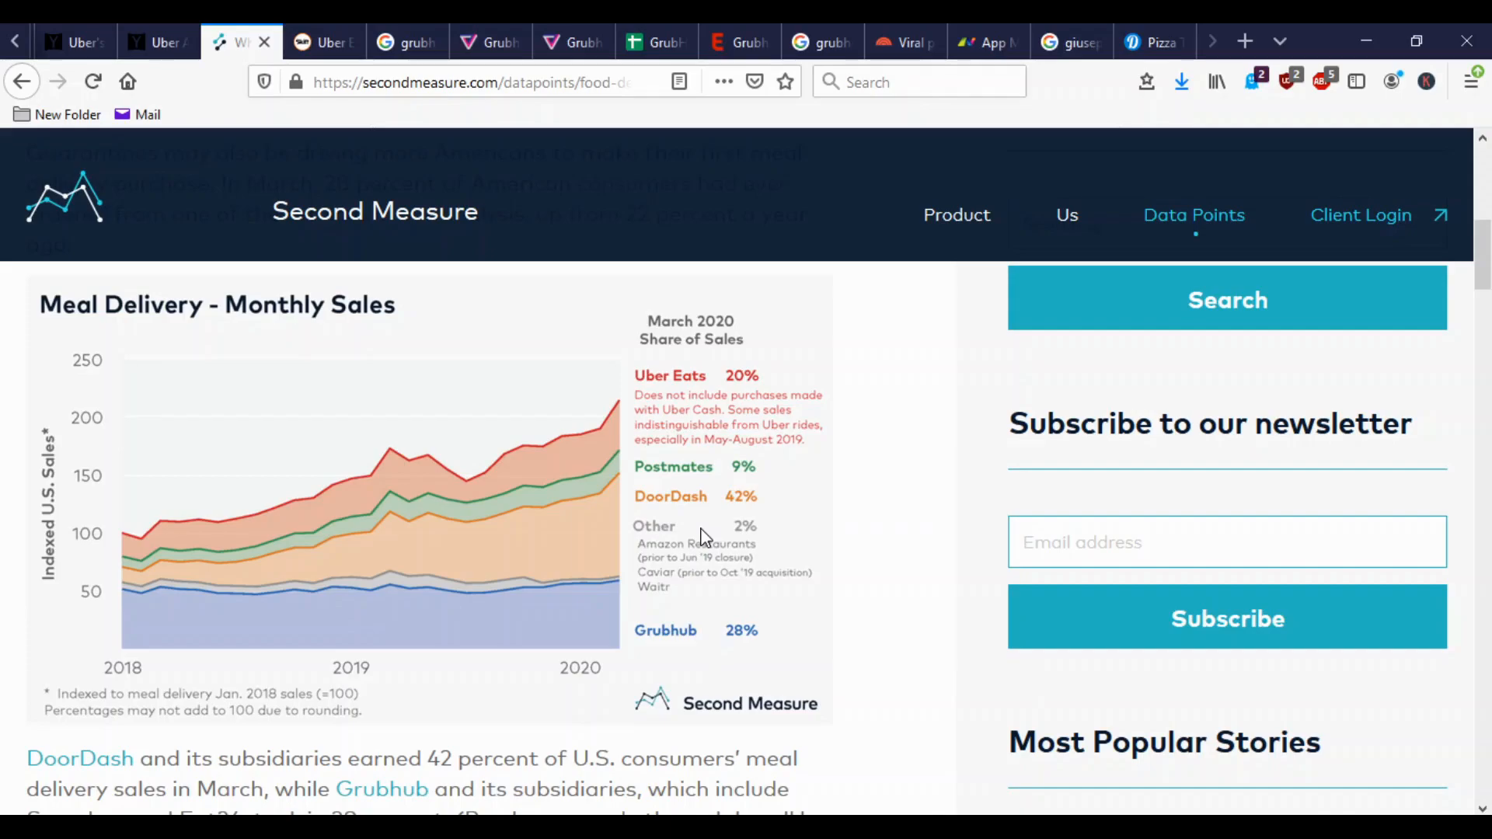
mouse_move(709, 617)
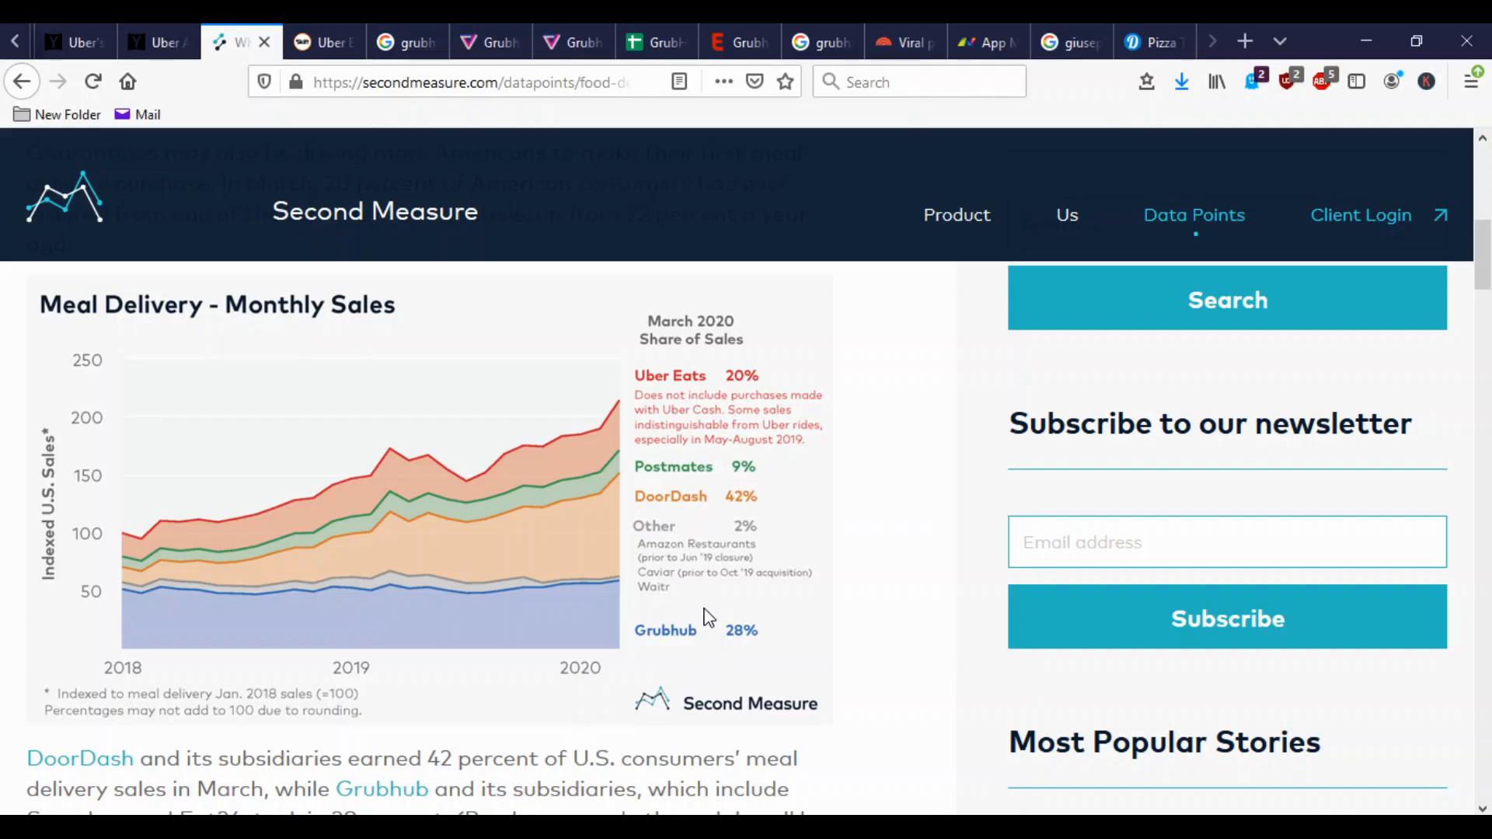
mouse_move(757, 637)
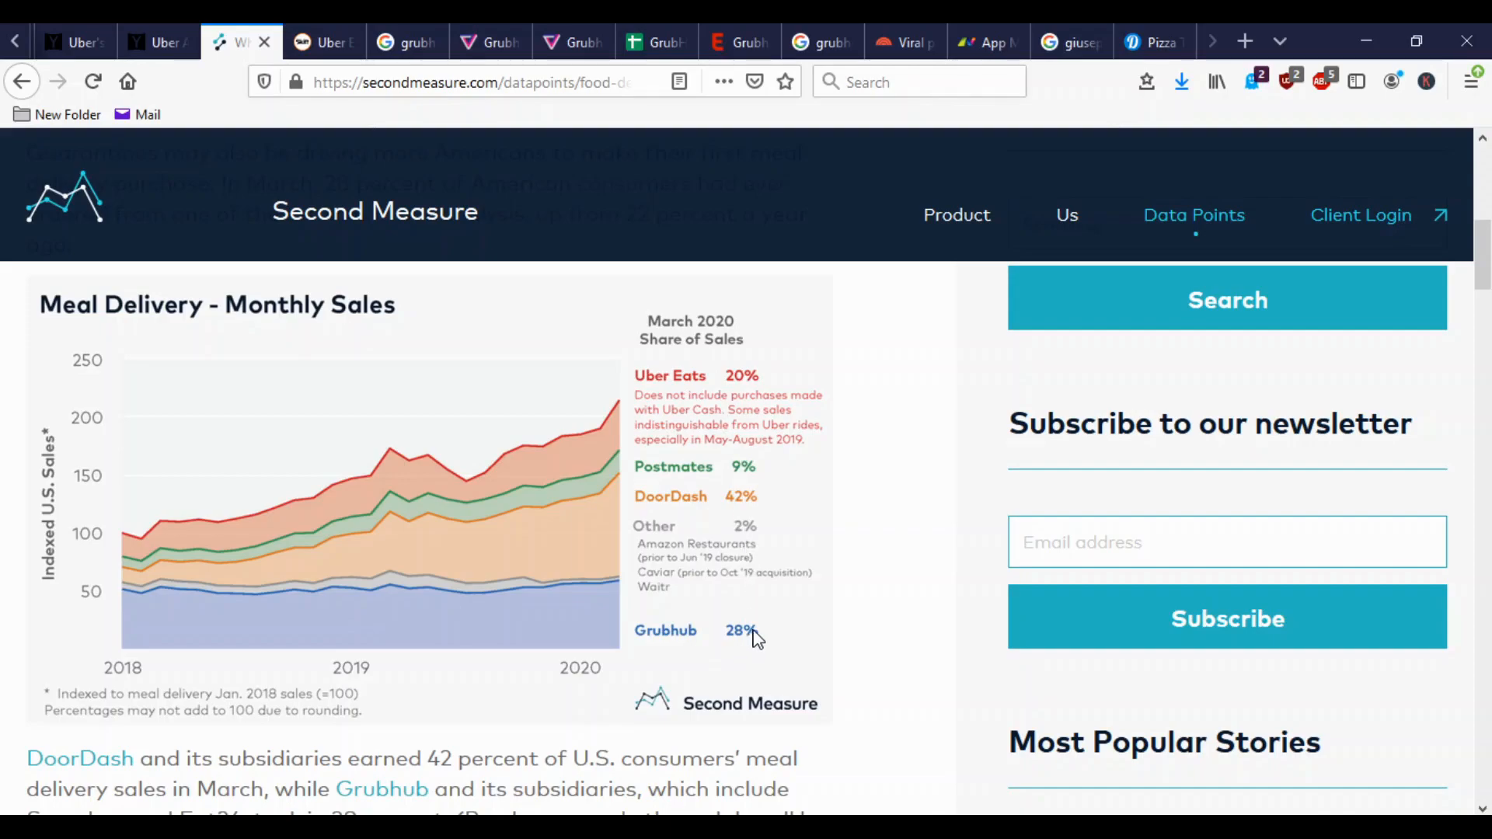
mouse_move(514, 580)
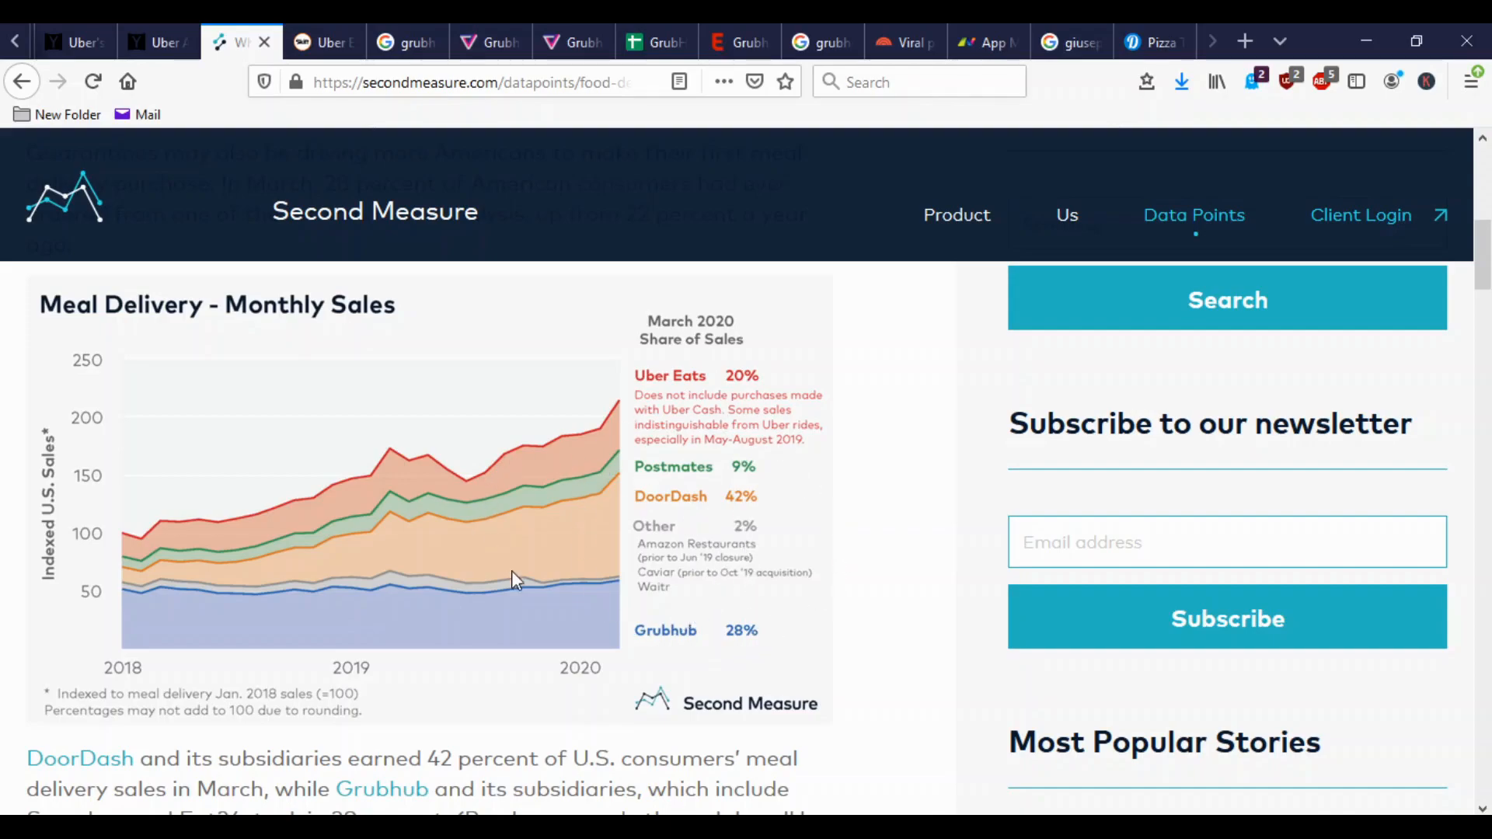
Move past the market-share paragraphs to the March 2020 Share of Sales by metro chart.
scroll("down", 3)
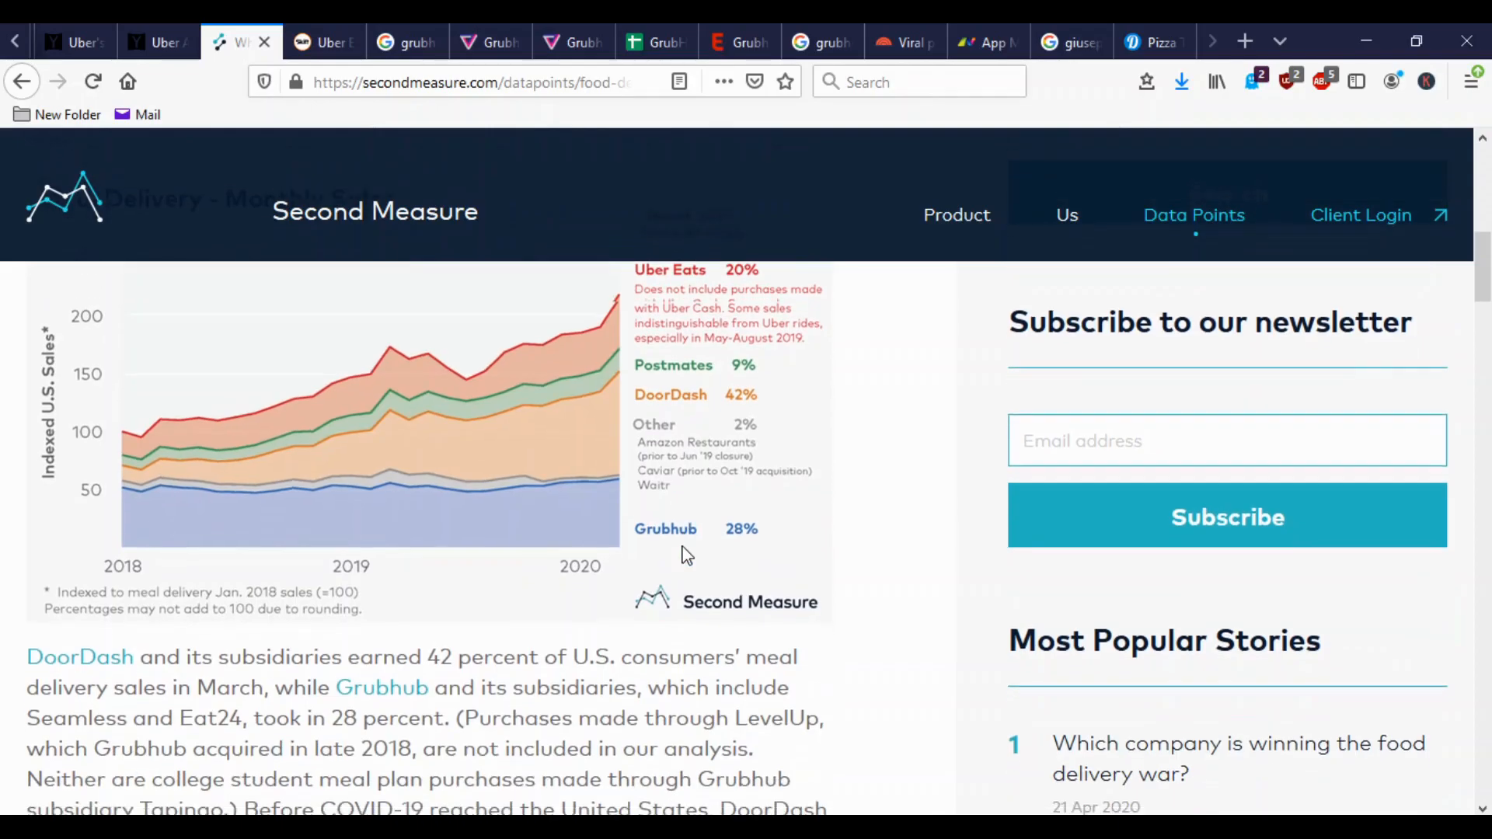
scroll("down", 3)
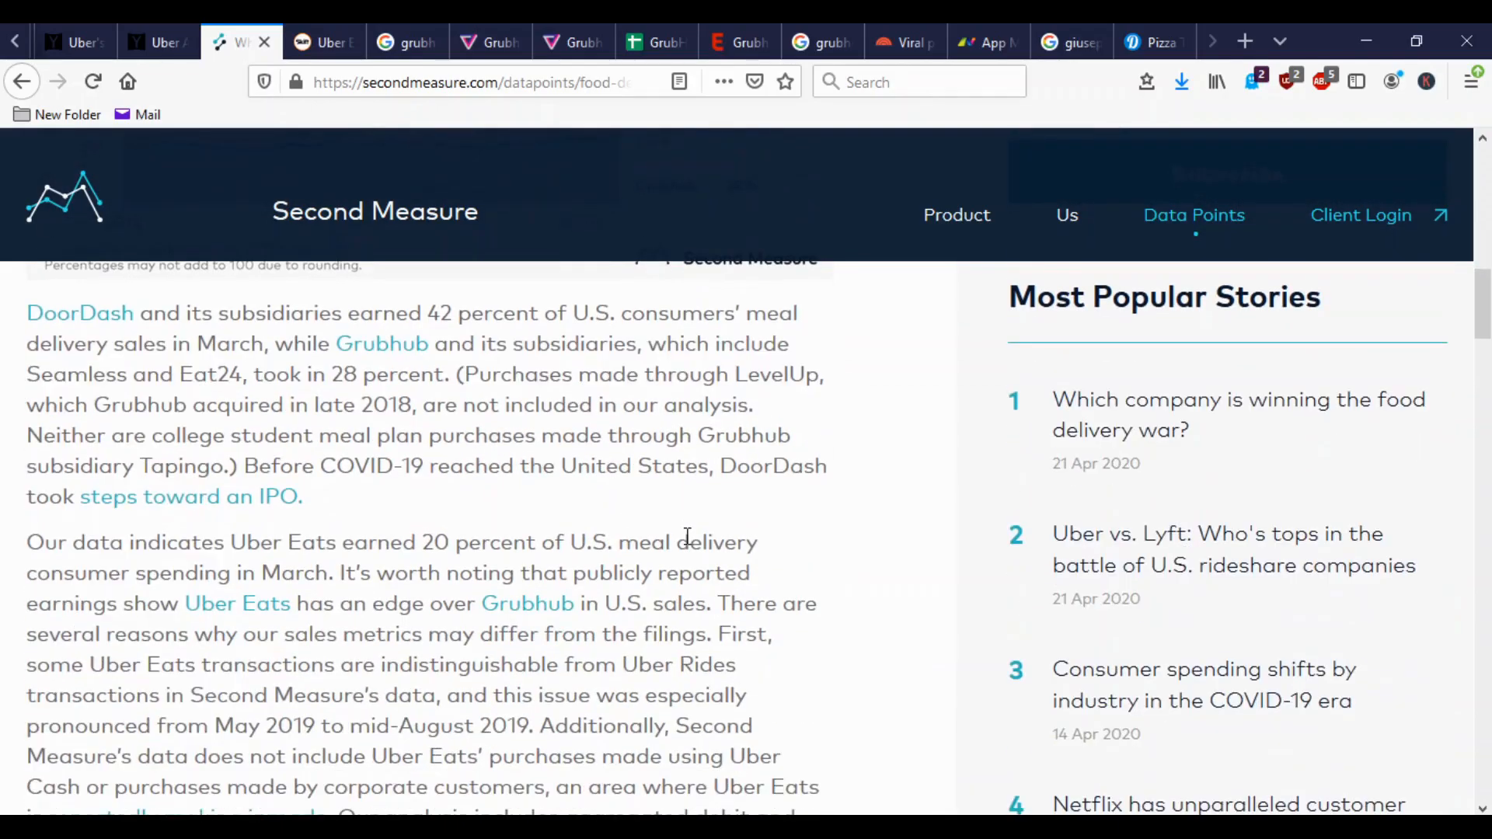
scroll("down", 3)
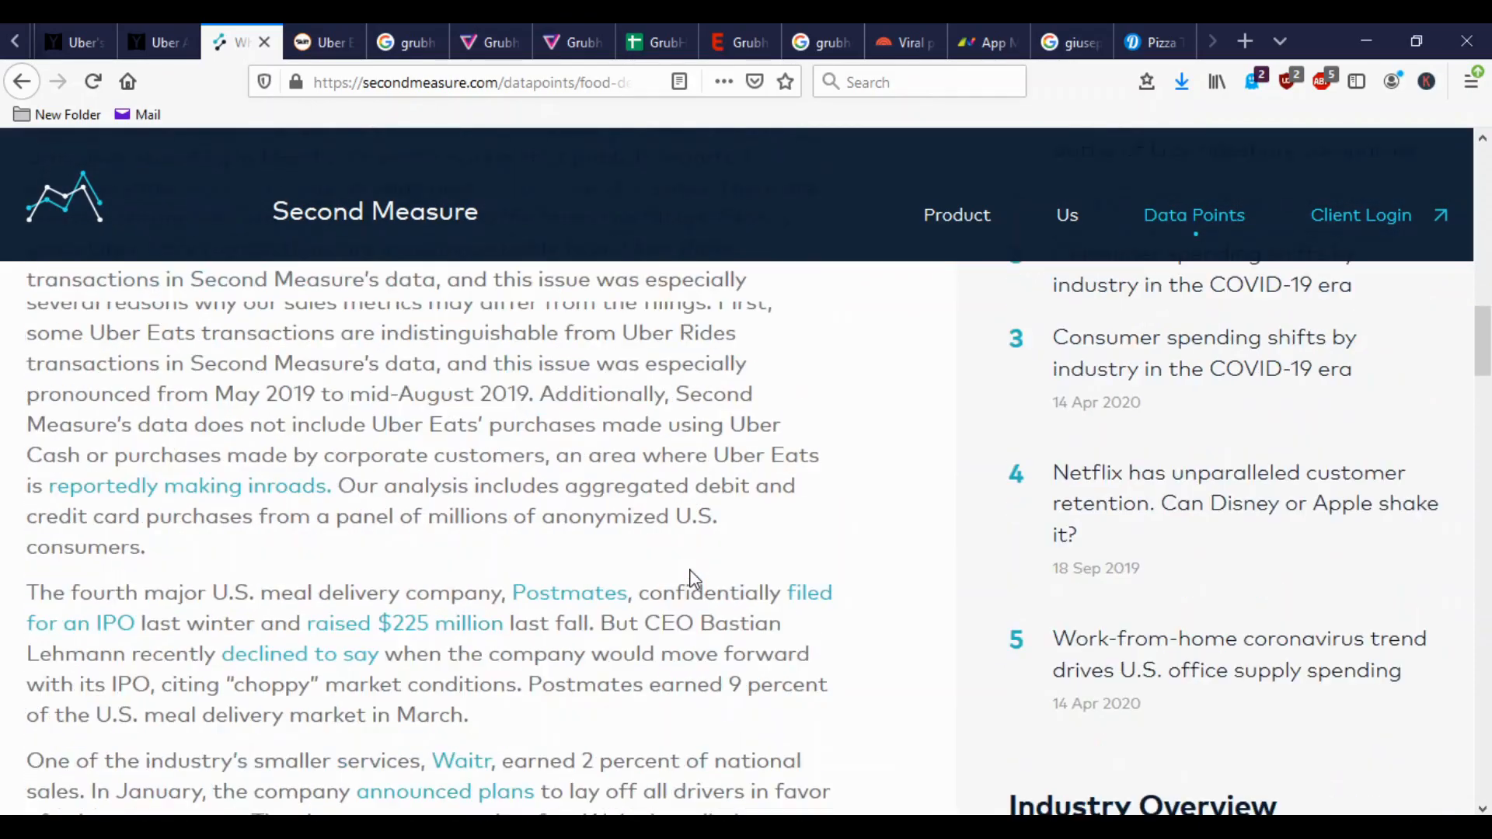
scroll("down", 3)
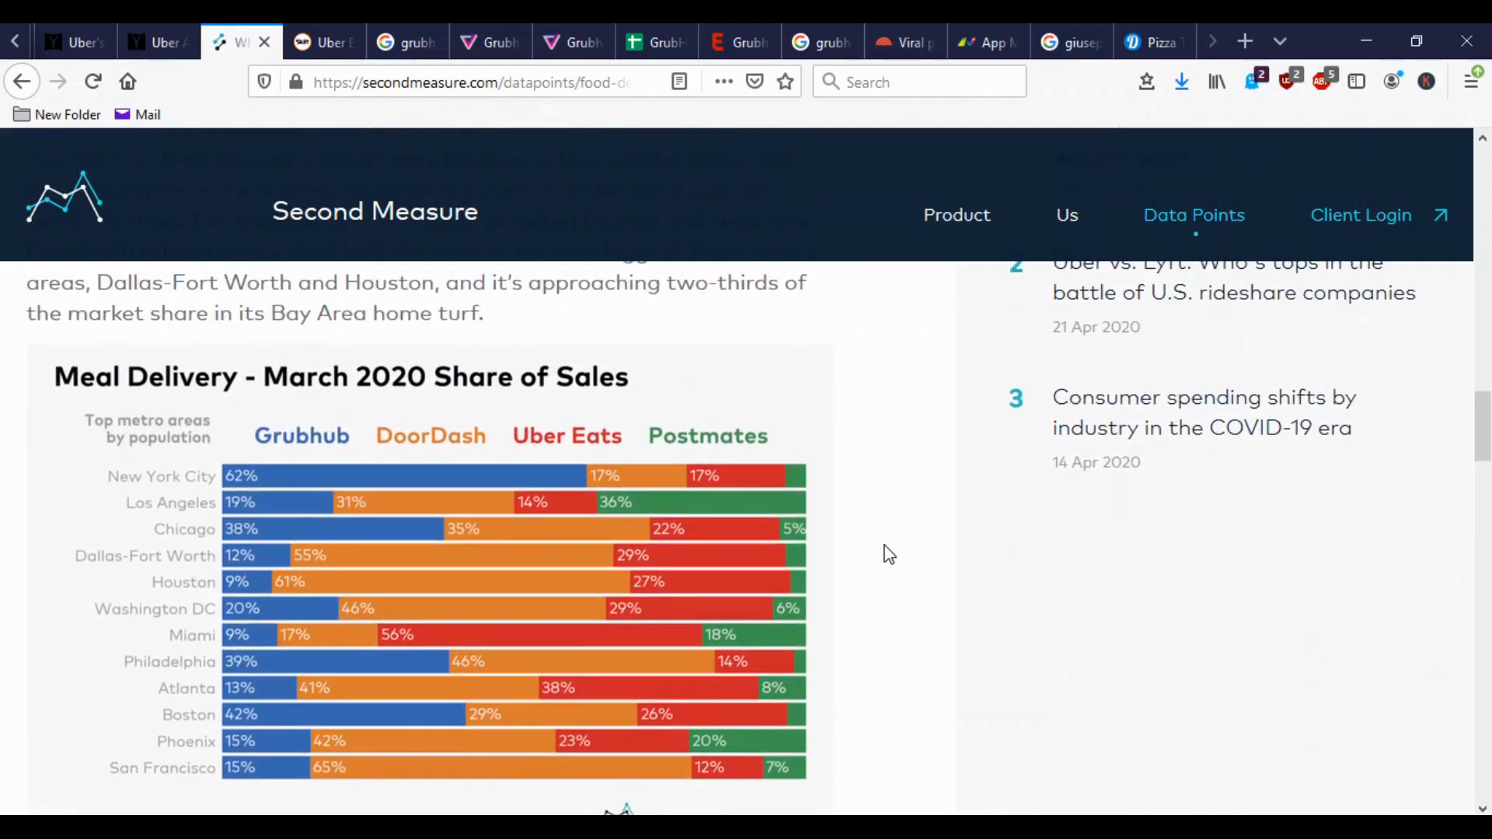
mouse_move(342, 538)
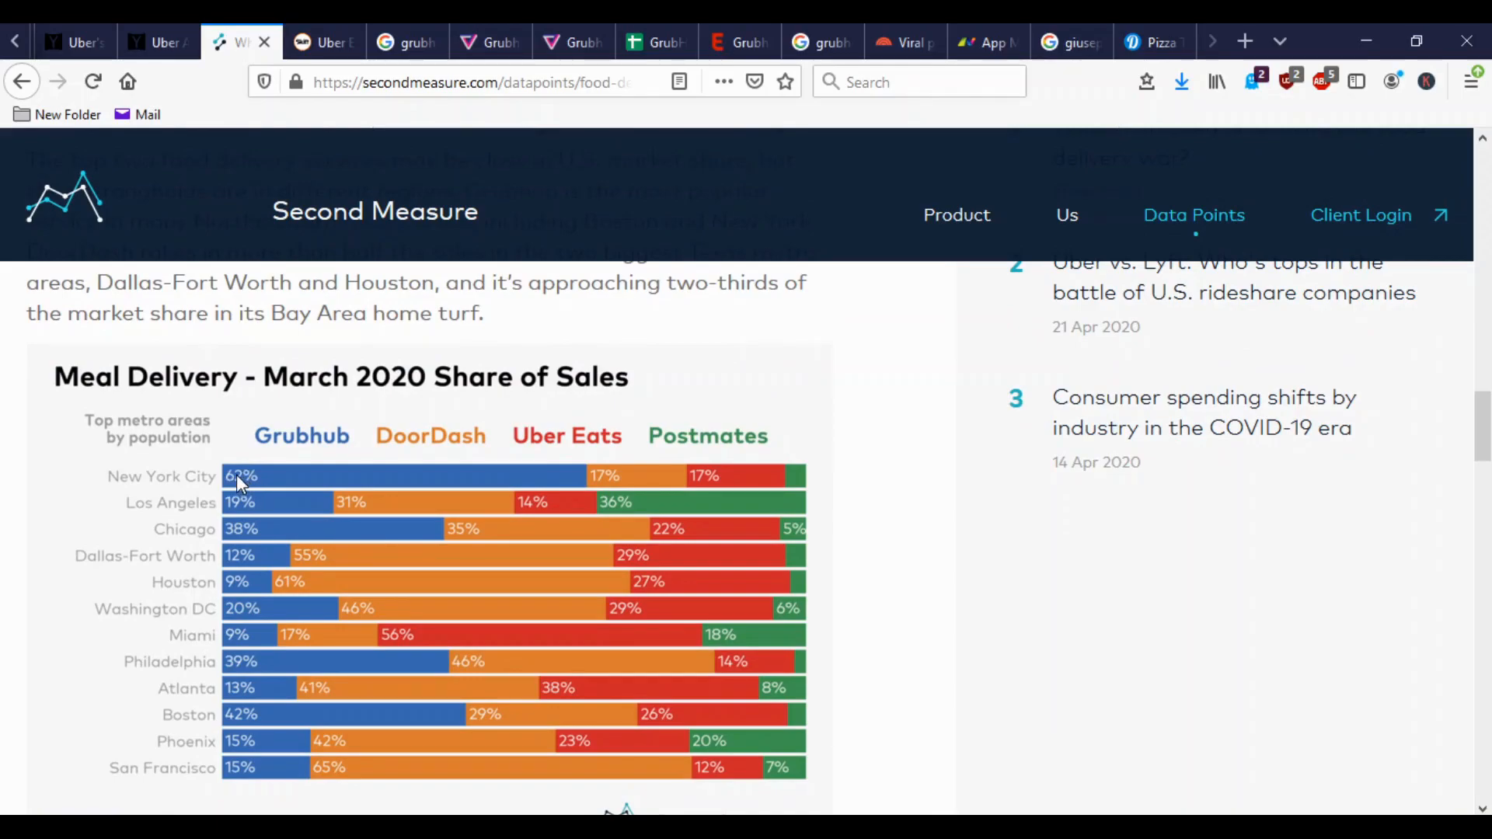
mouse_move(496, 470)
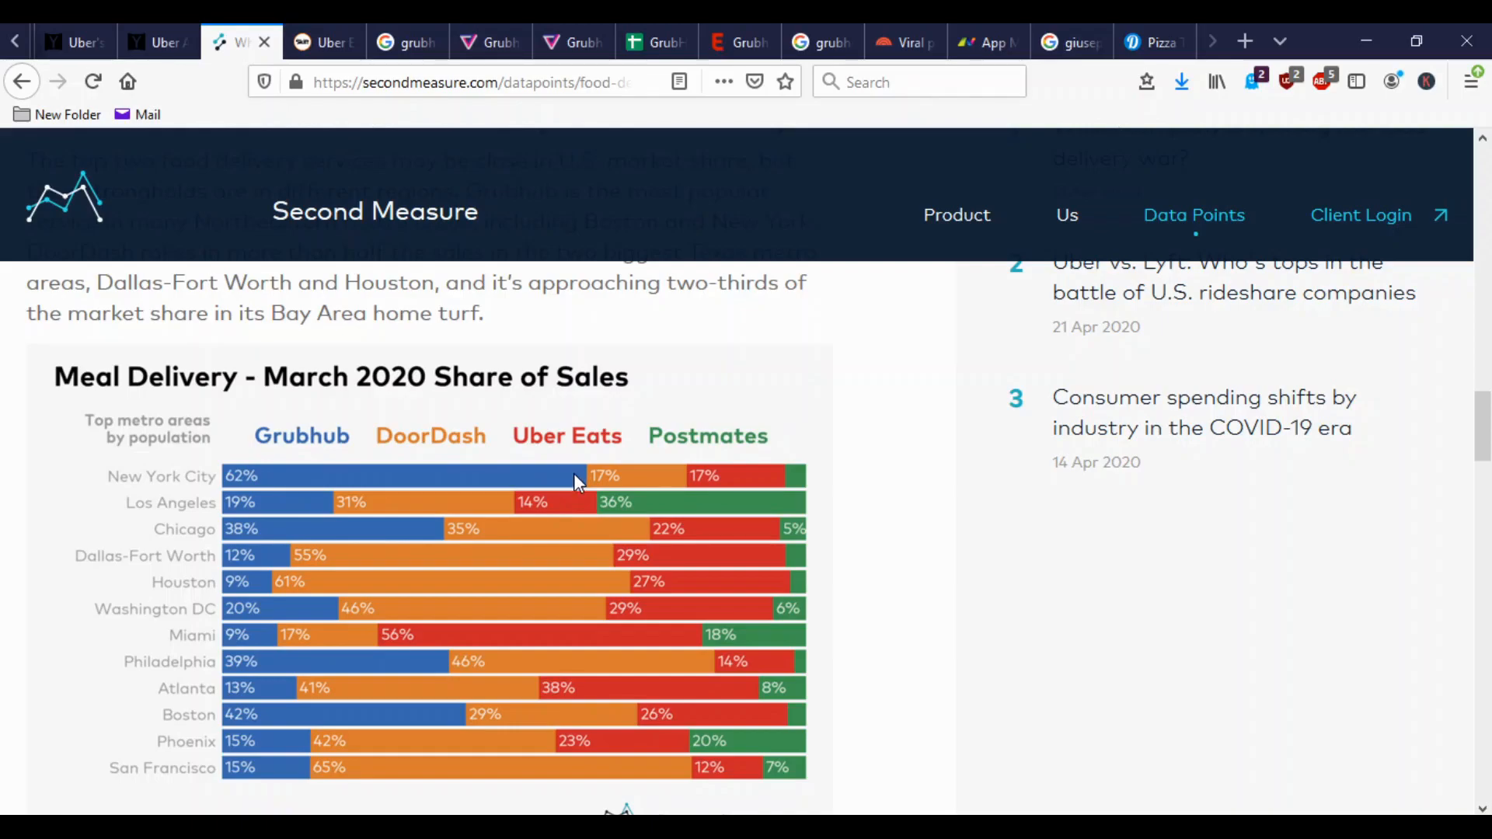
mouse_move(561, 489)
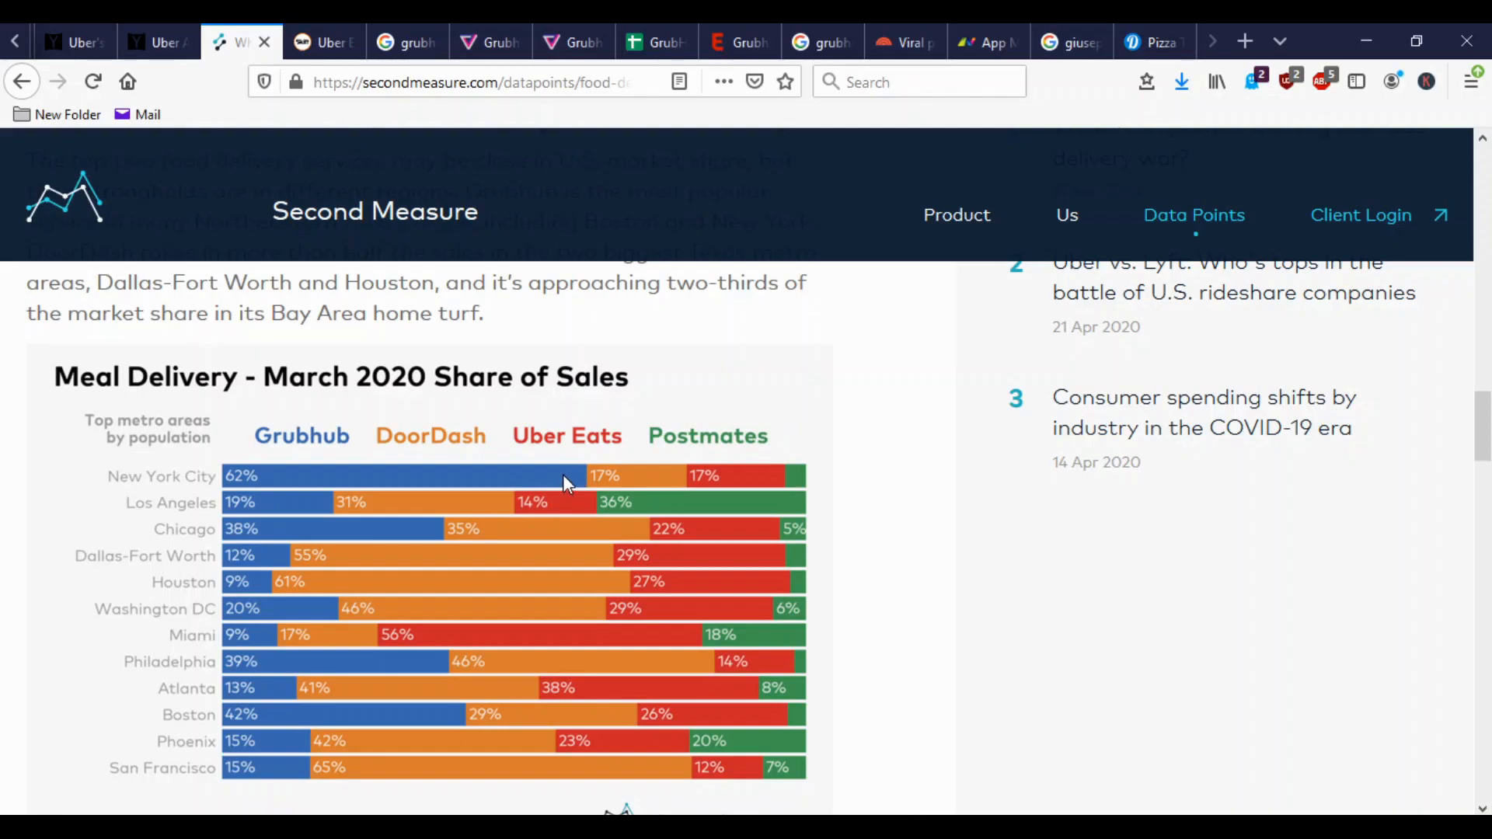
mouse_move(296, 478)
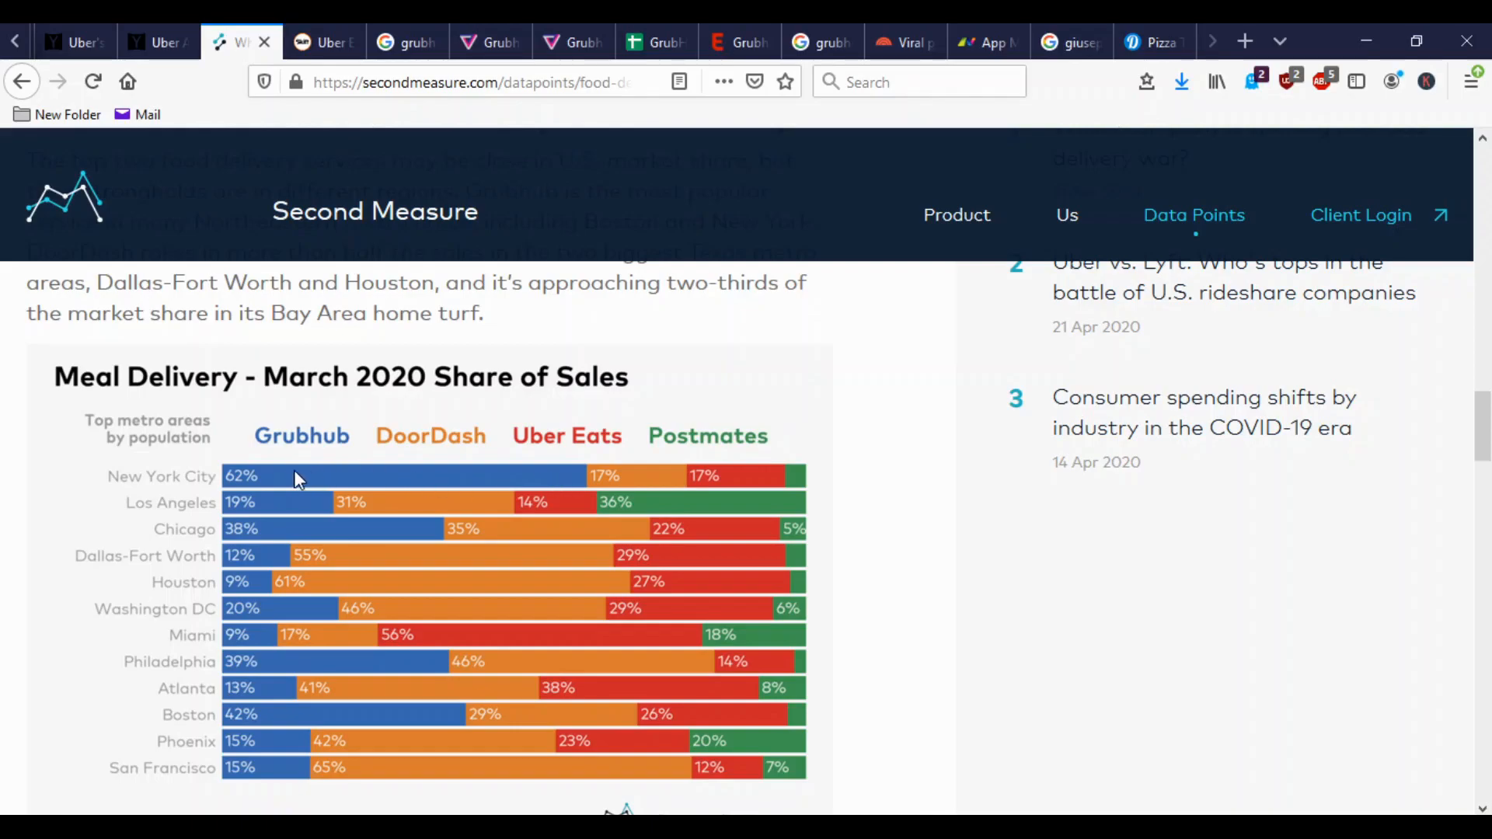
mouse_move(274, 748)
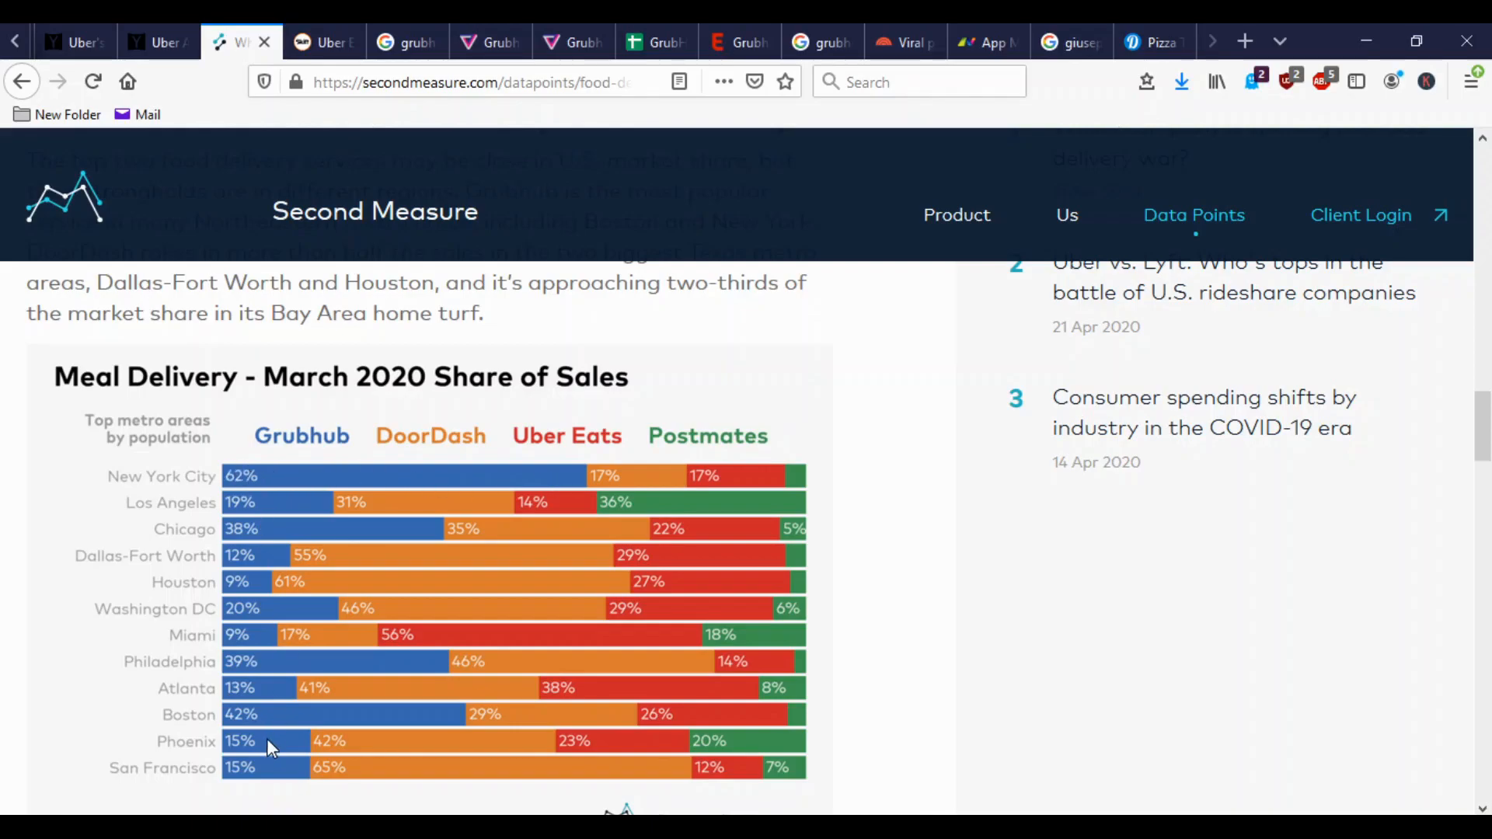
mouse_move(270, 722)
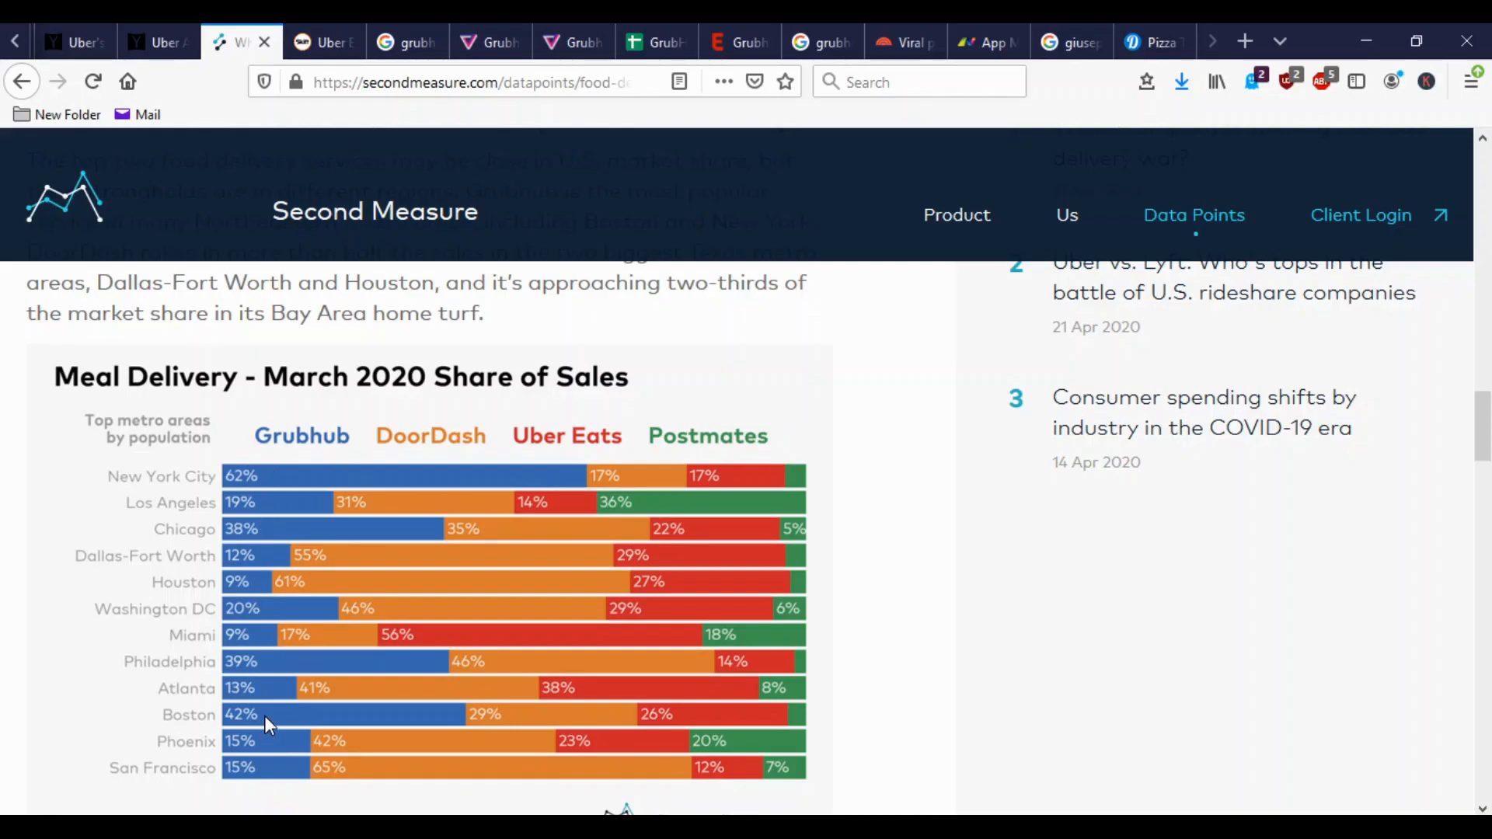
mouse_move(300, 673)
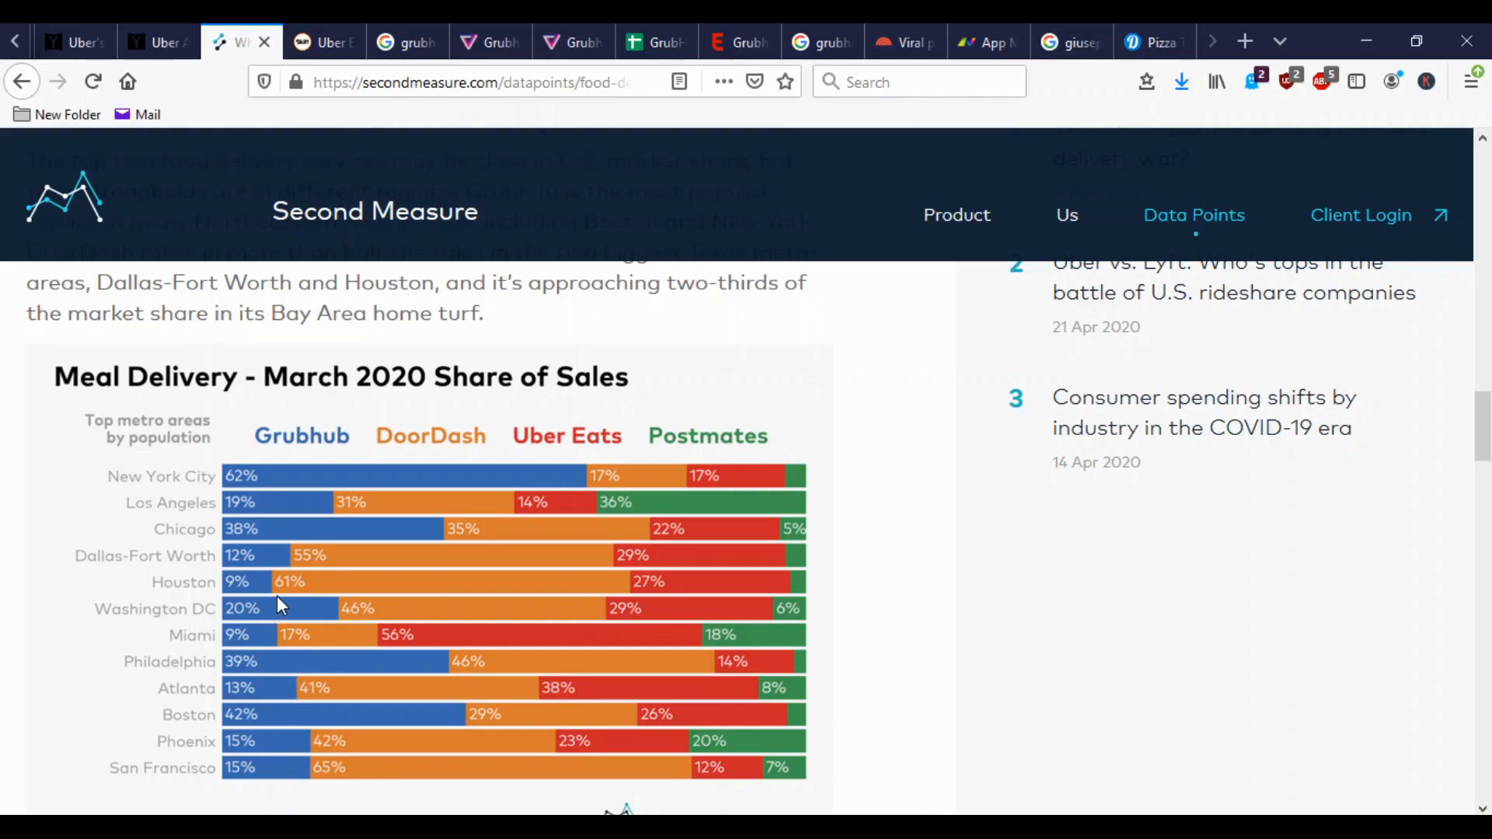
mouse_move(433, 643)
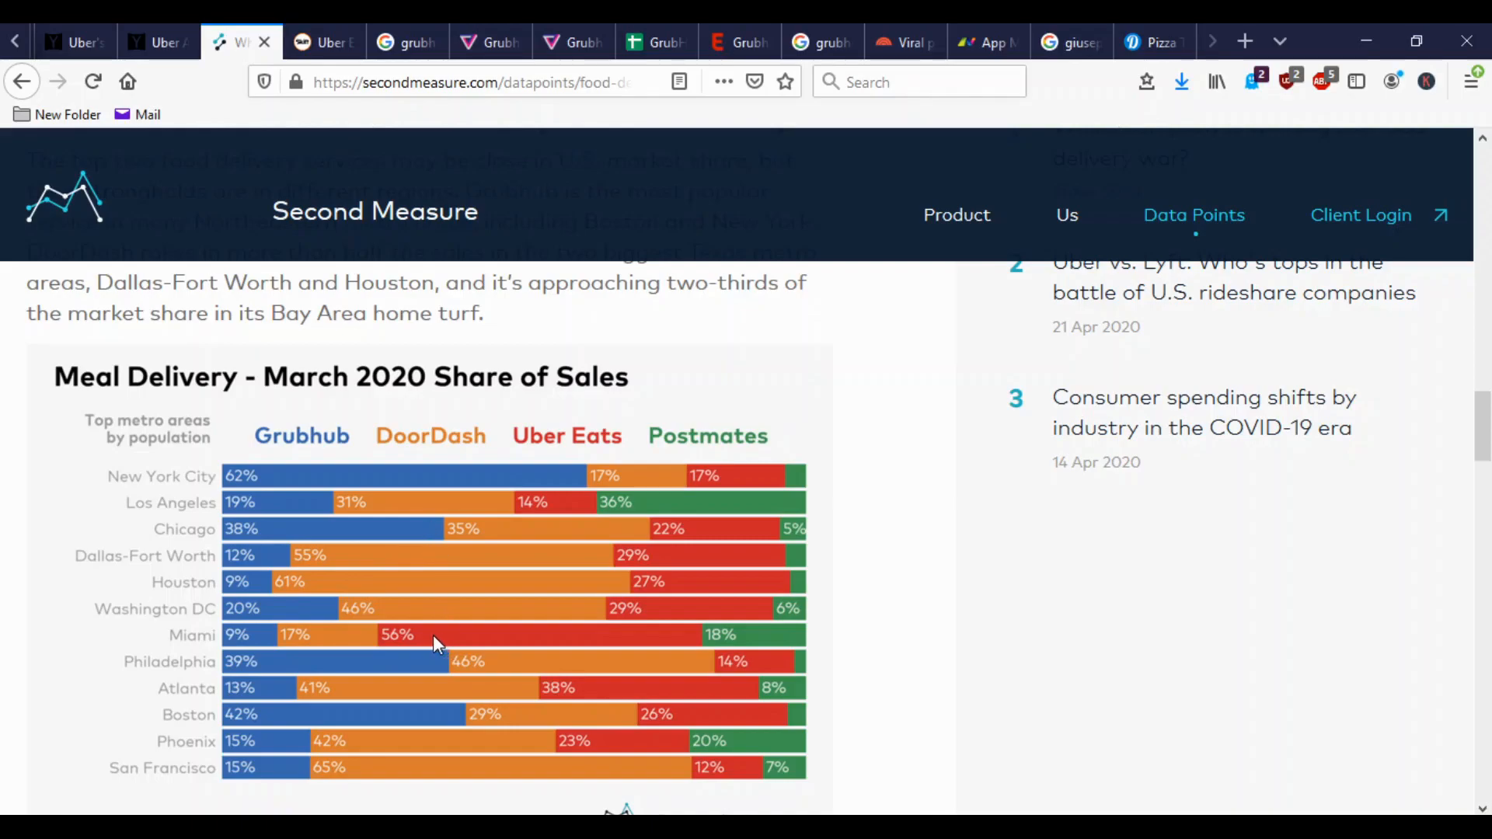
mouse_move(462, 439)
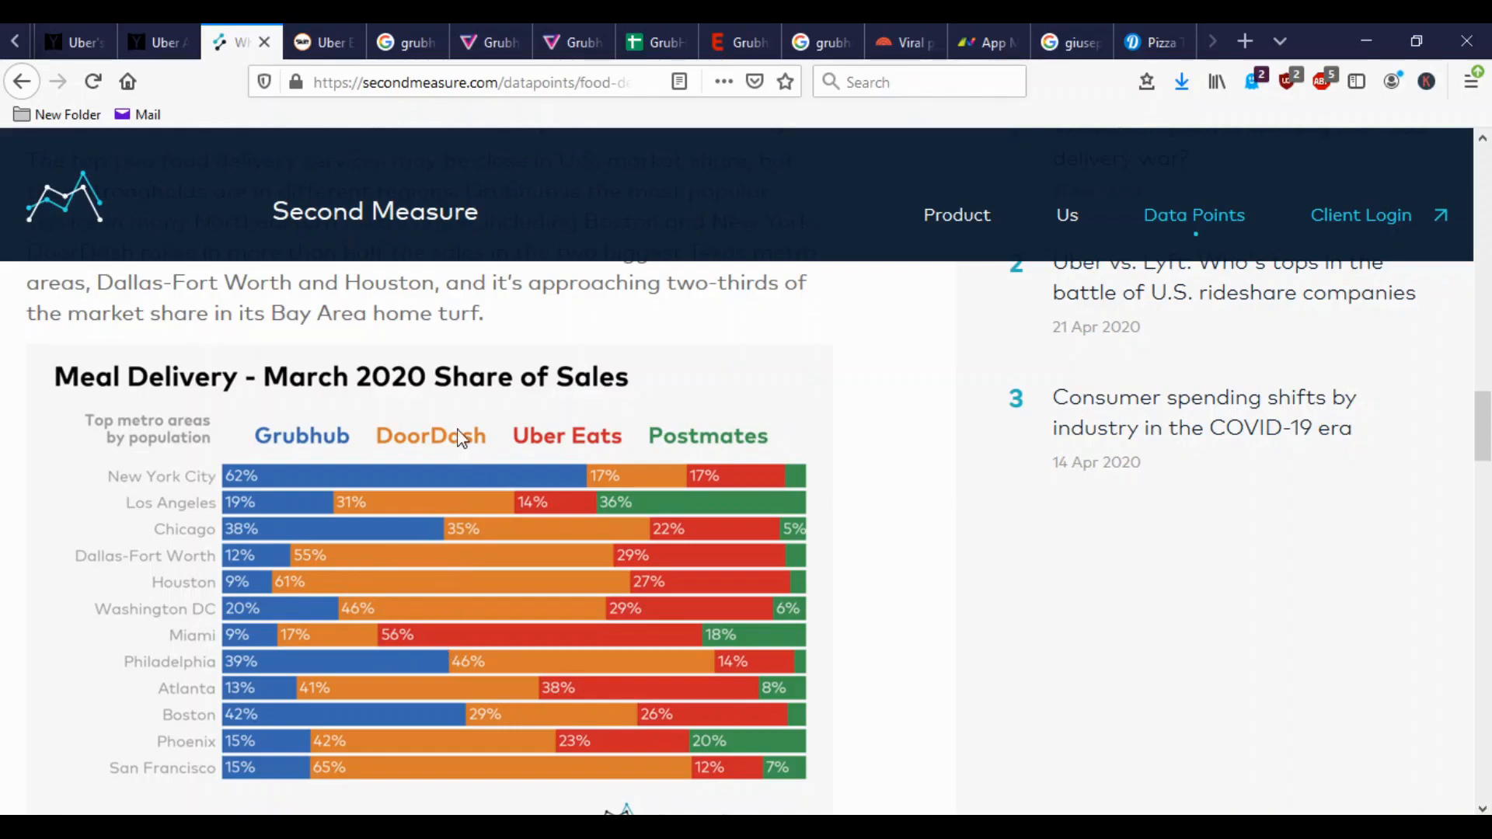
mouse_move(350, 561)
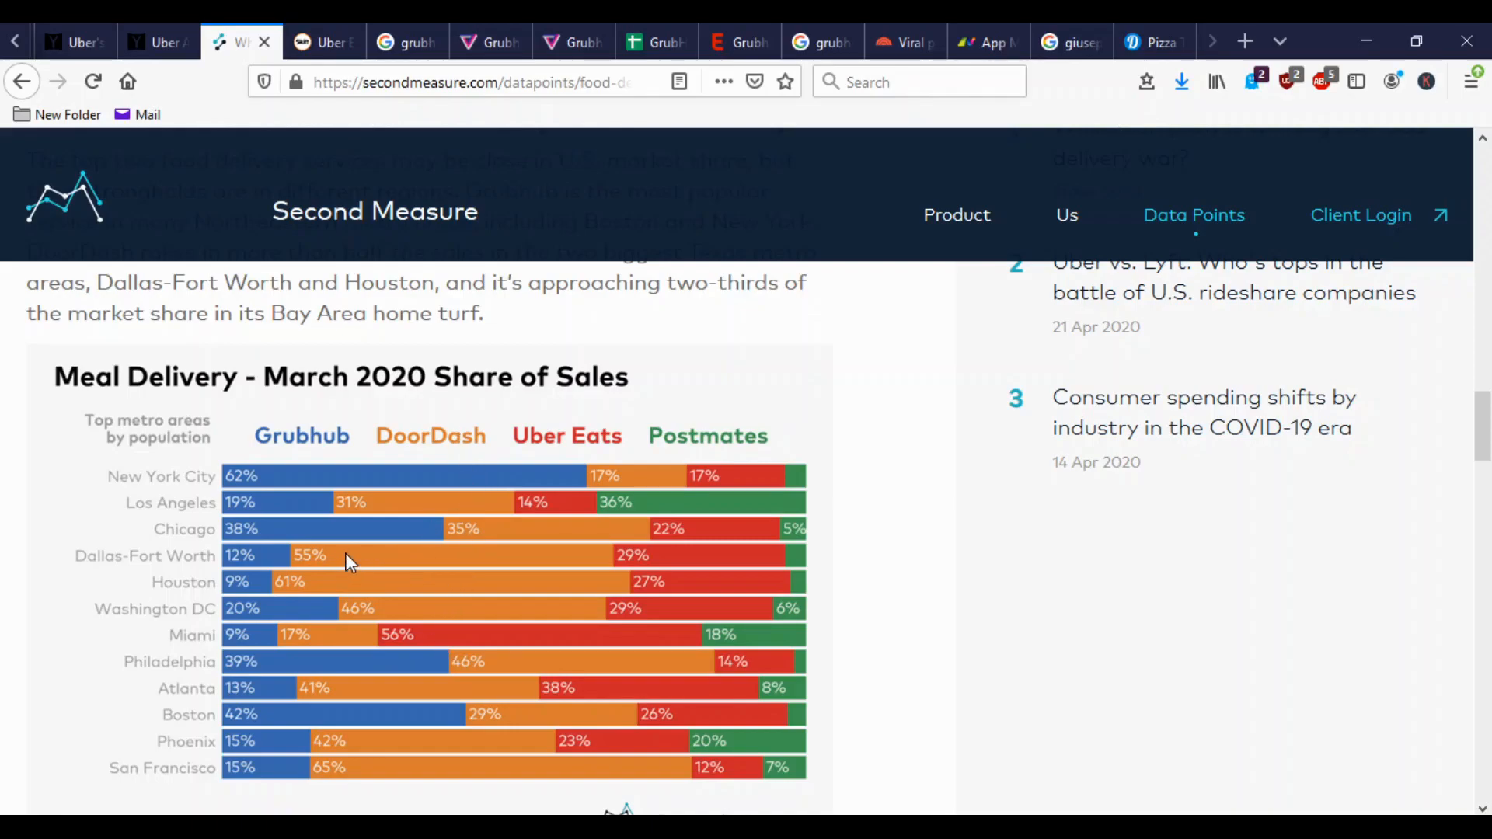
mouse_move(342, 582)
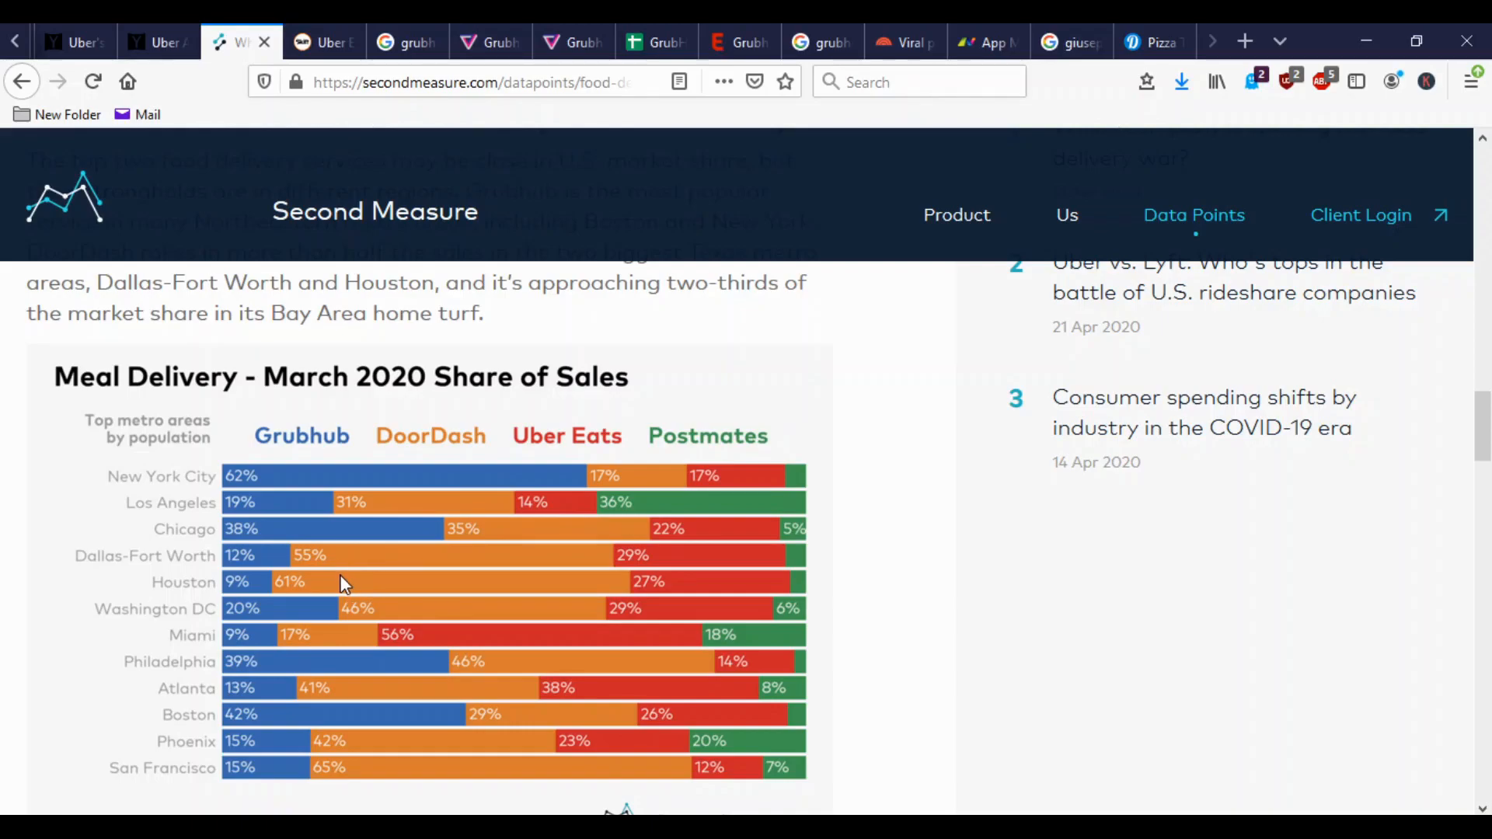
mouse_move(379, 781)
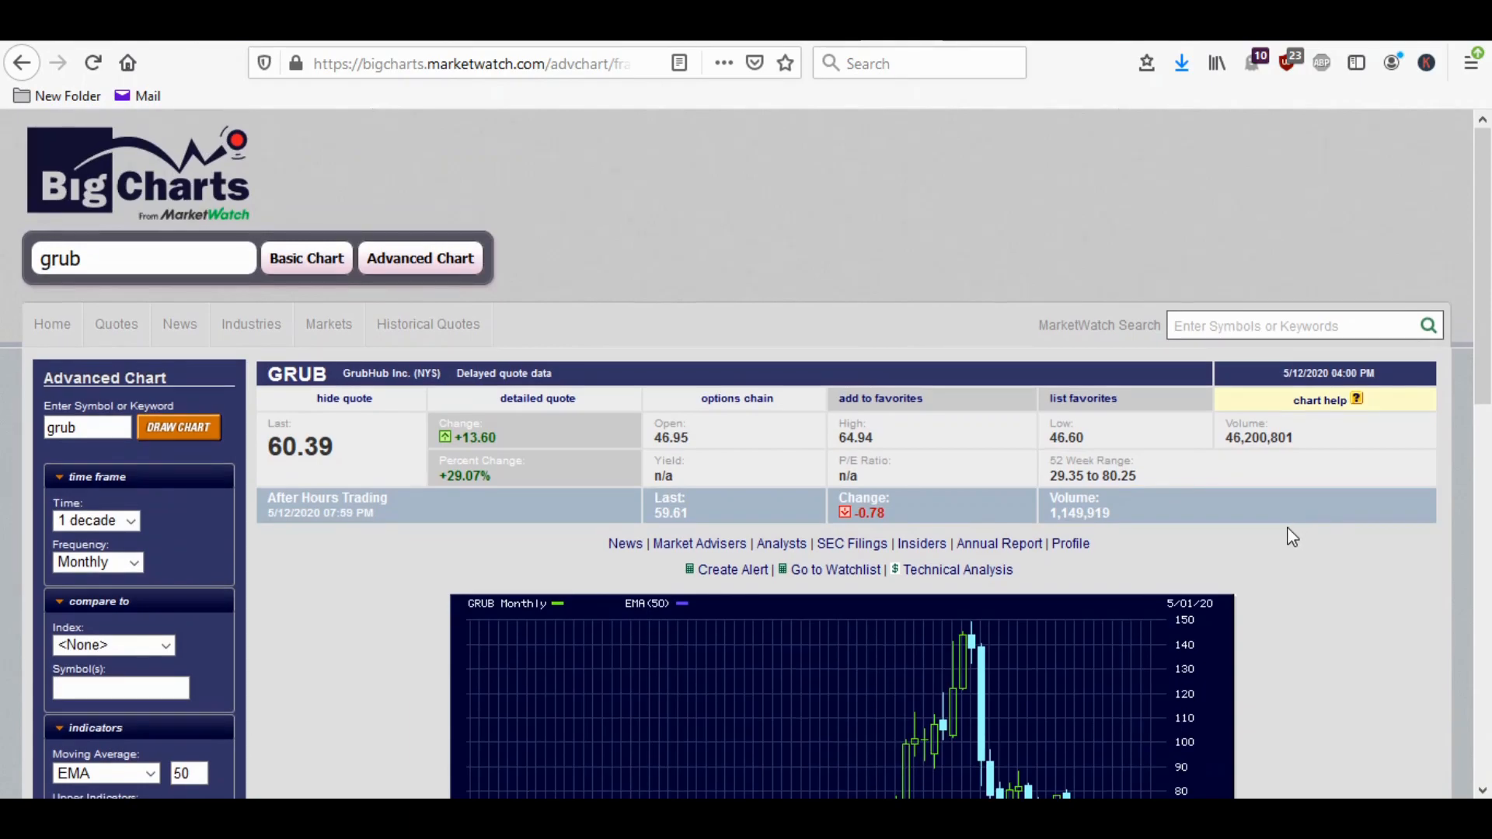
scroll("down", 3)
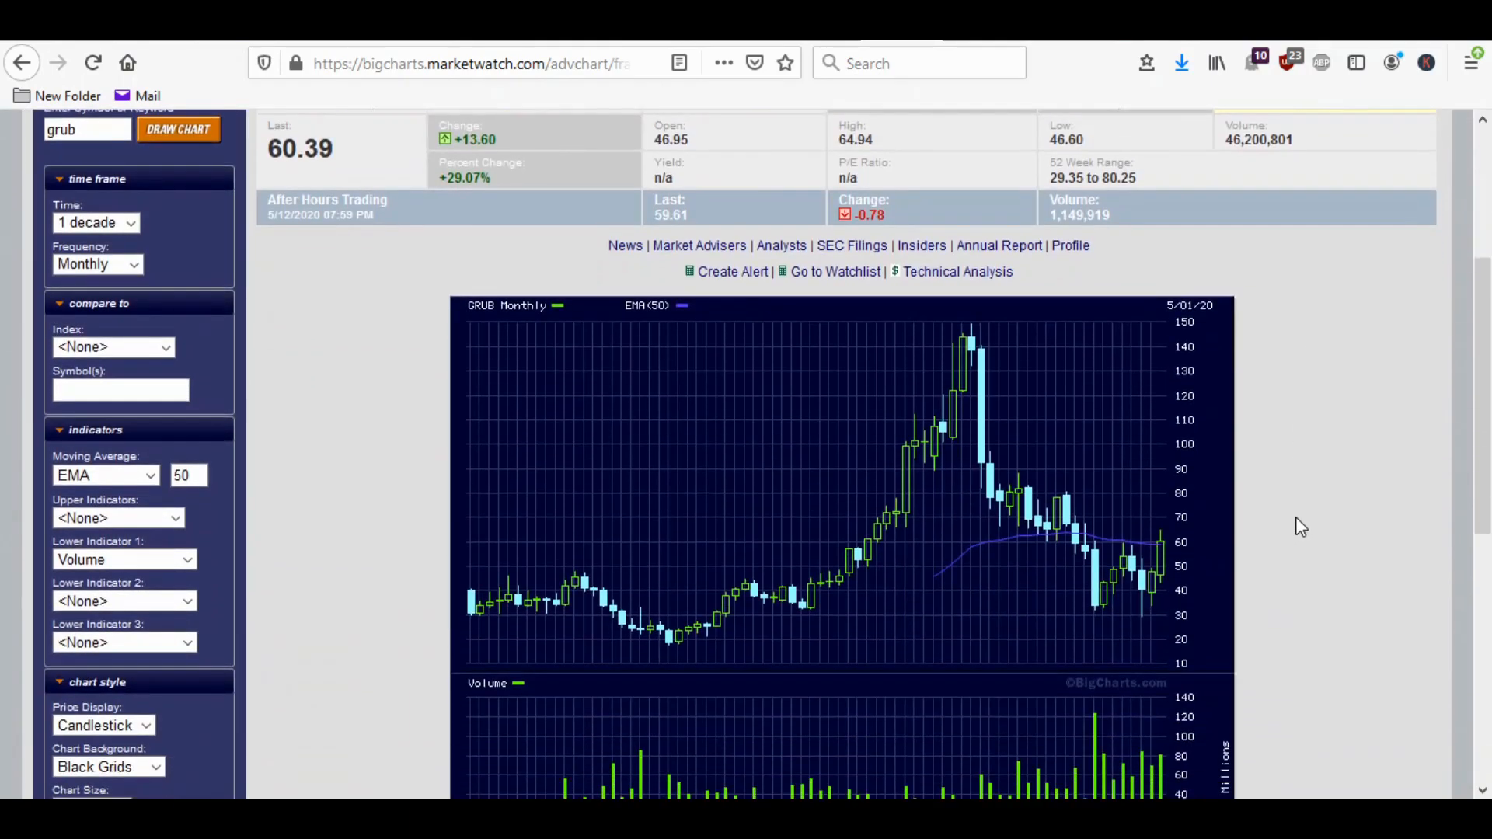
scroll("down", 3)
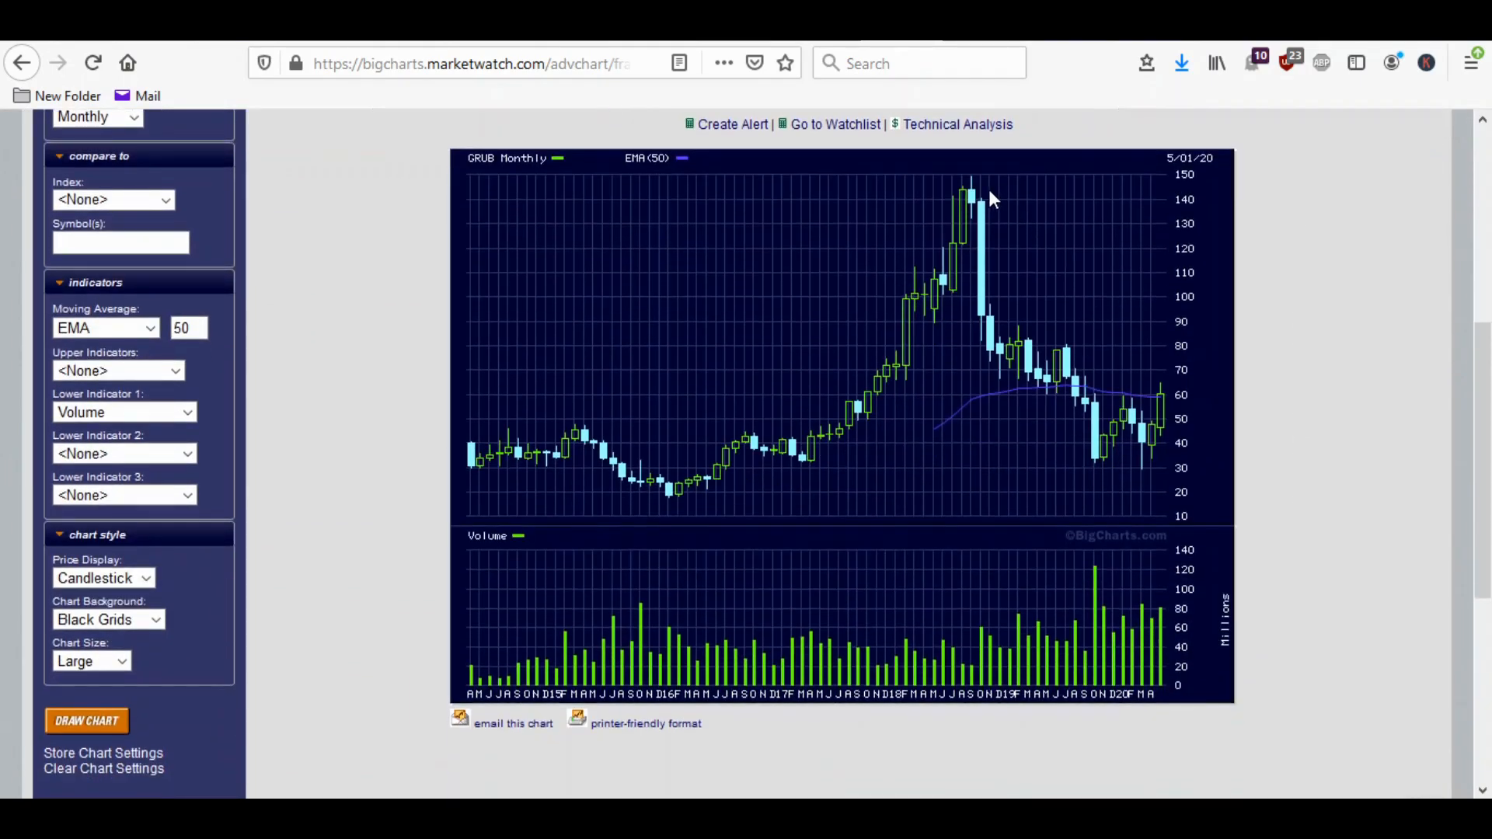
mouse_move(1135, 472)
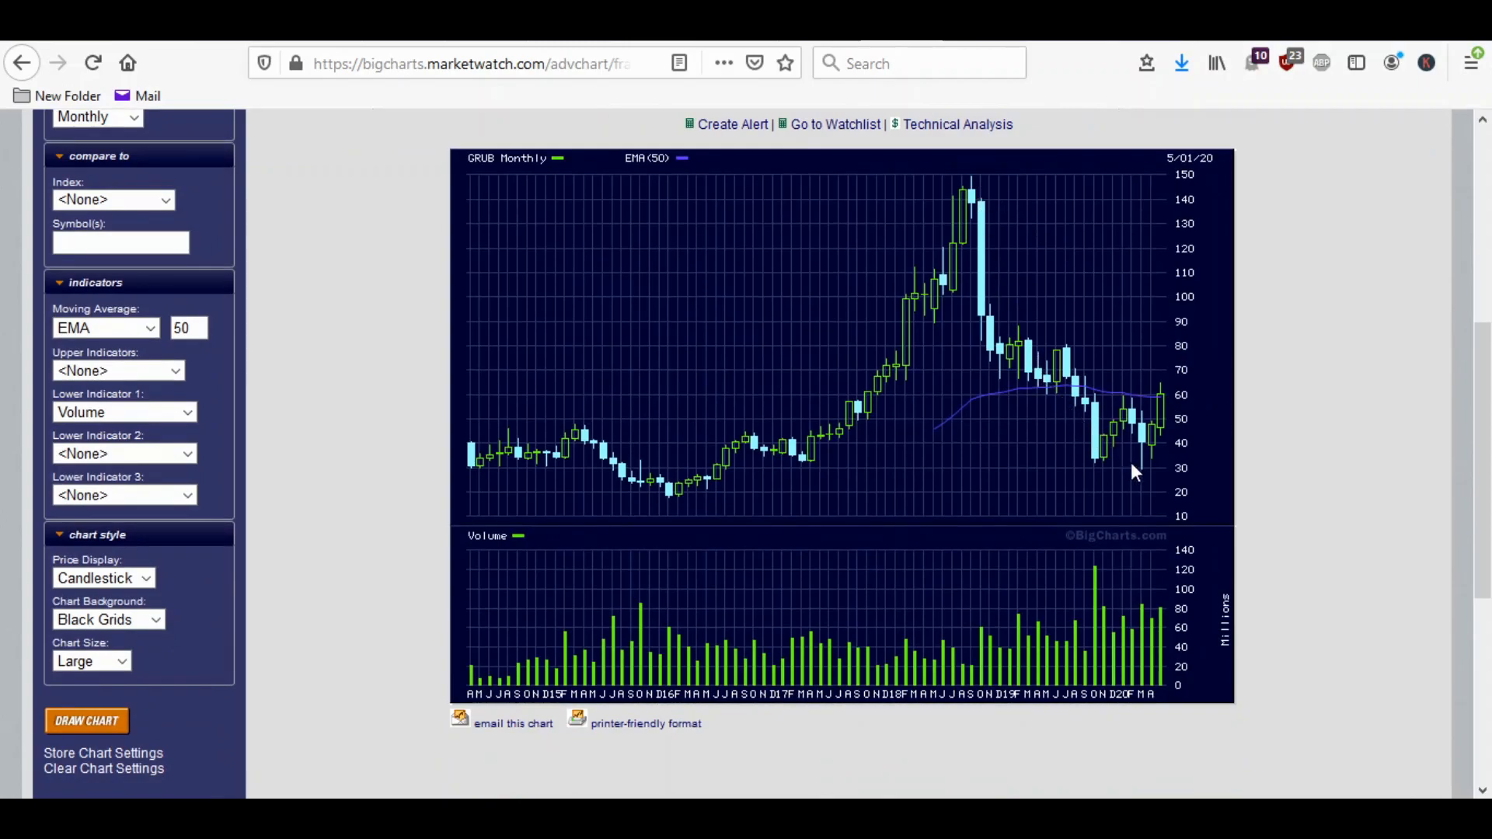
mouse_move(1147, 480)
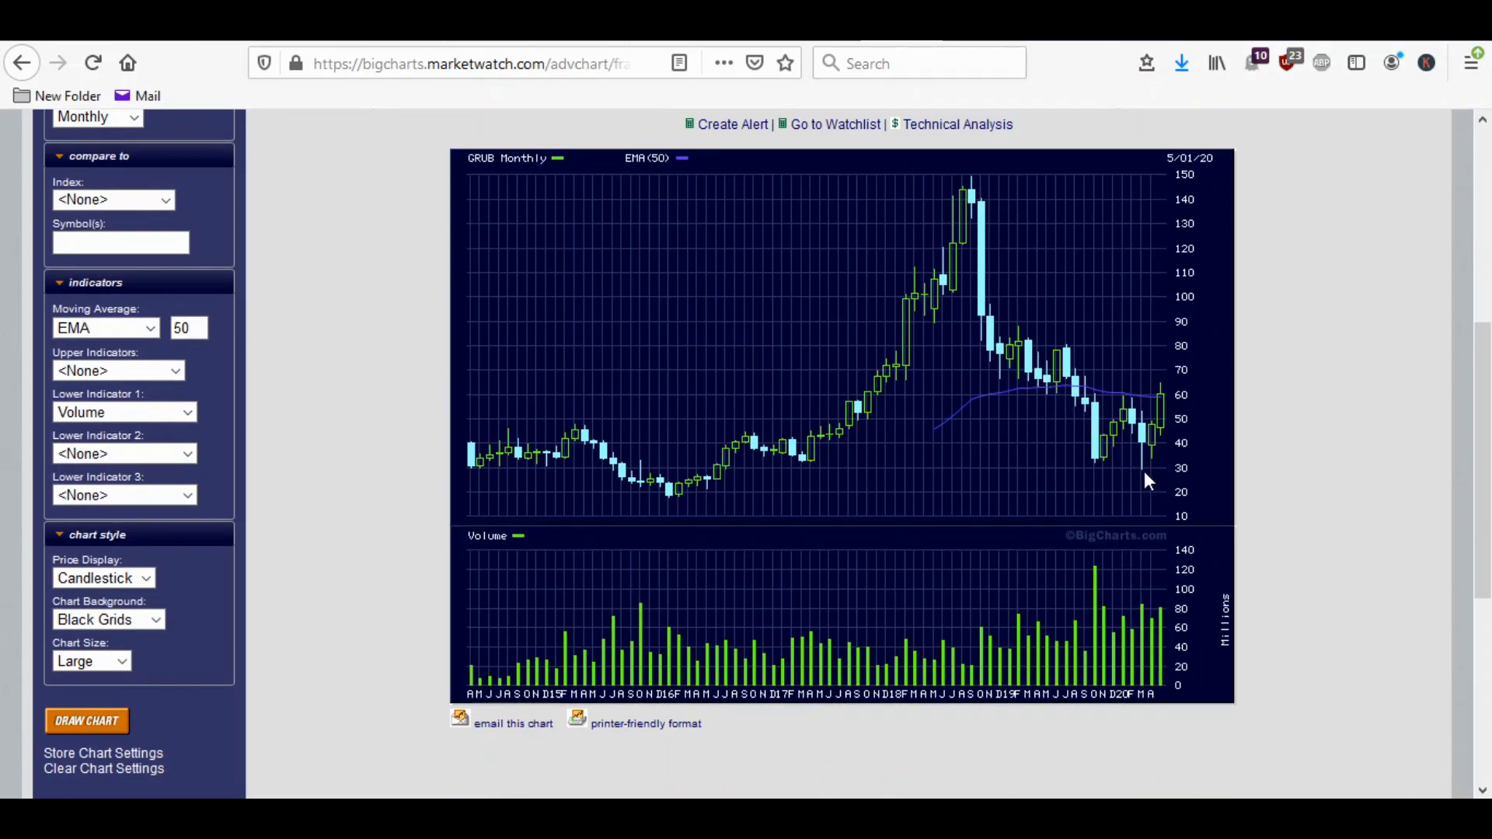
mouse_move(1109, 401)
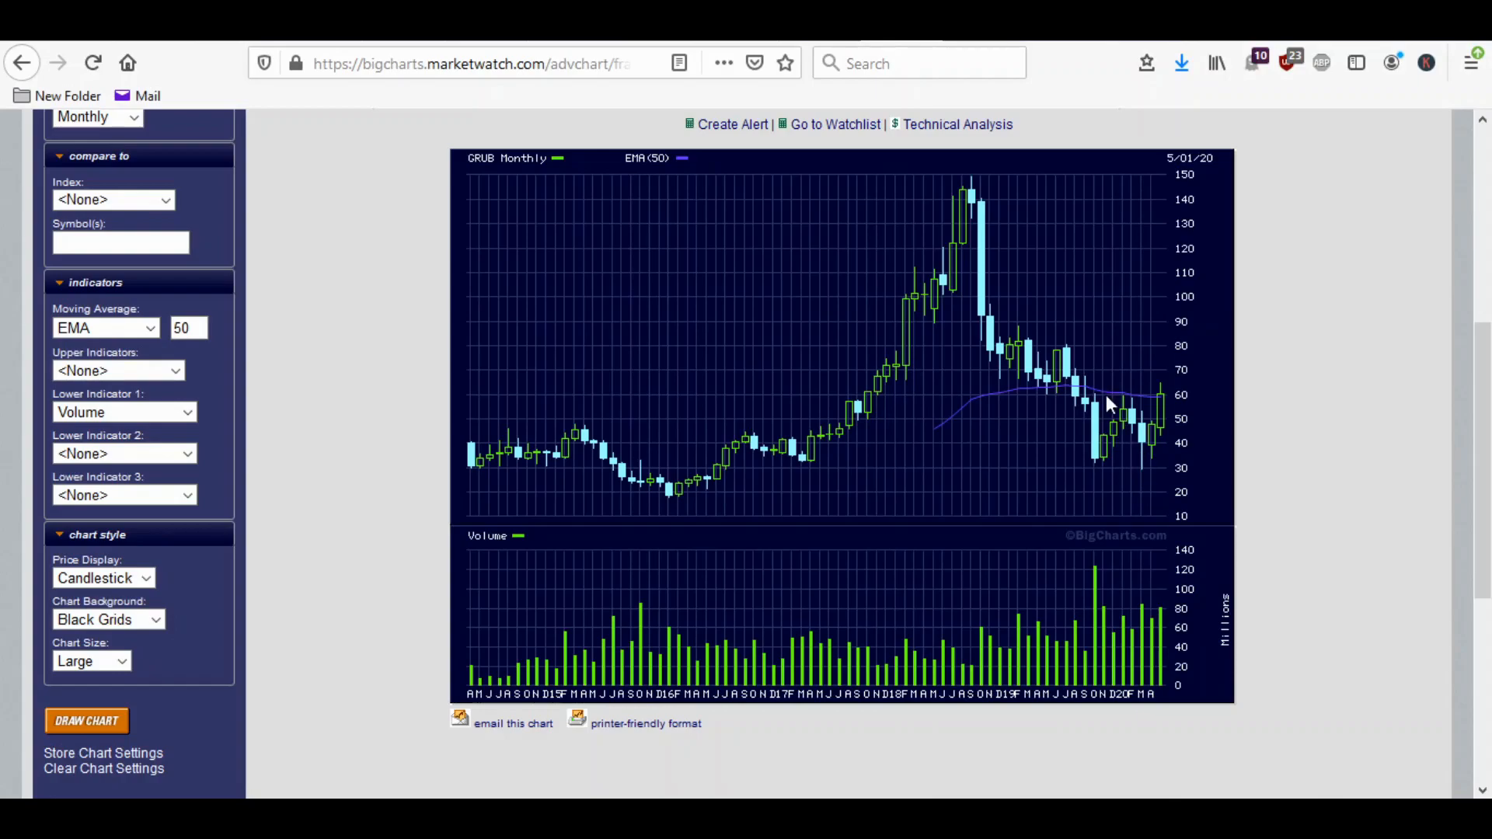
mouse_move(1147, 481)
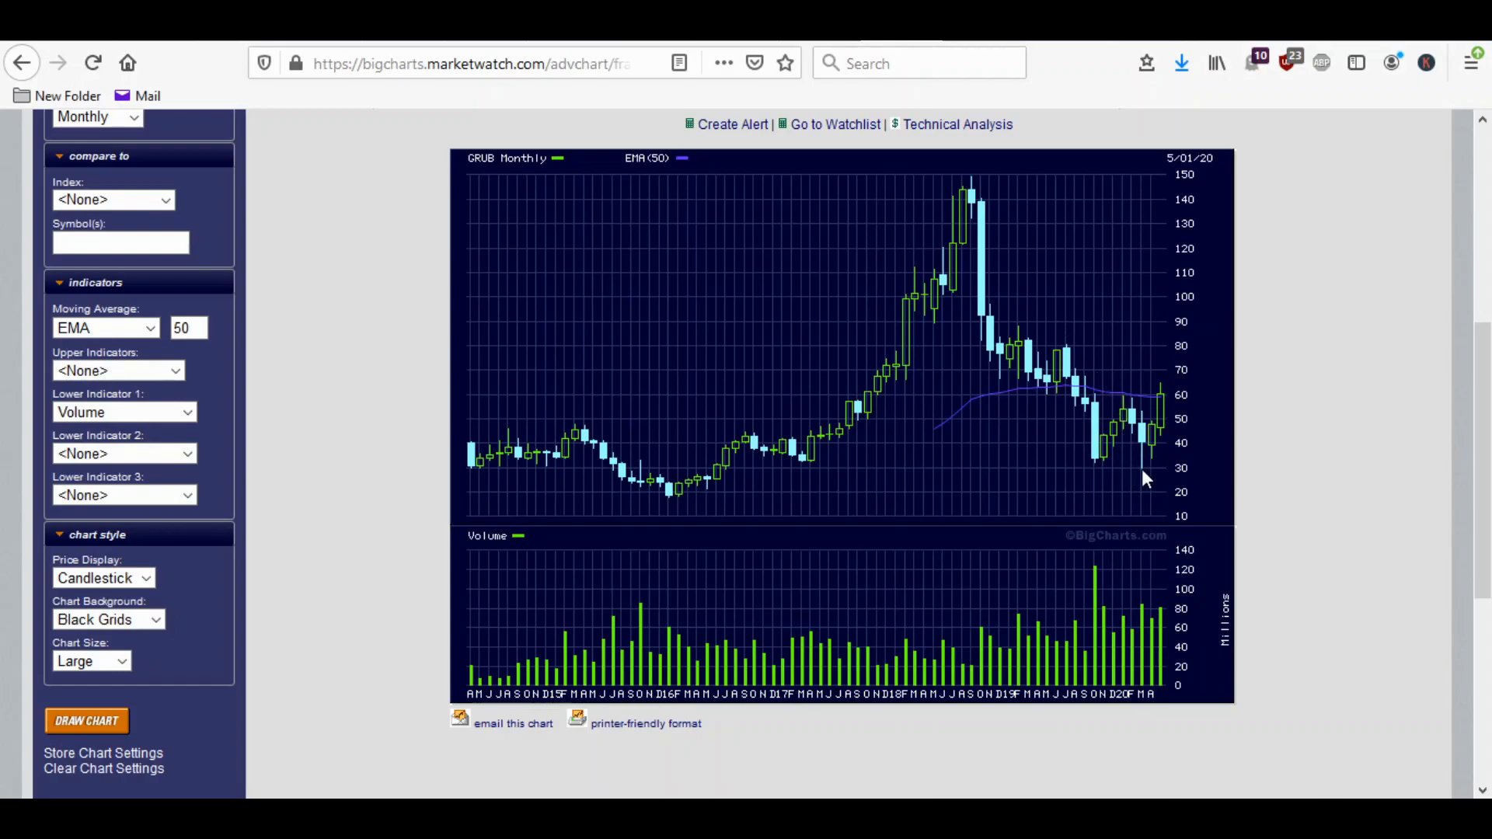
mouse_move(1150, 474)
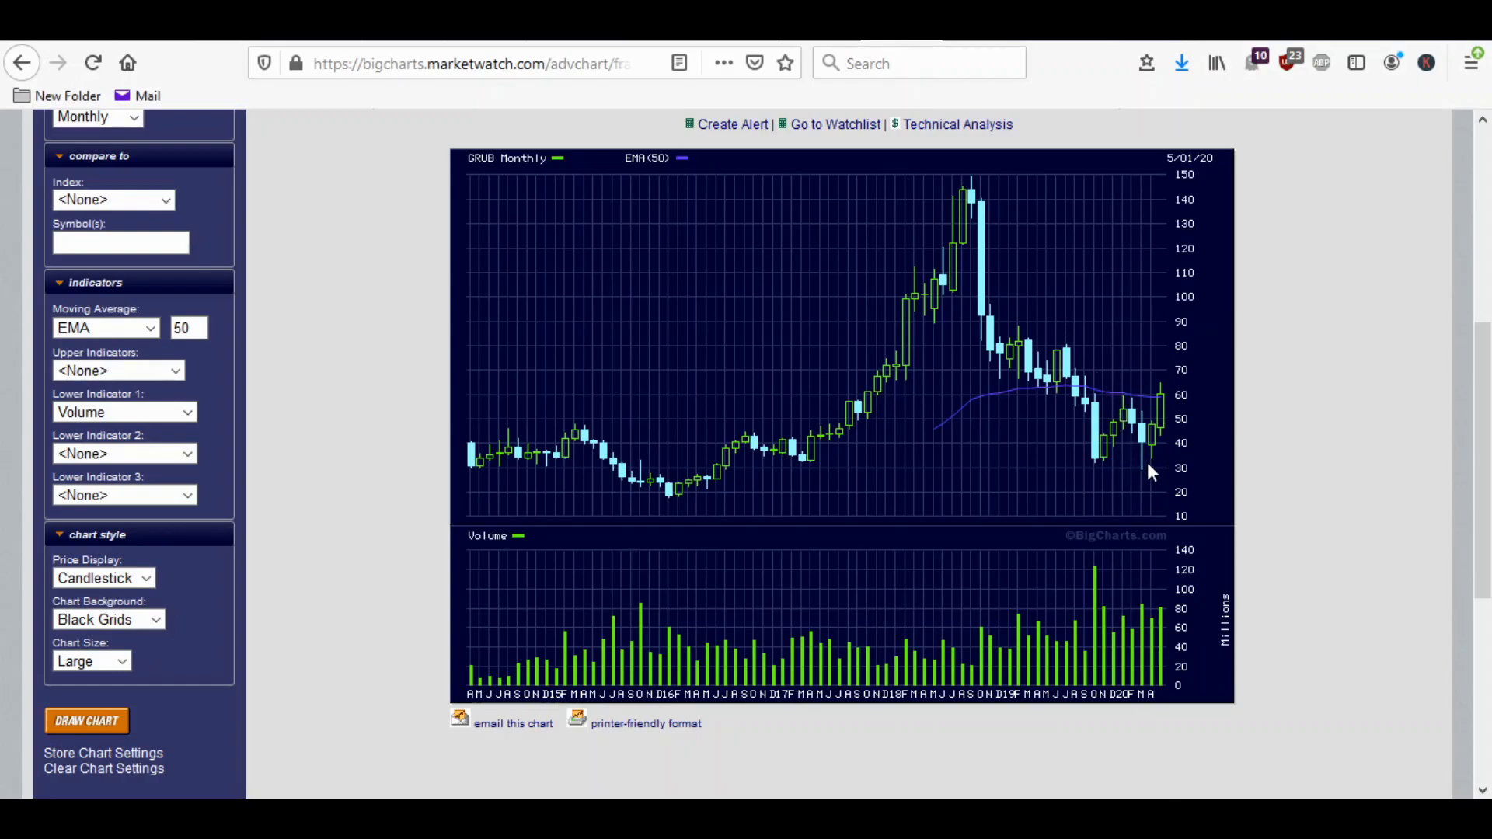
mouse_move(1152, 426)
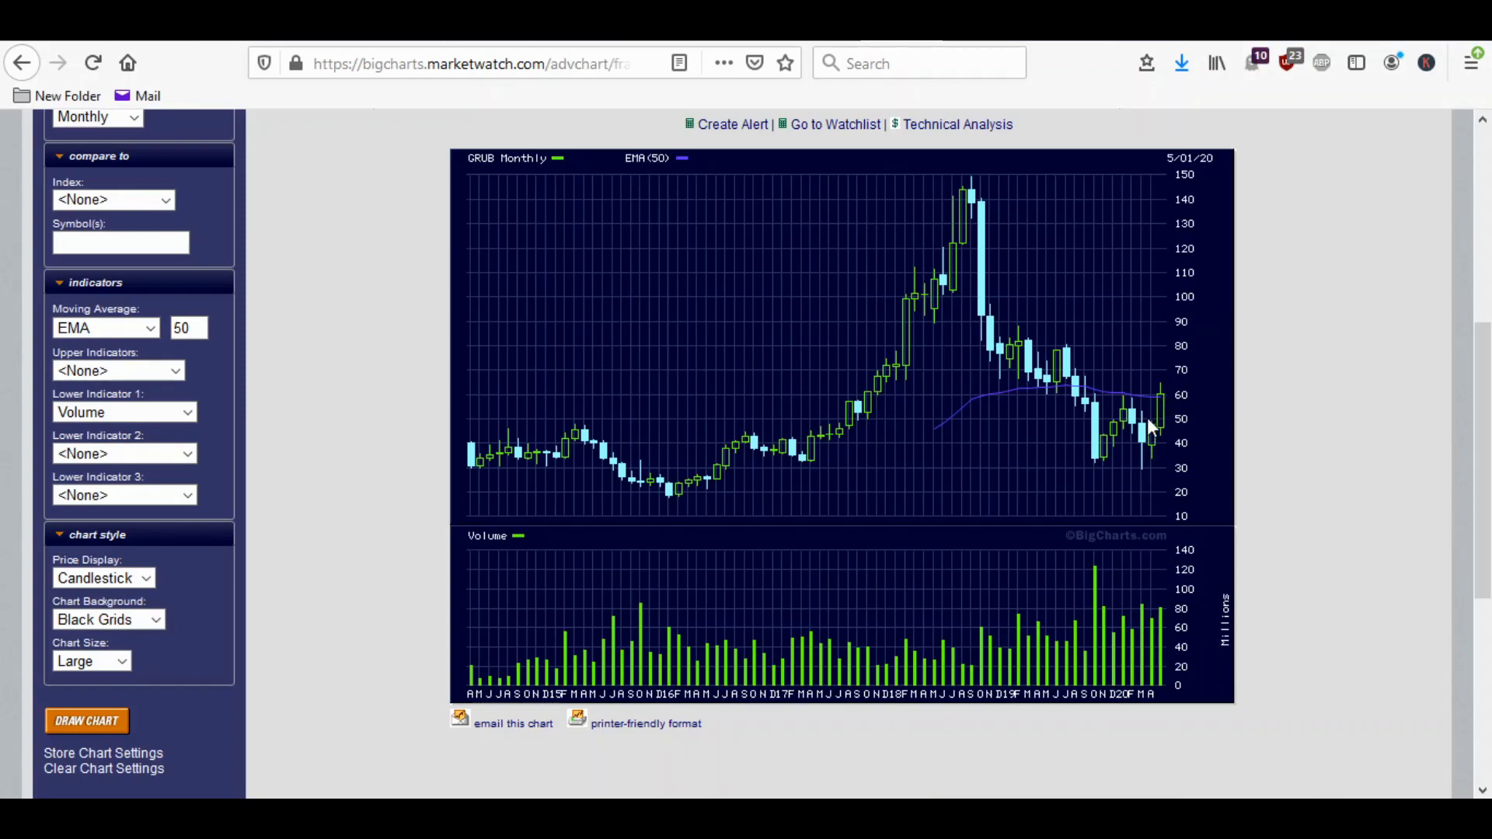
mouse_move(1159, 440)
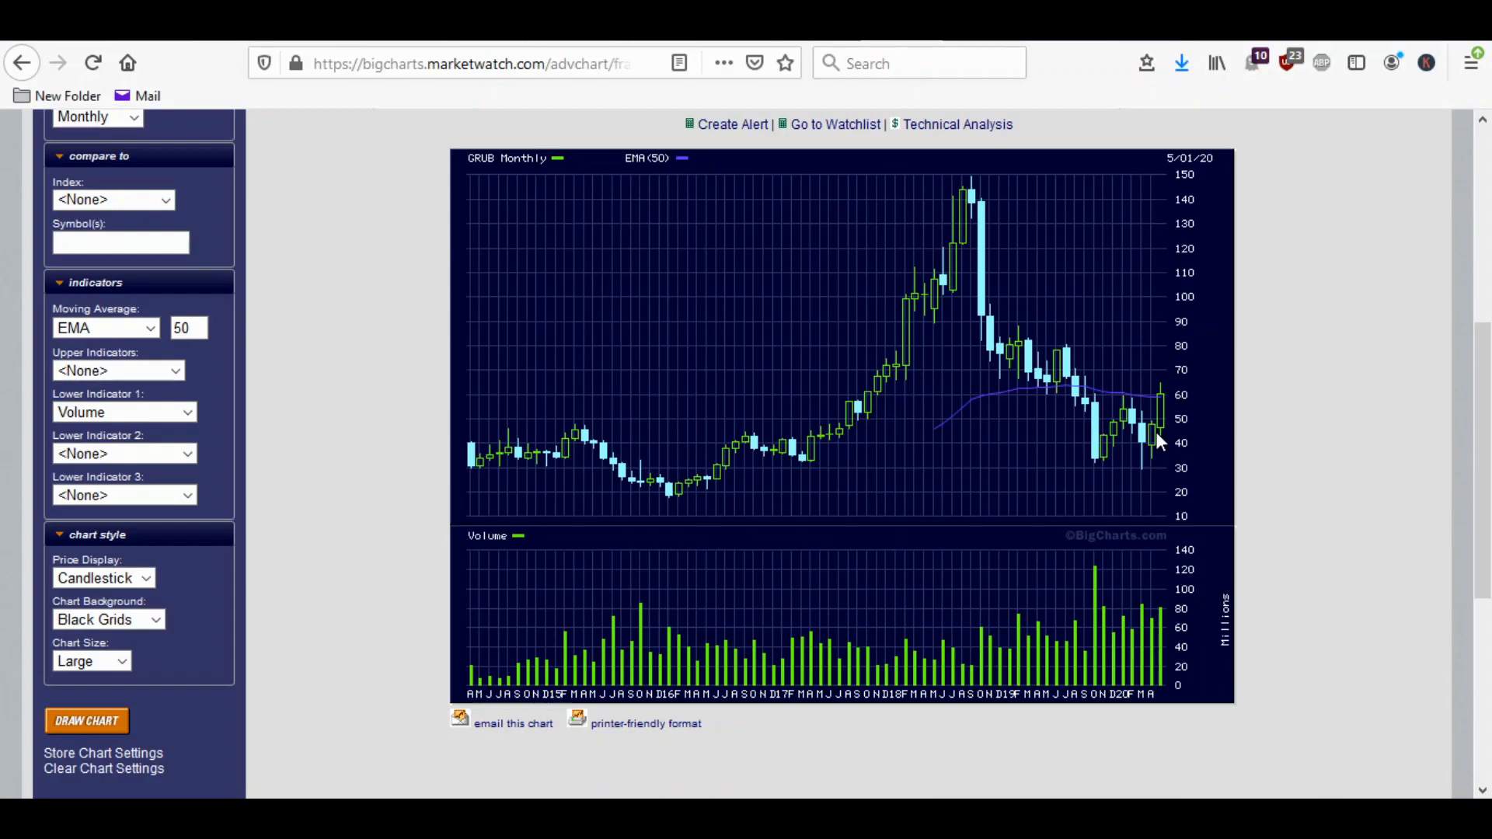
mouse_move(1099, 351)
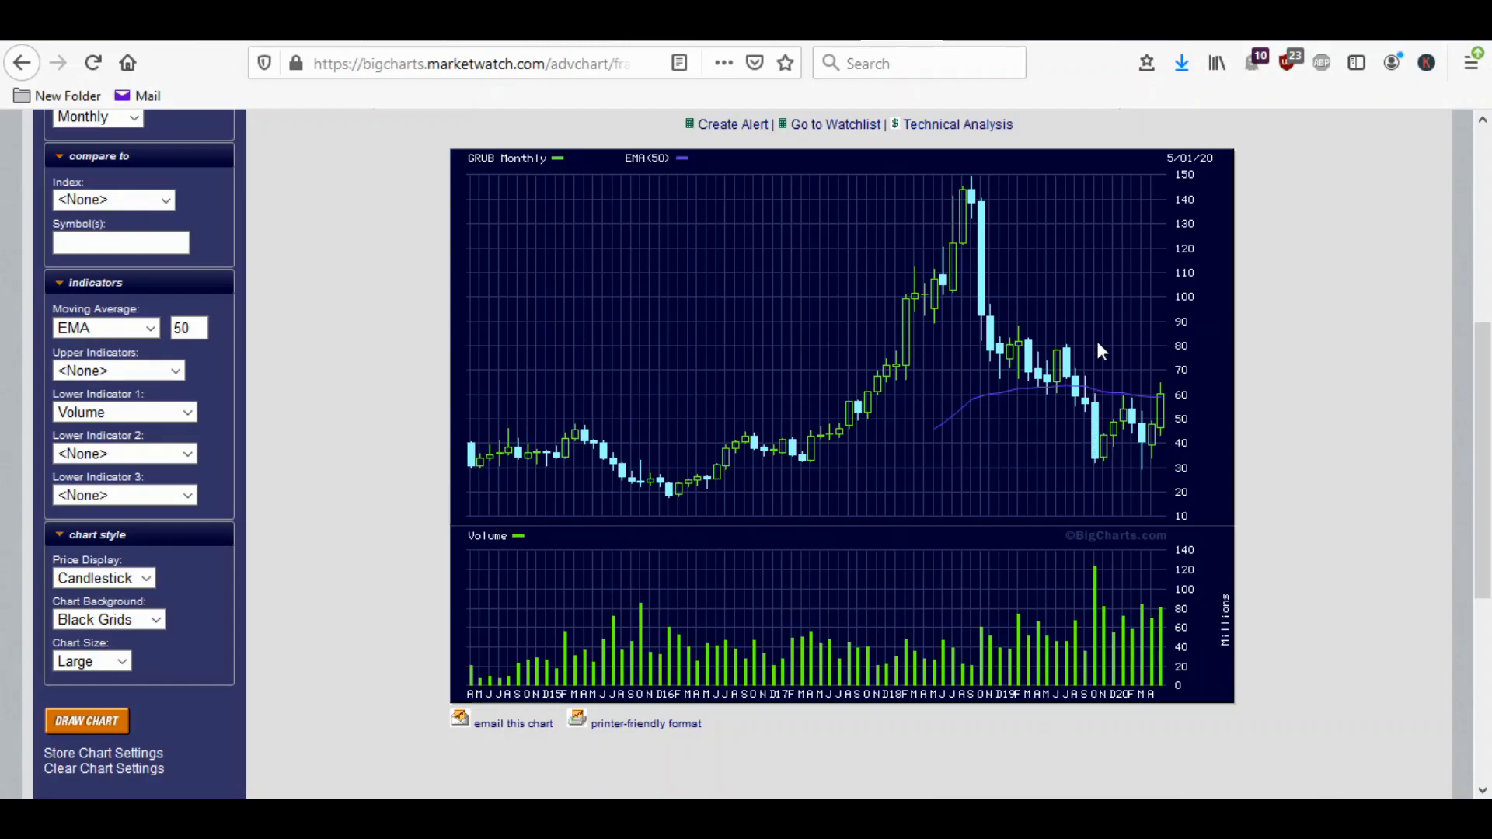
Switch BigCharts to Uber's weekly candlestick chart with volume.
left_click(87, 719)
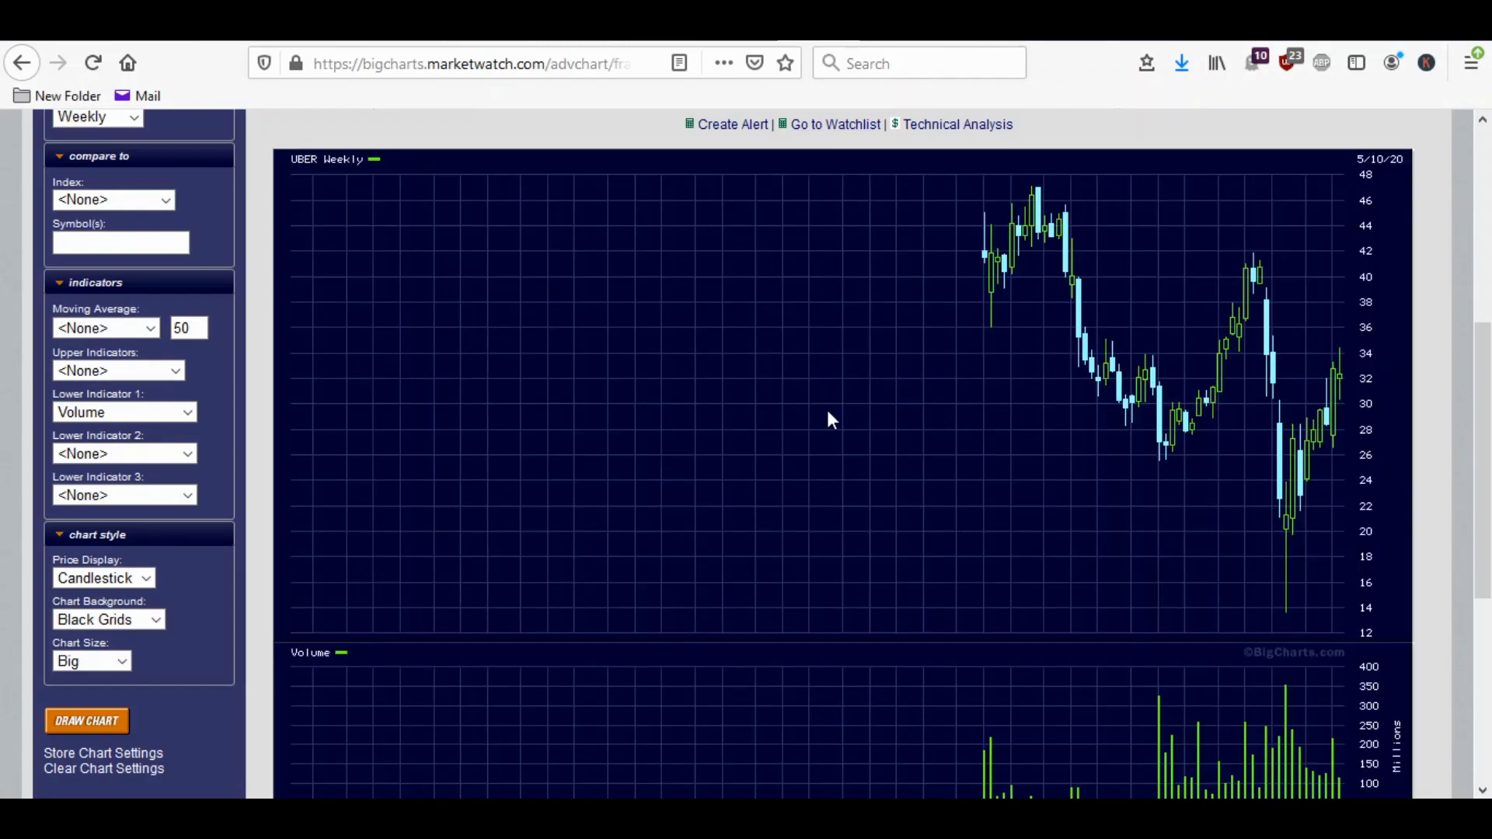
mouse_move(1226, 527)
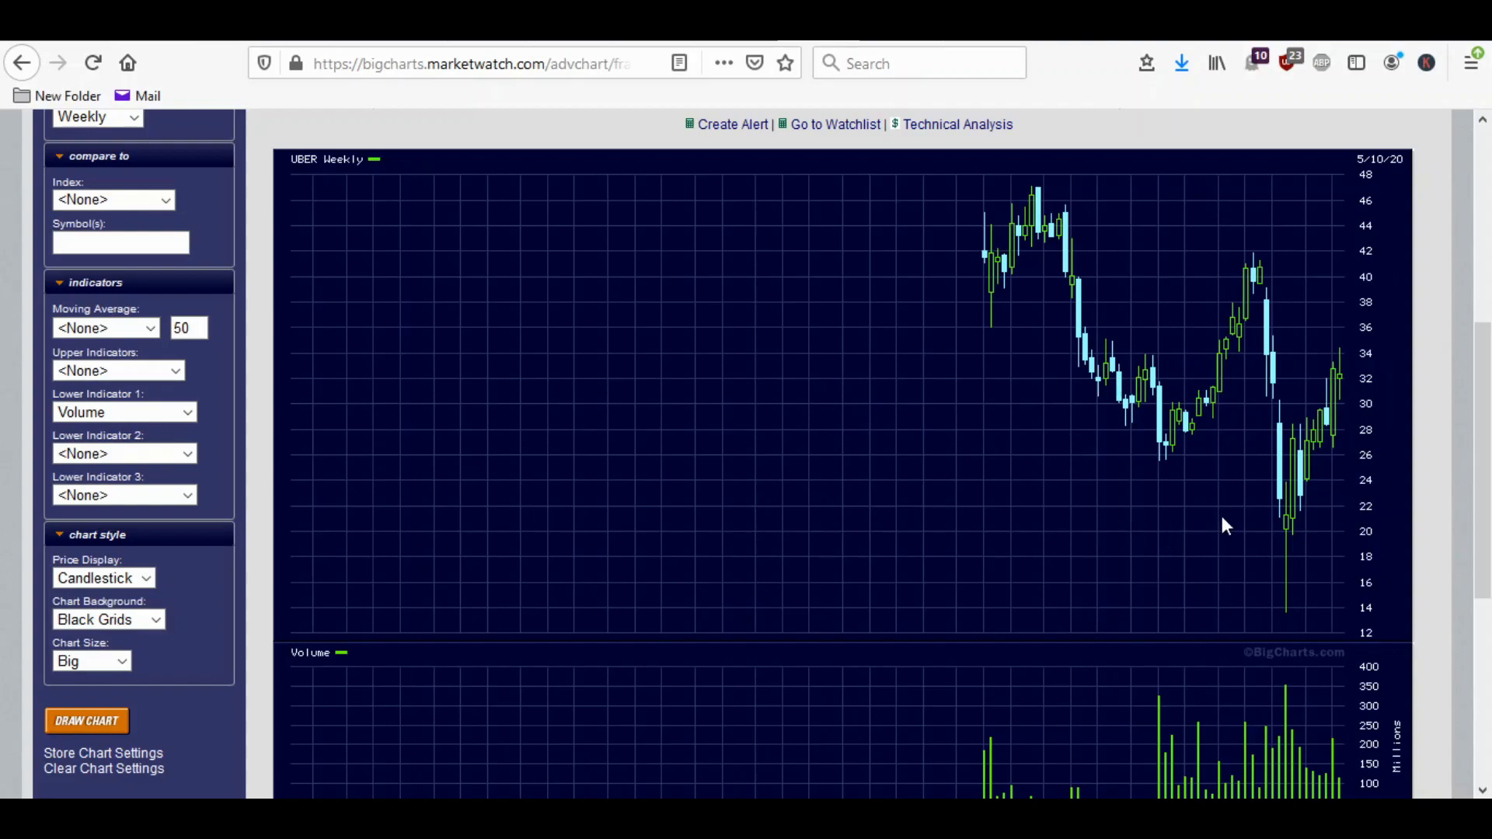
mouse_move(1274, 510)
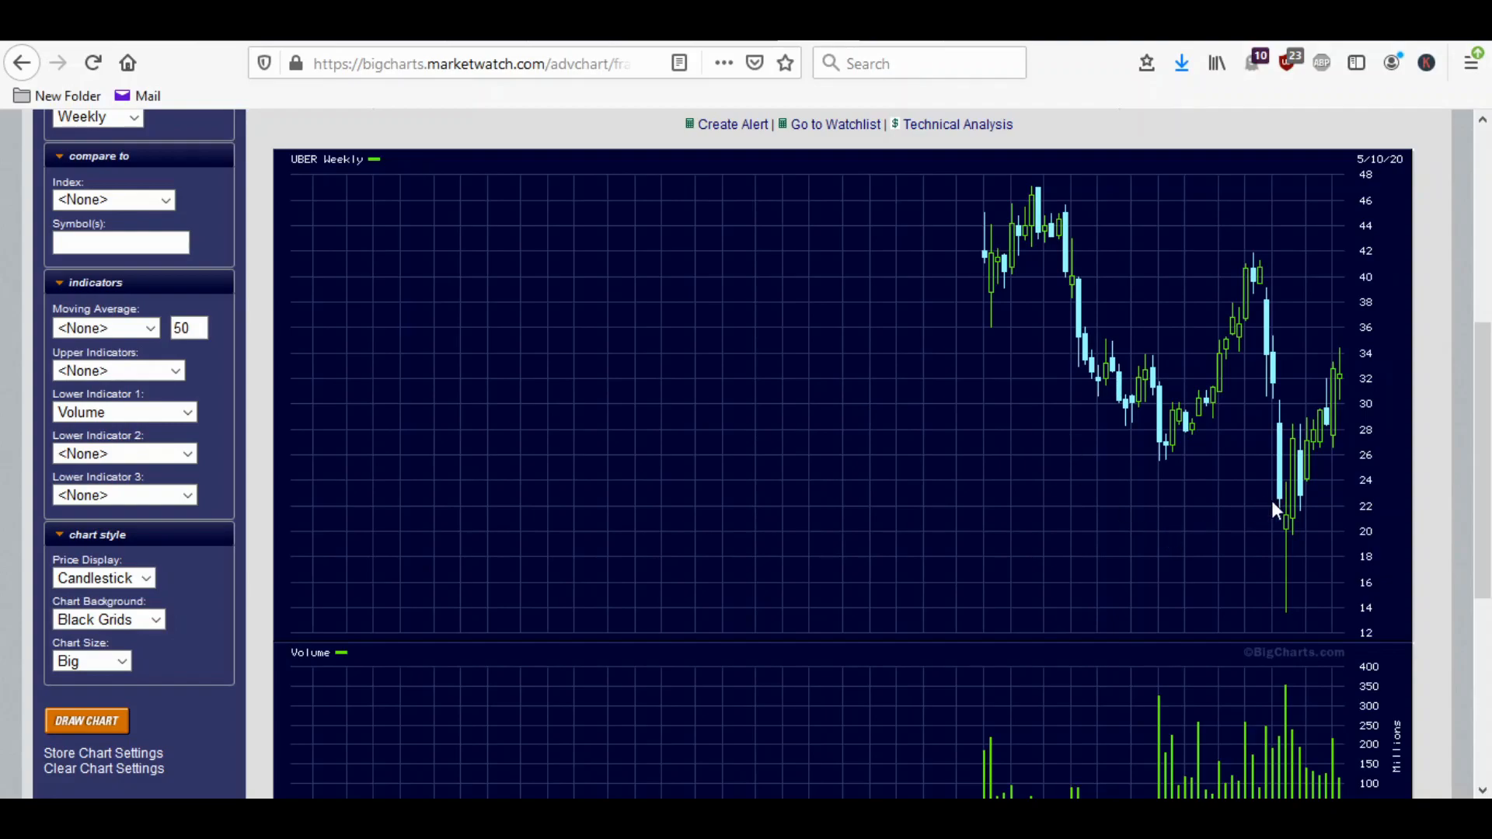
mouse_move(1261, 524)
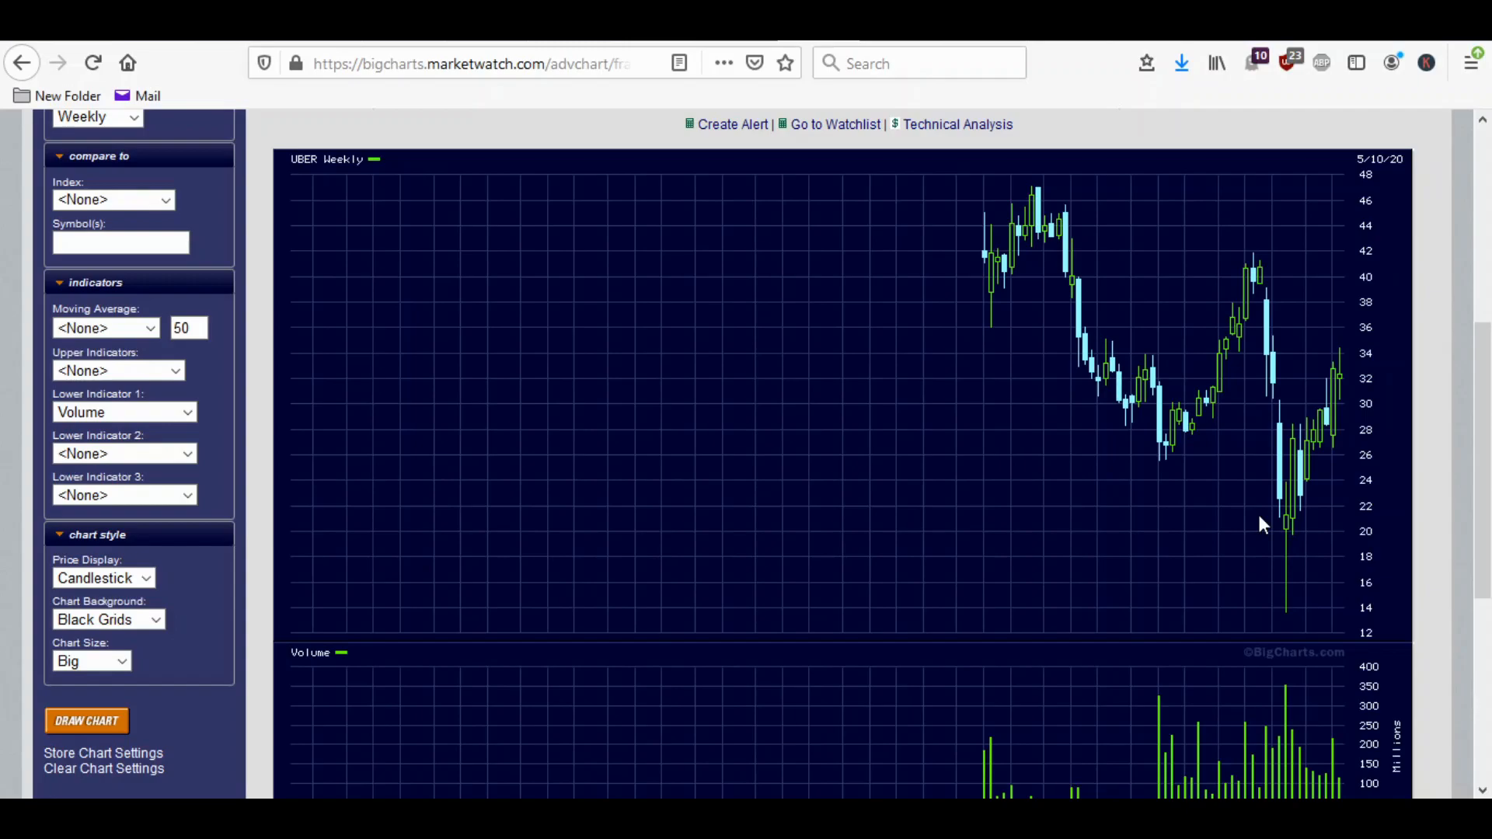
mouse_move(1291, 541)
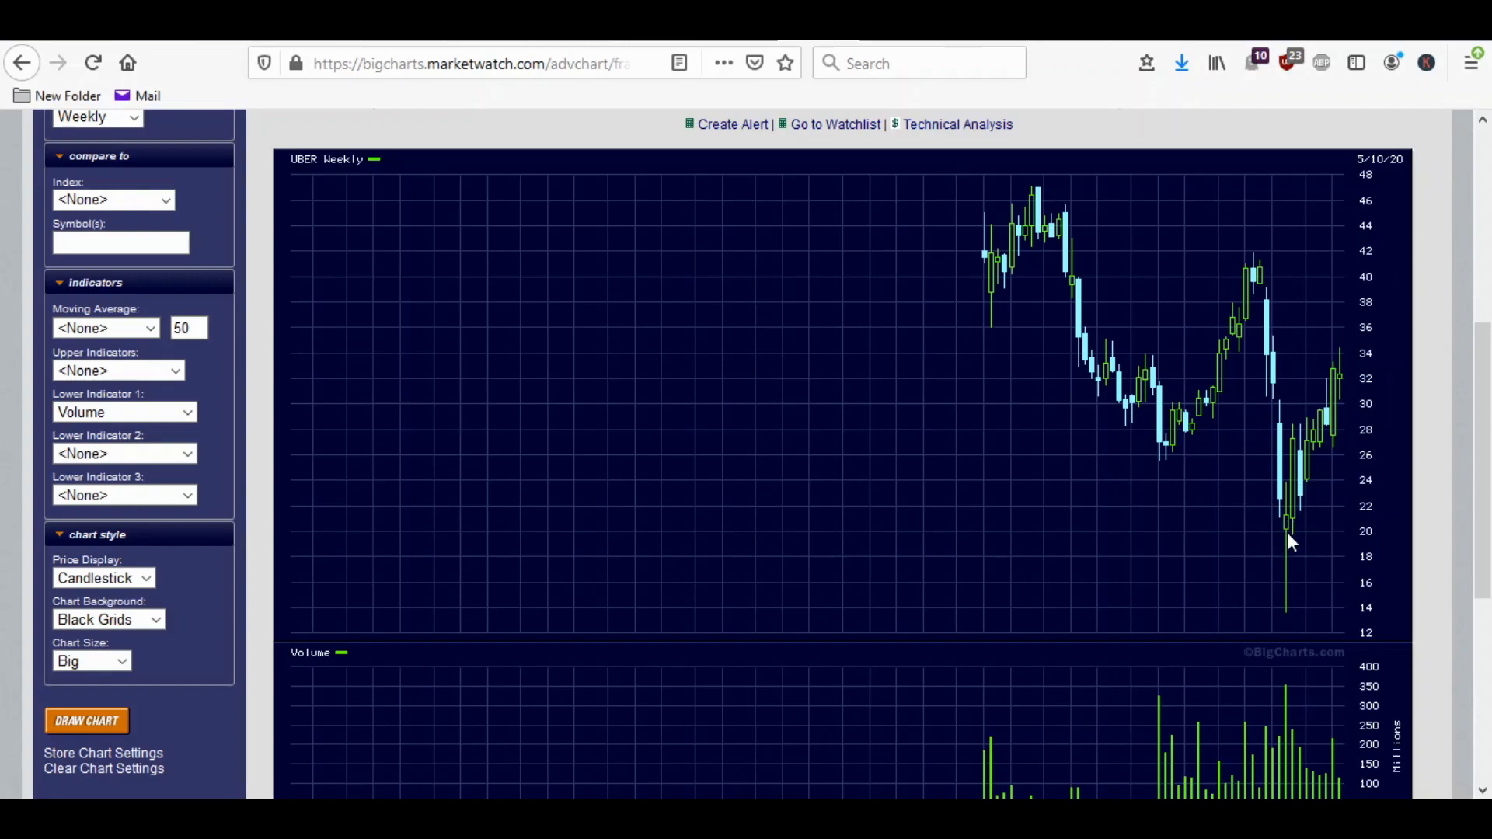
mouse_move(1287, 621)
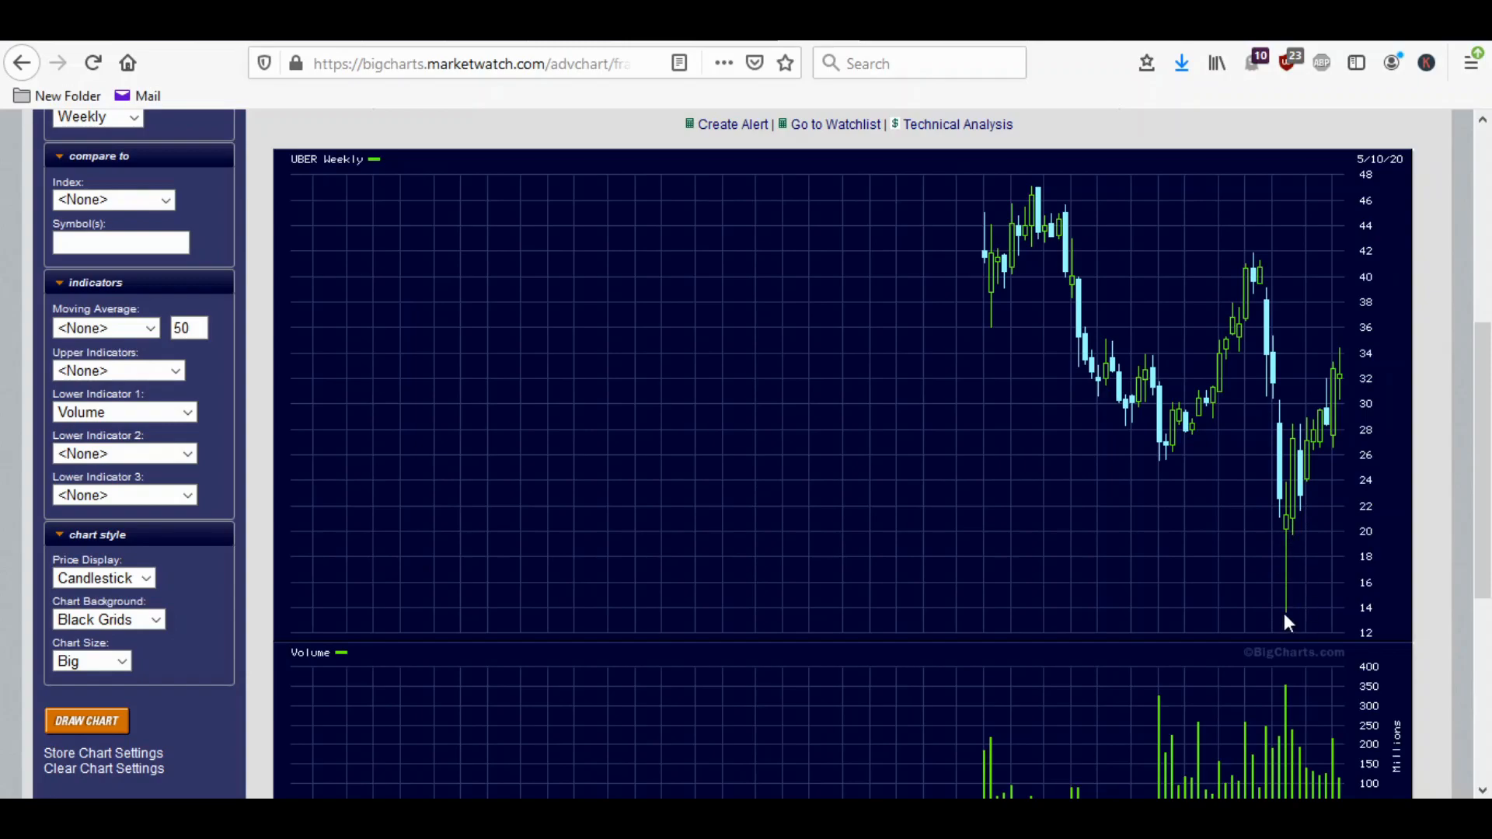
mouse_move(1285, 592)
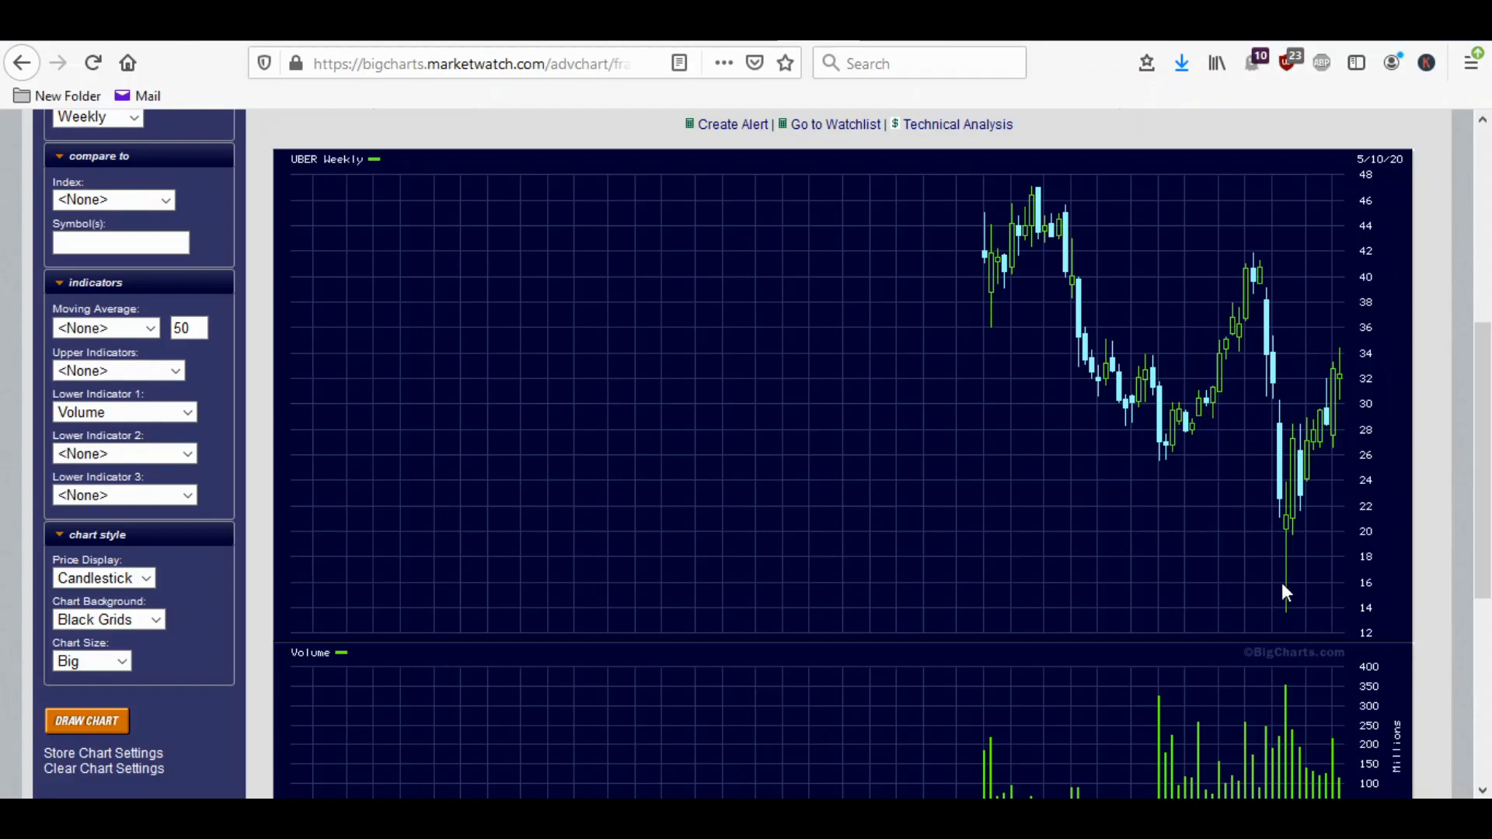
mouse_move(1332, 452)
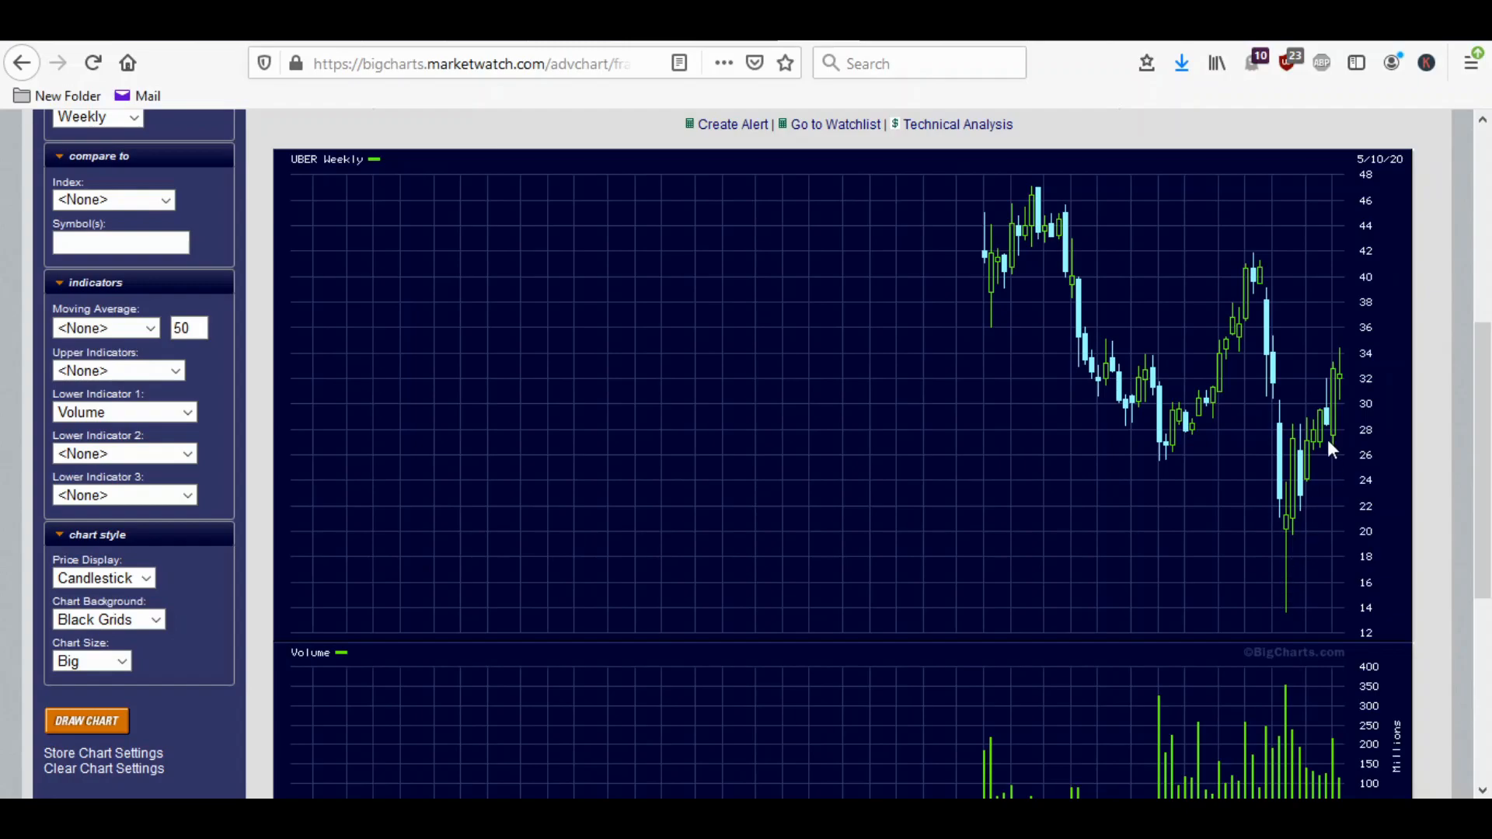
mouse_move(1342, 390)
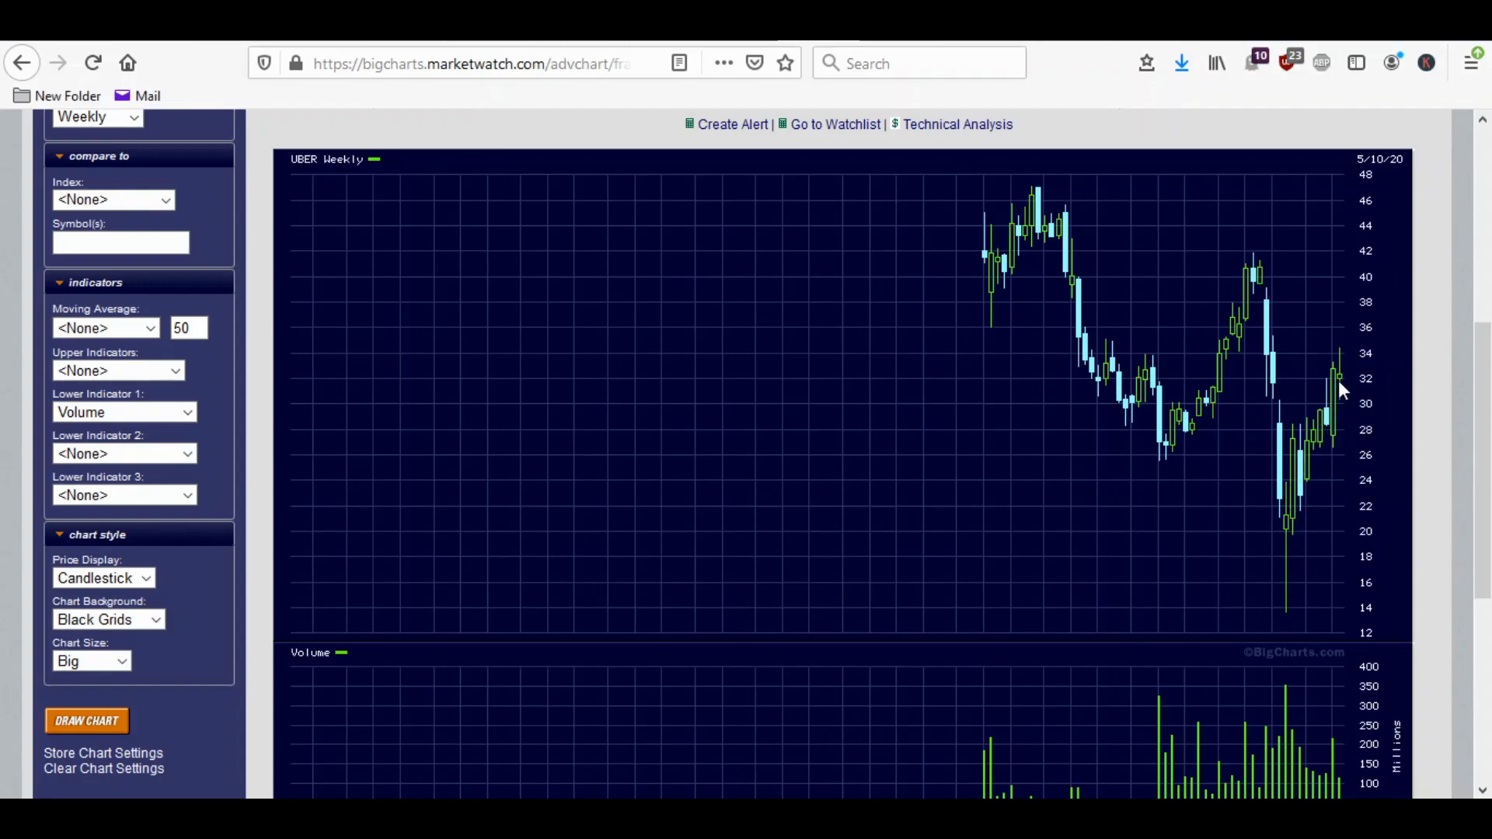
mouse_move(1282, 457)
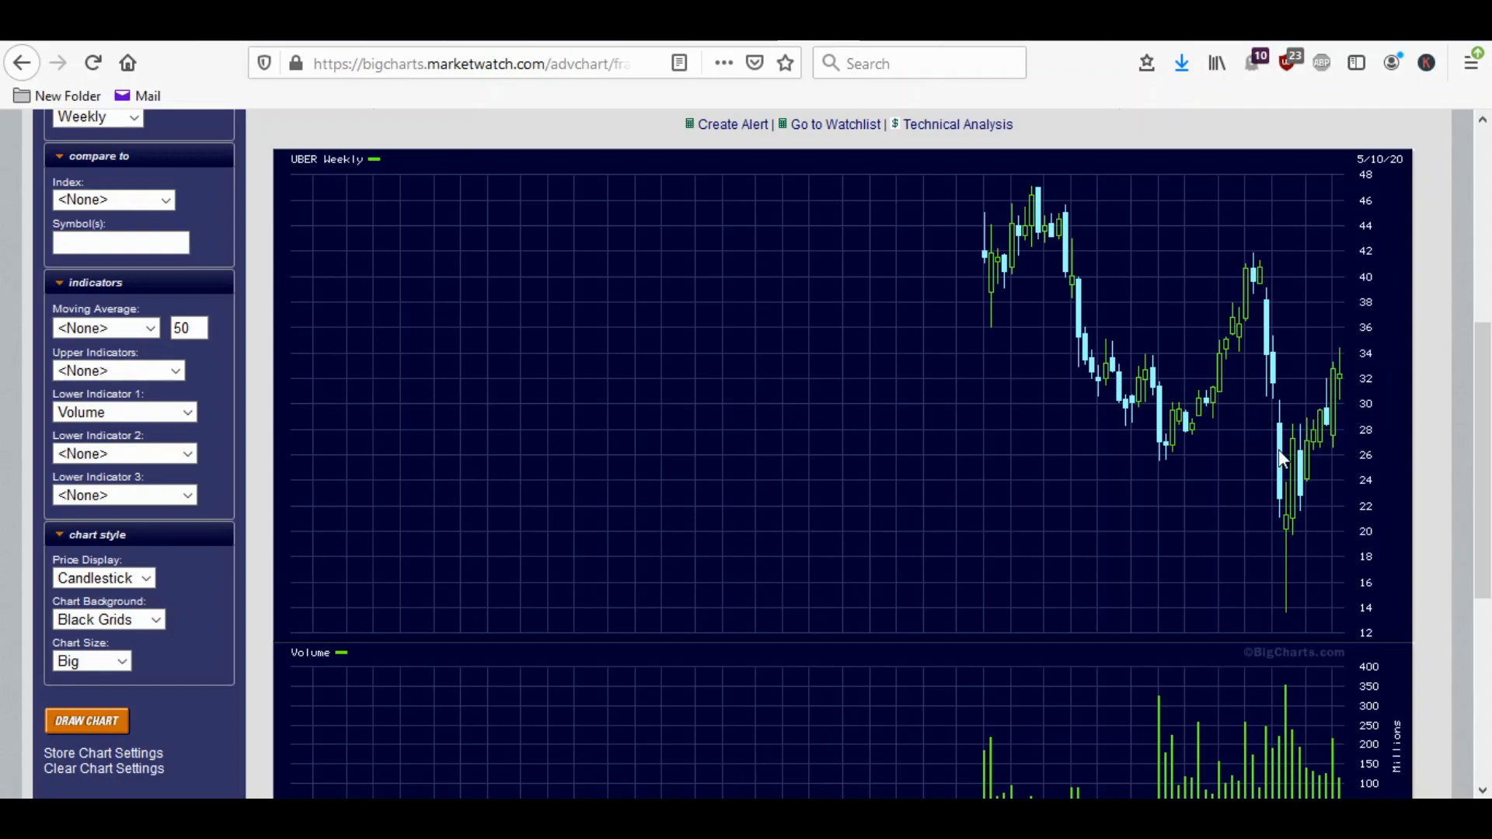
scroll("up", 3)
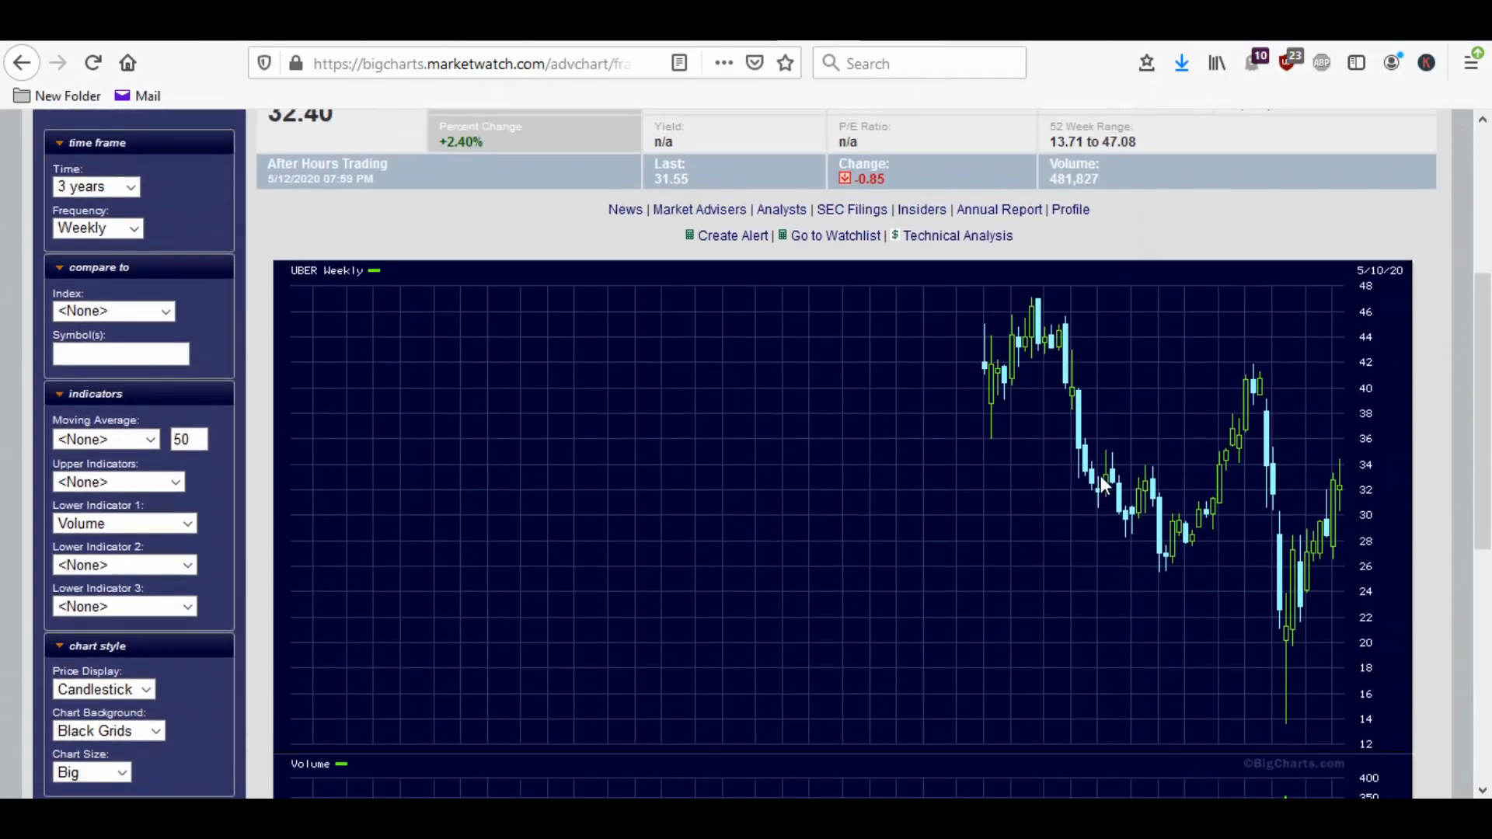
scroll("up", 3)
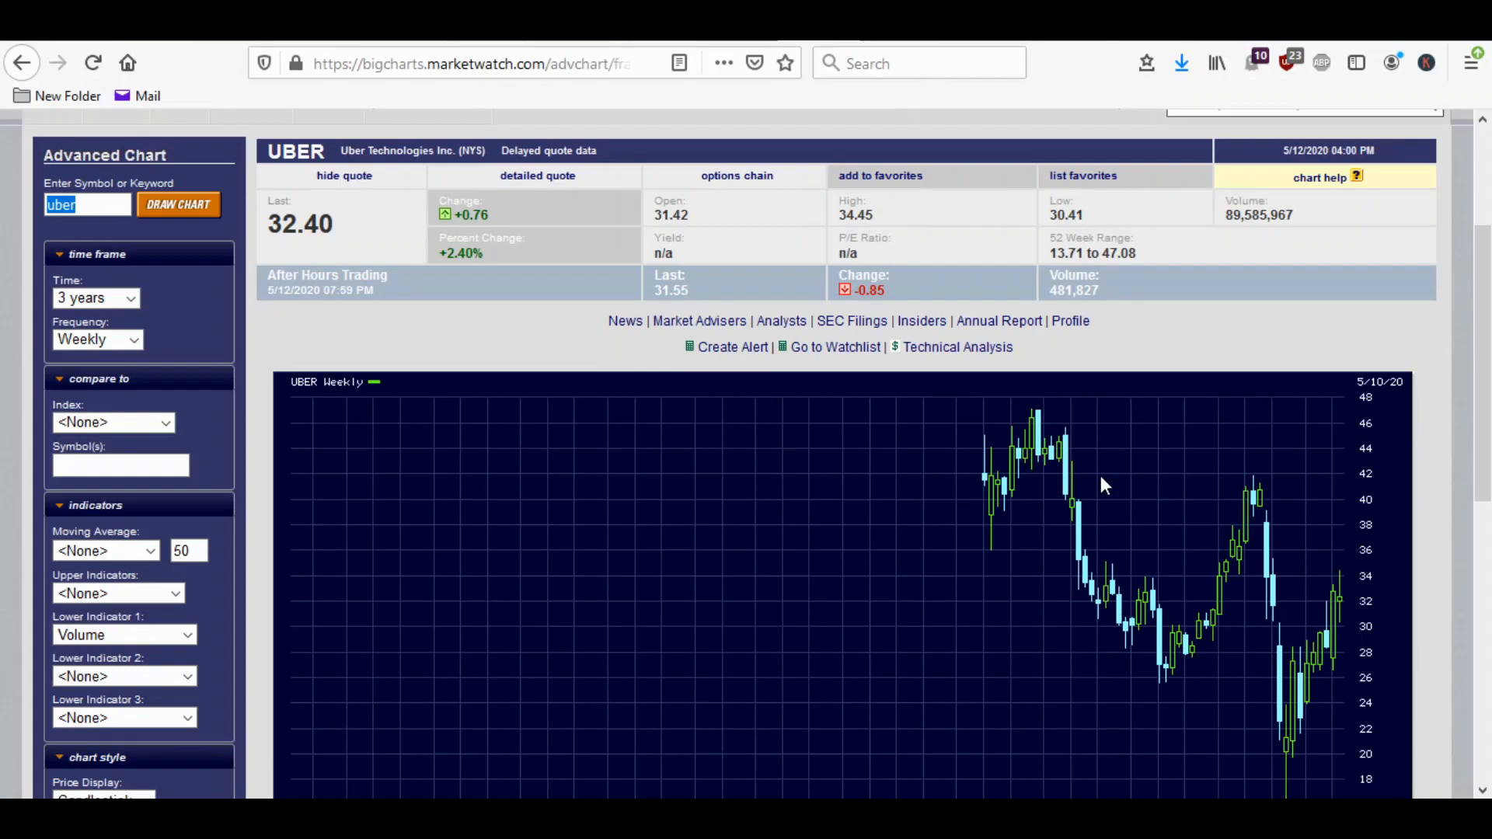
scroll("down", 3)
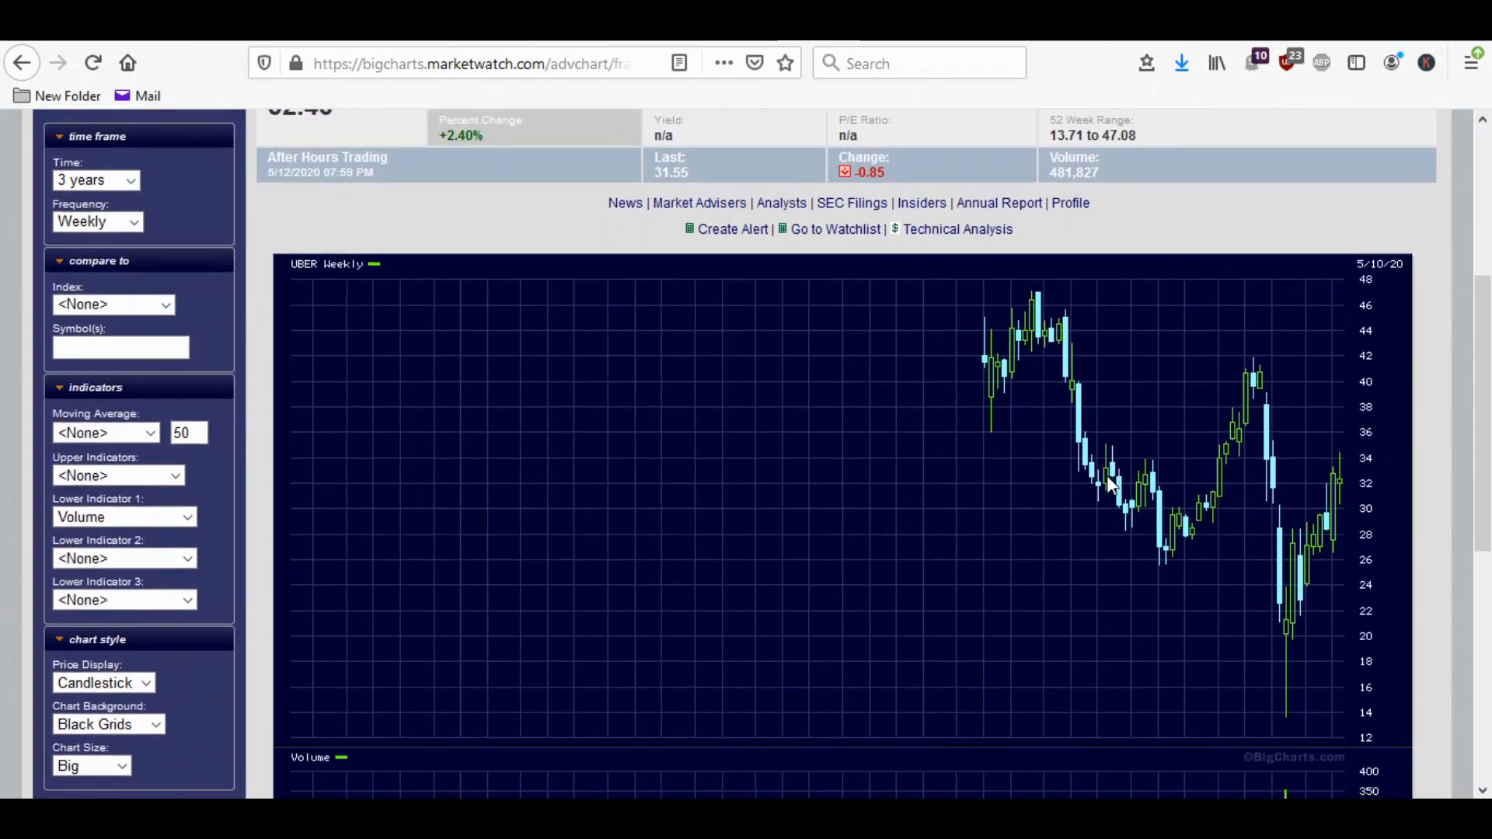
scroll("down", 3)
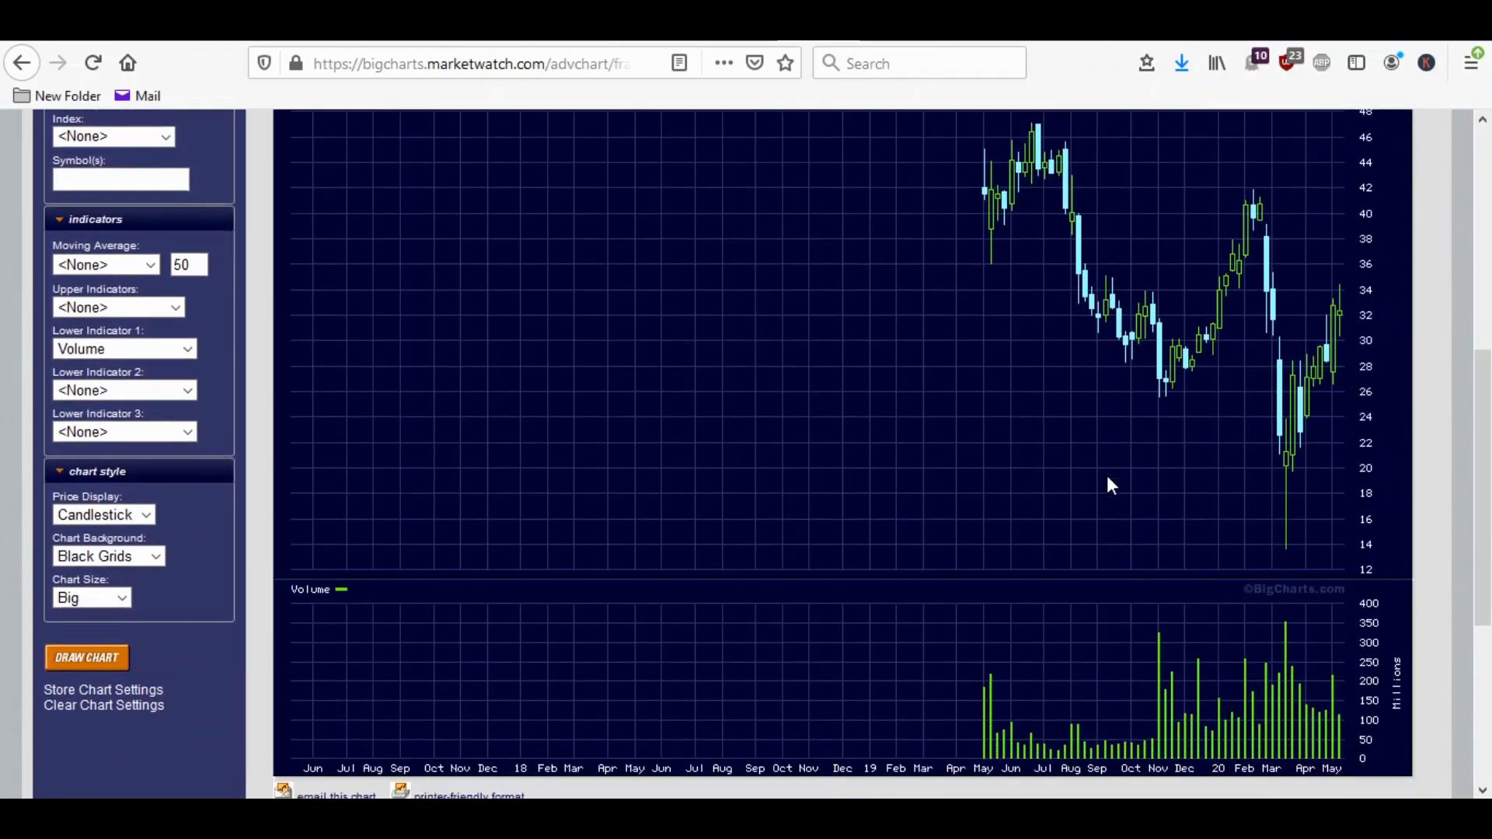
scroll("up", 3)
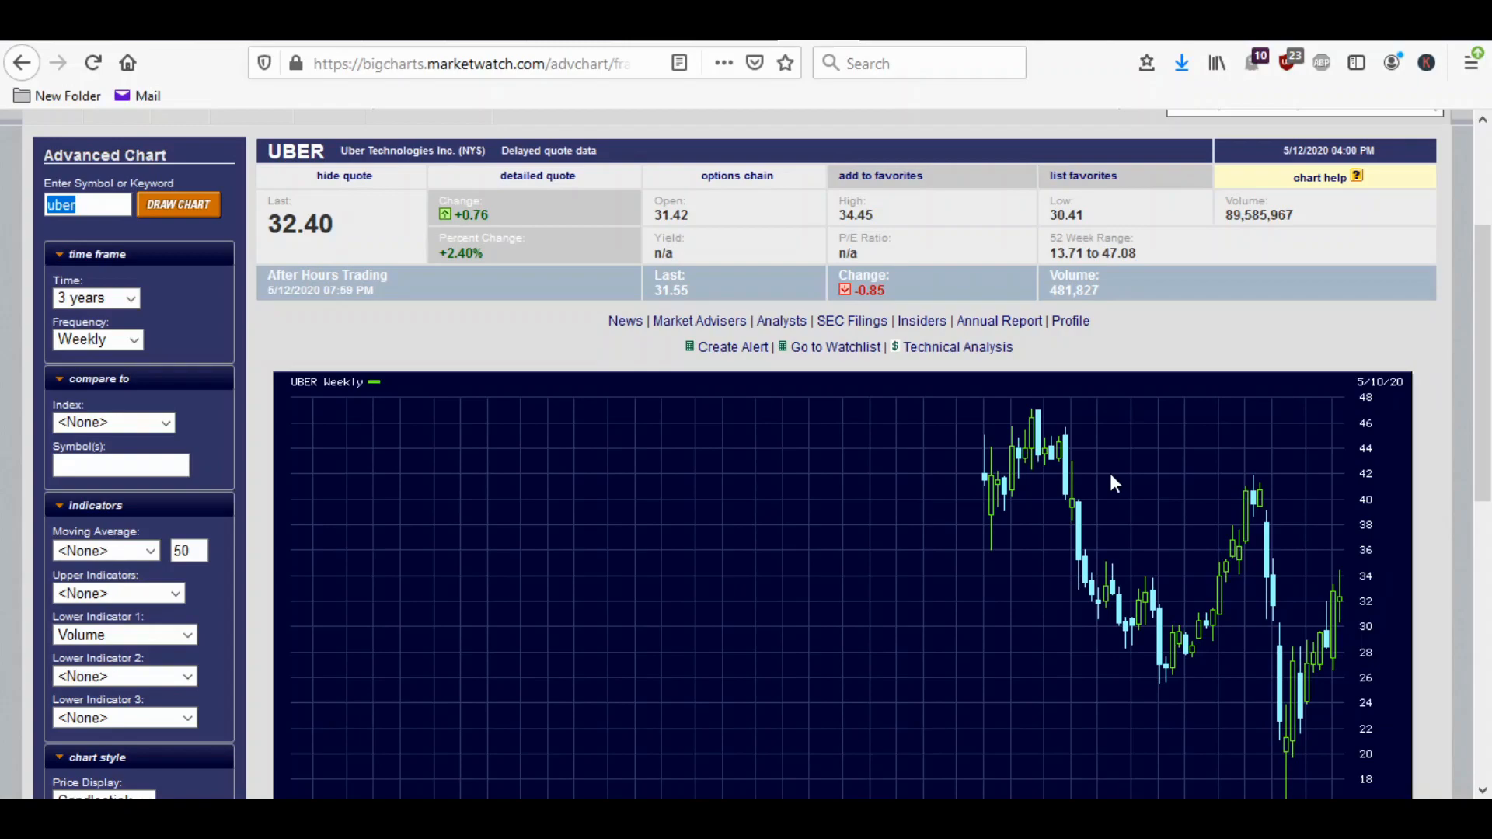
scroll("down", 3)
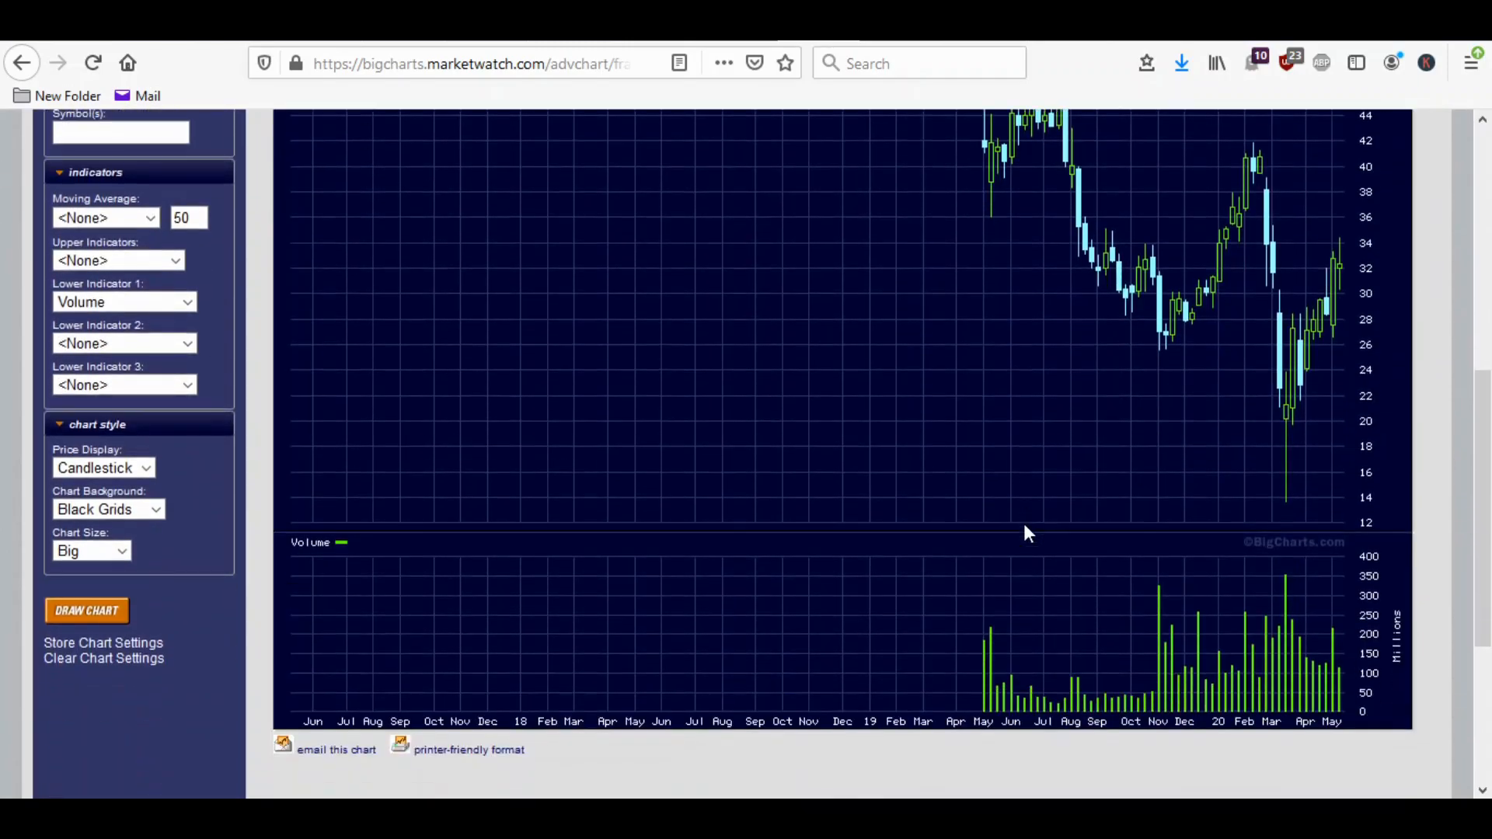
scroll("up", 3)
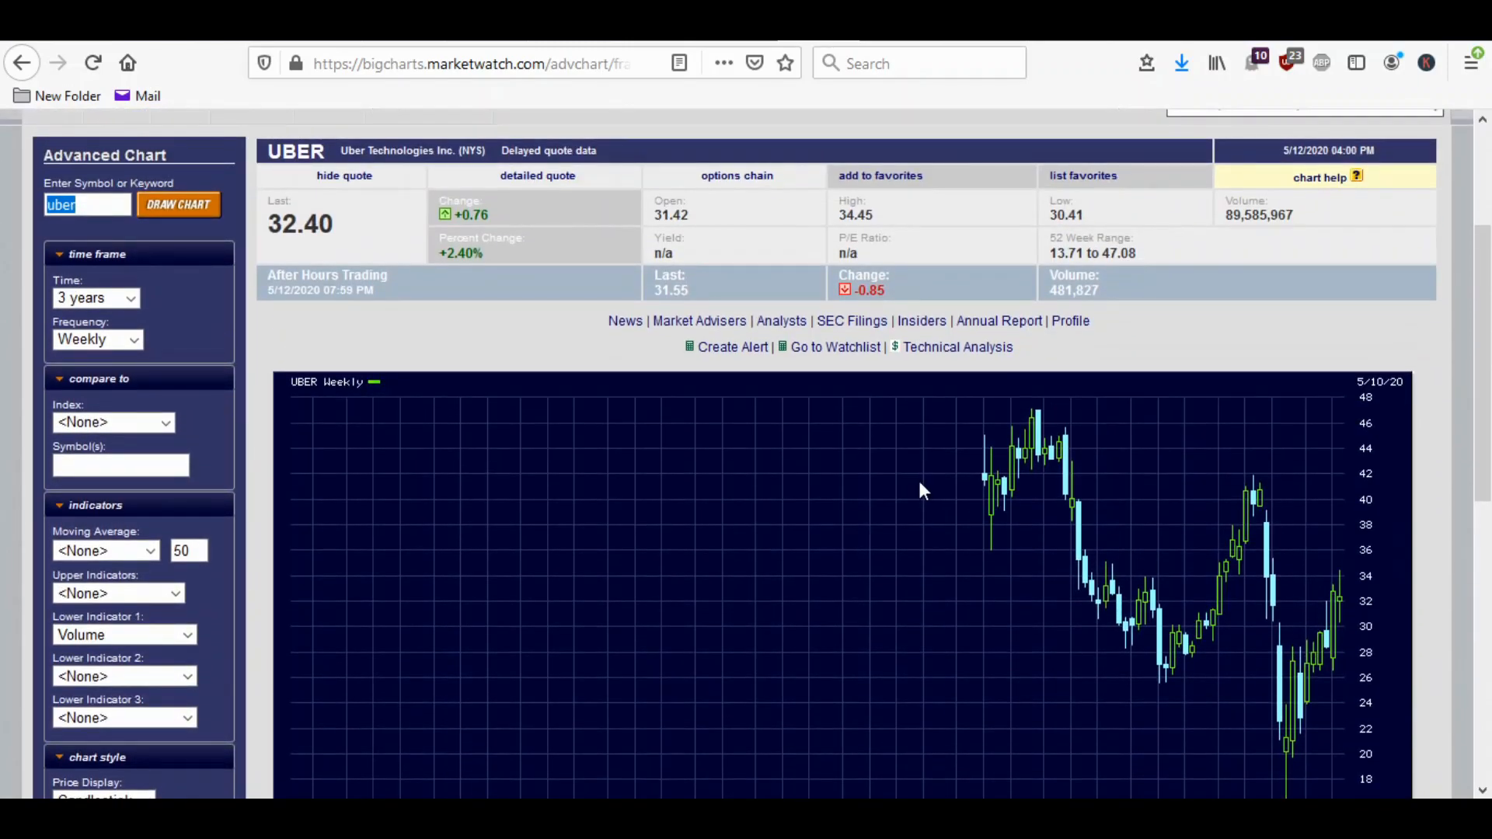
scroll("down", 3)
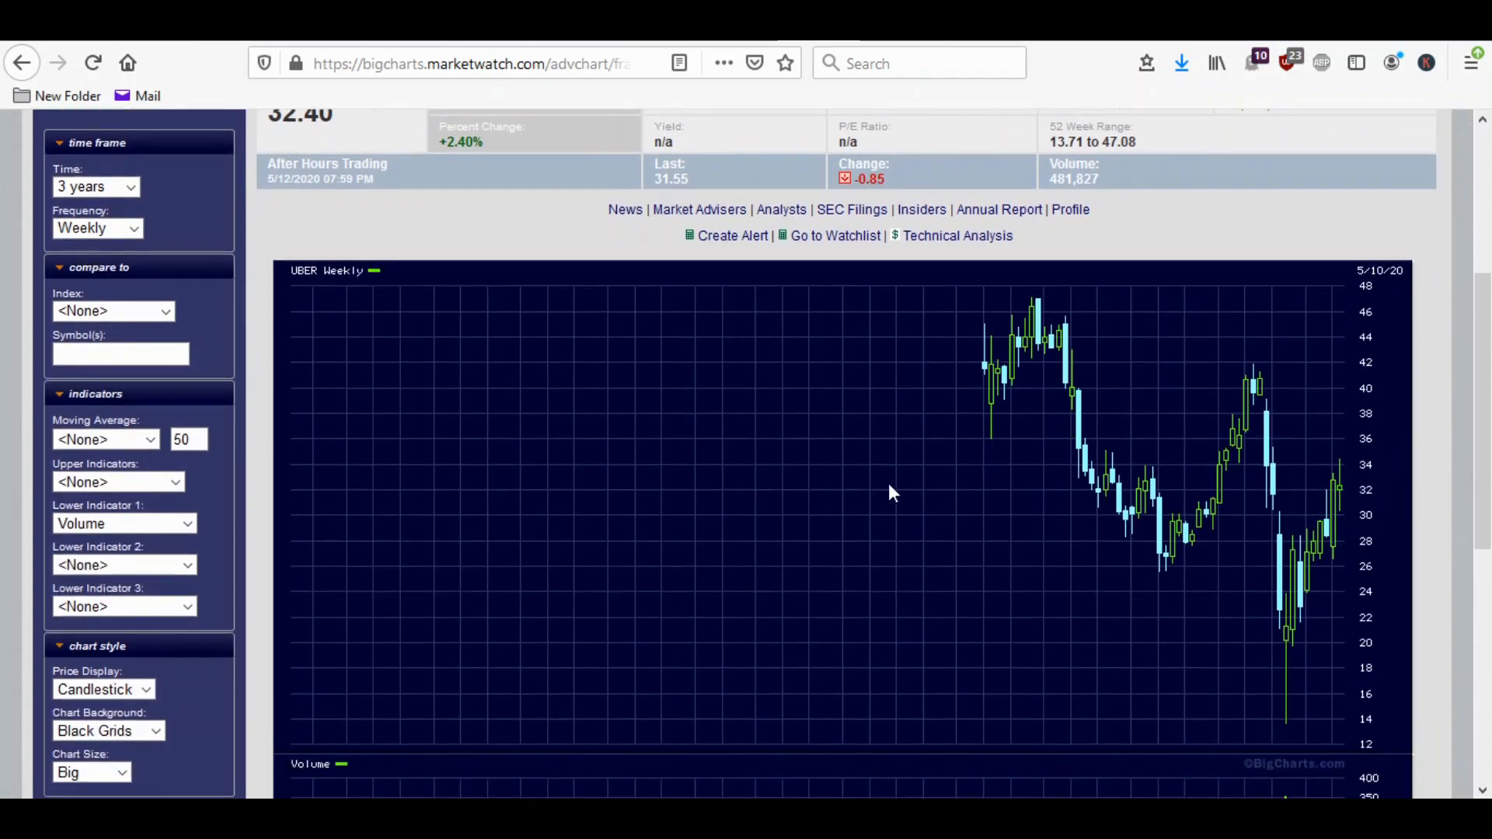
mouse_move(1120, 535)
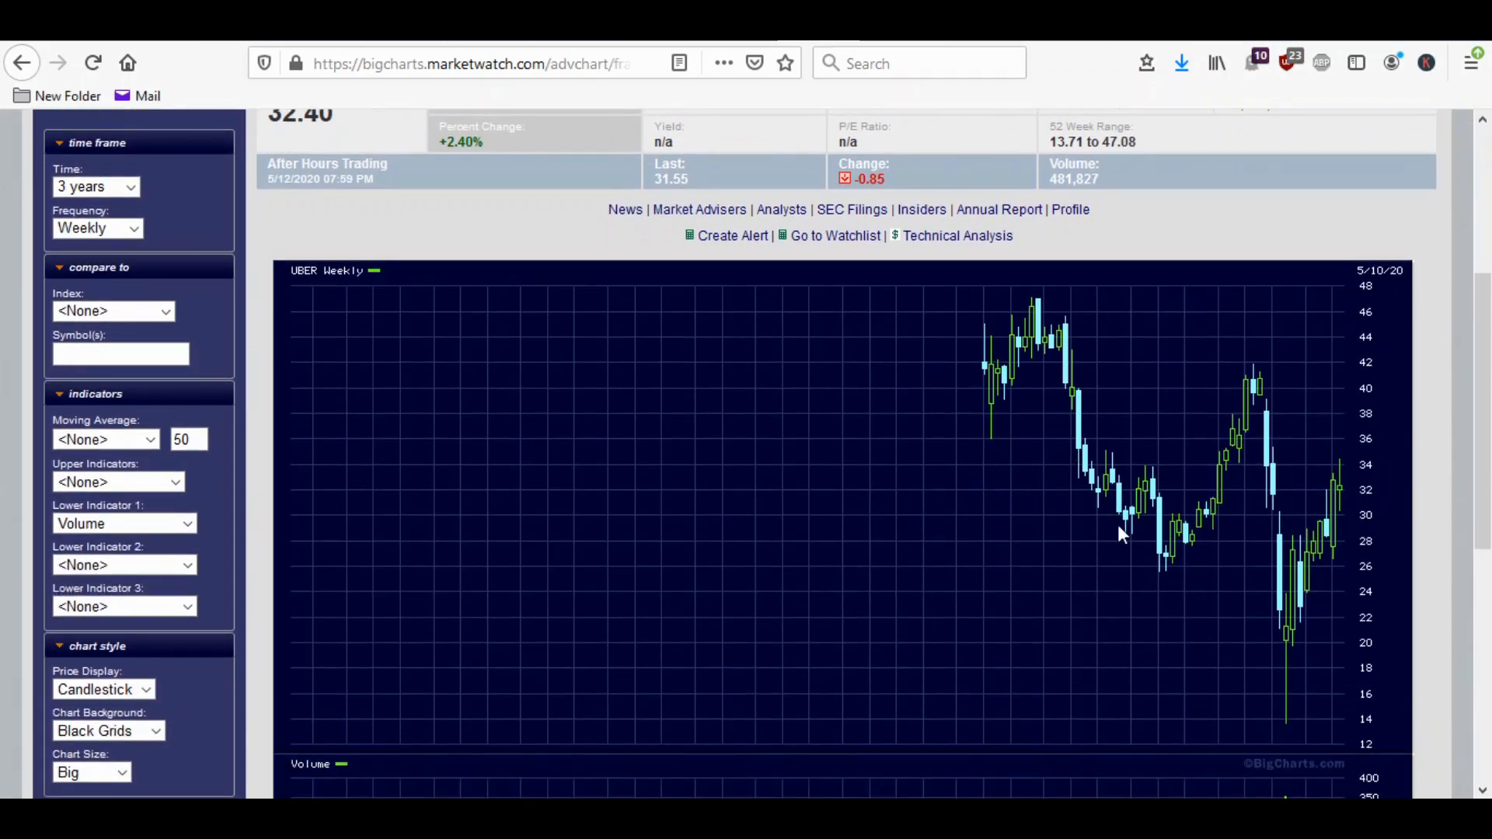
mouse_move(1062, 524)
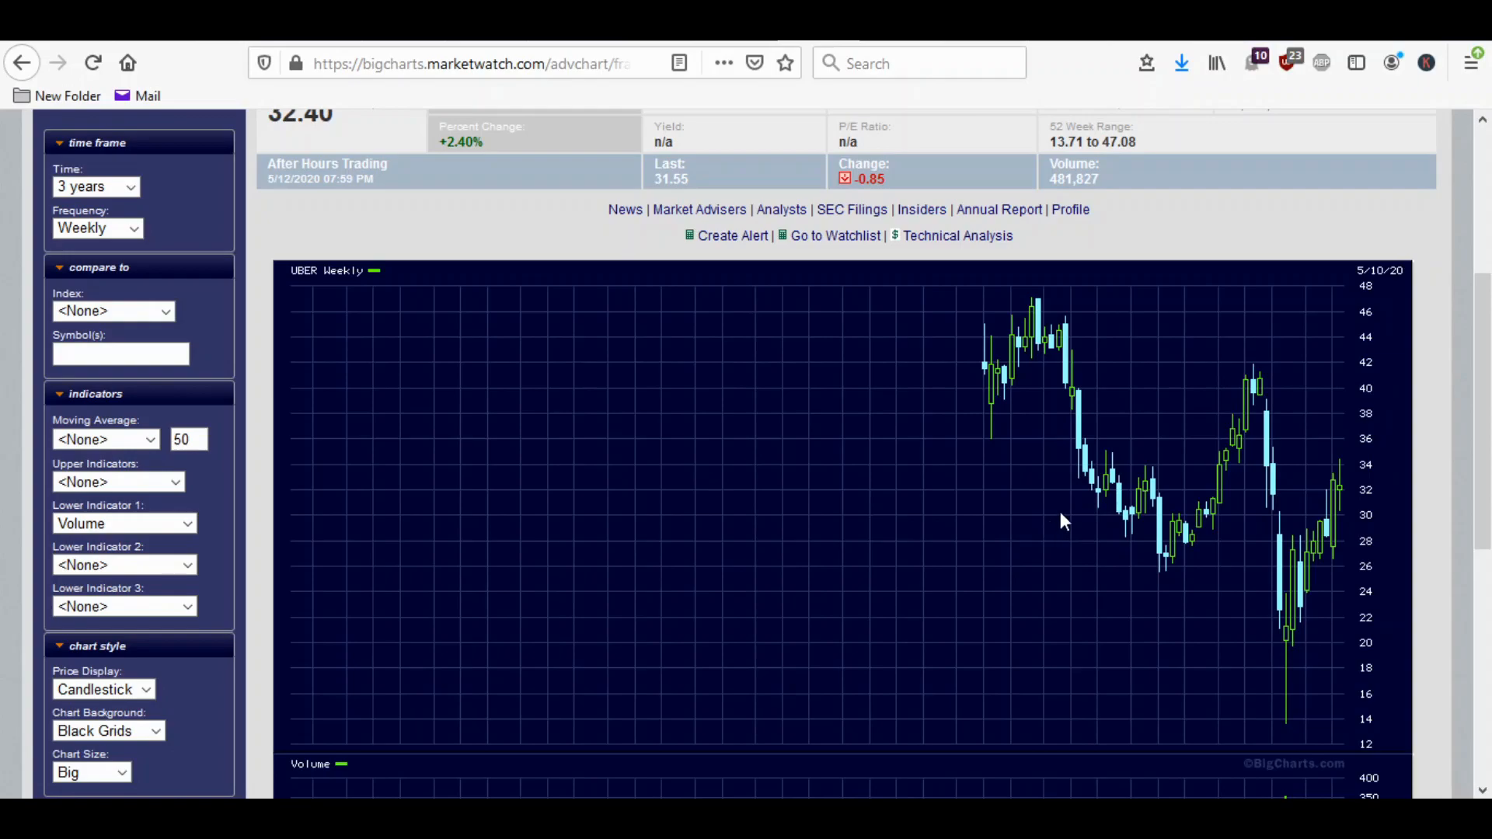
mouse_move(1069, 516)
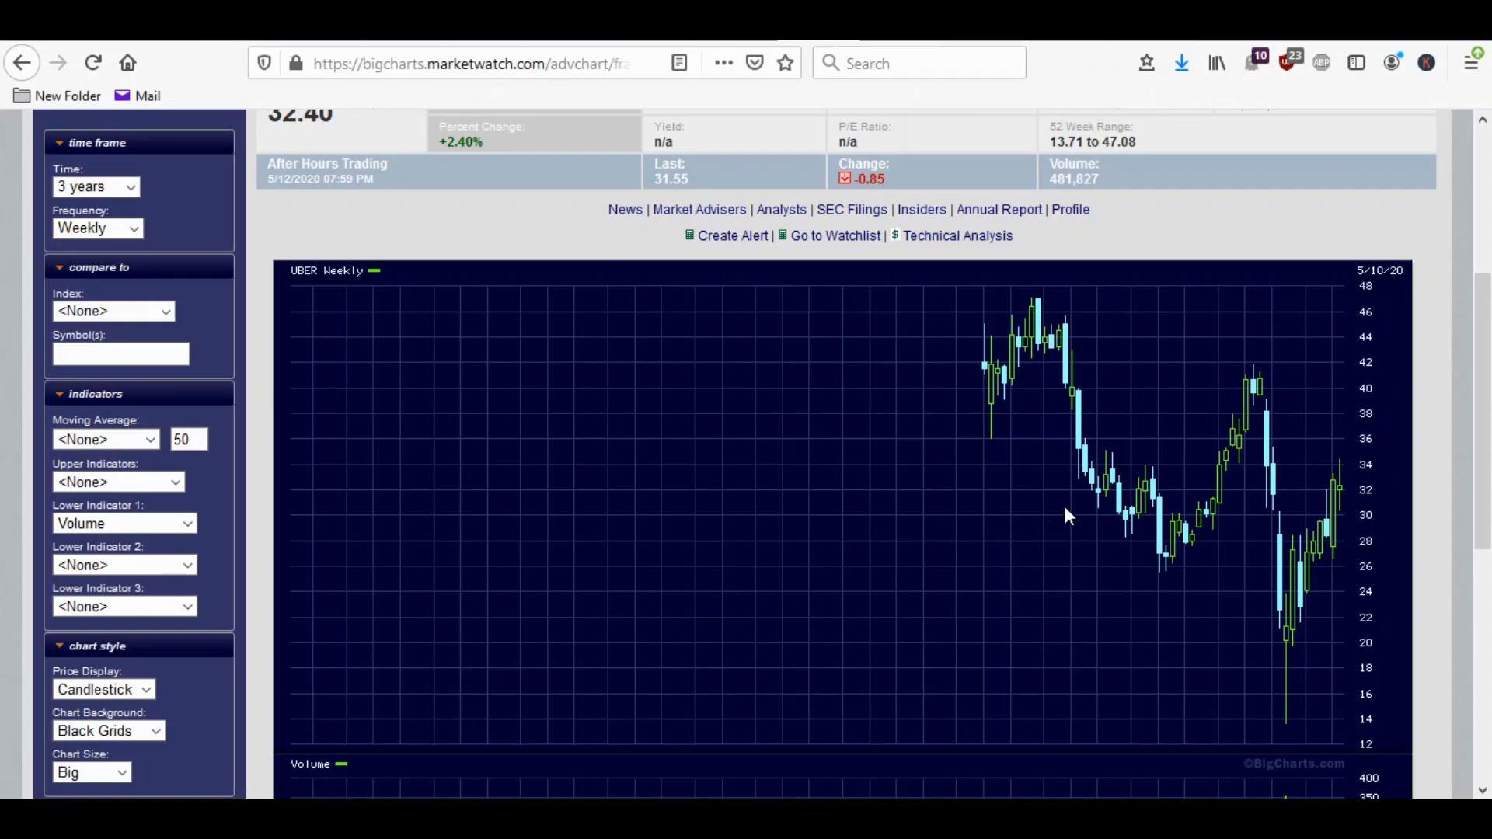